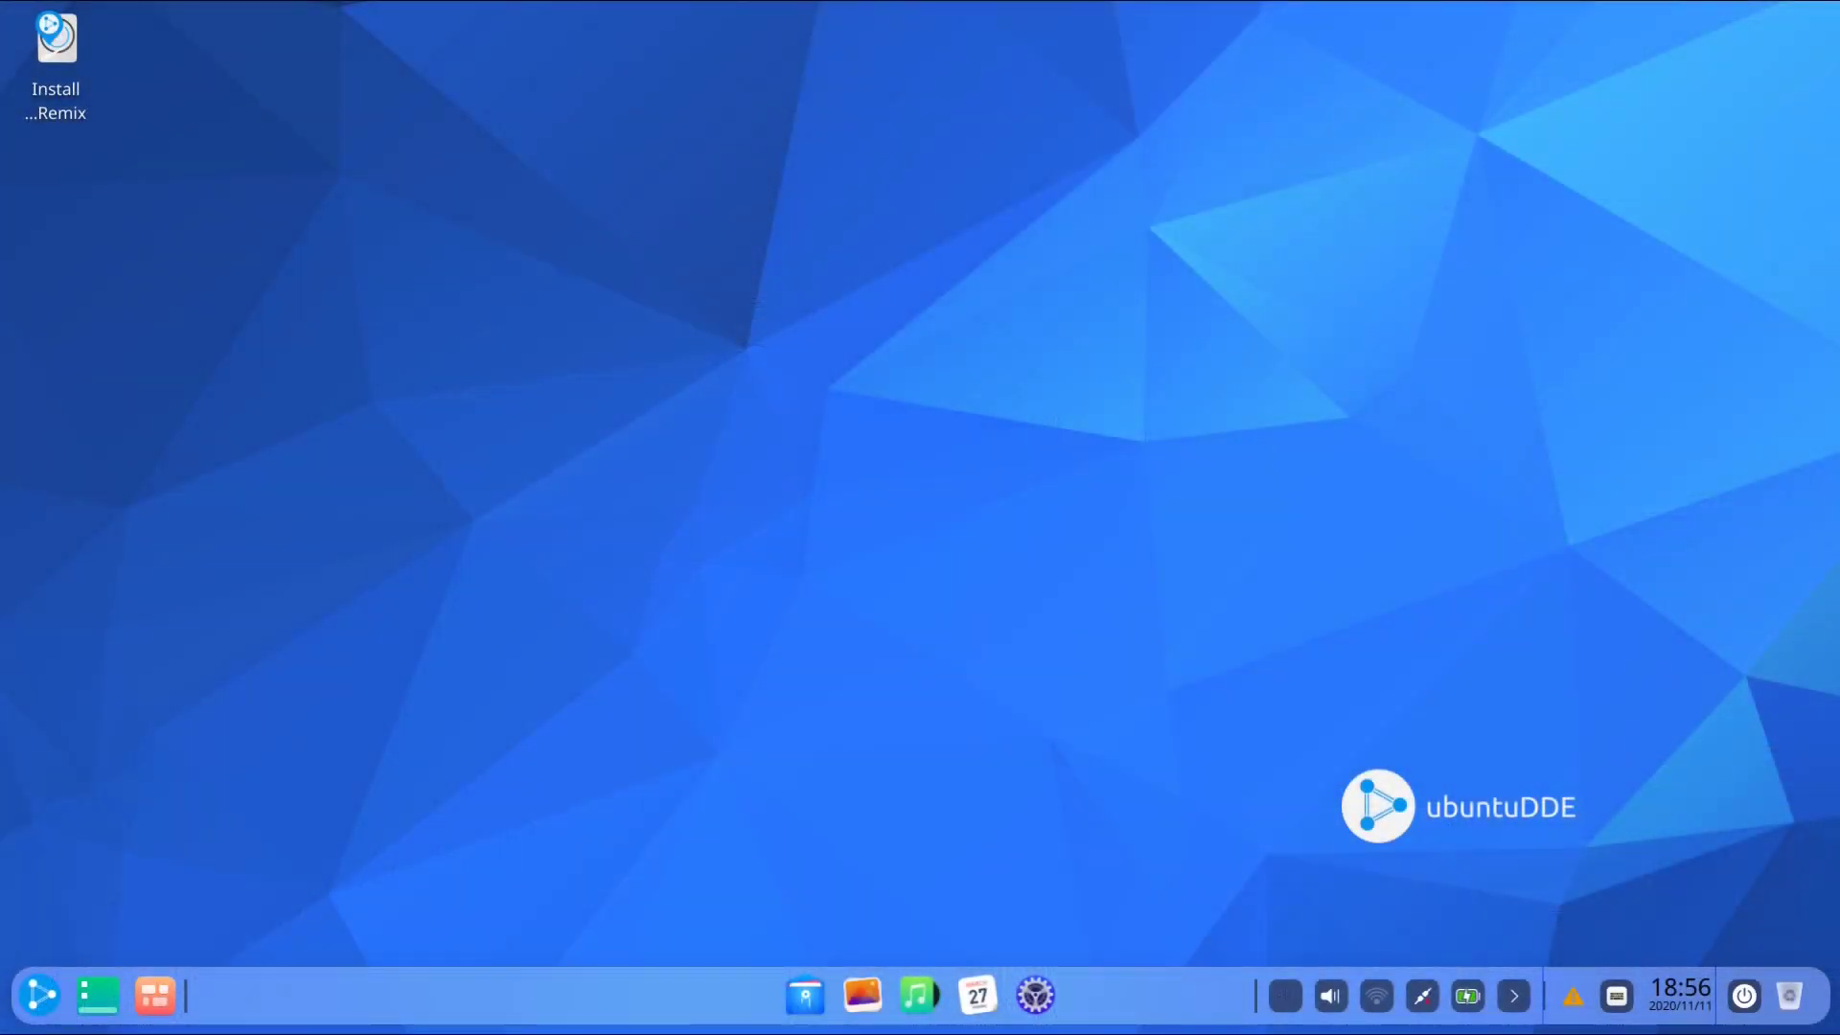
Launch the Install UbuntuDDE Remix installer from its desktop icon.
double_click(55, 38)
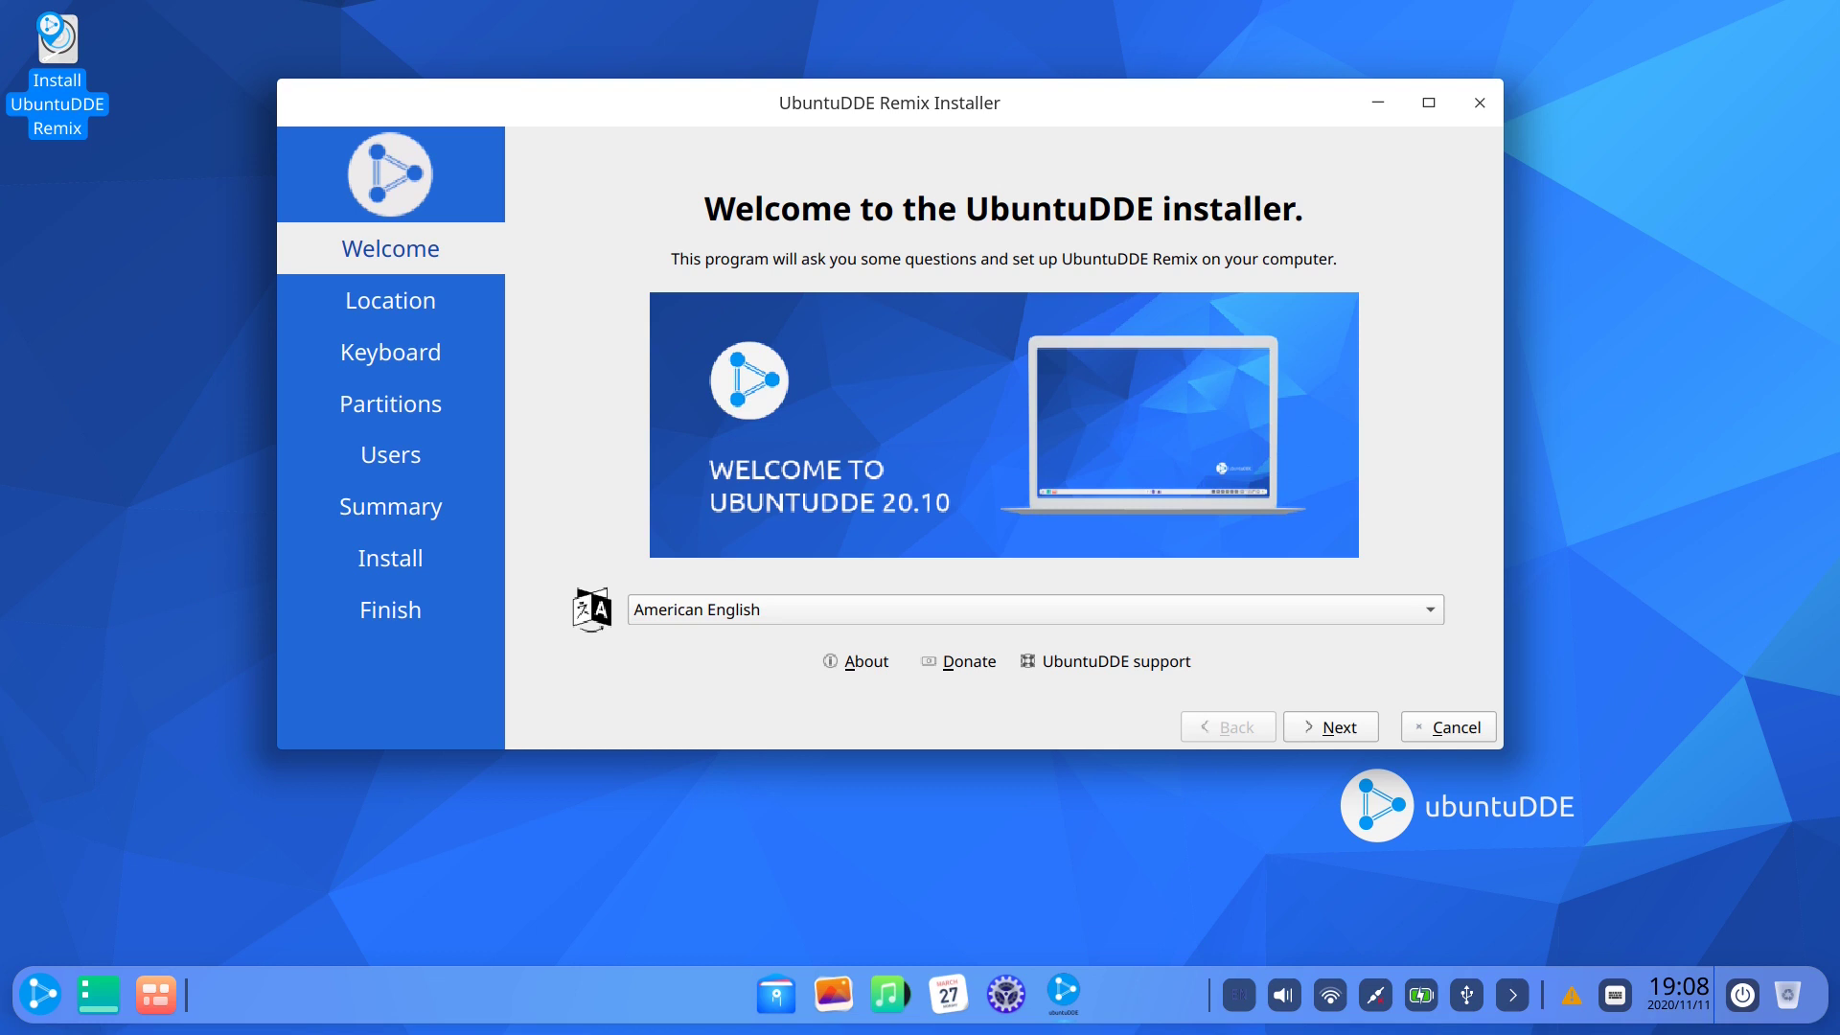
Install UbuntuDDE over the whole 32GB disk using Erase disk and the entered user account.
click(1329, 727)
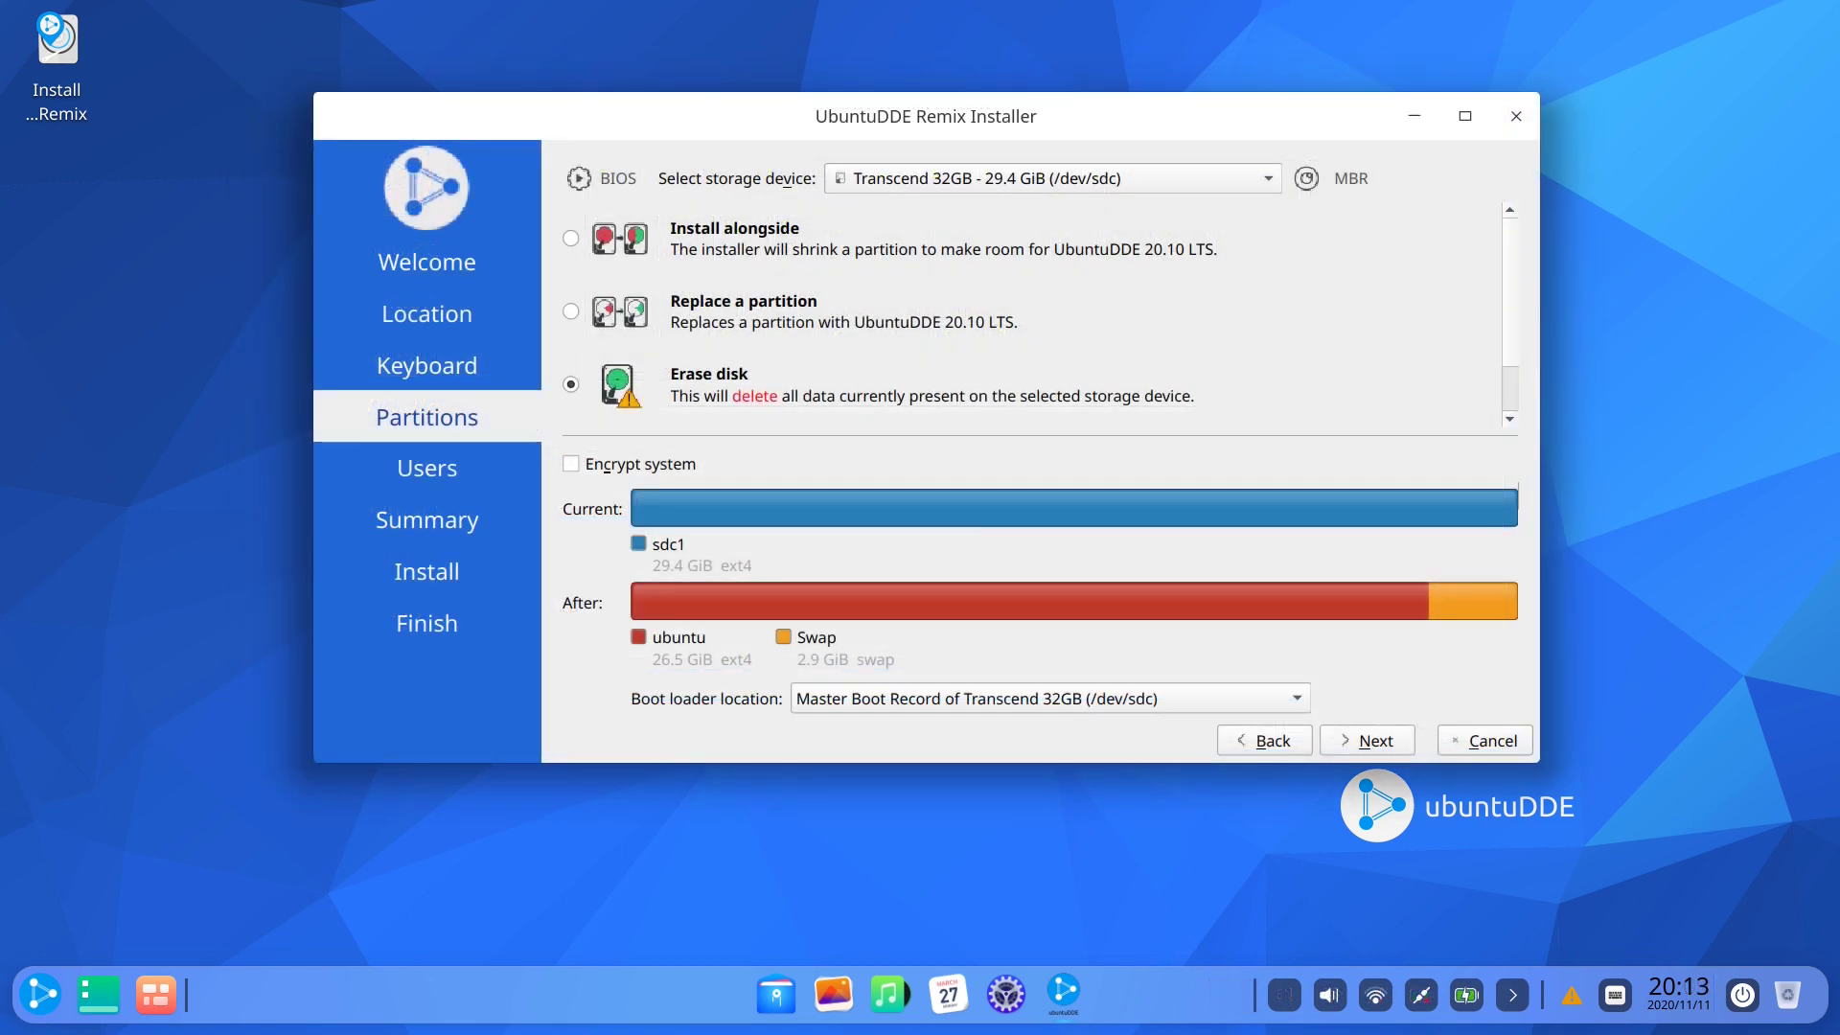
click(1366, 739)
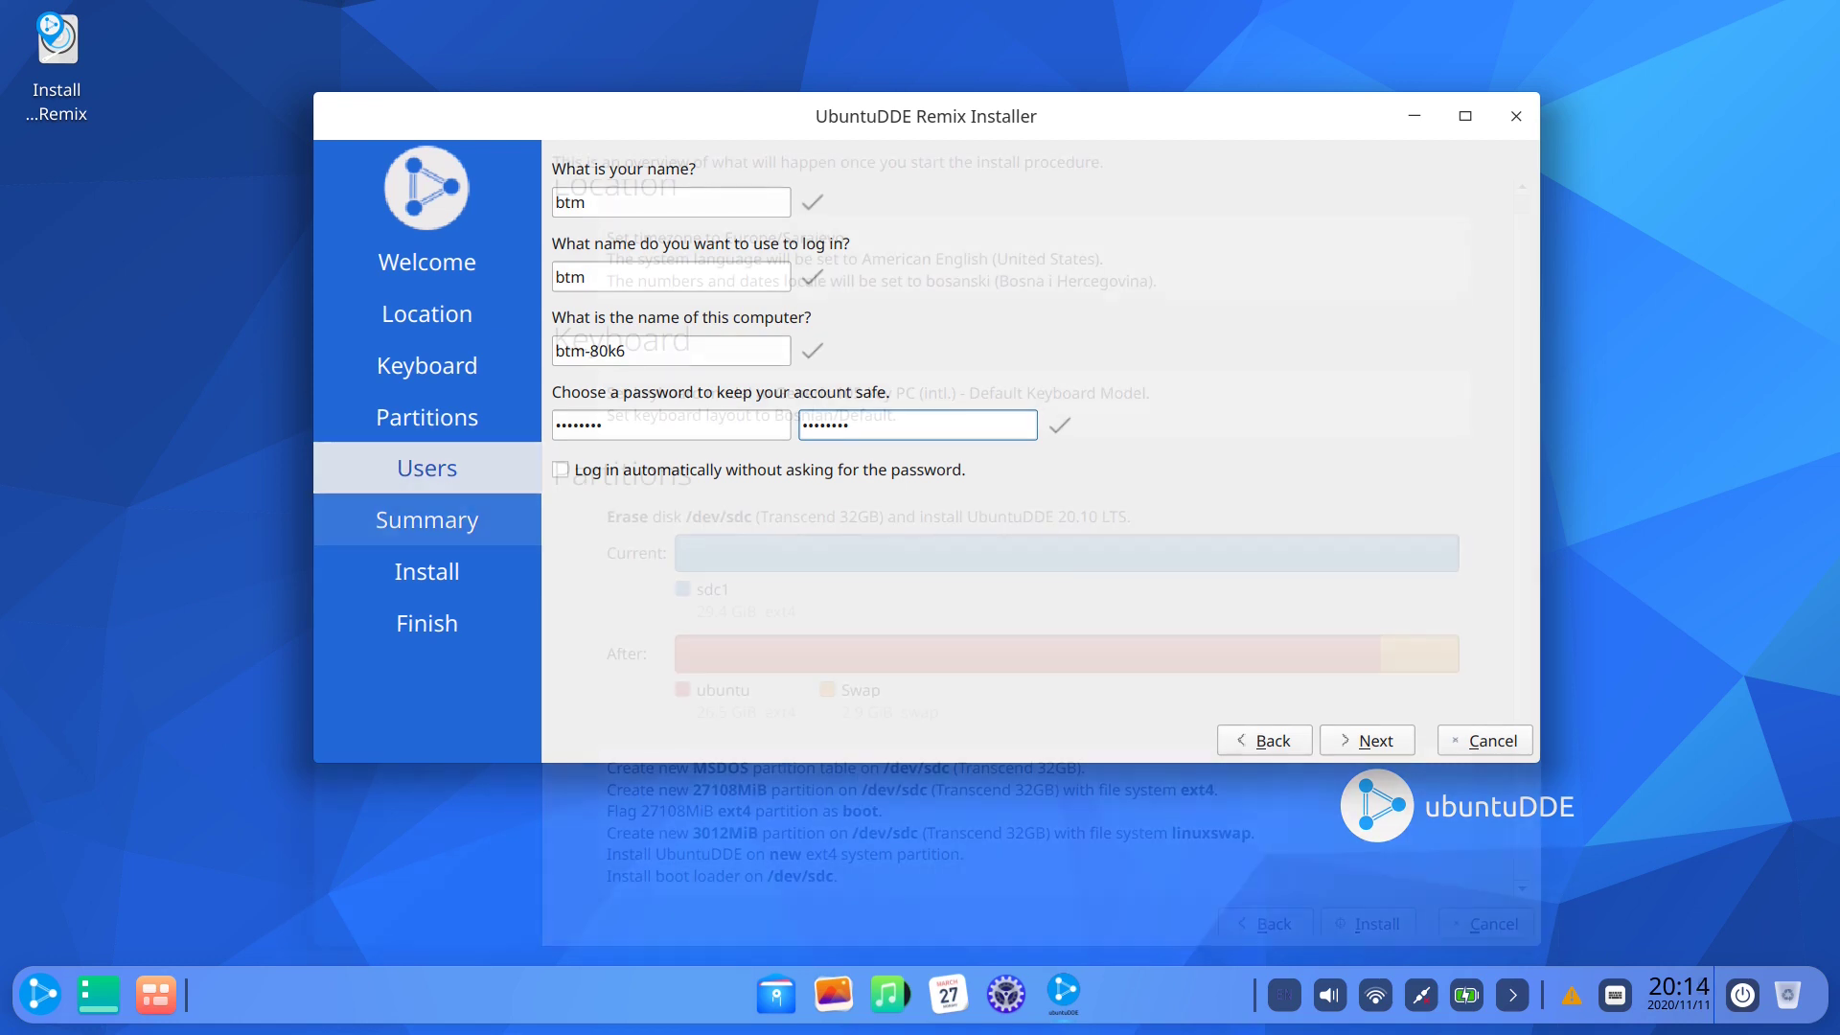
click(1366, 741)
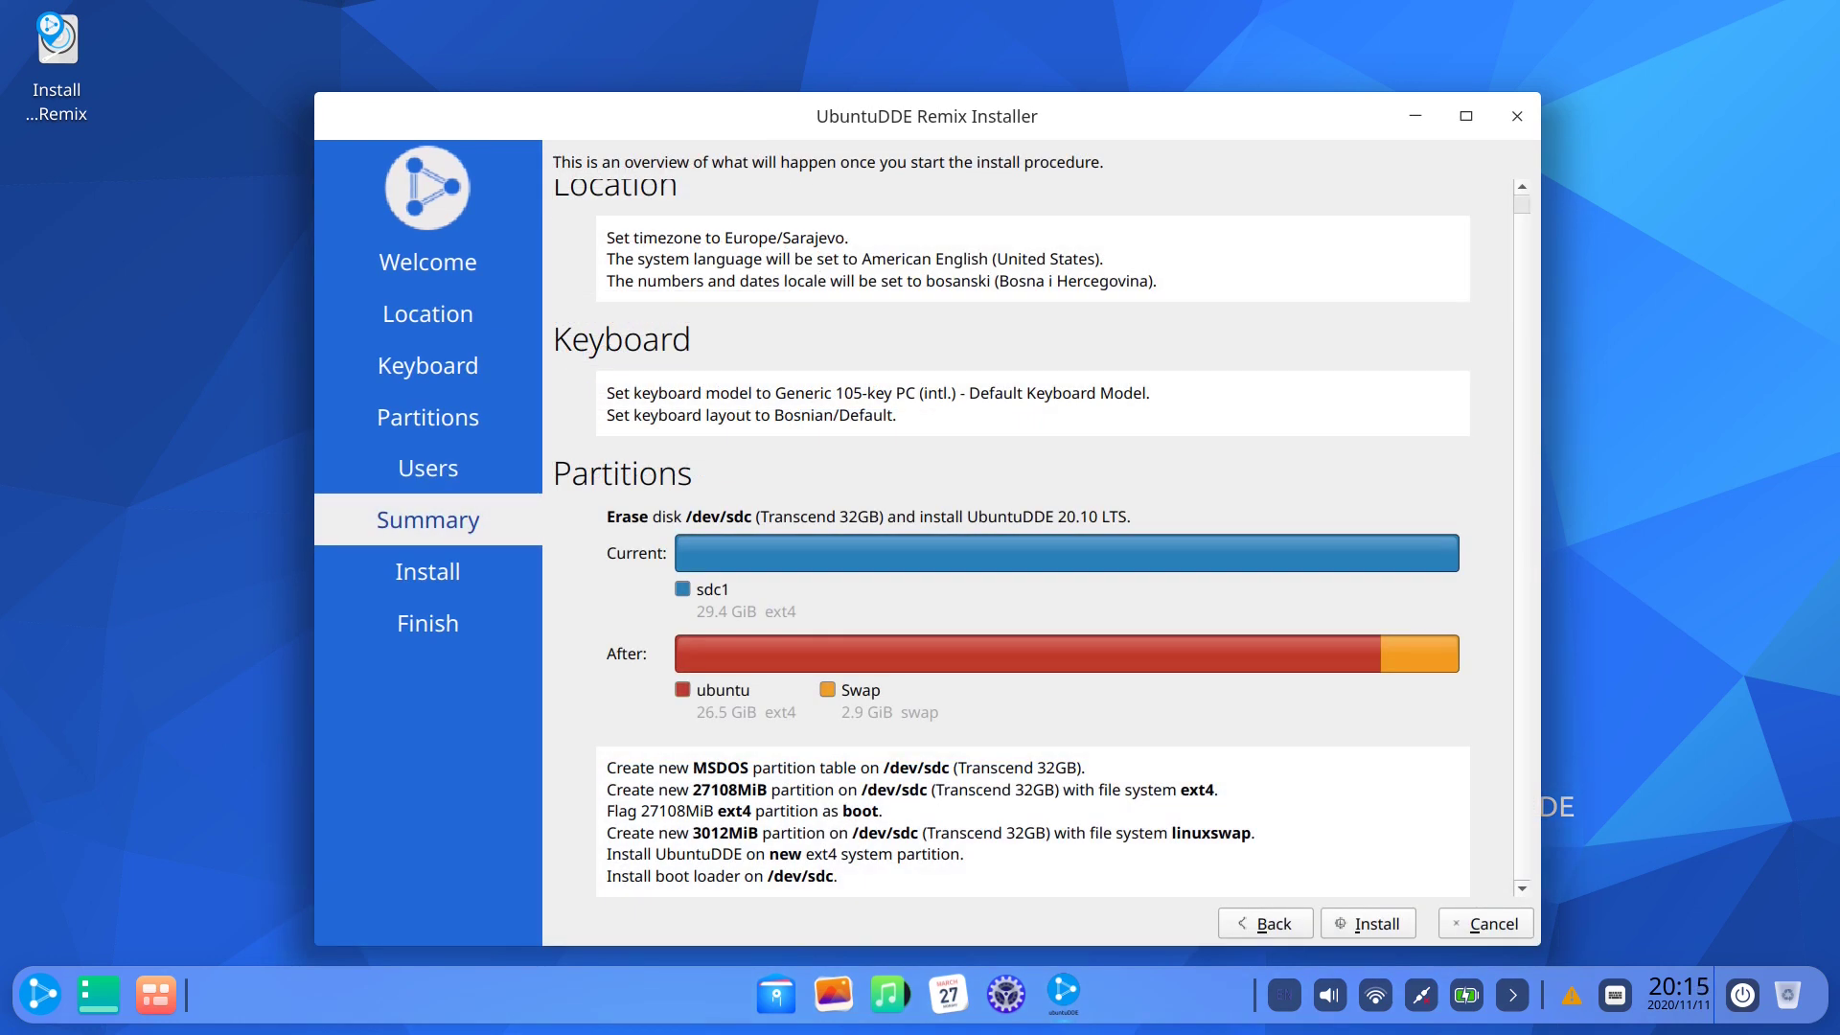
click(1366, 922)
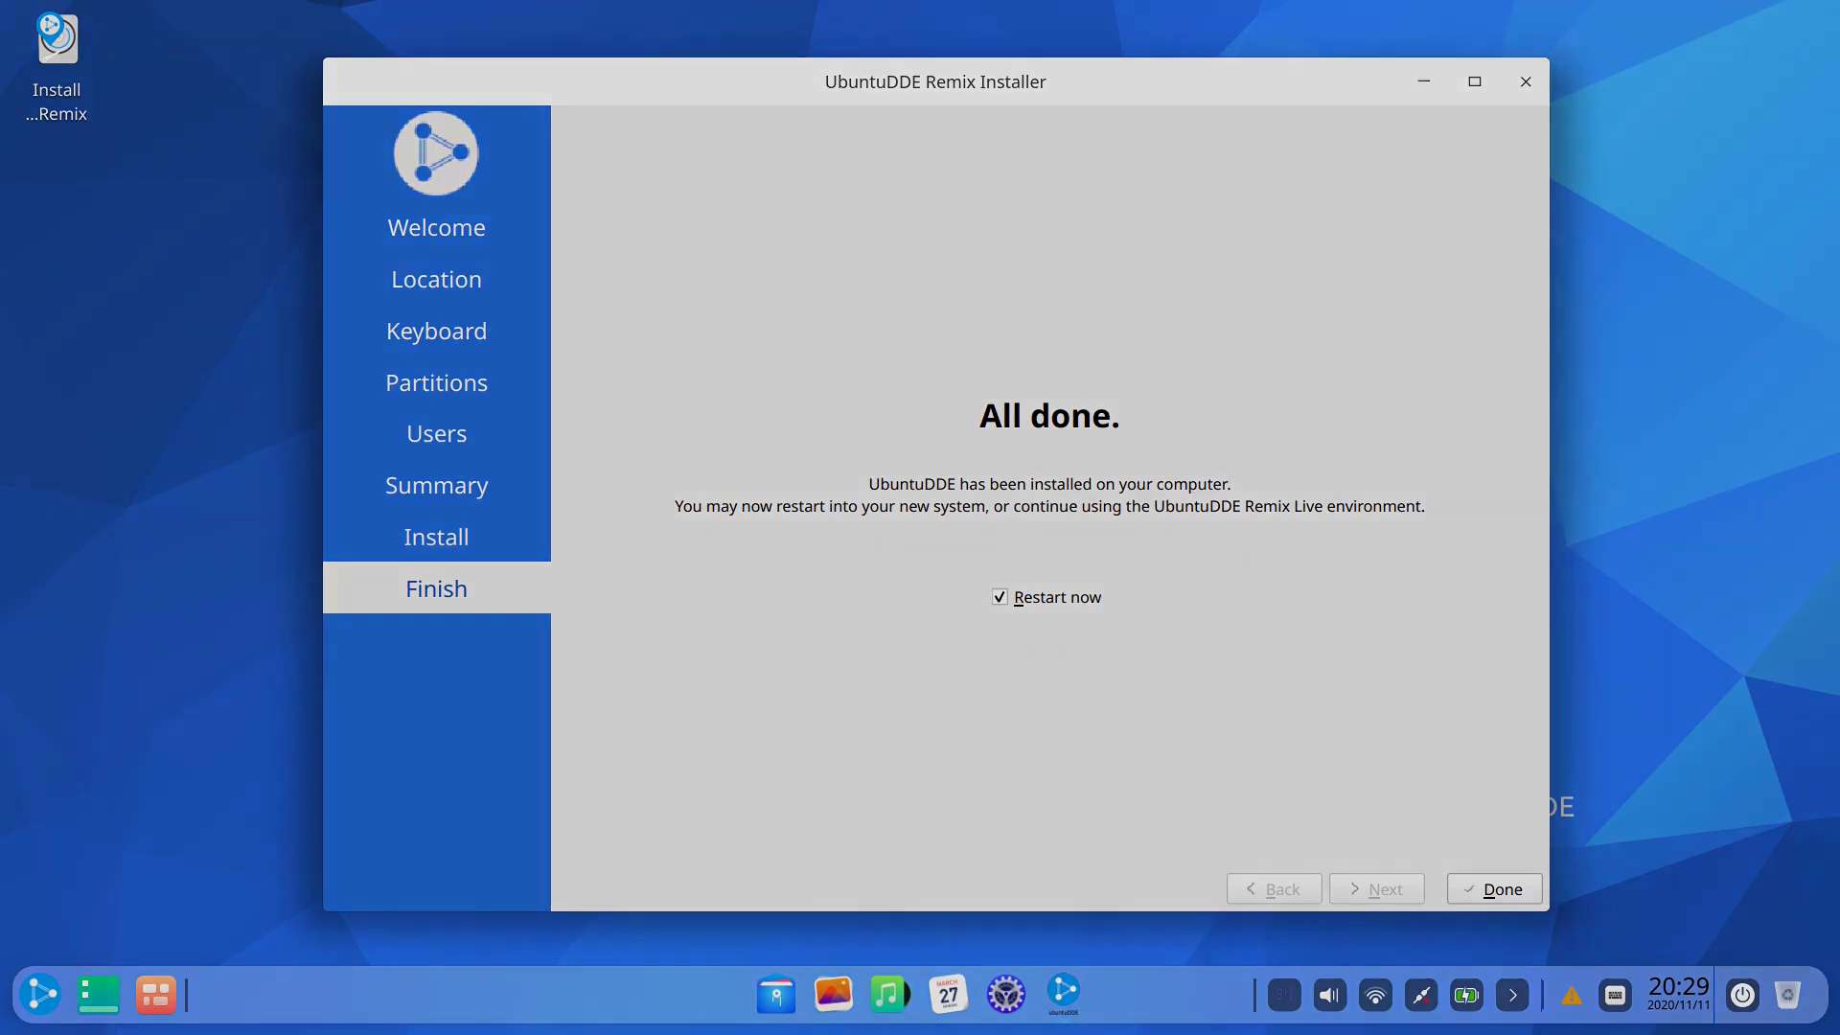
Close the installer with Restart now checked and reboot into the installed desktop.
click(1493, 889)
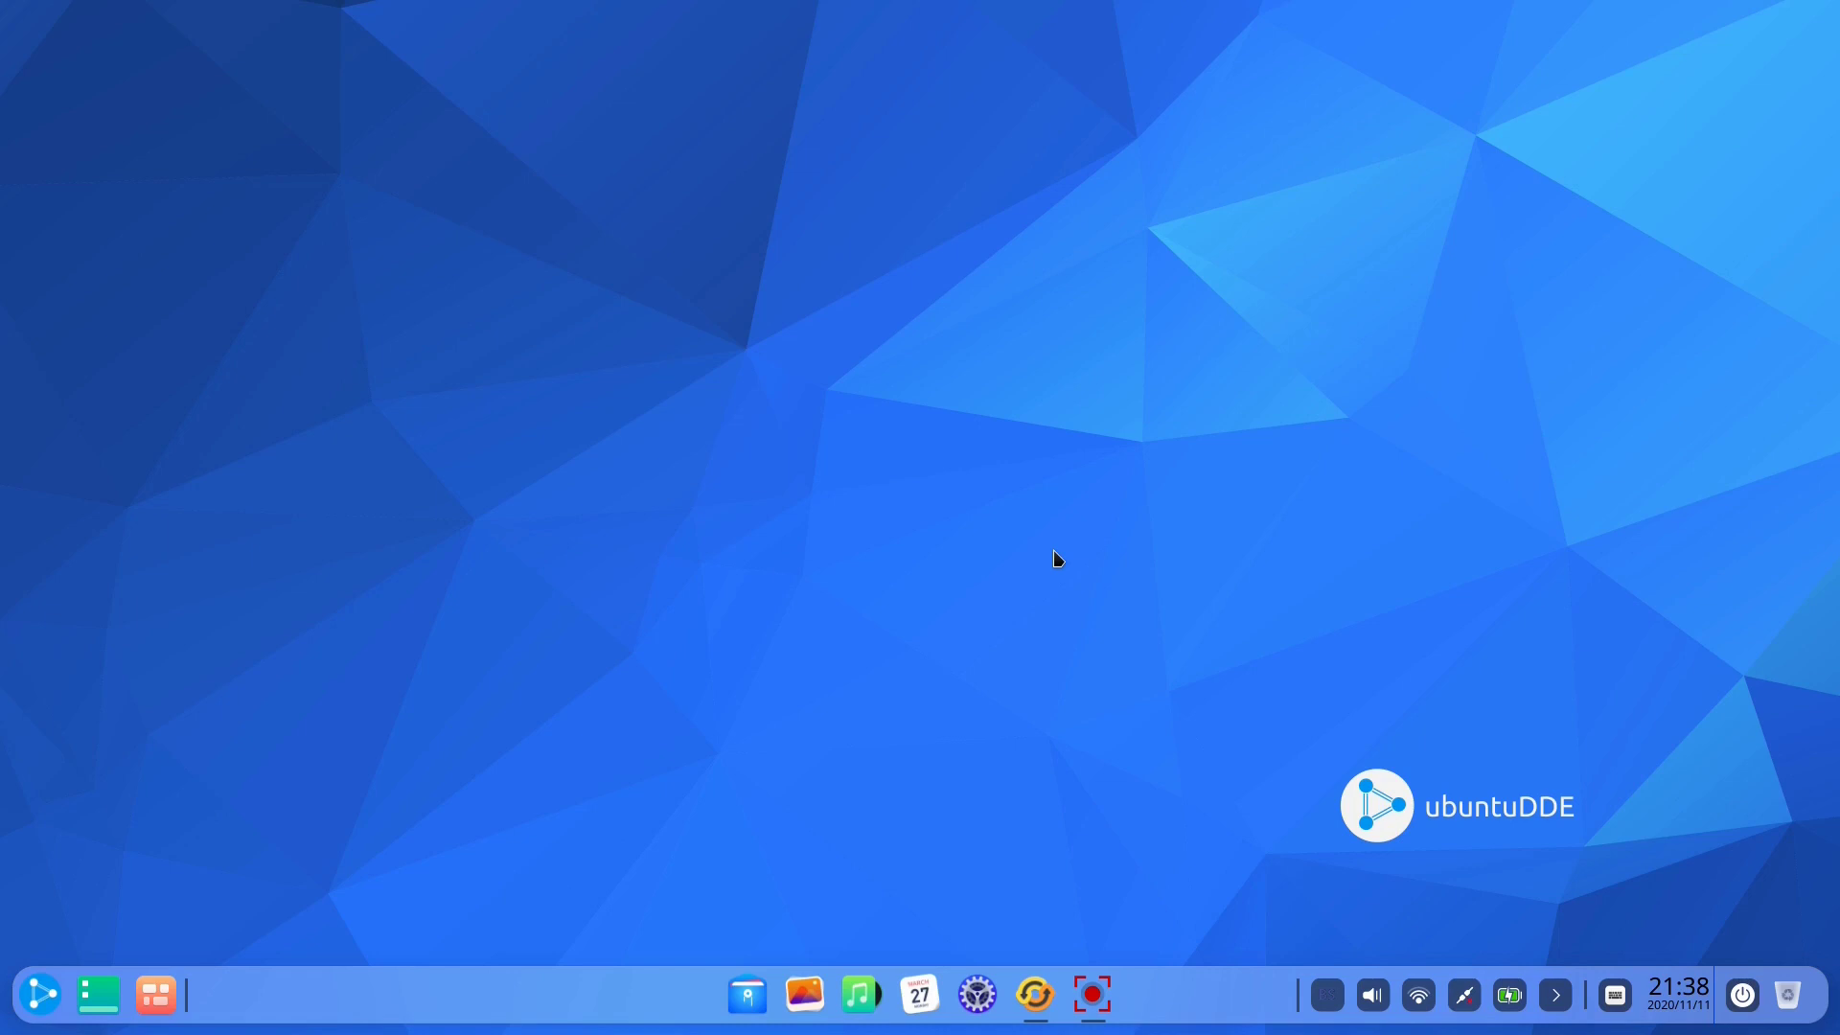
mouse_move(1786, 996)
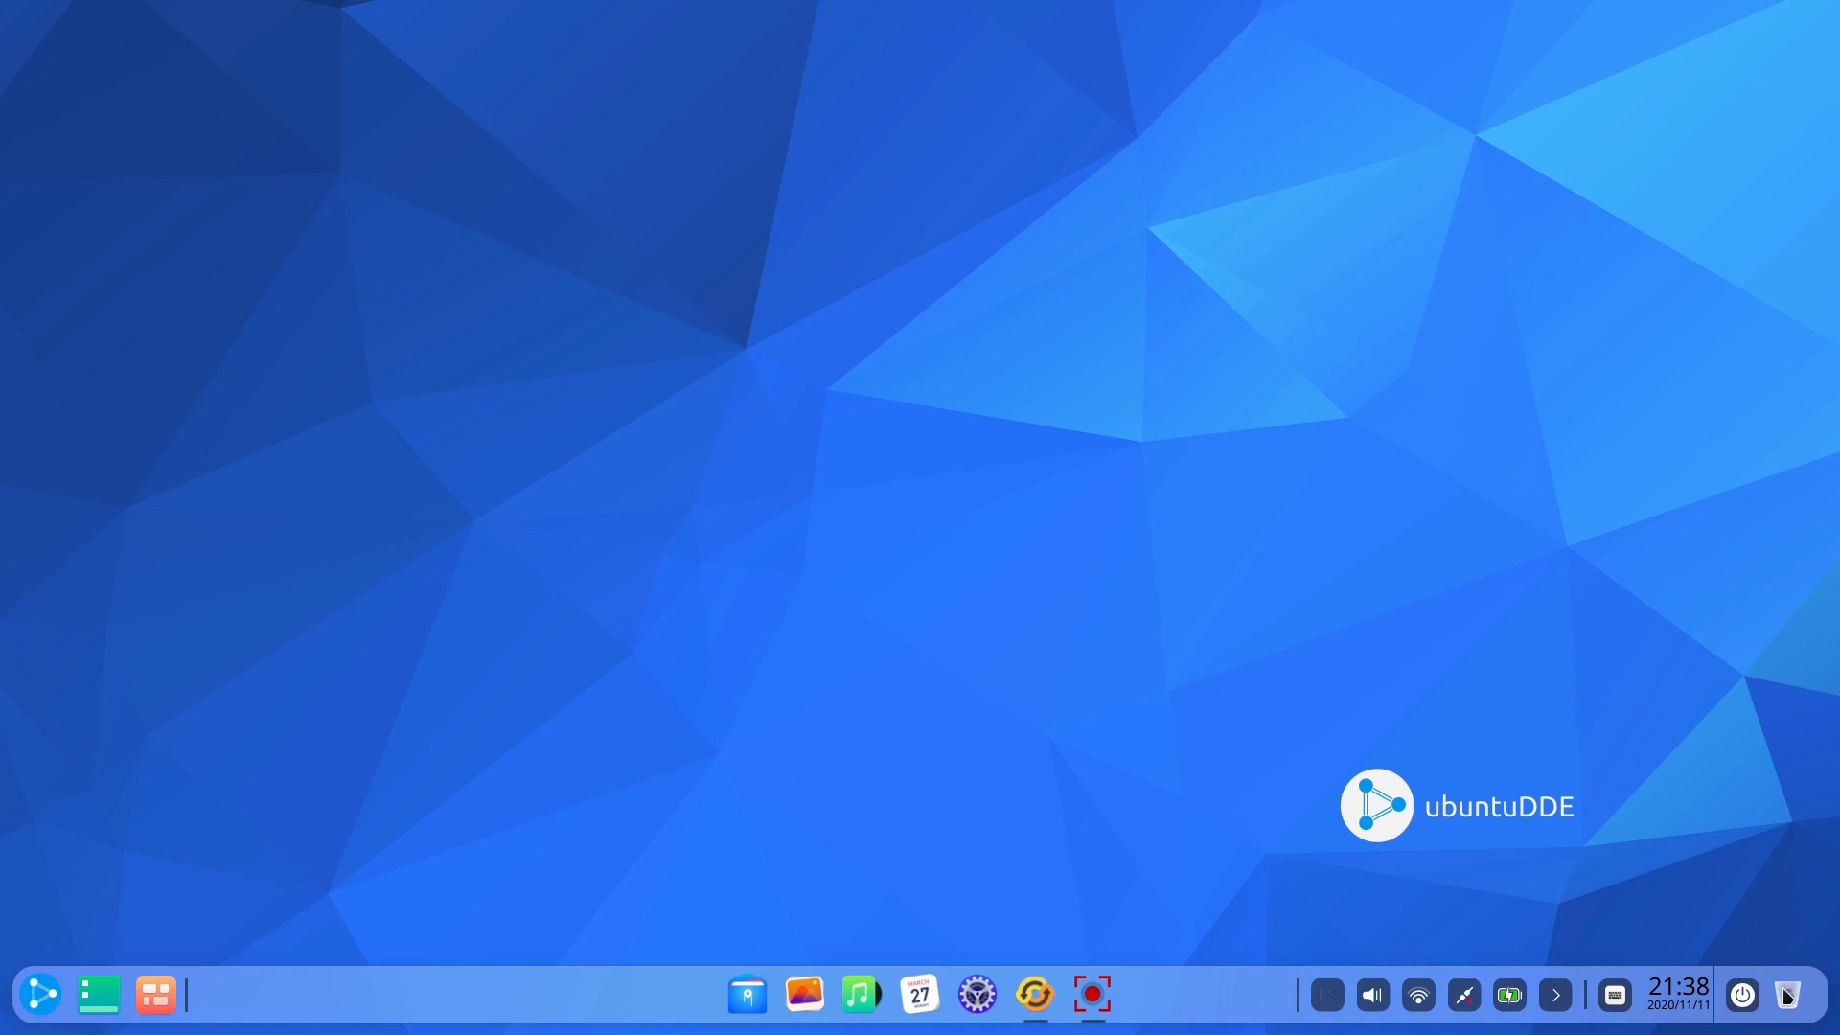
mouse_move(1788, 995)
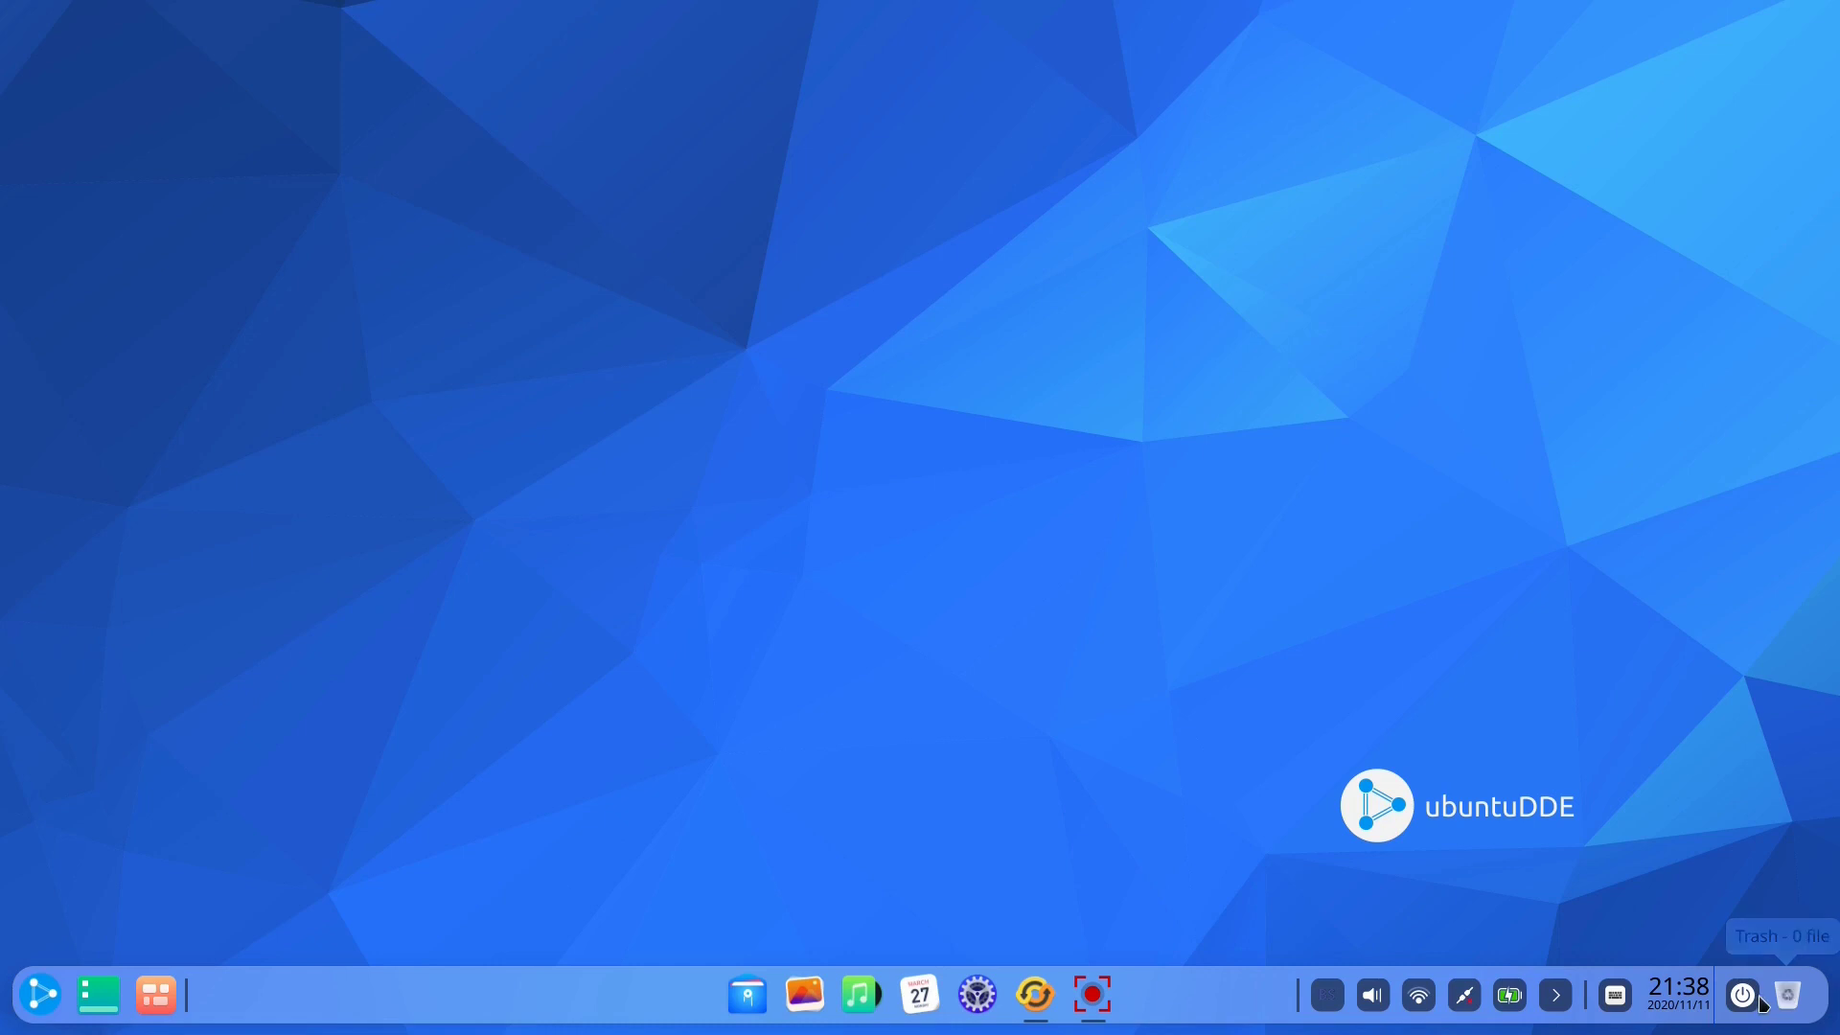
mouse_move(1687, 1004)
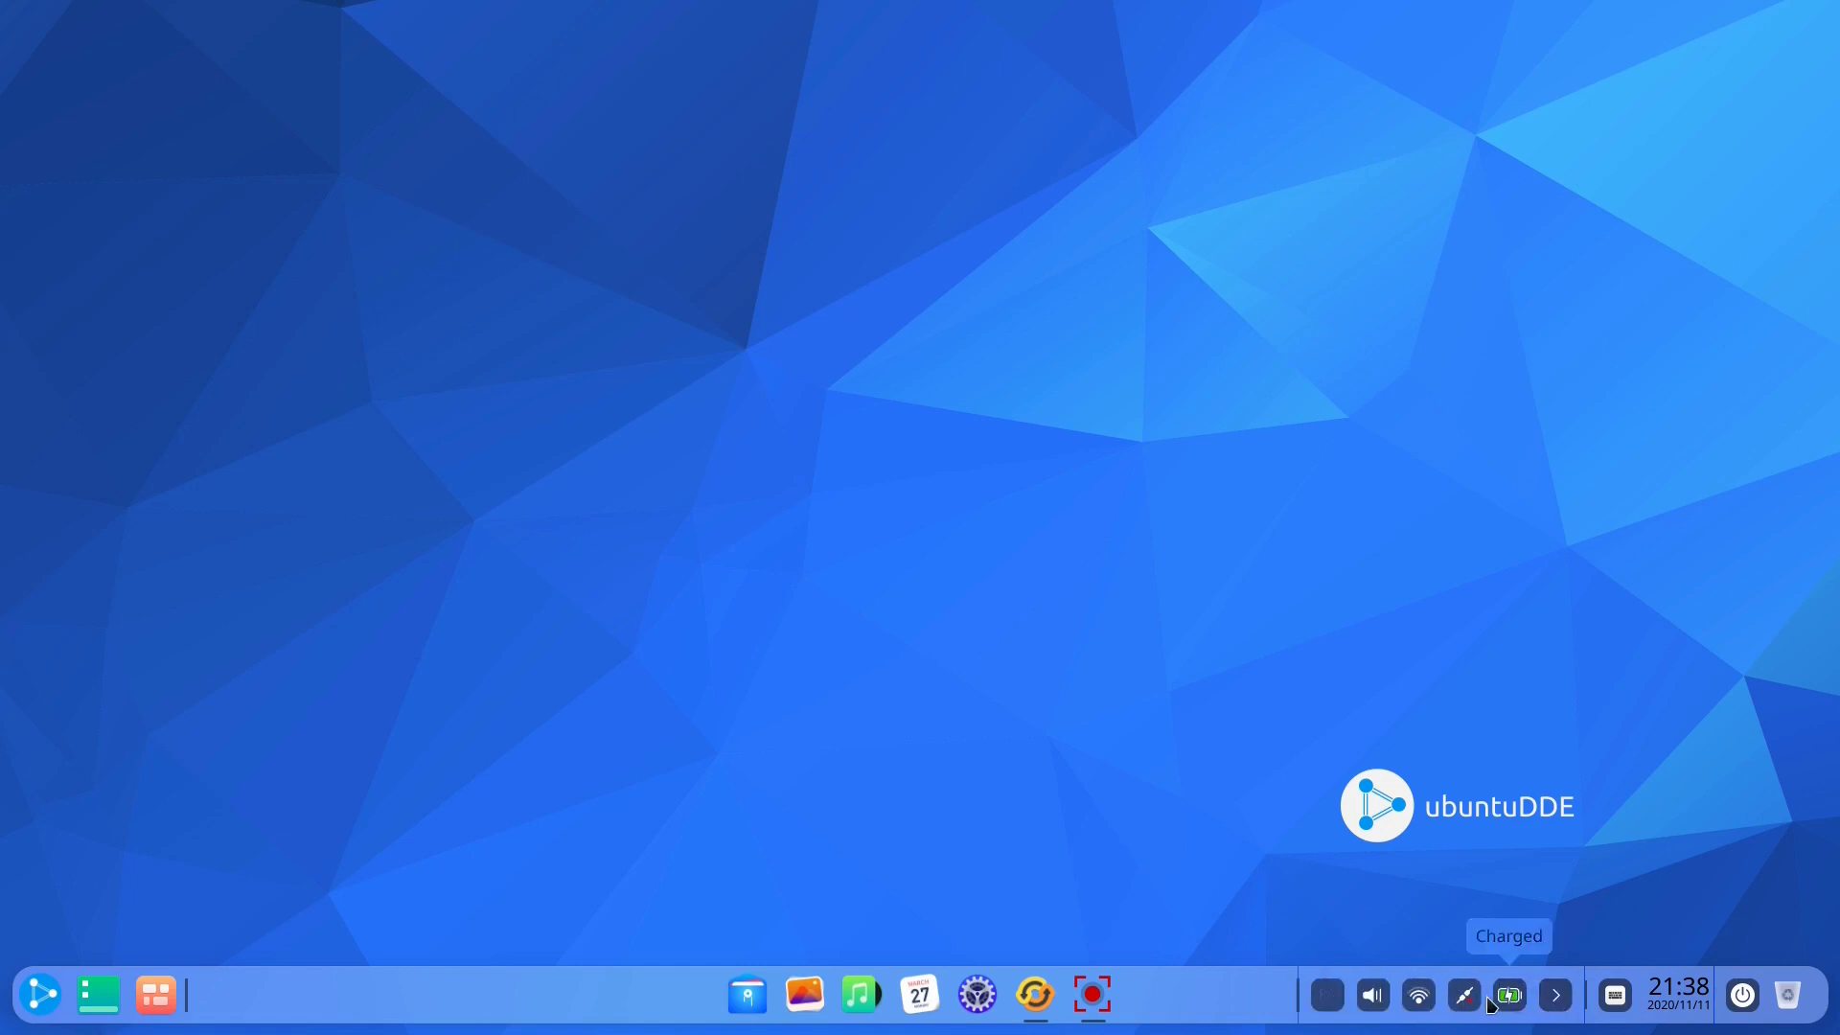
mouse_move(1463, 995)
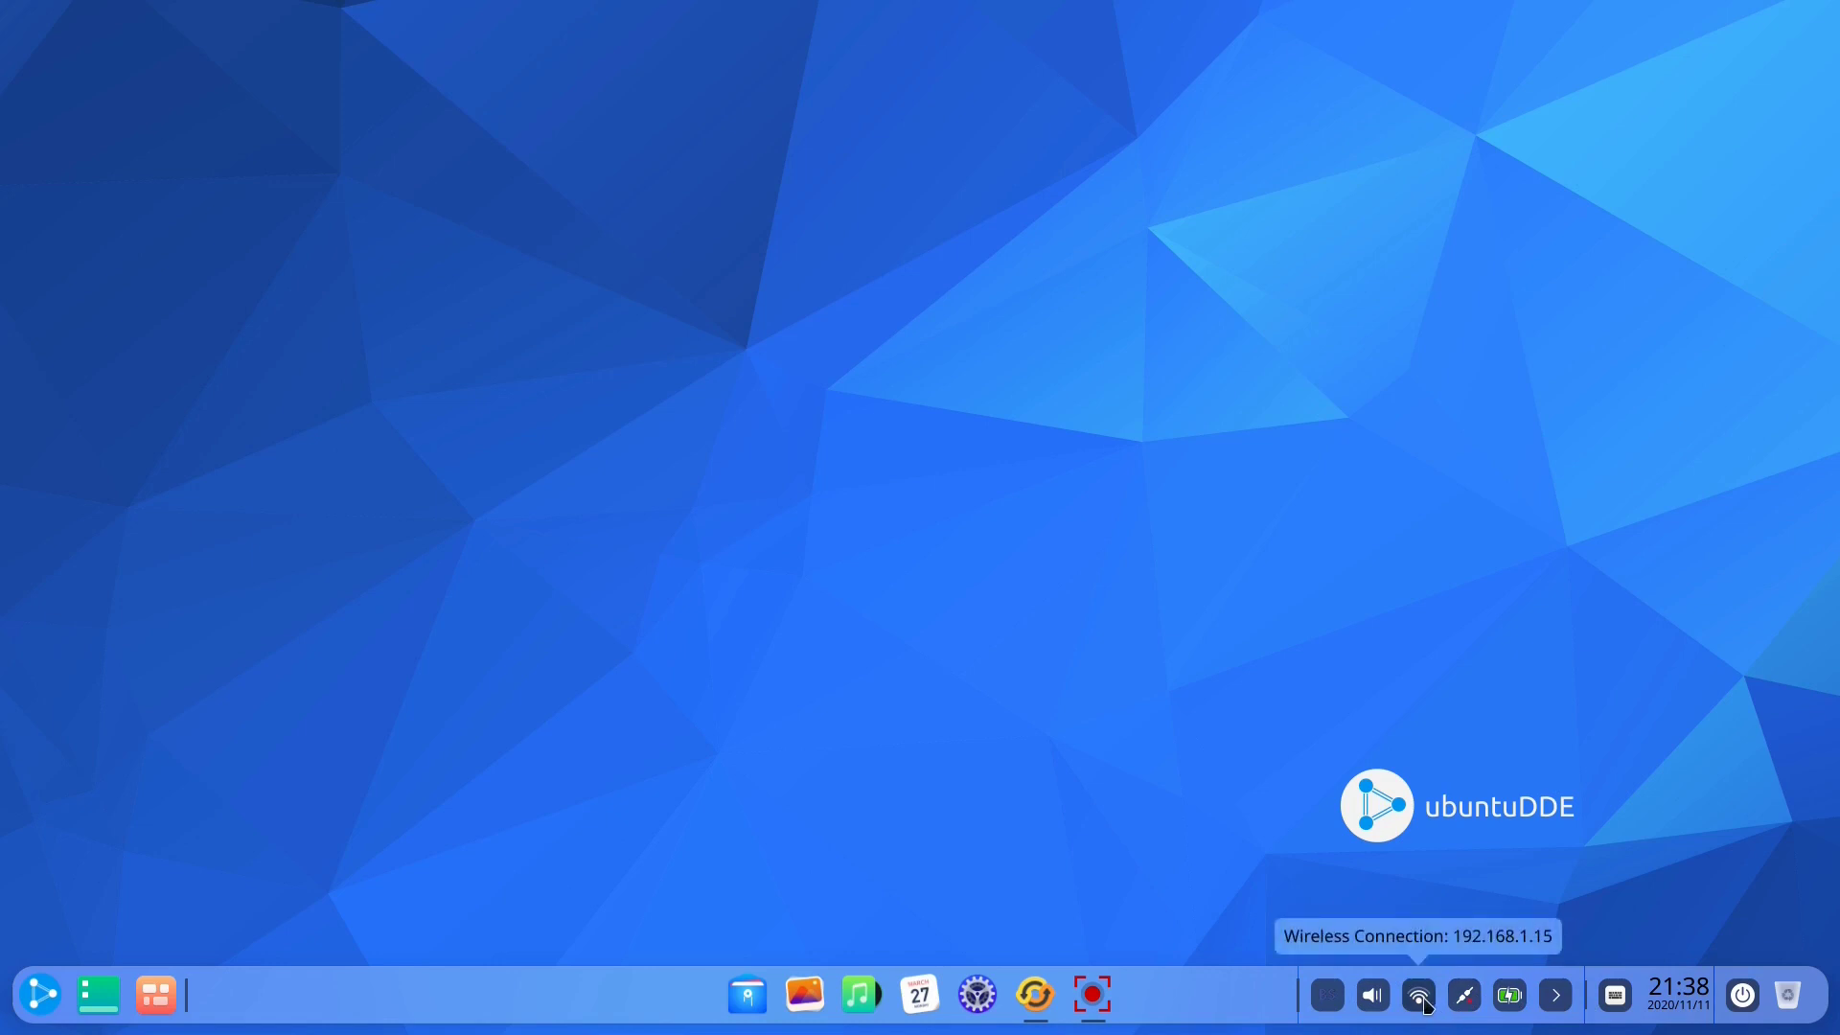
mouse_move(1371, 995)
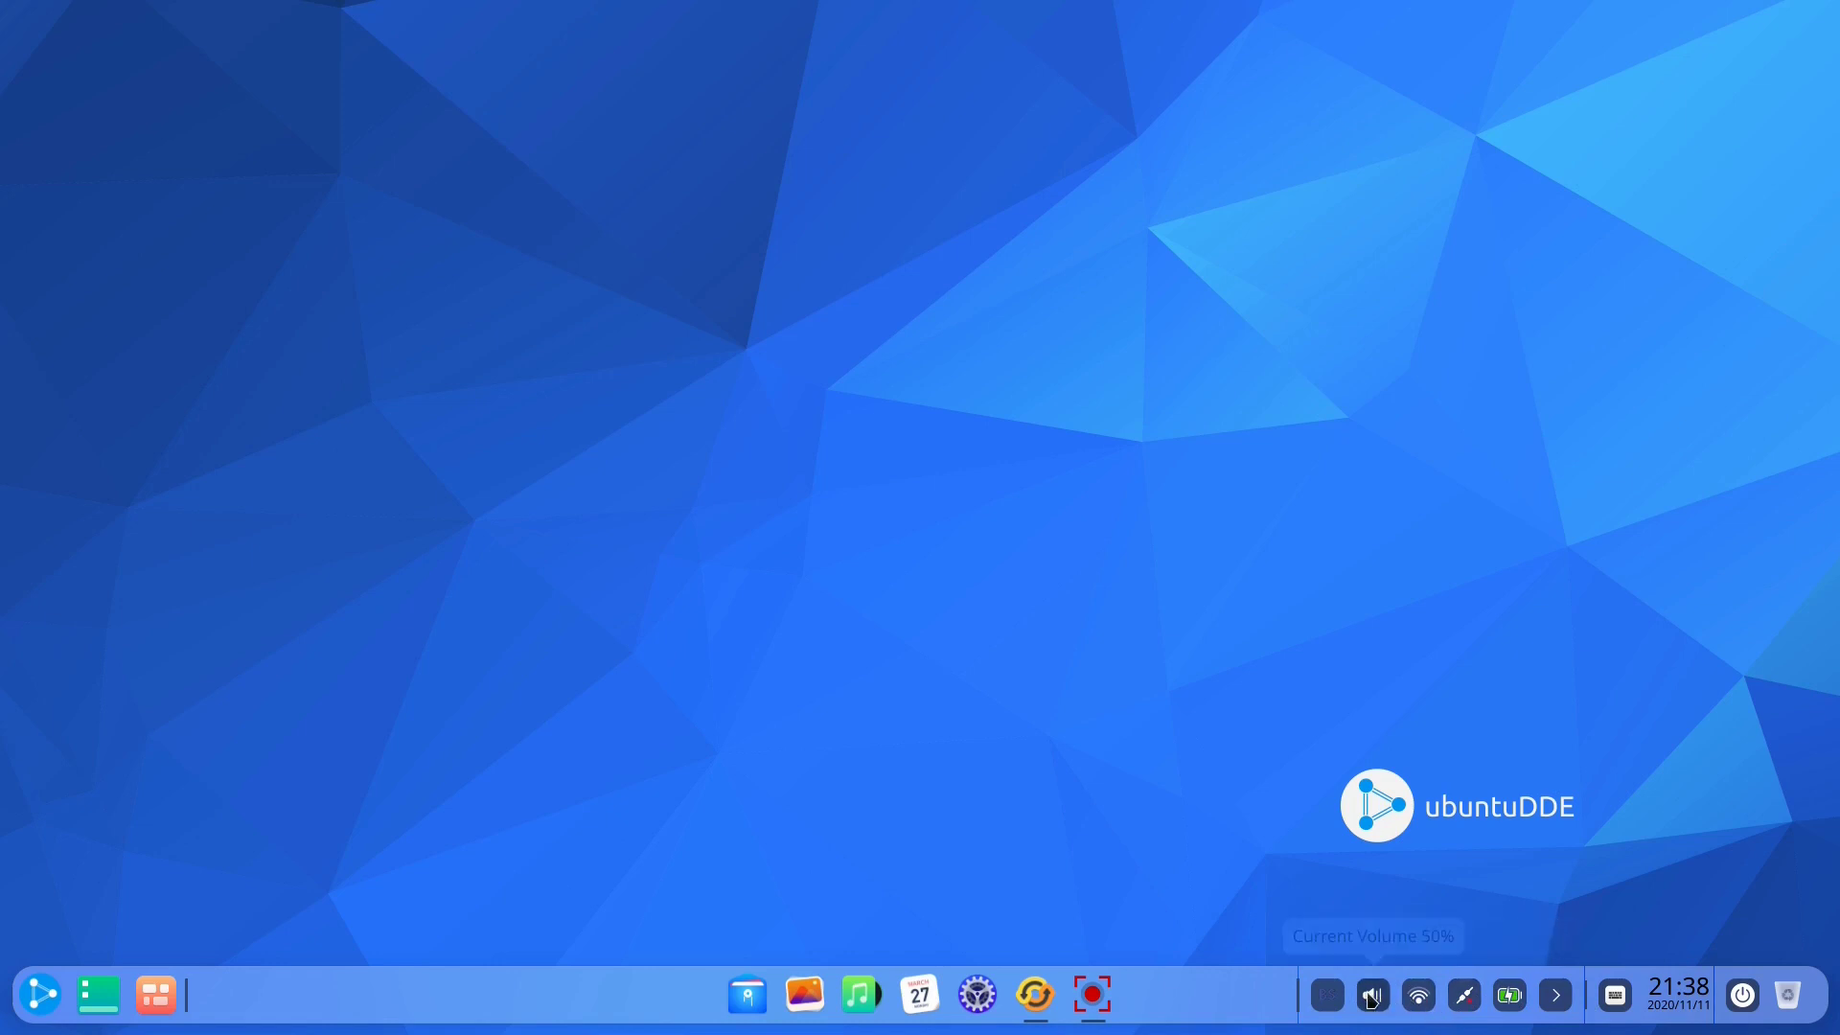
click(1370, 994)
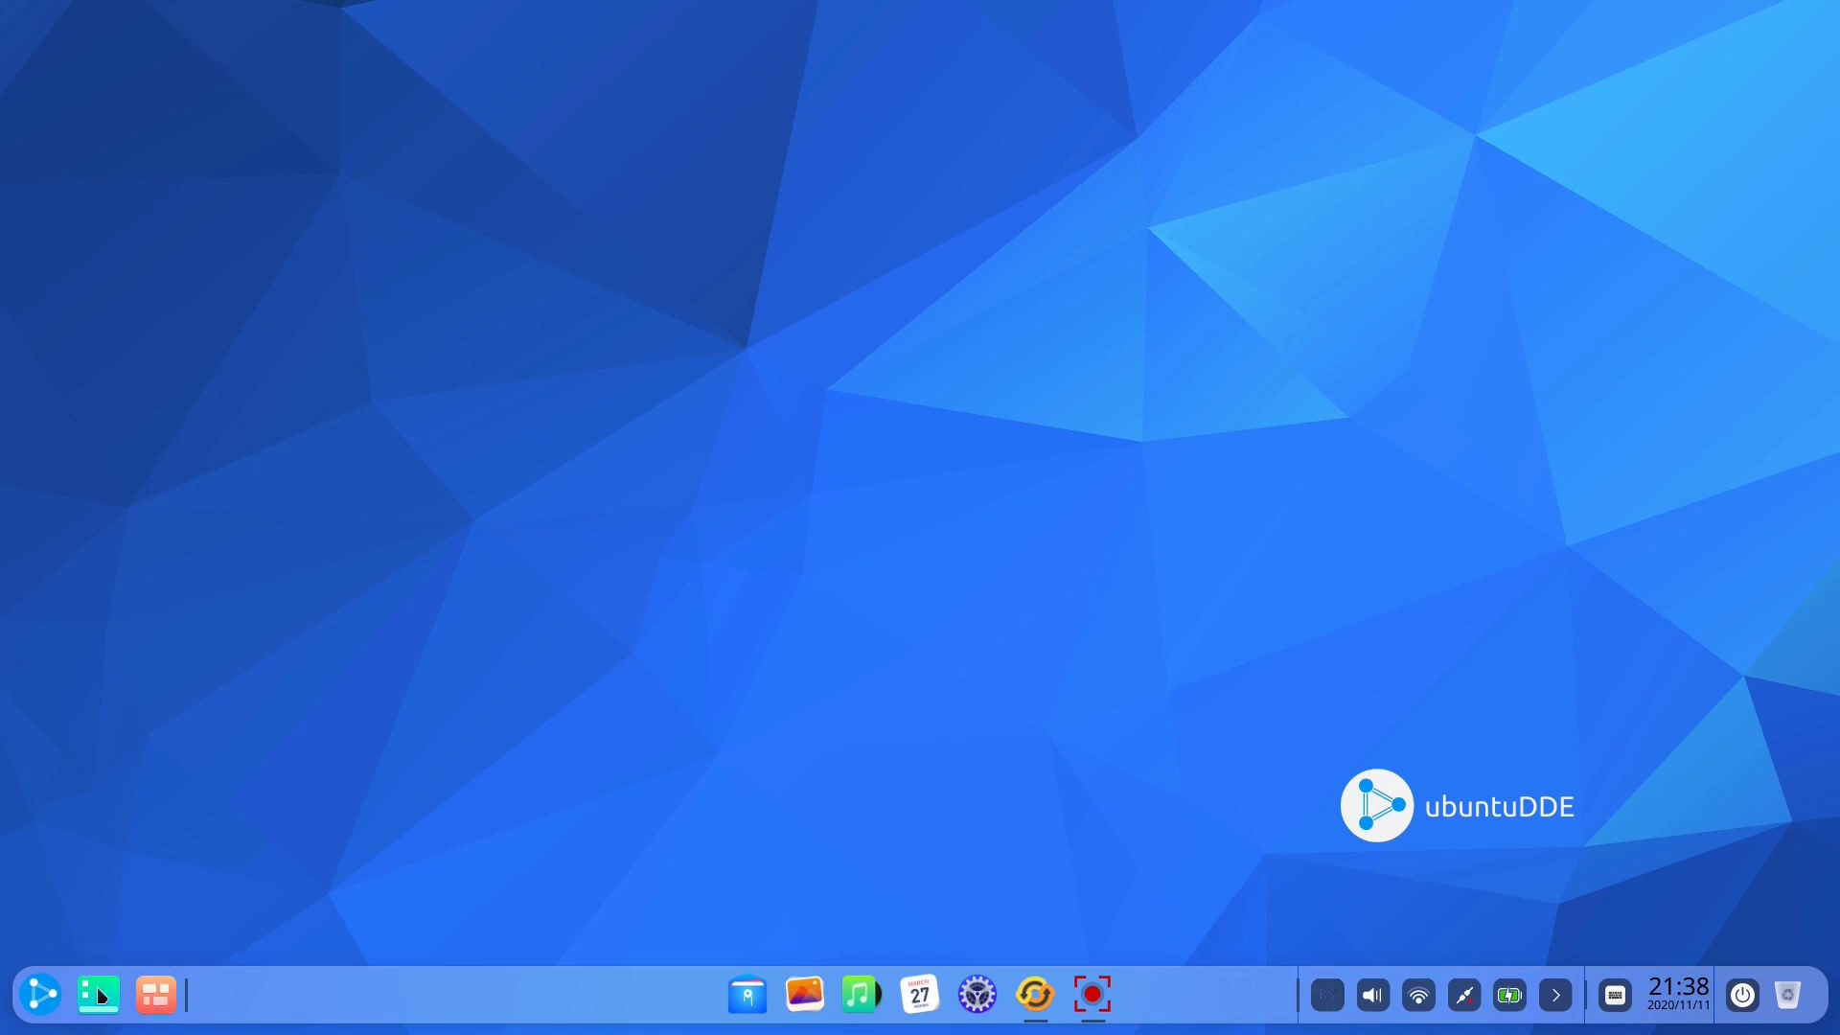
mouse_move(98, 994)
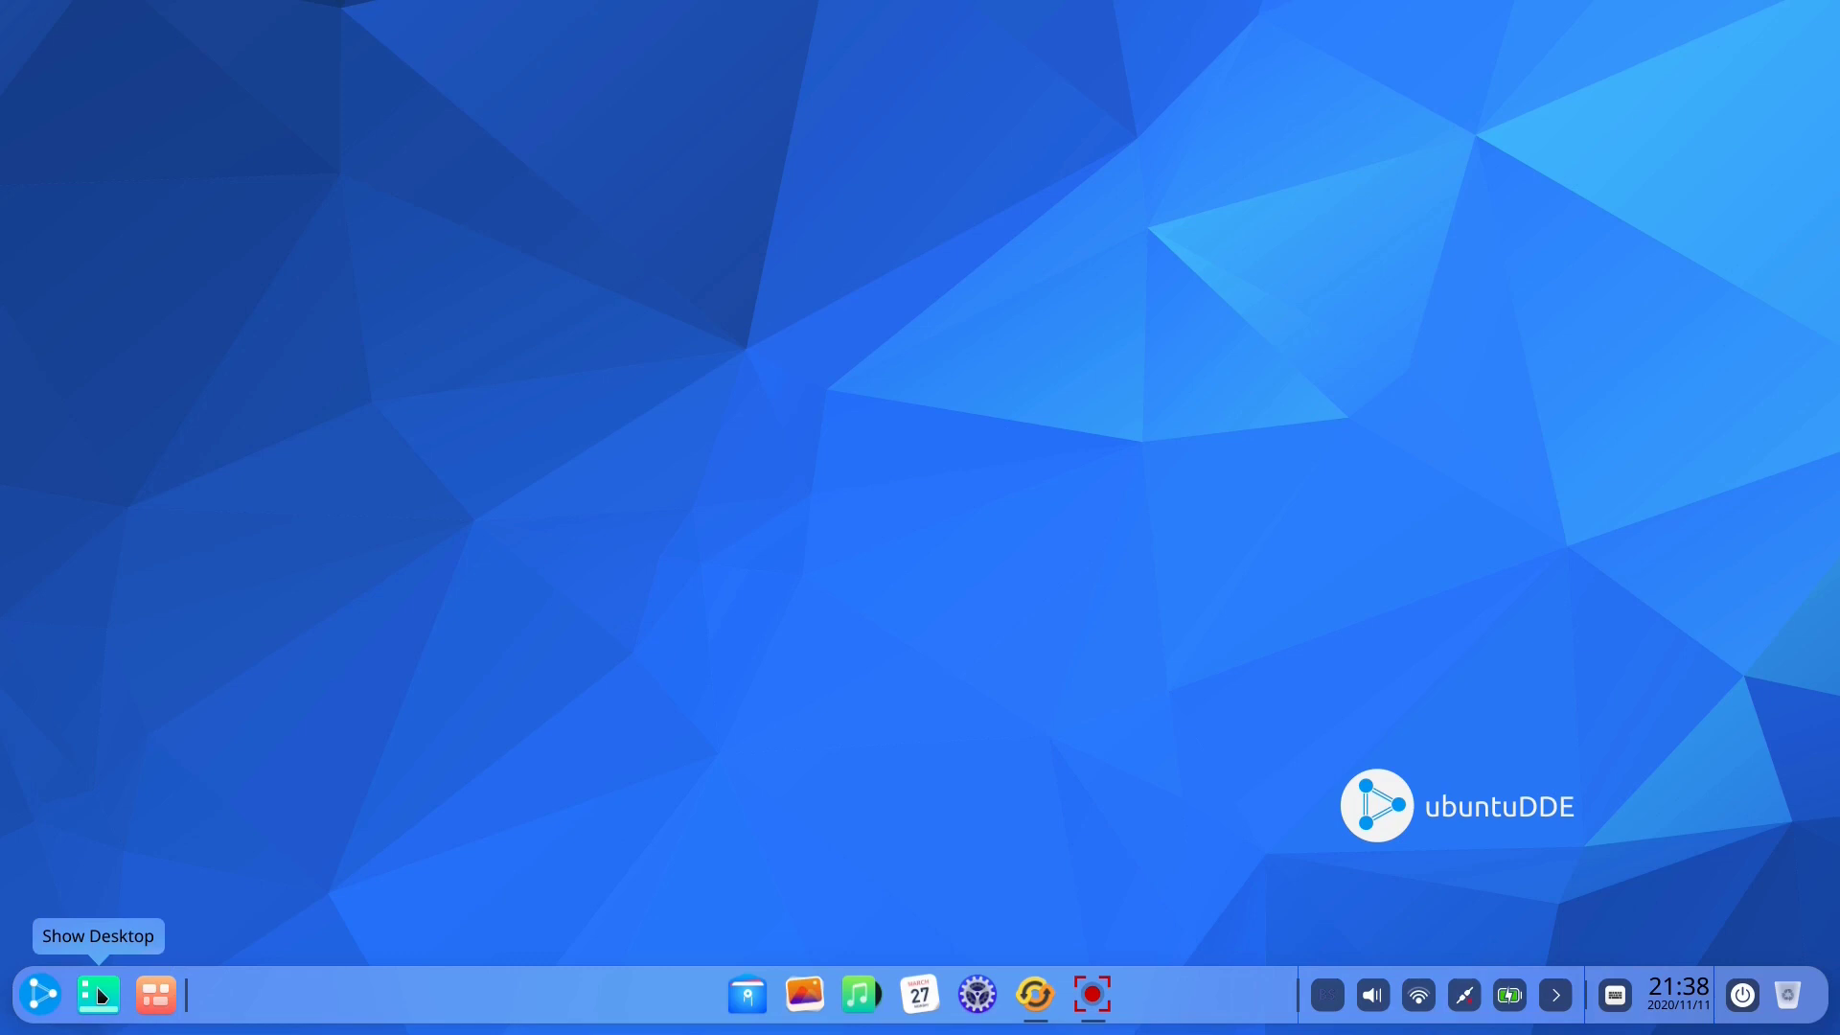
Open the application launcher from the dock and expand it to full-screen view.
click(38, 994)
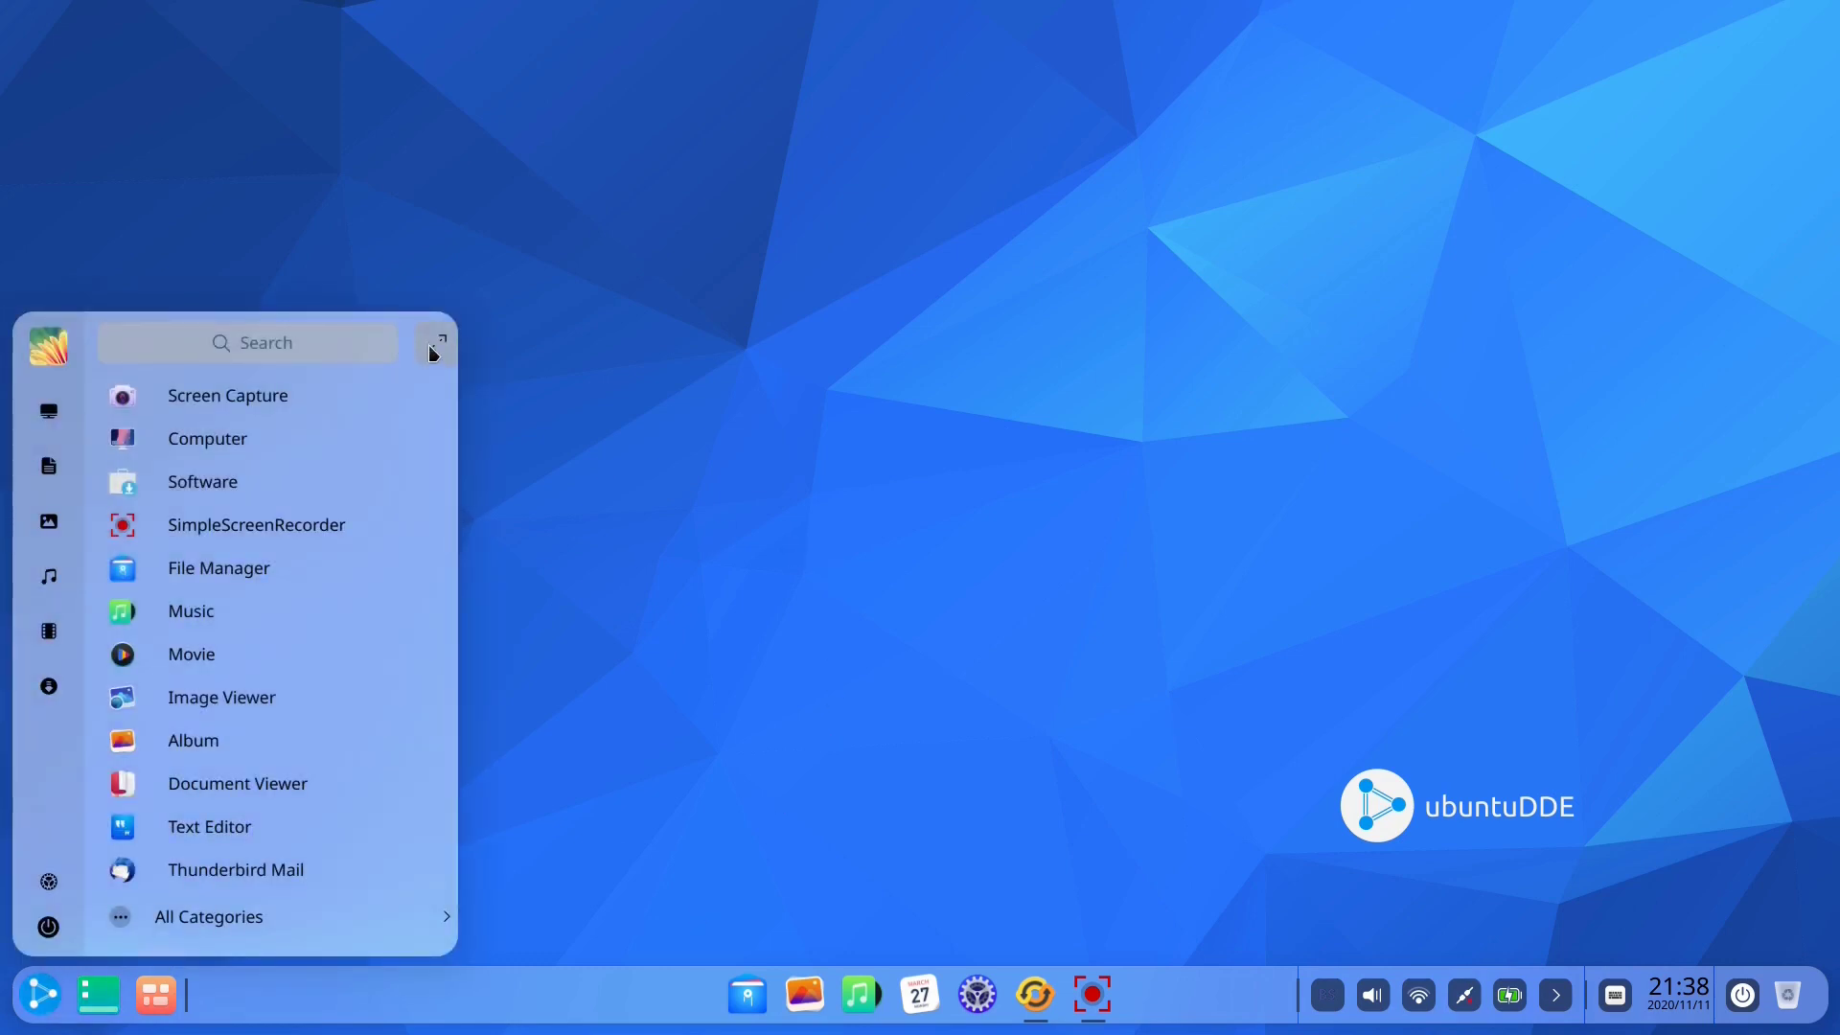
click(435, 353)
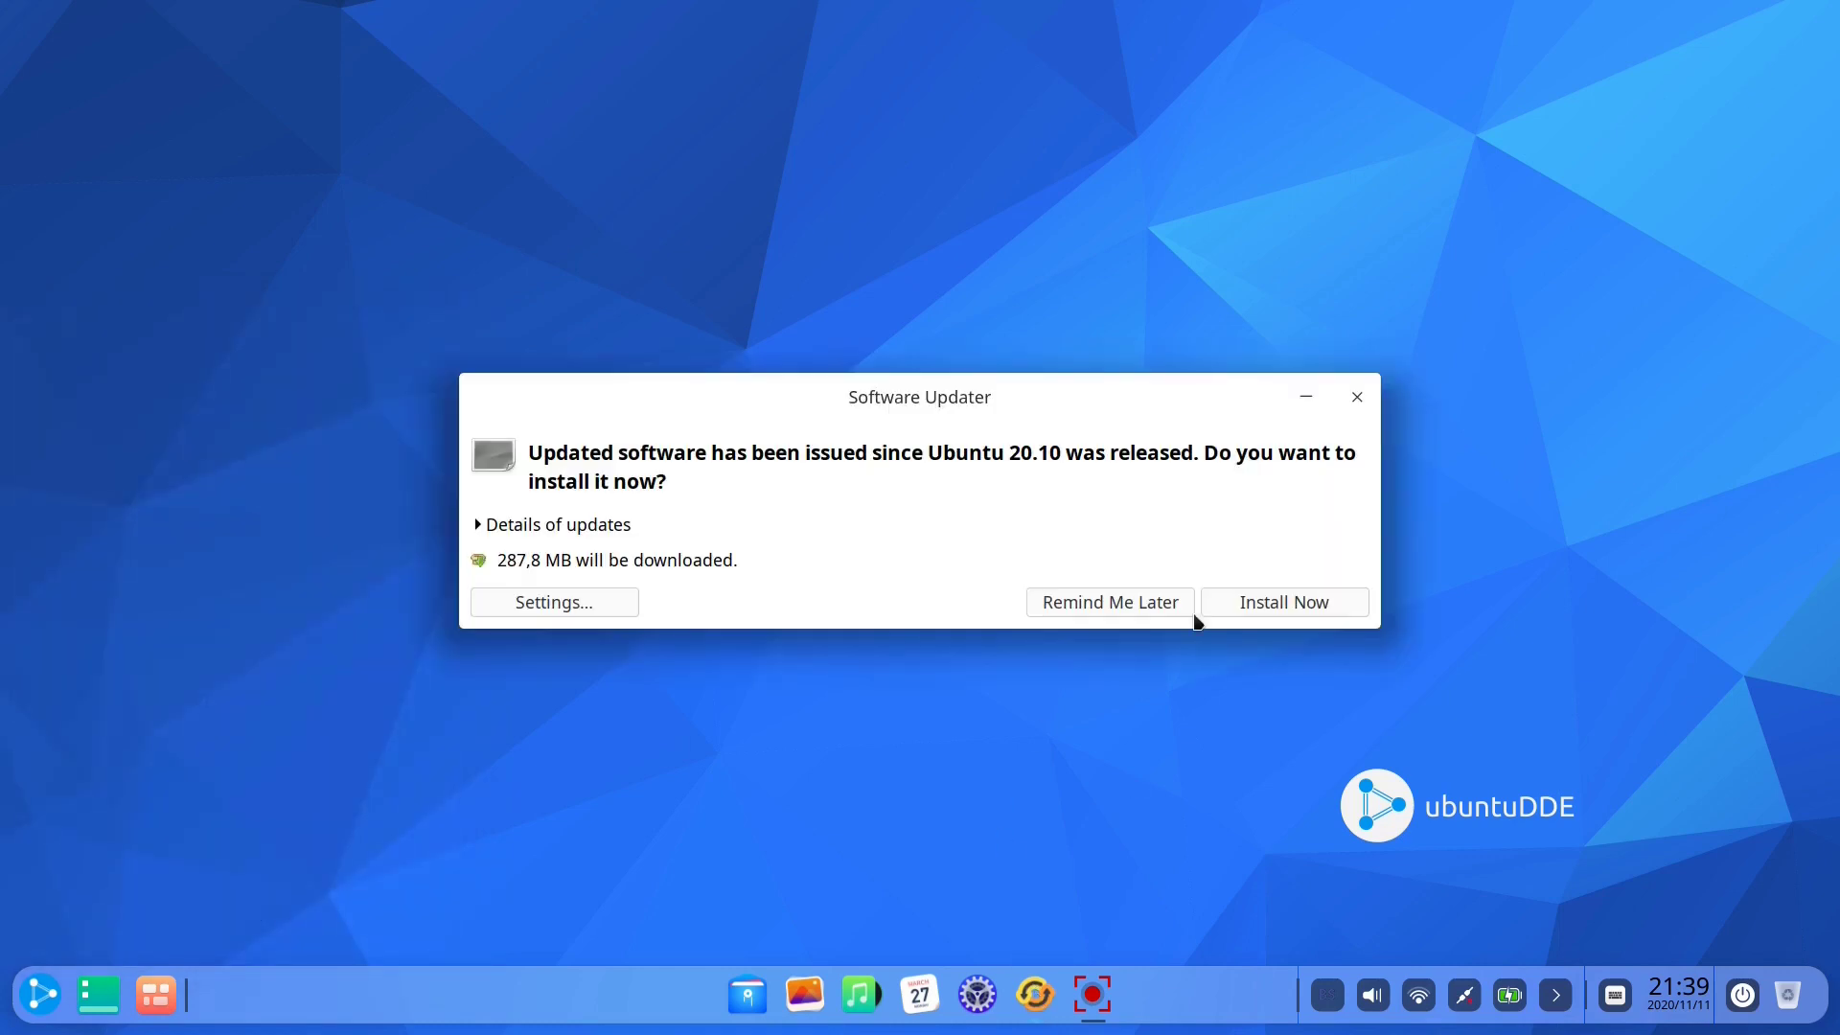
mouse_move(1170, 563)
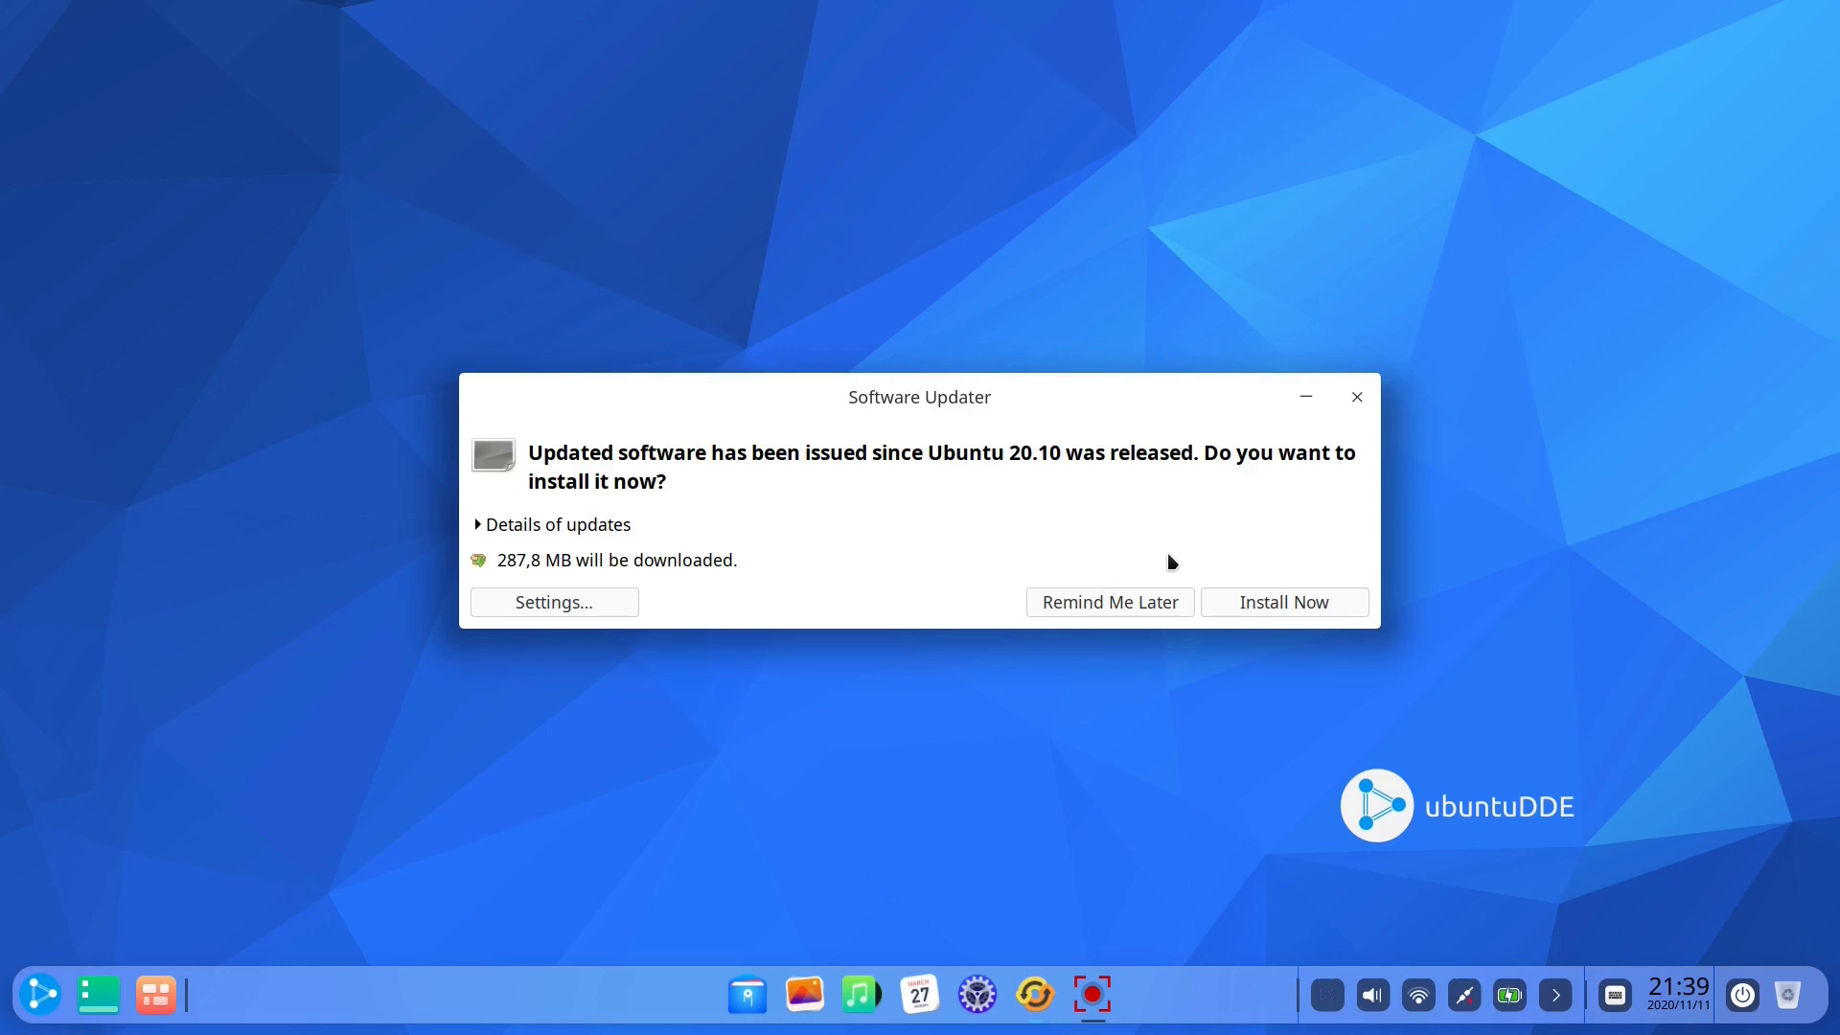
Install the 287.8 MB of updates, confirming with the administrator password.
click(1282, 602)
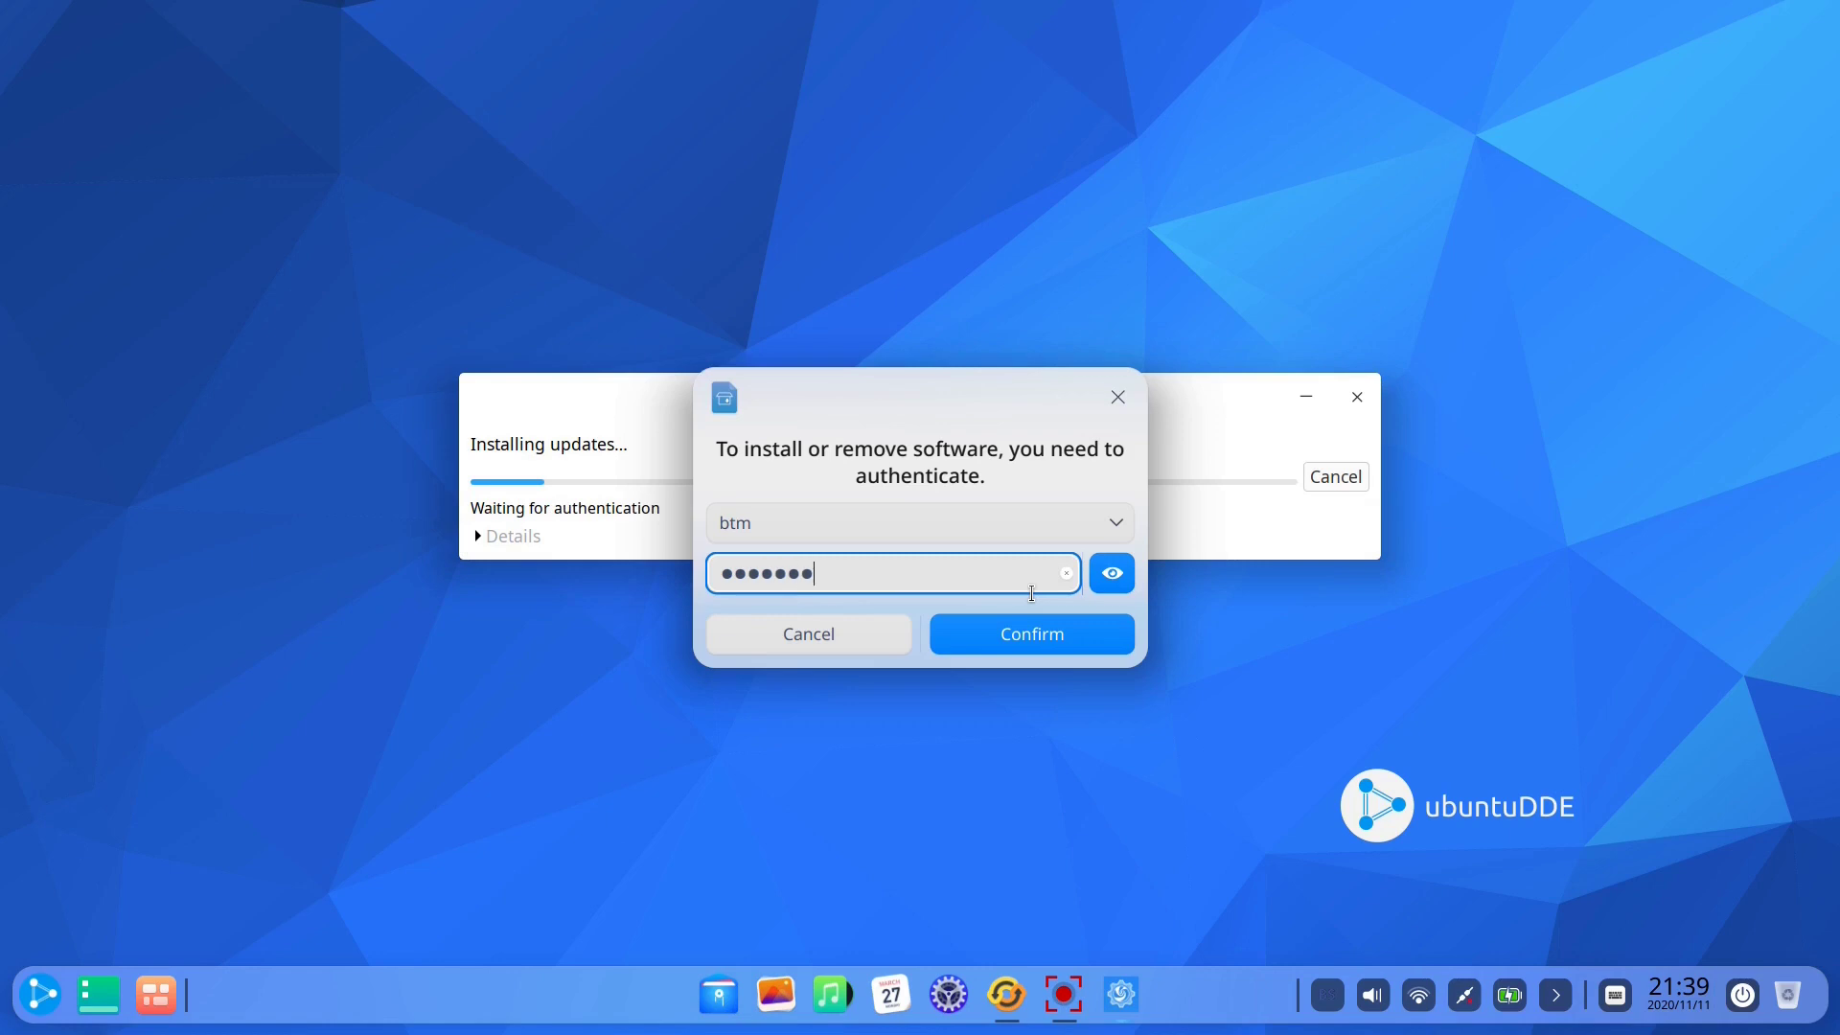
click(1029, 634)
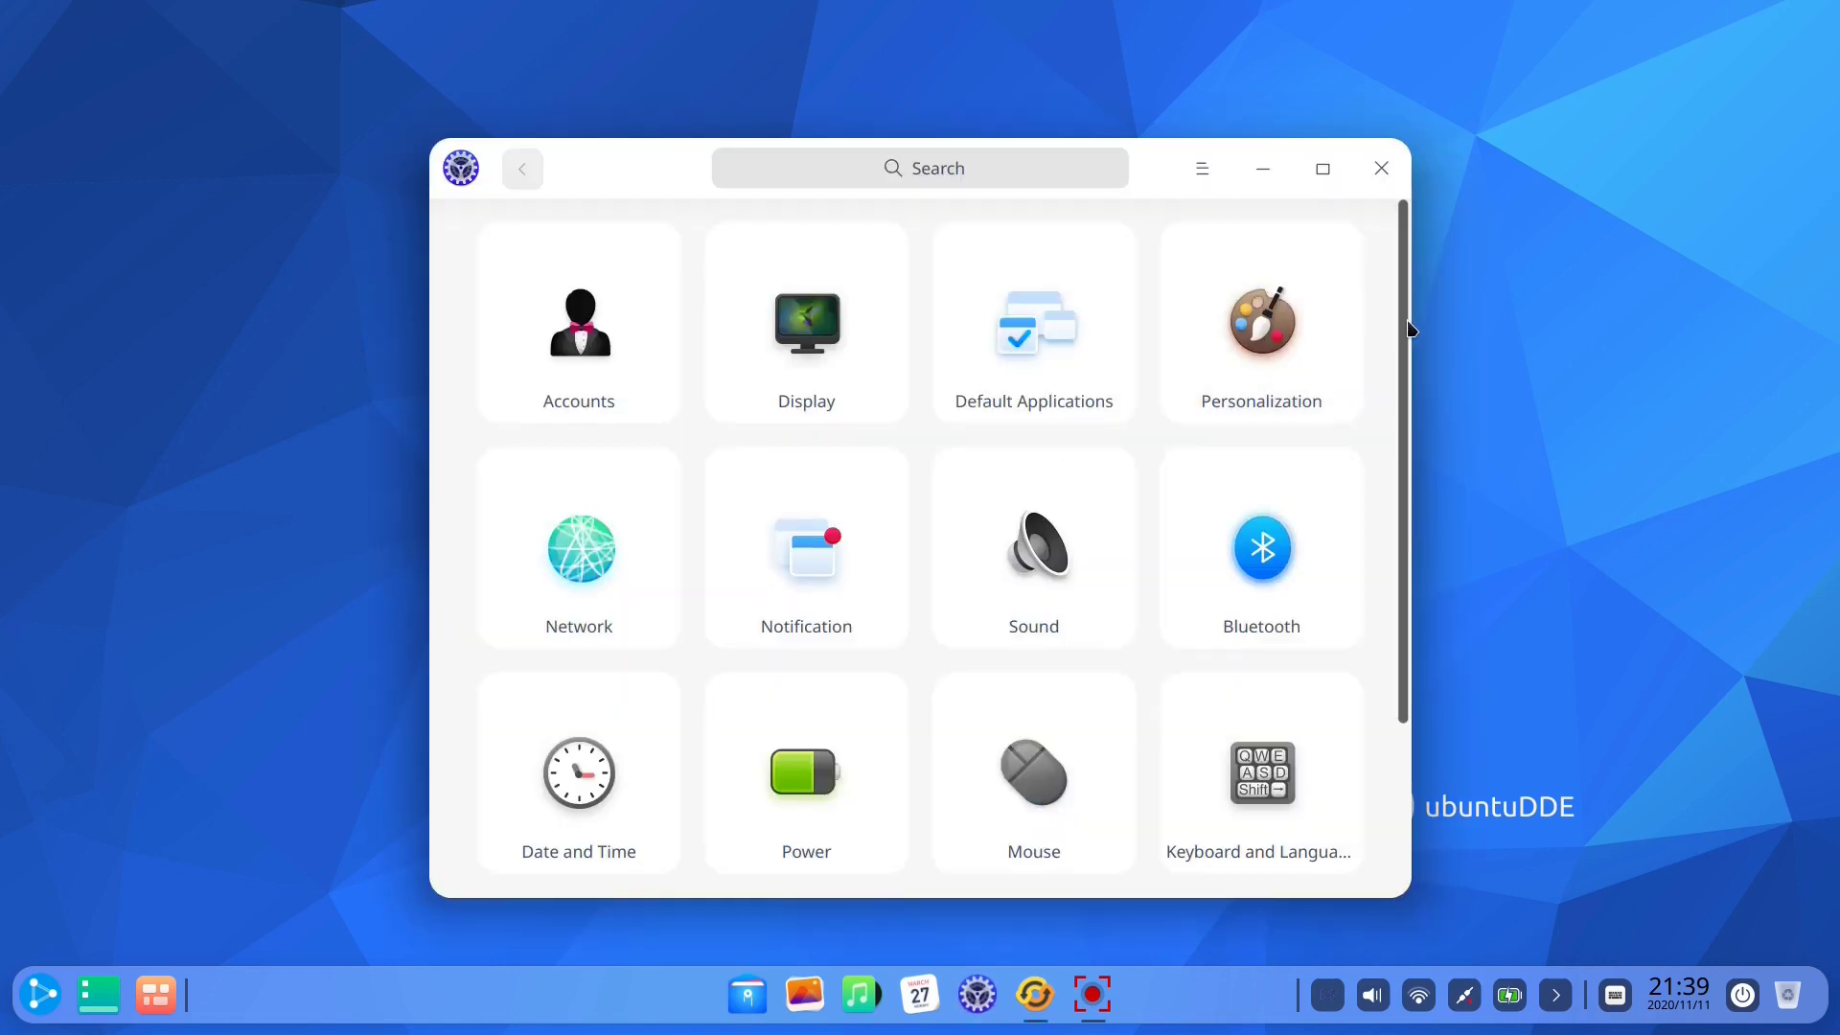
Scroll through Control Center and open Personalization's Icon Theme page.
scroll(down, 3)
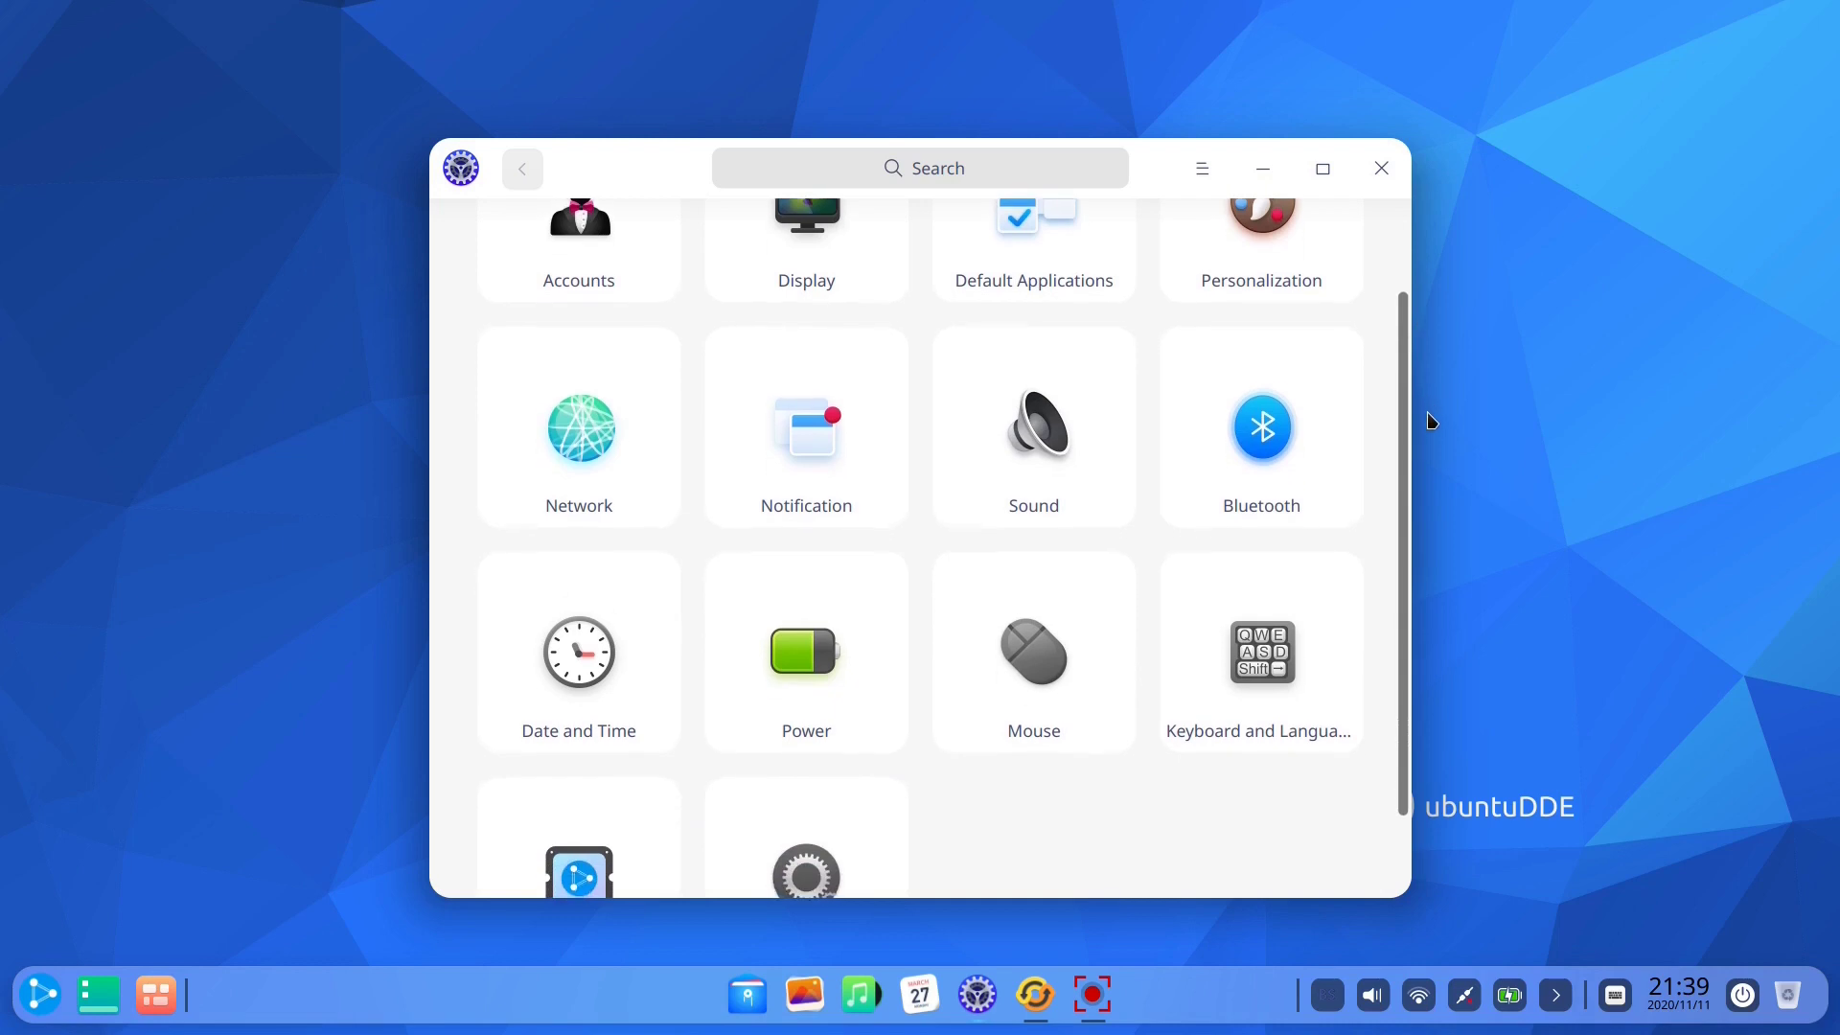
scroll(down, 3)
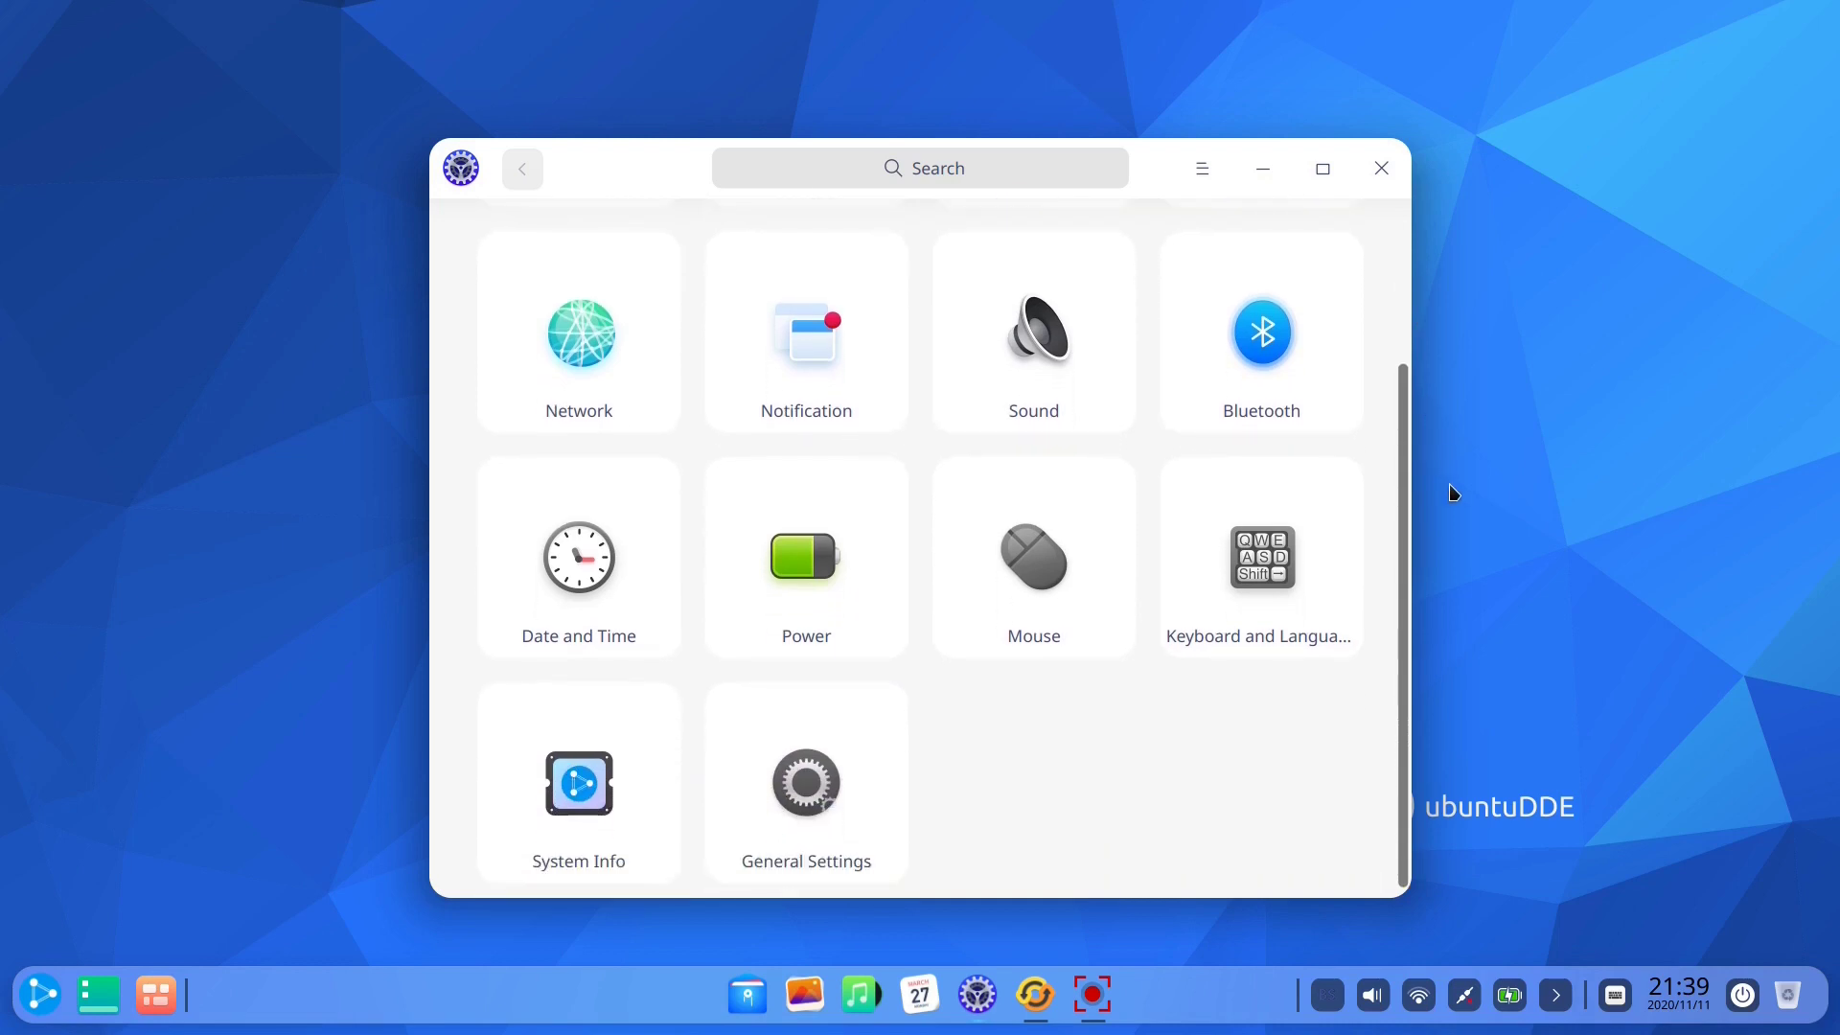
scroll(up, 3)
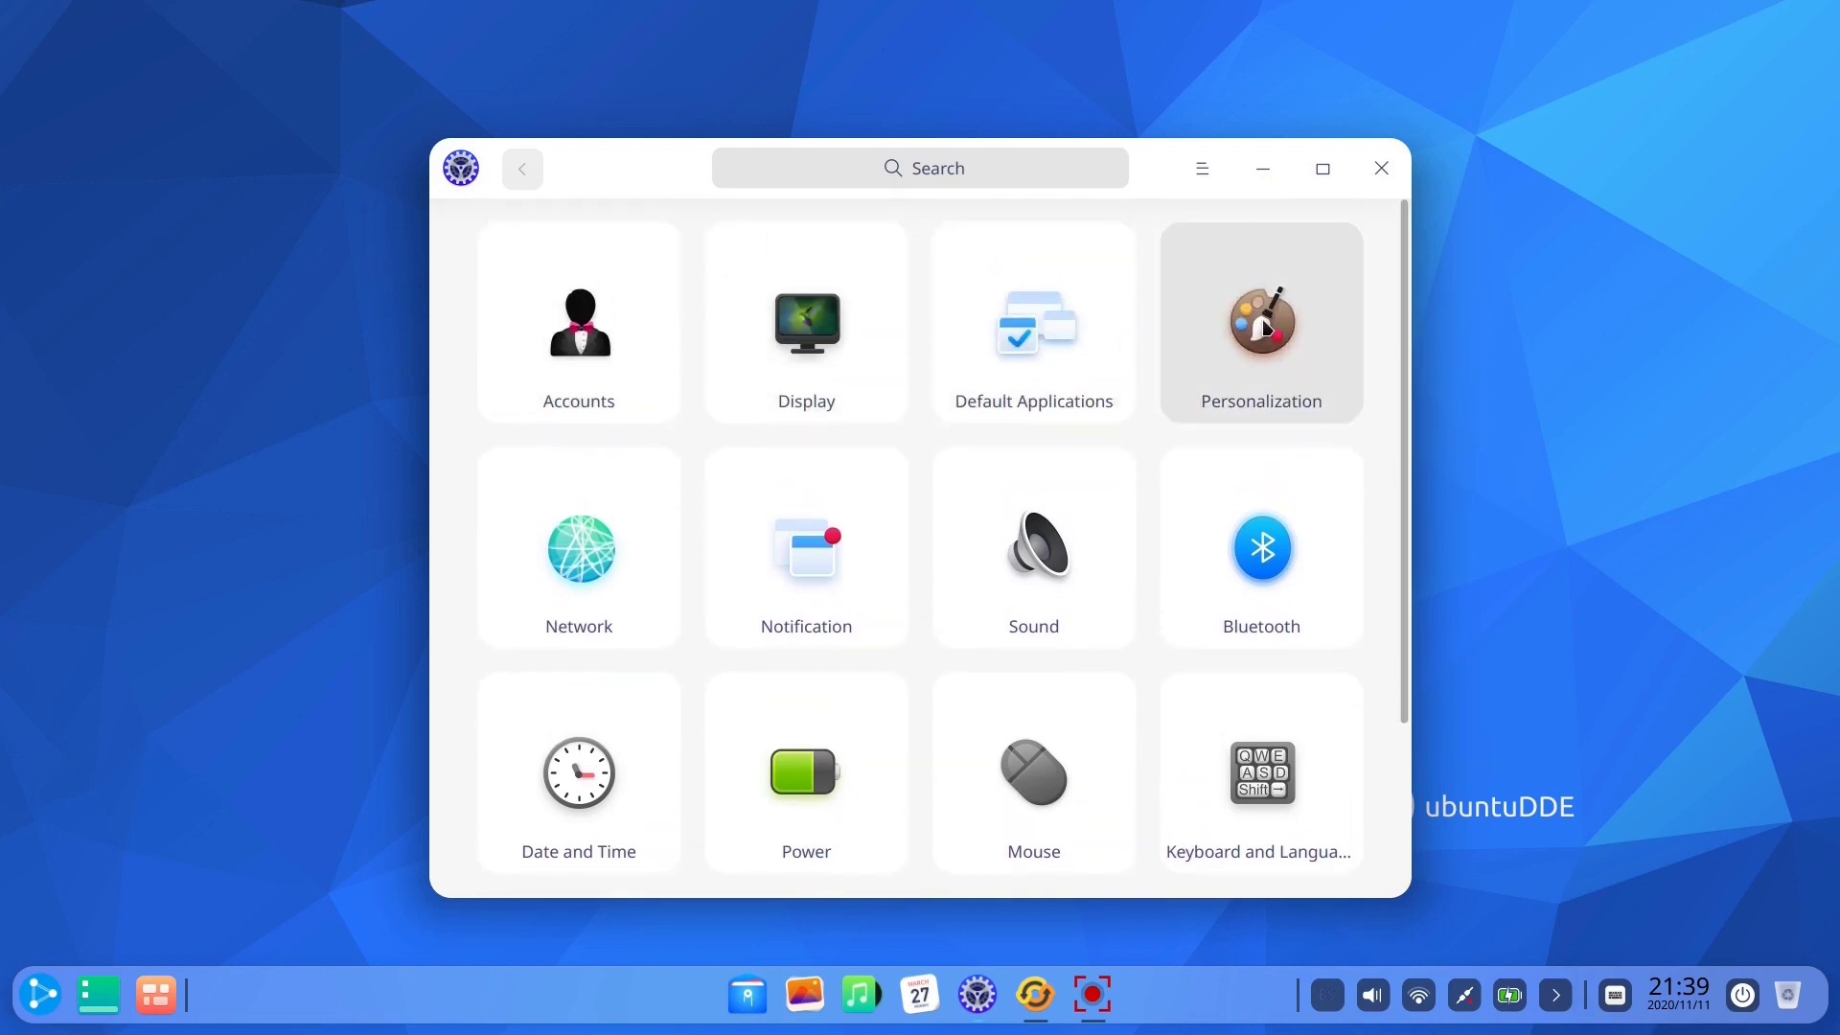
click(1261, 323)
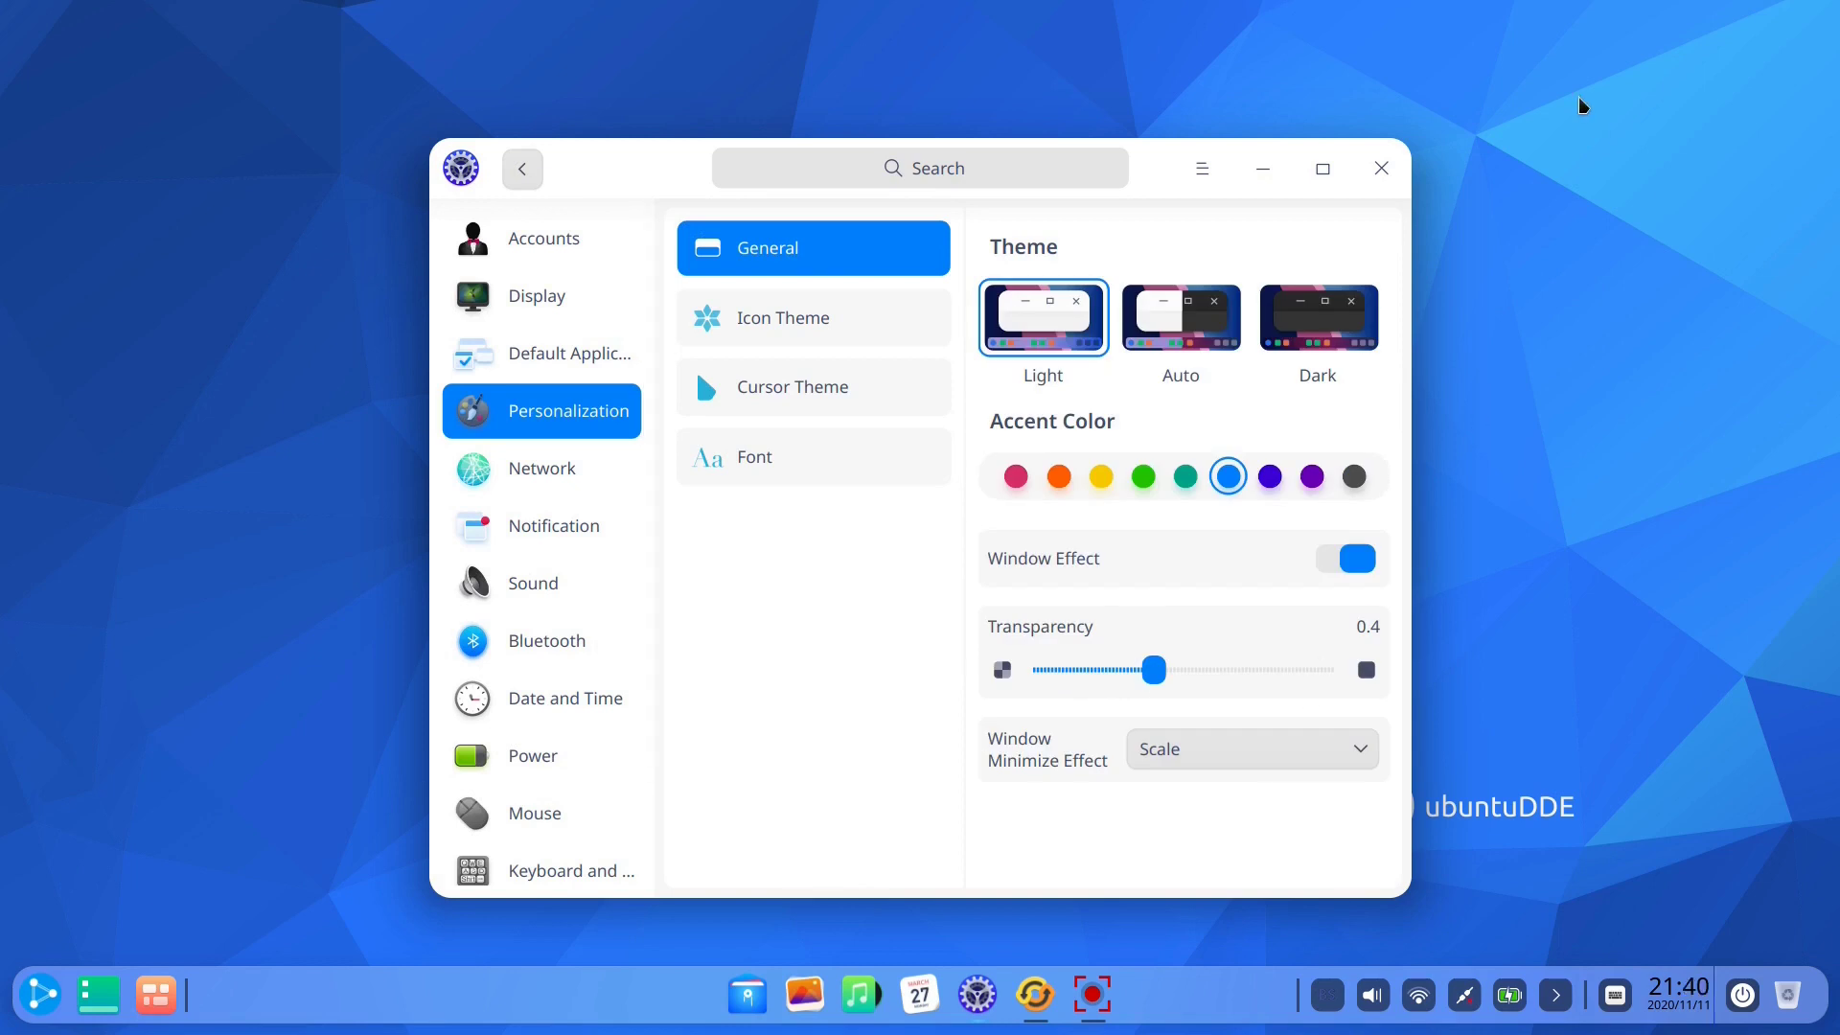
click(783, 317)
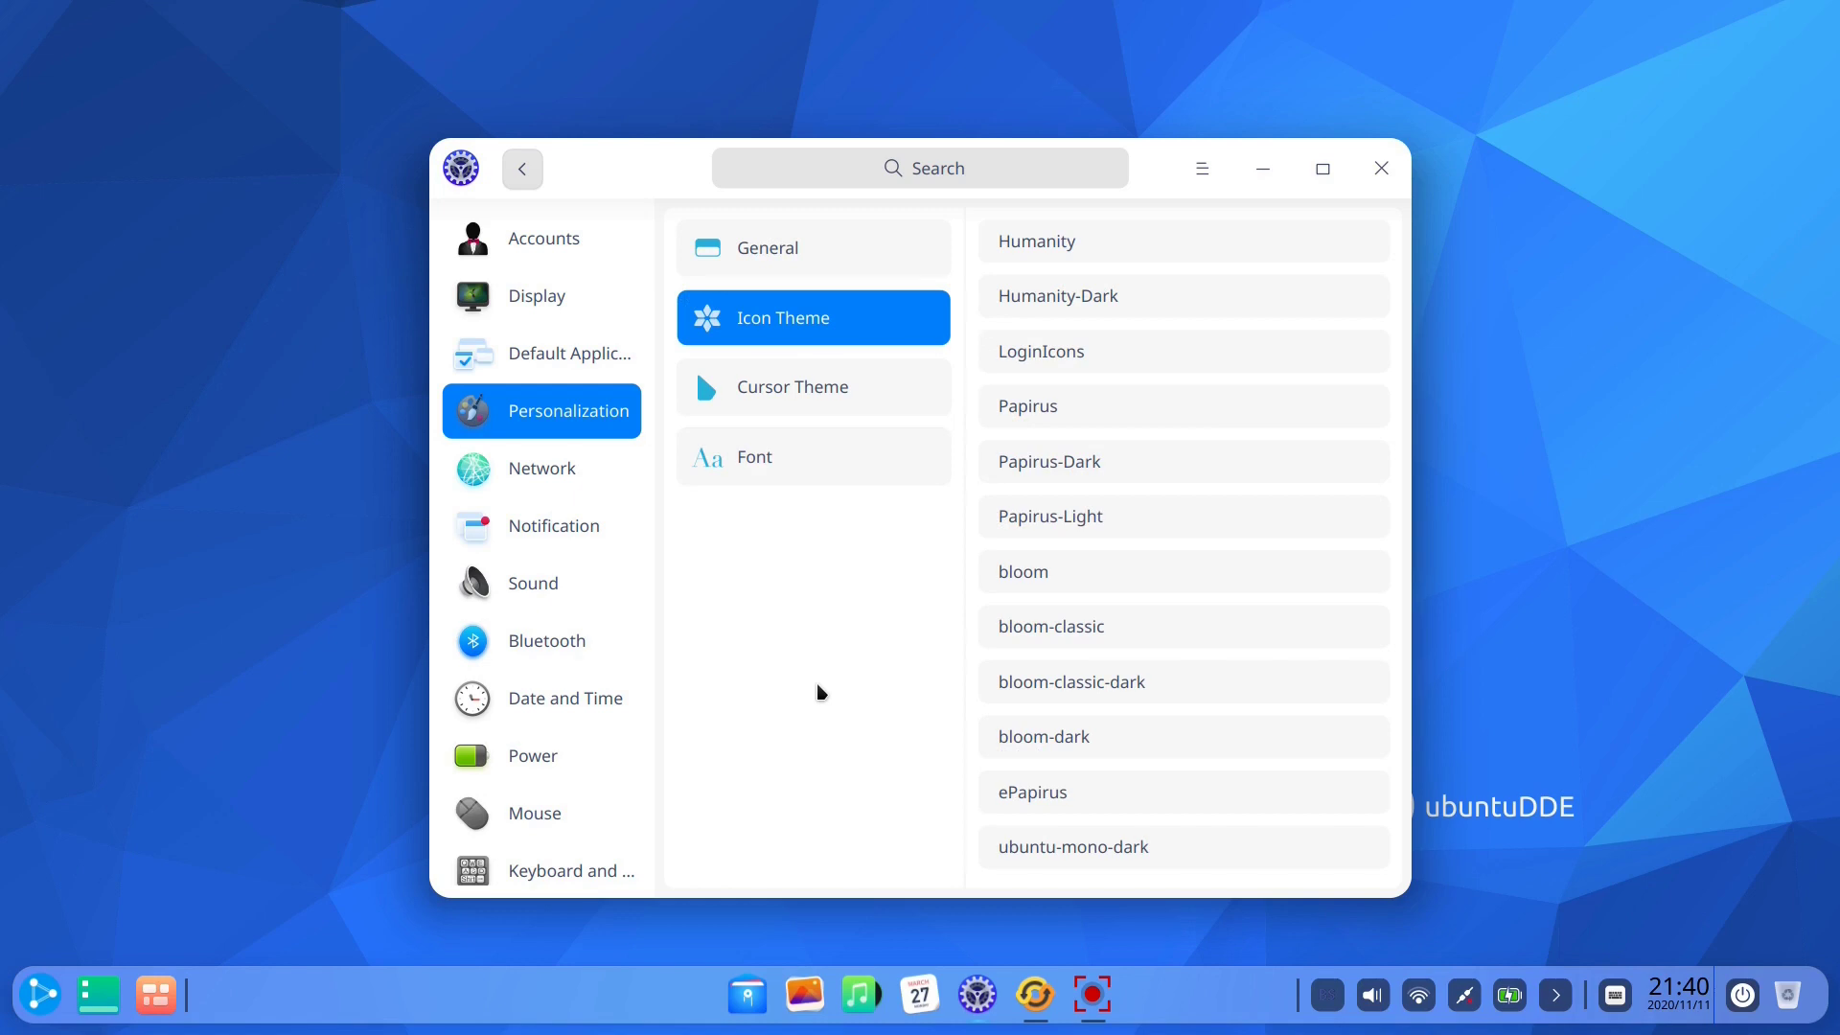
mouse_move(821, 675)
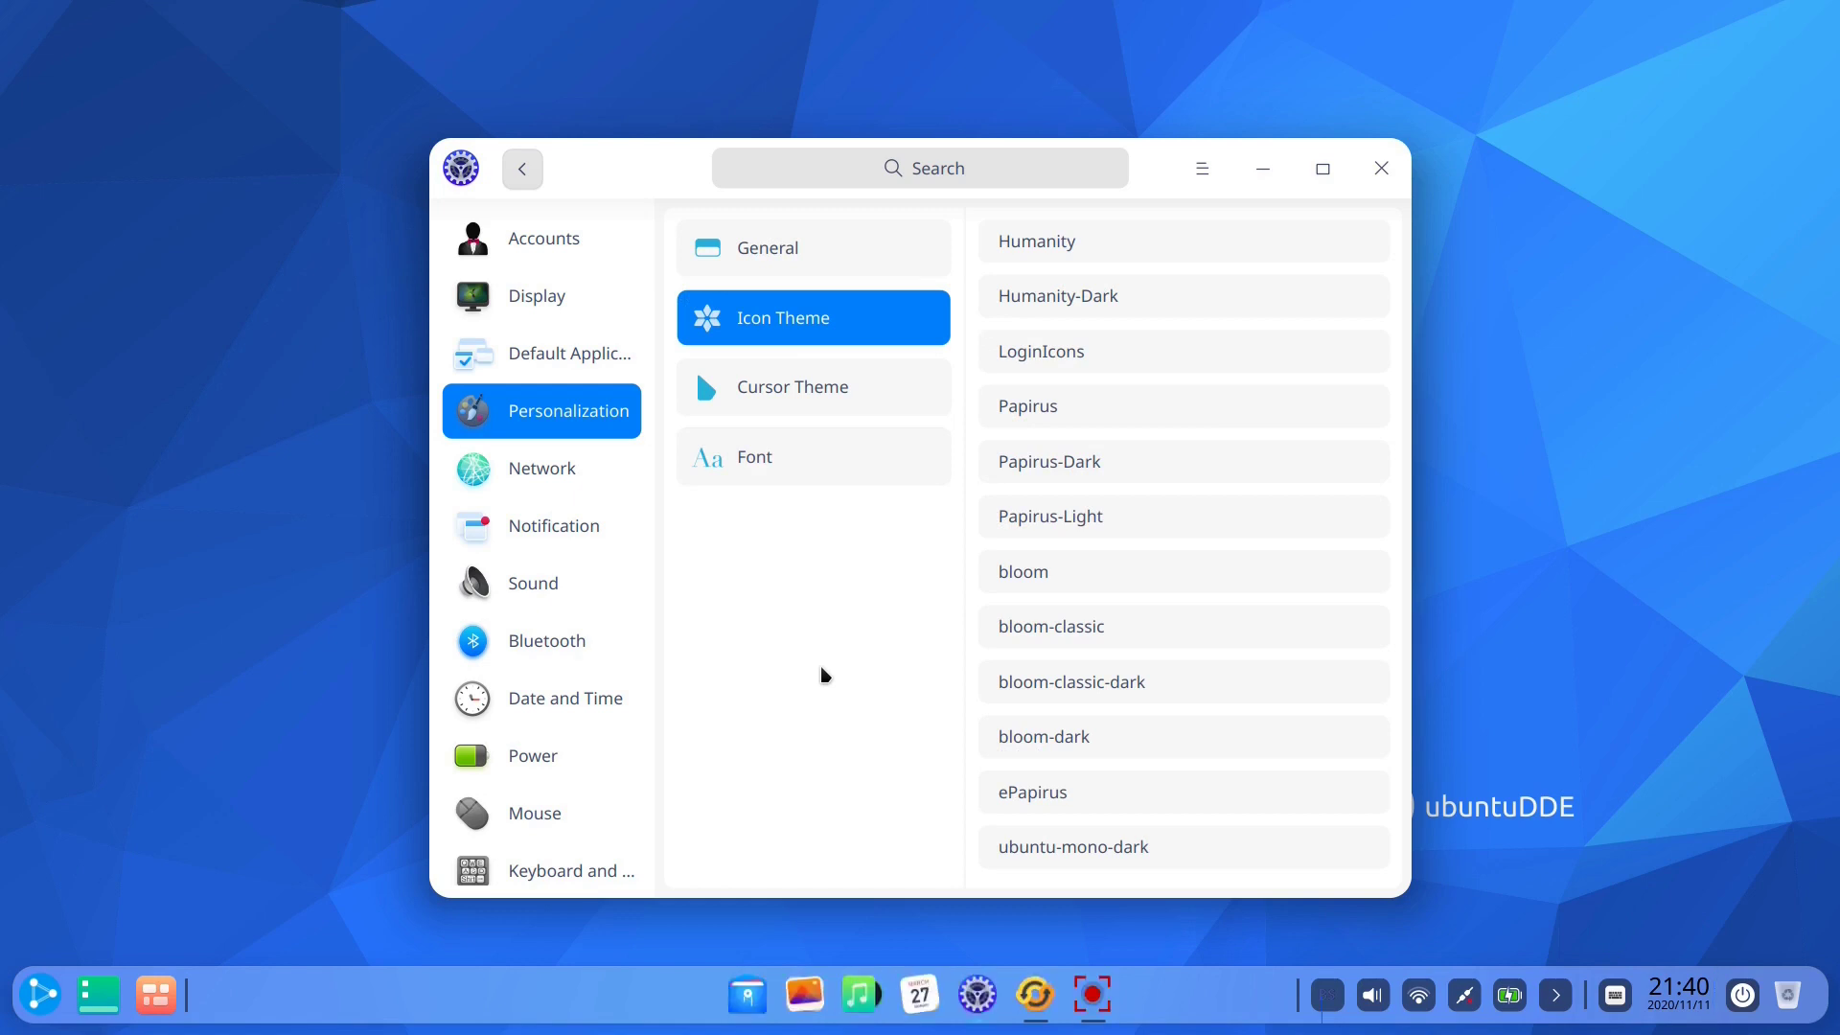
Browse the Font, Cursor Theme and Icon Theme pages, then close Control Center.
scroll(down, 3)
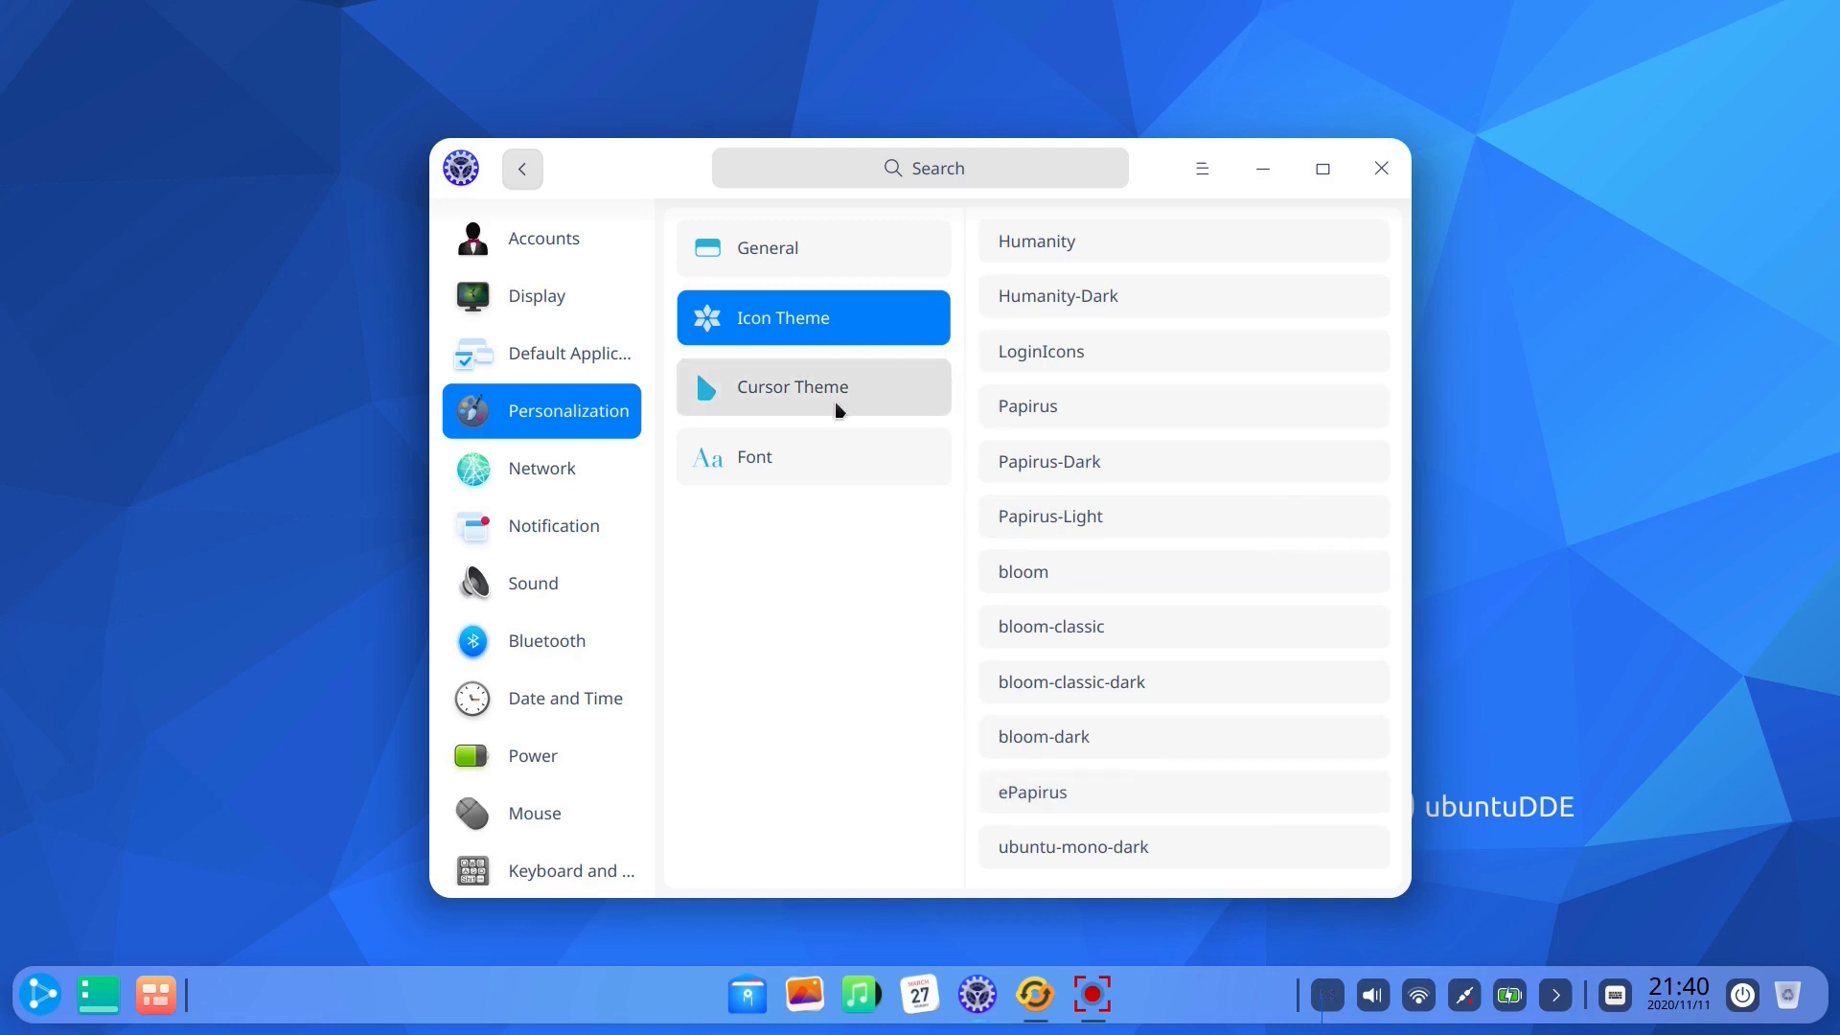
click(754, 456)
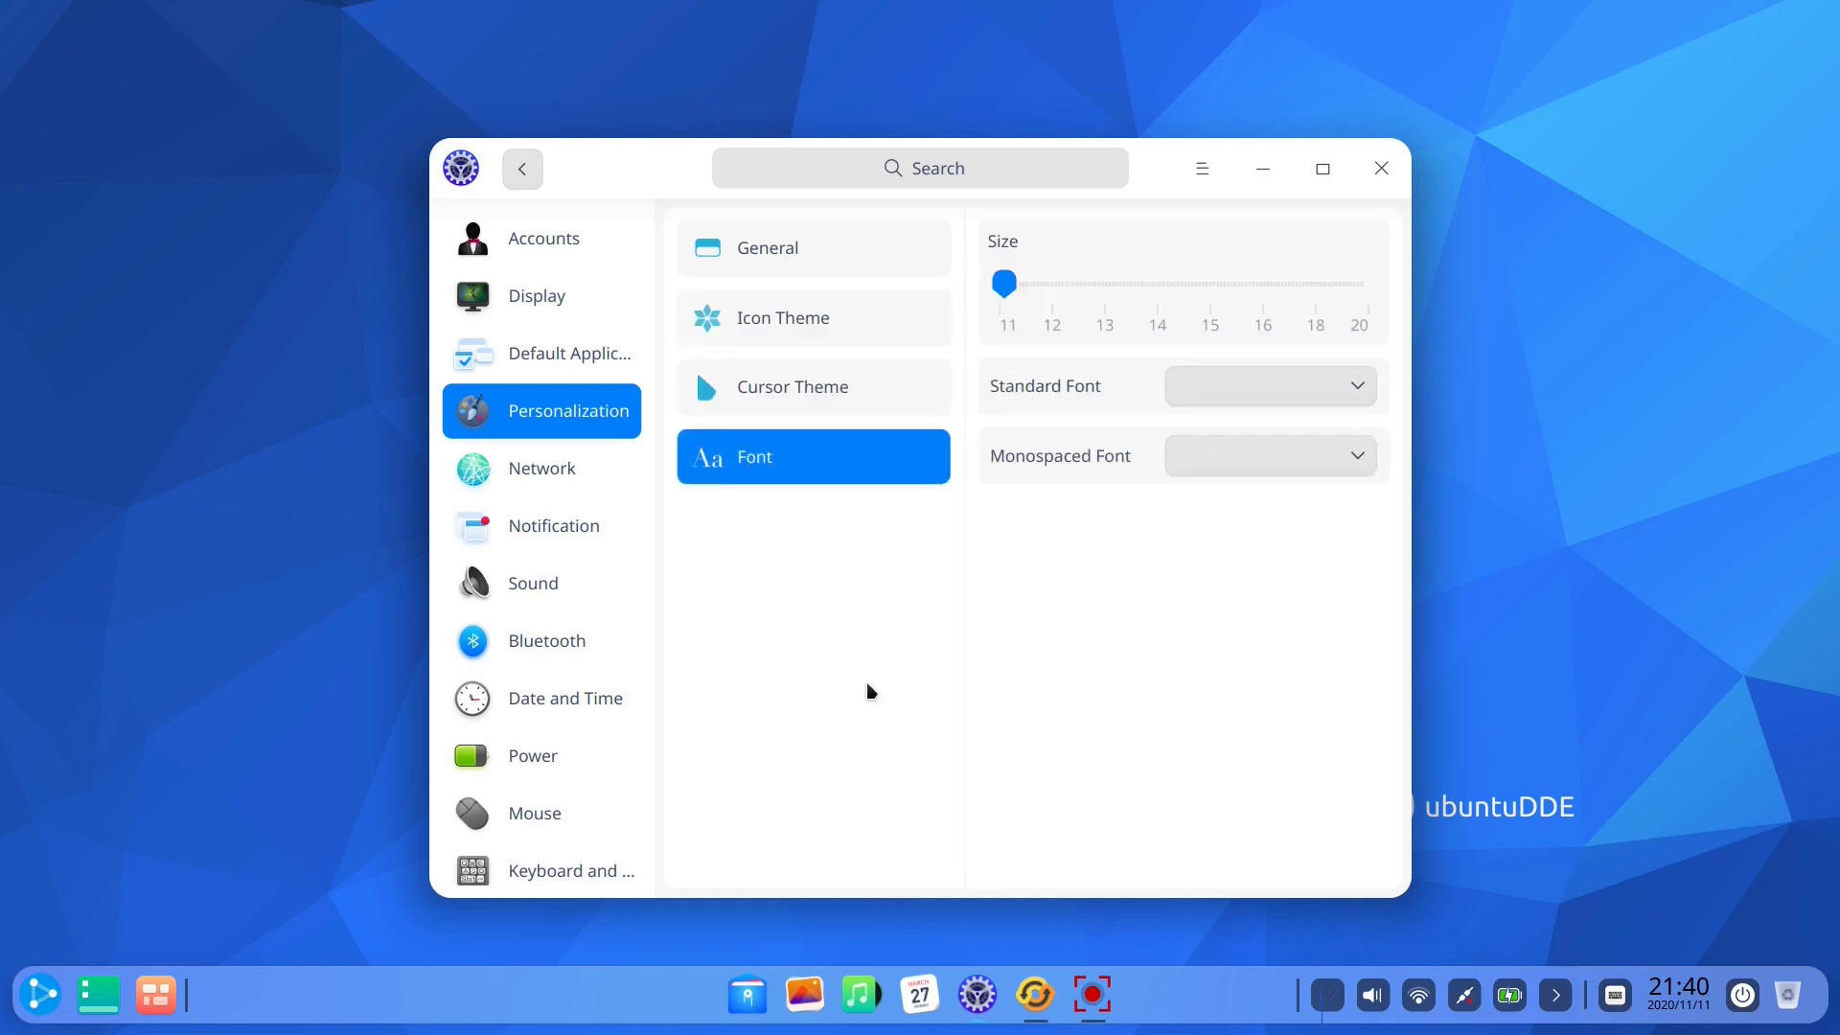
click(794, 386)
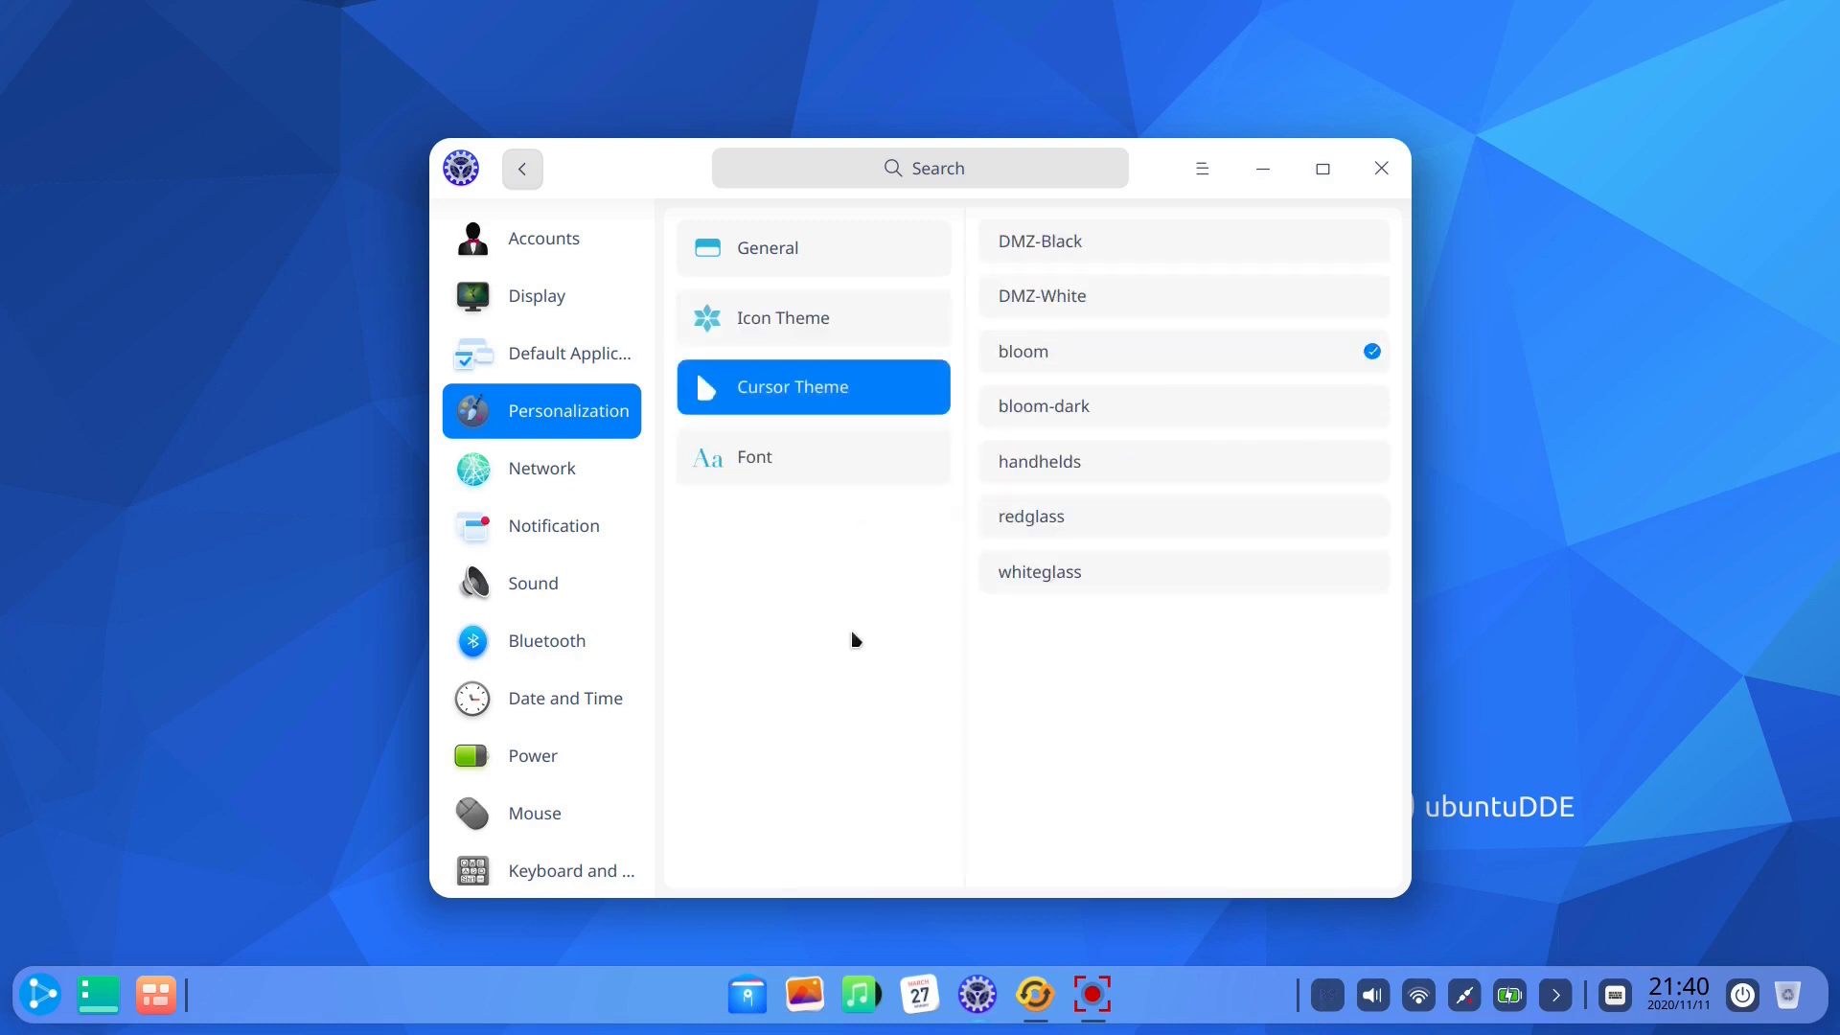
click(812, 318)
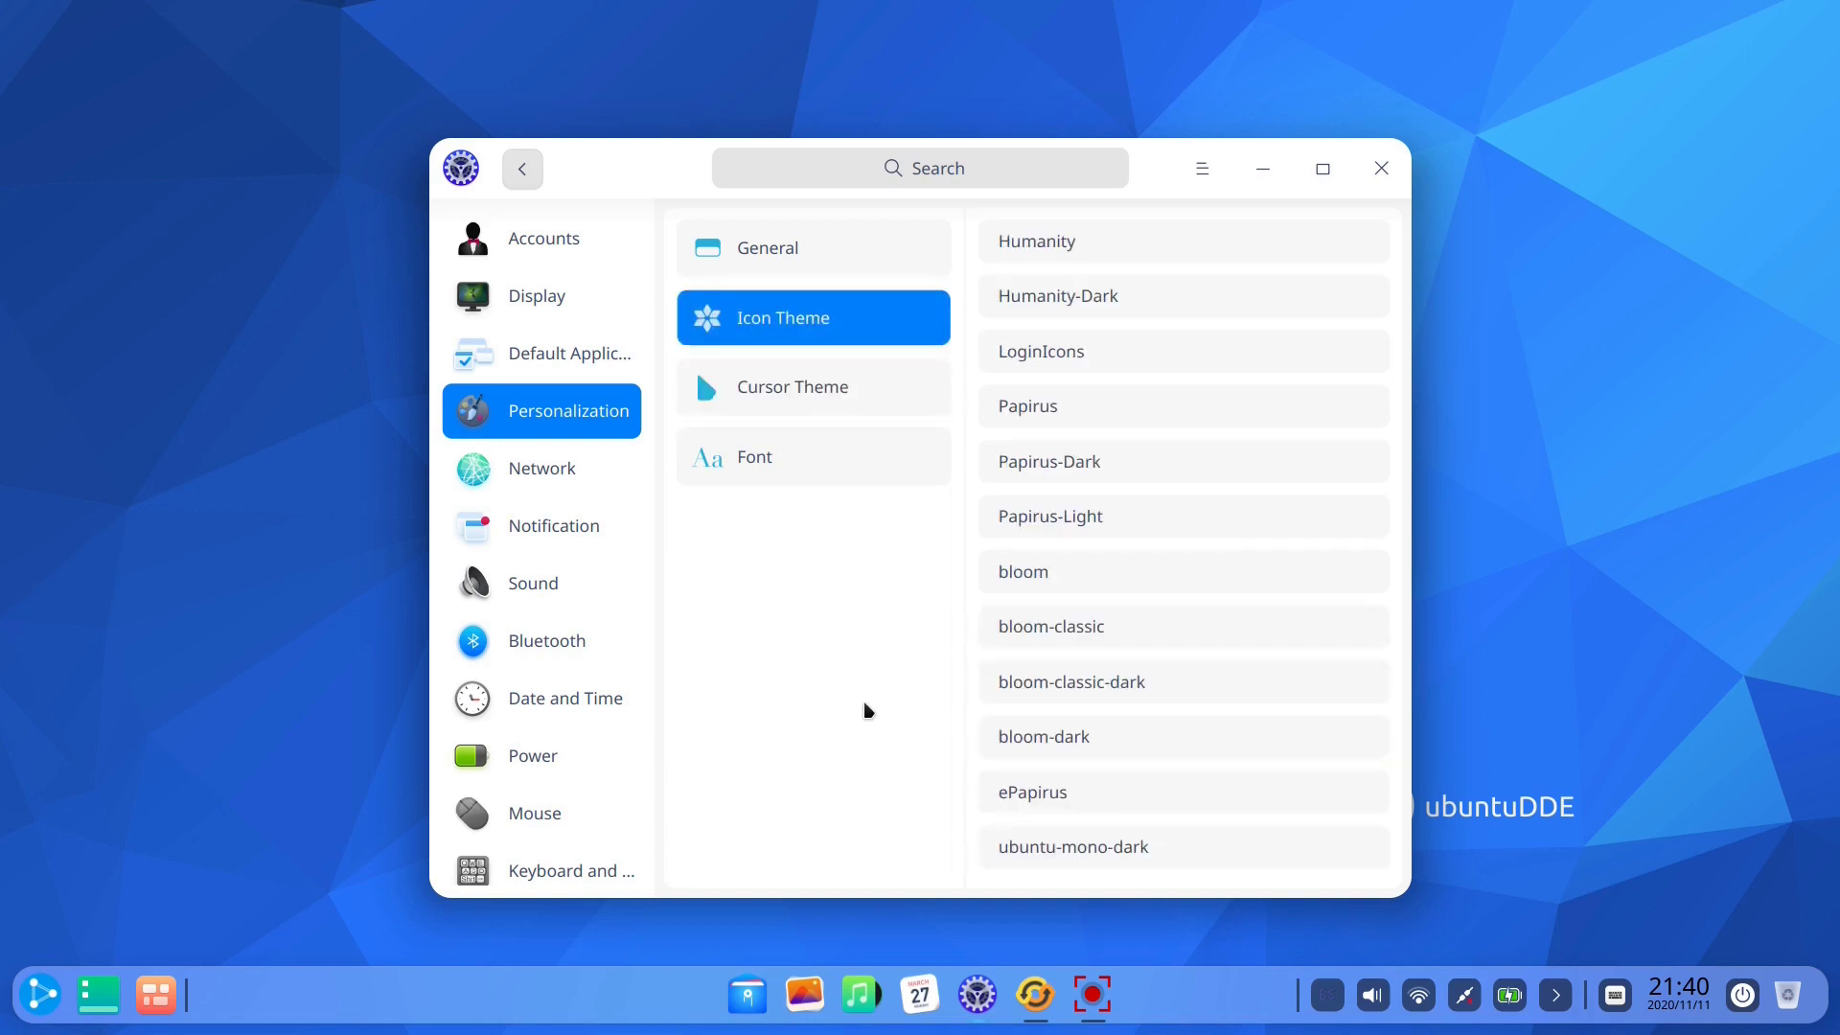
click(768, 247)
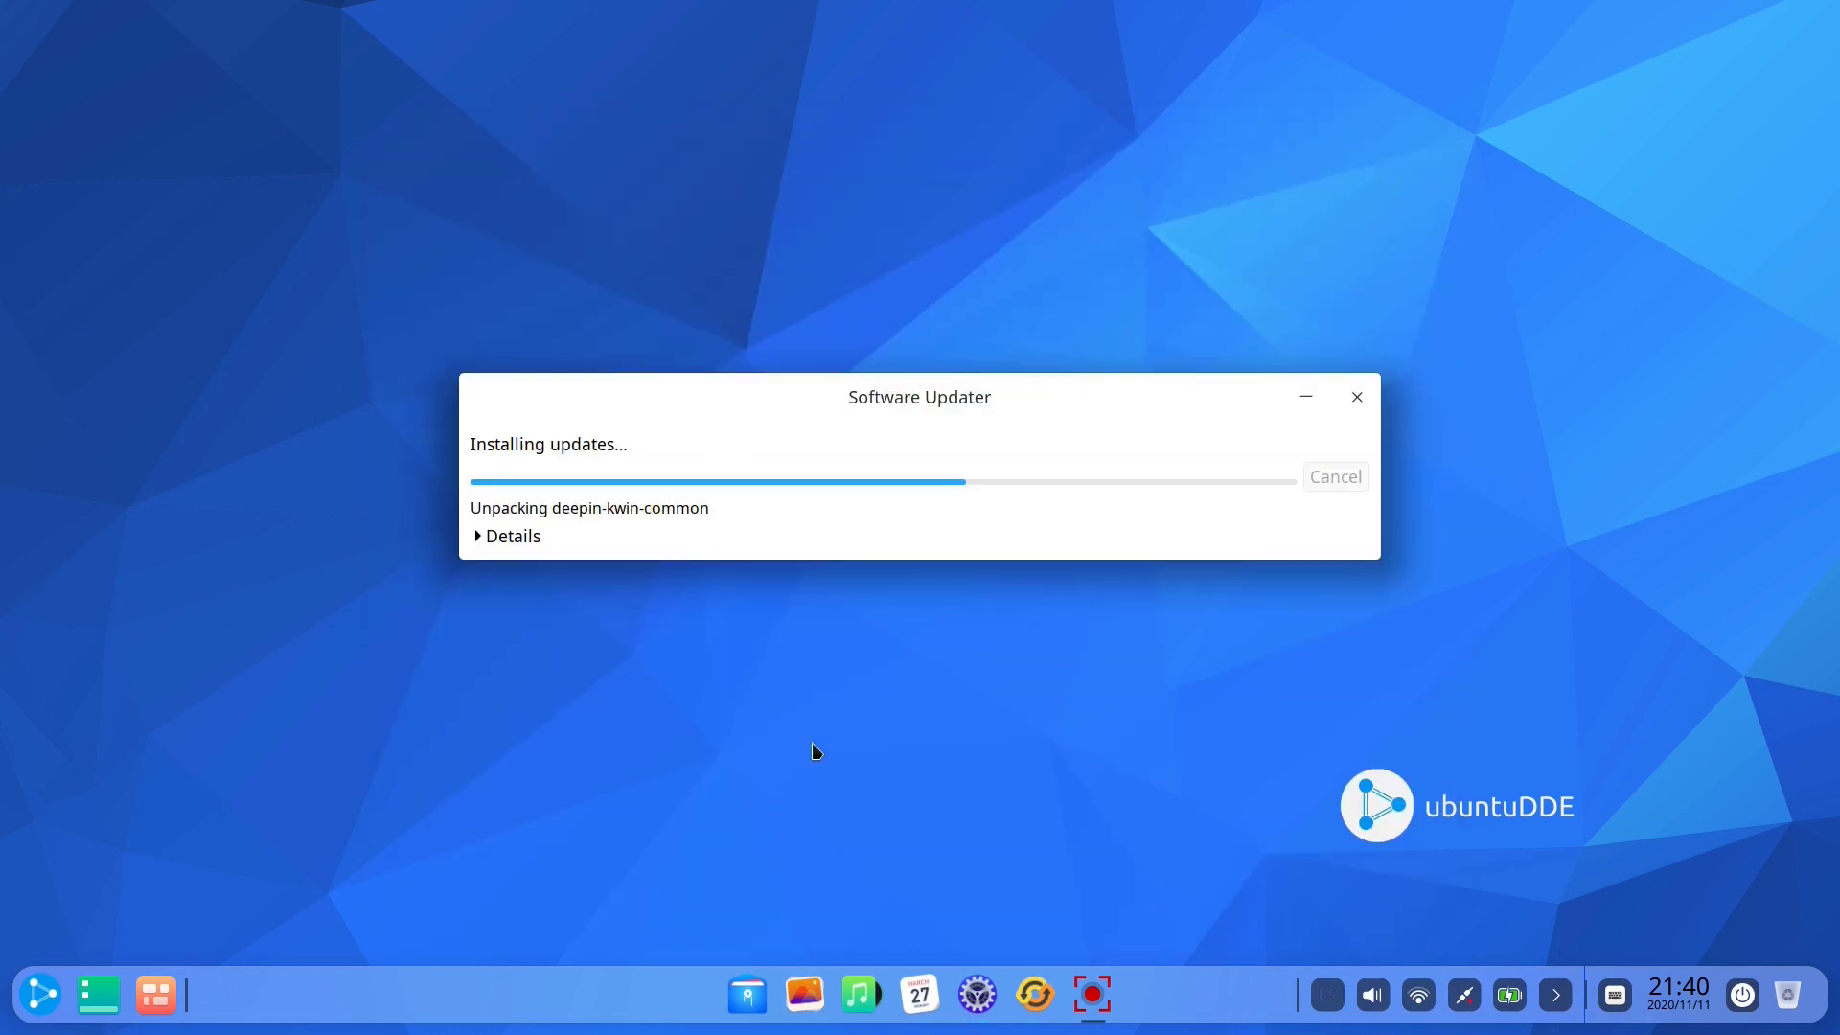
mouse_move(920, 994)
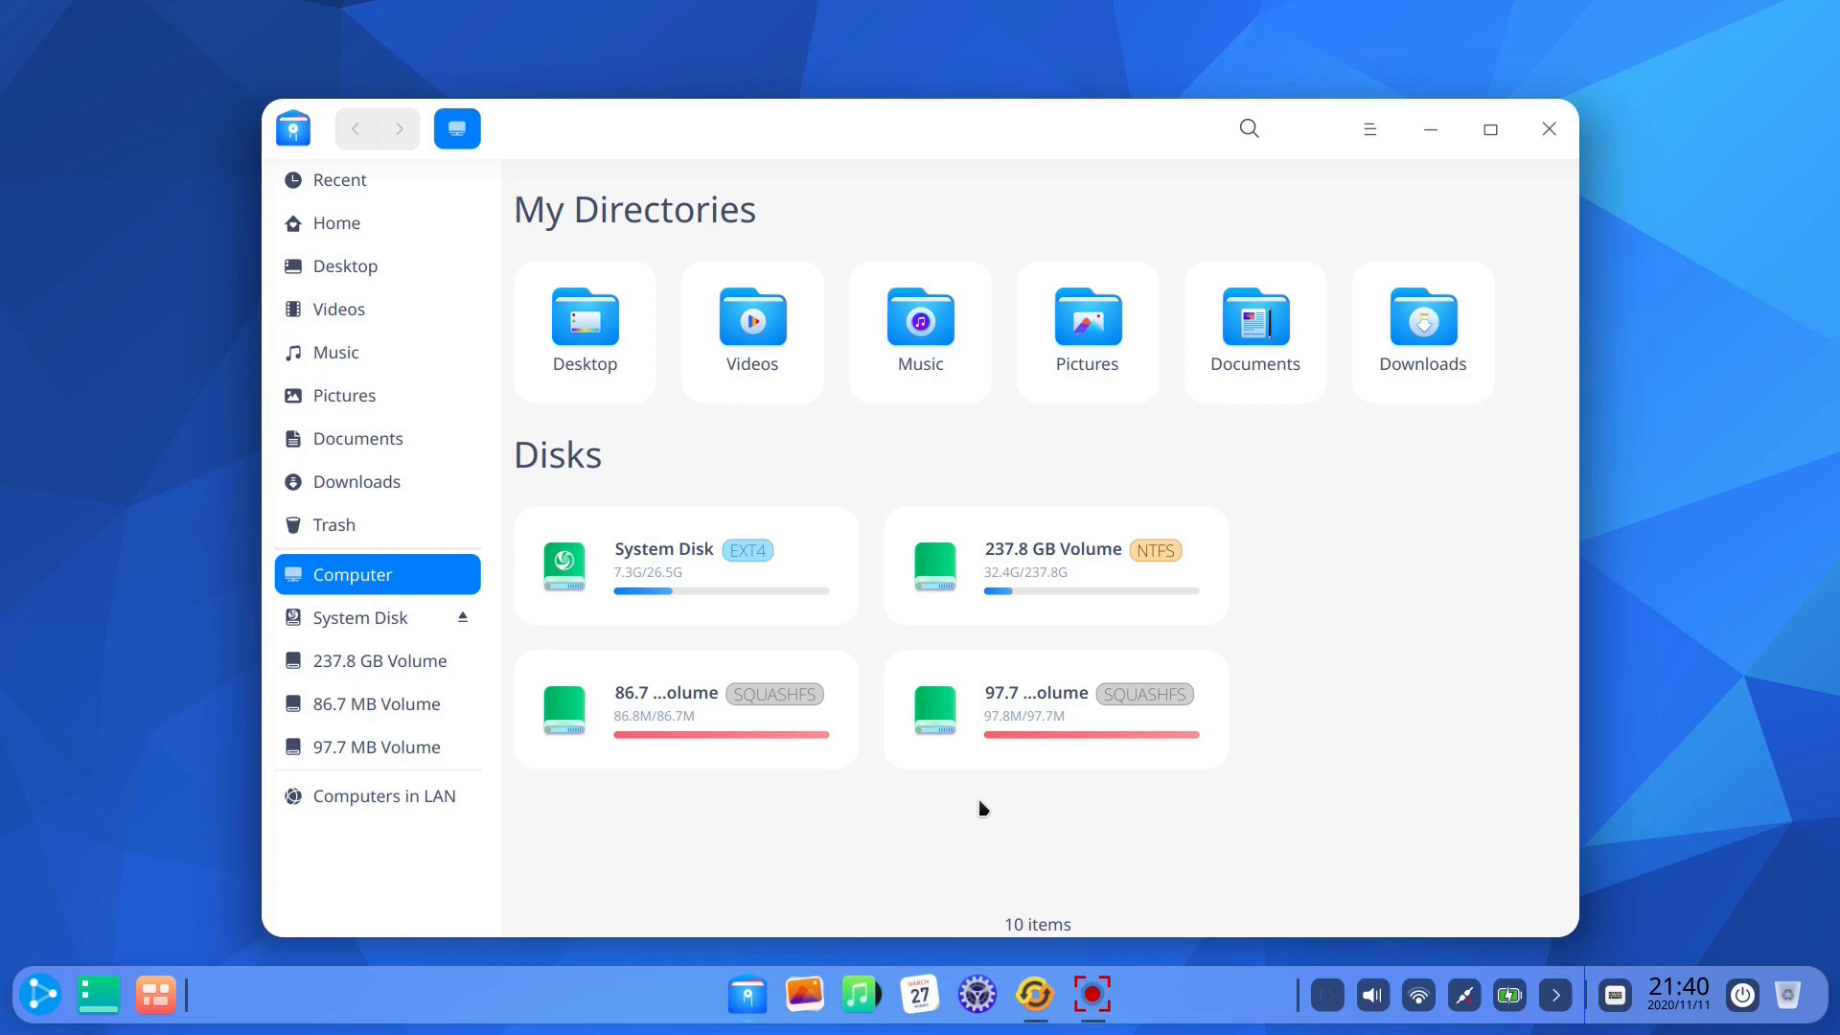
mouse_move(1087, 333)
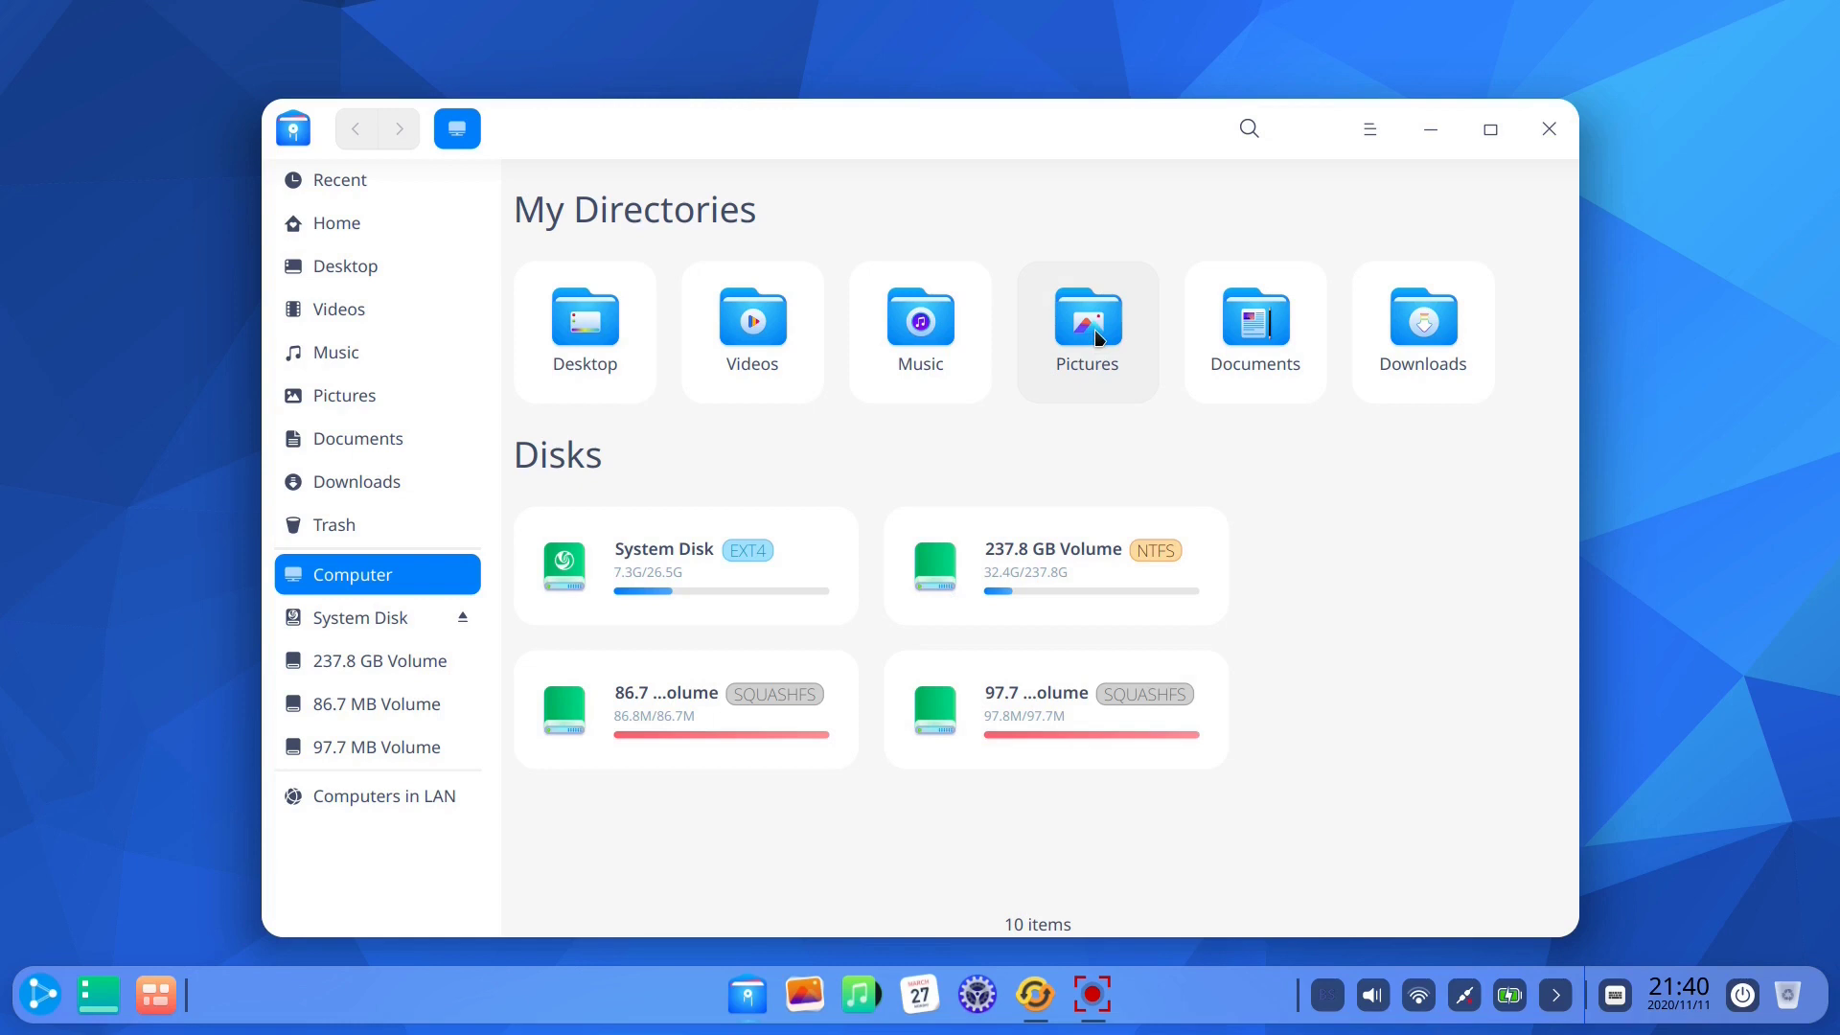
Select and open the Pictures folder in File Manager.
click(1085, 317)
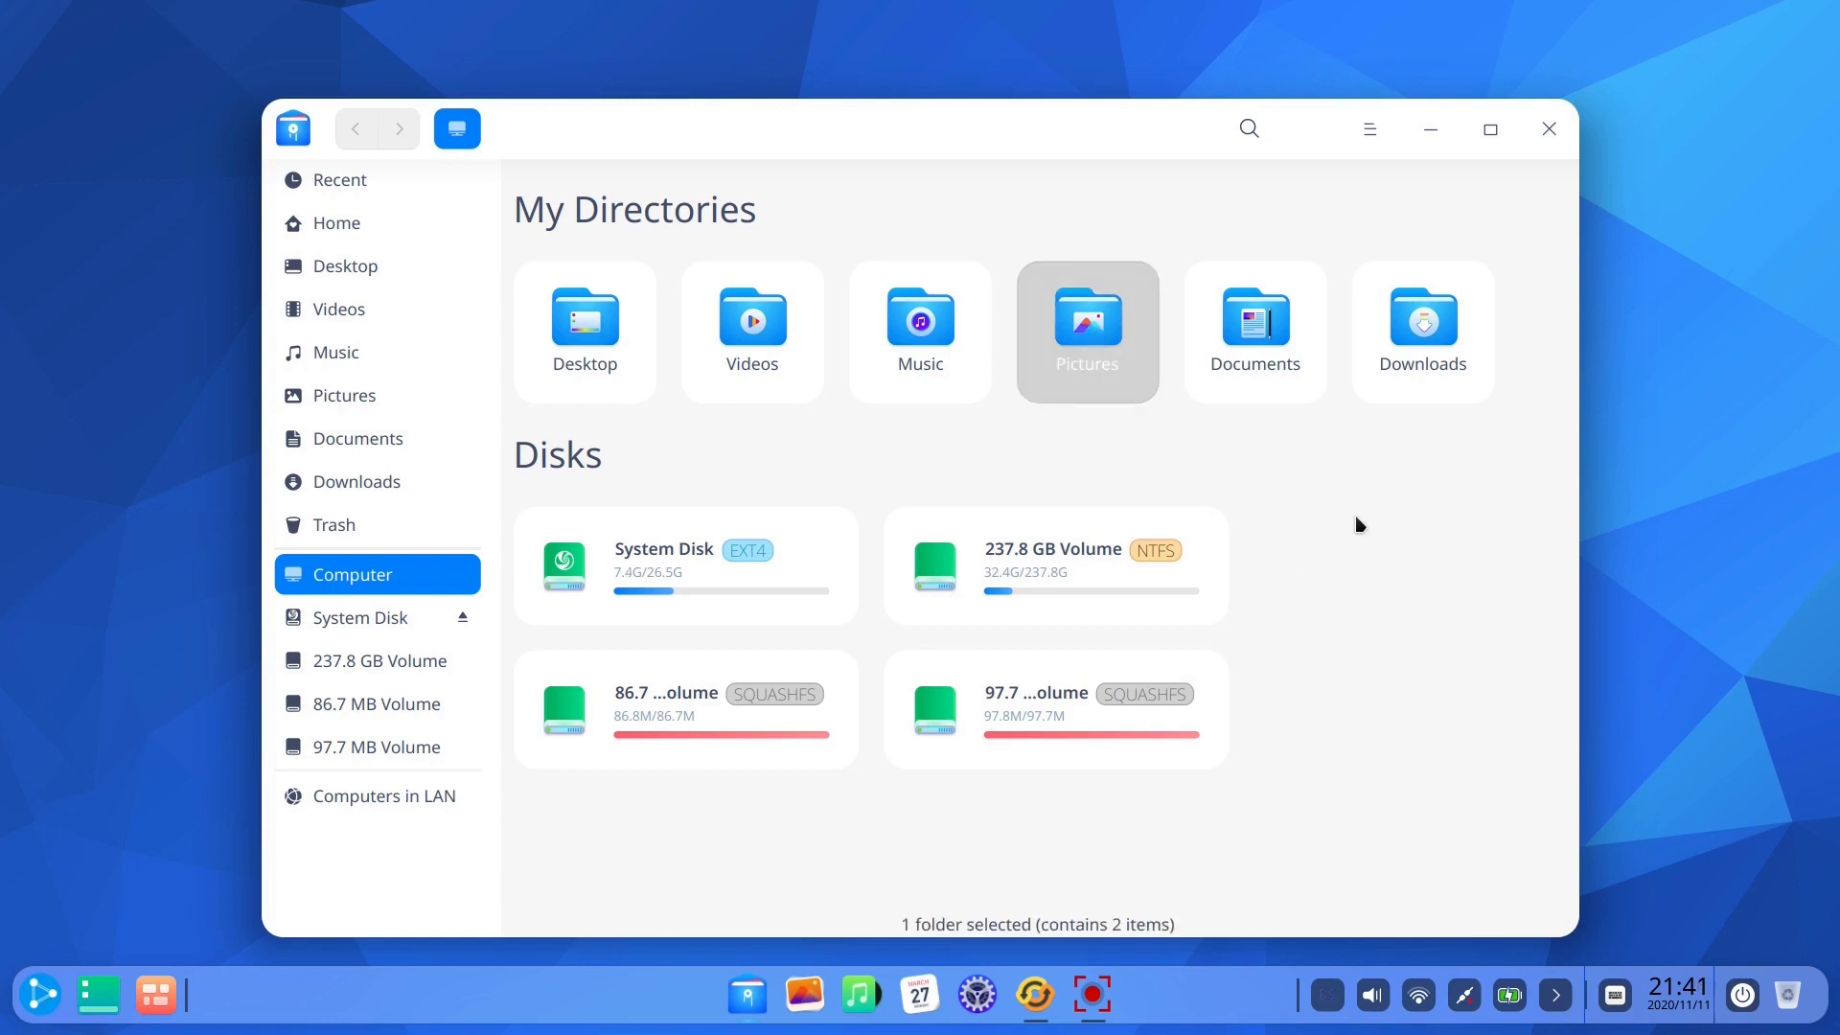
double_click(1086, 317)
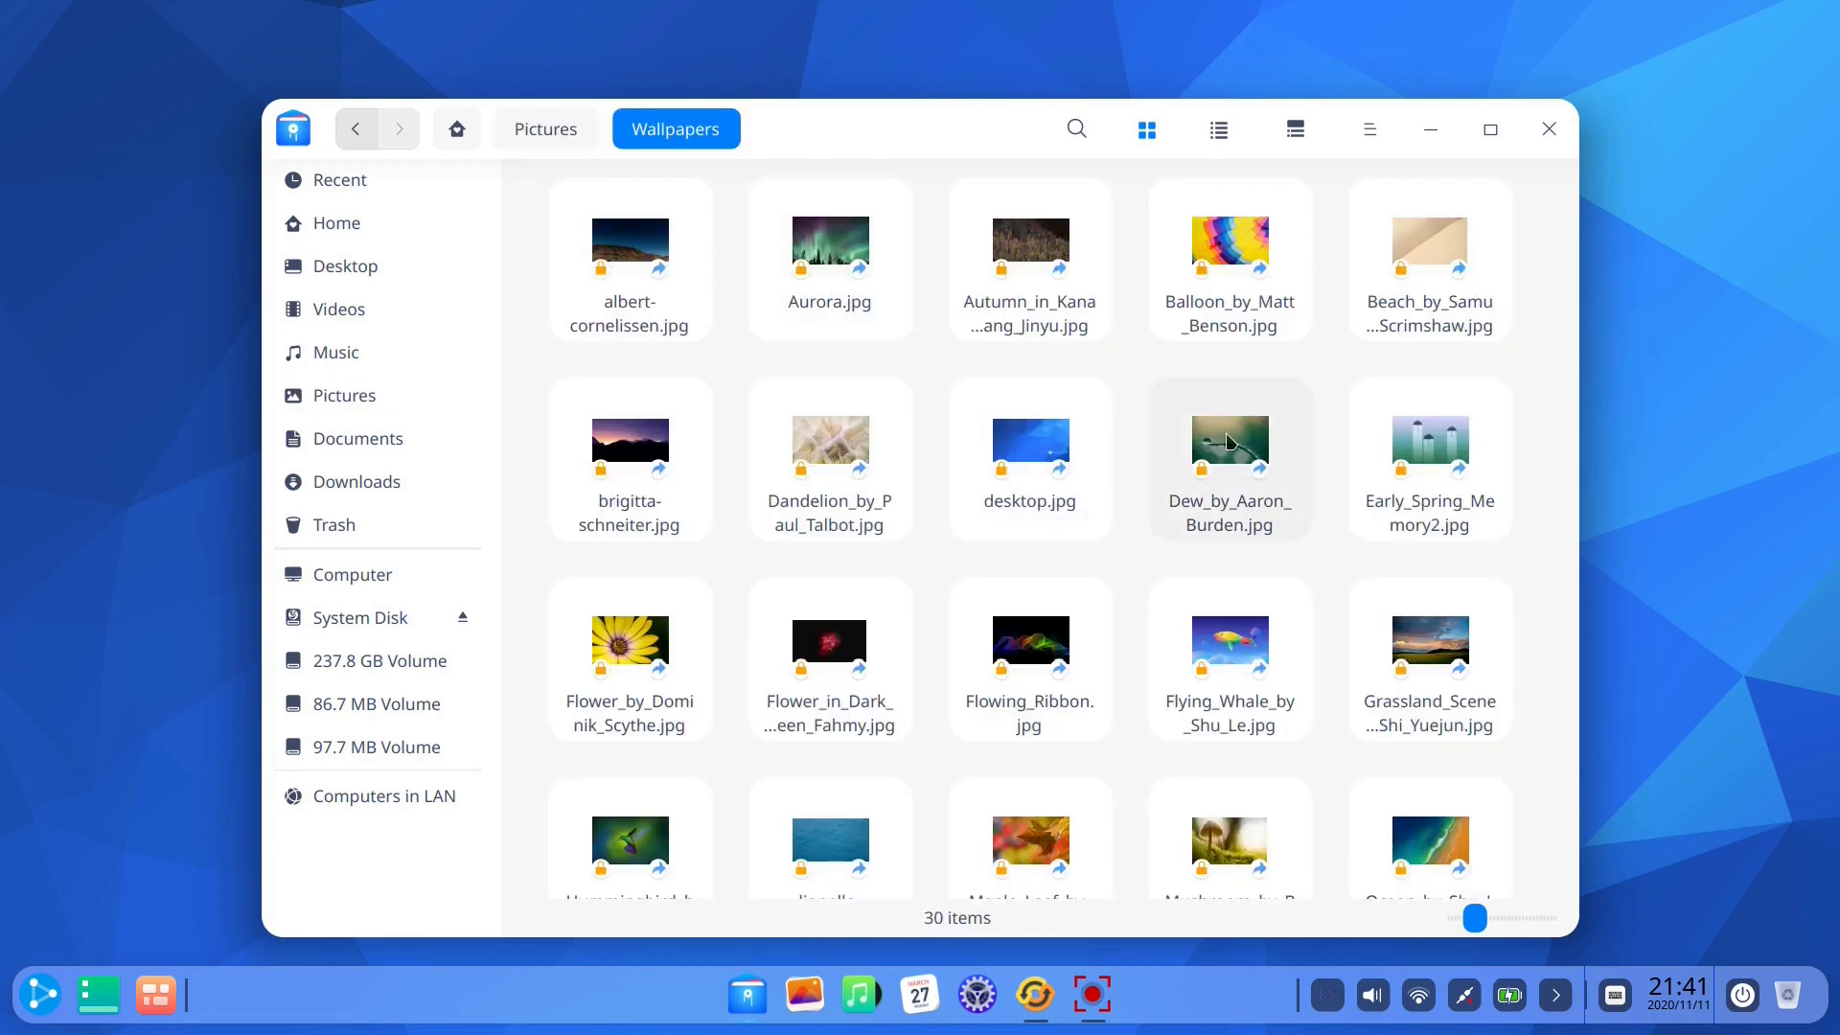
mouse_move(1285, 600)
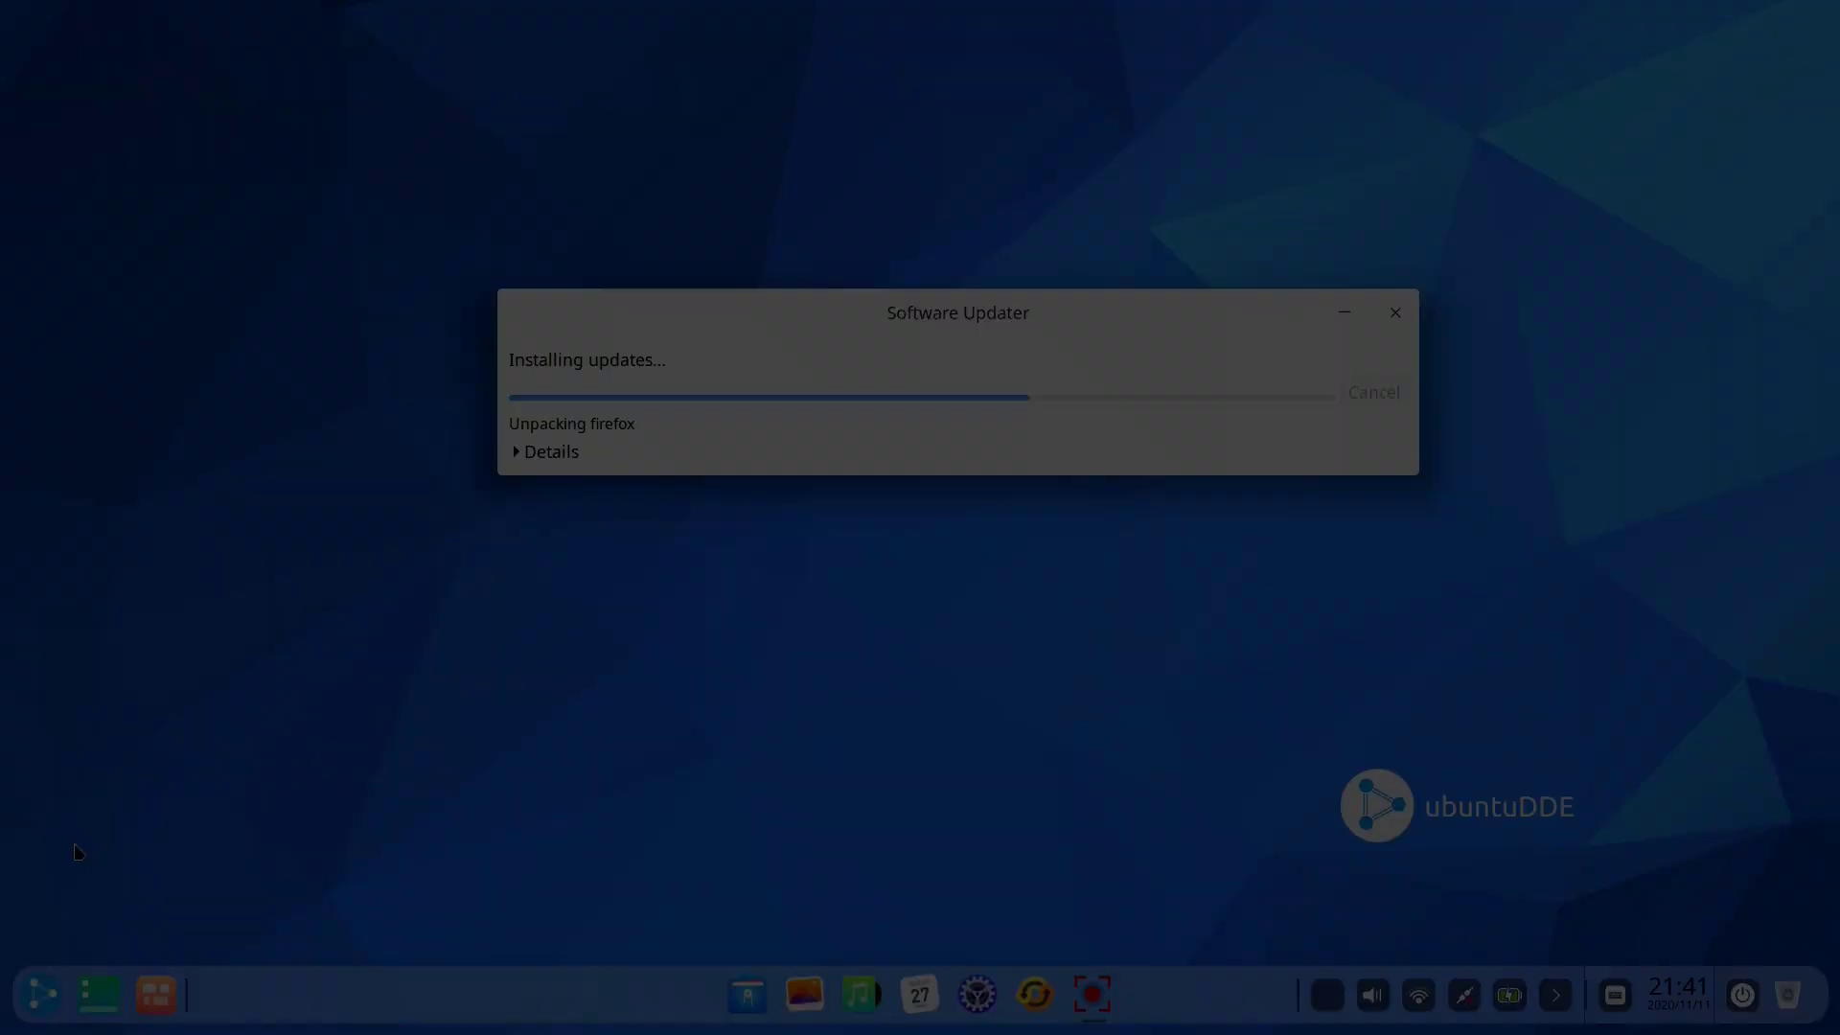
Open the launcher in All Categories view and scroll through the system applications.
click(39, 994)
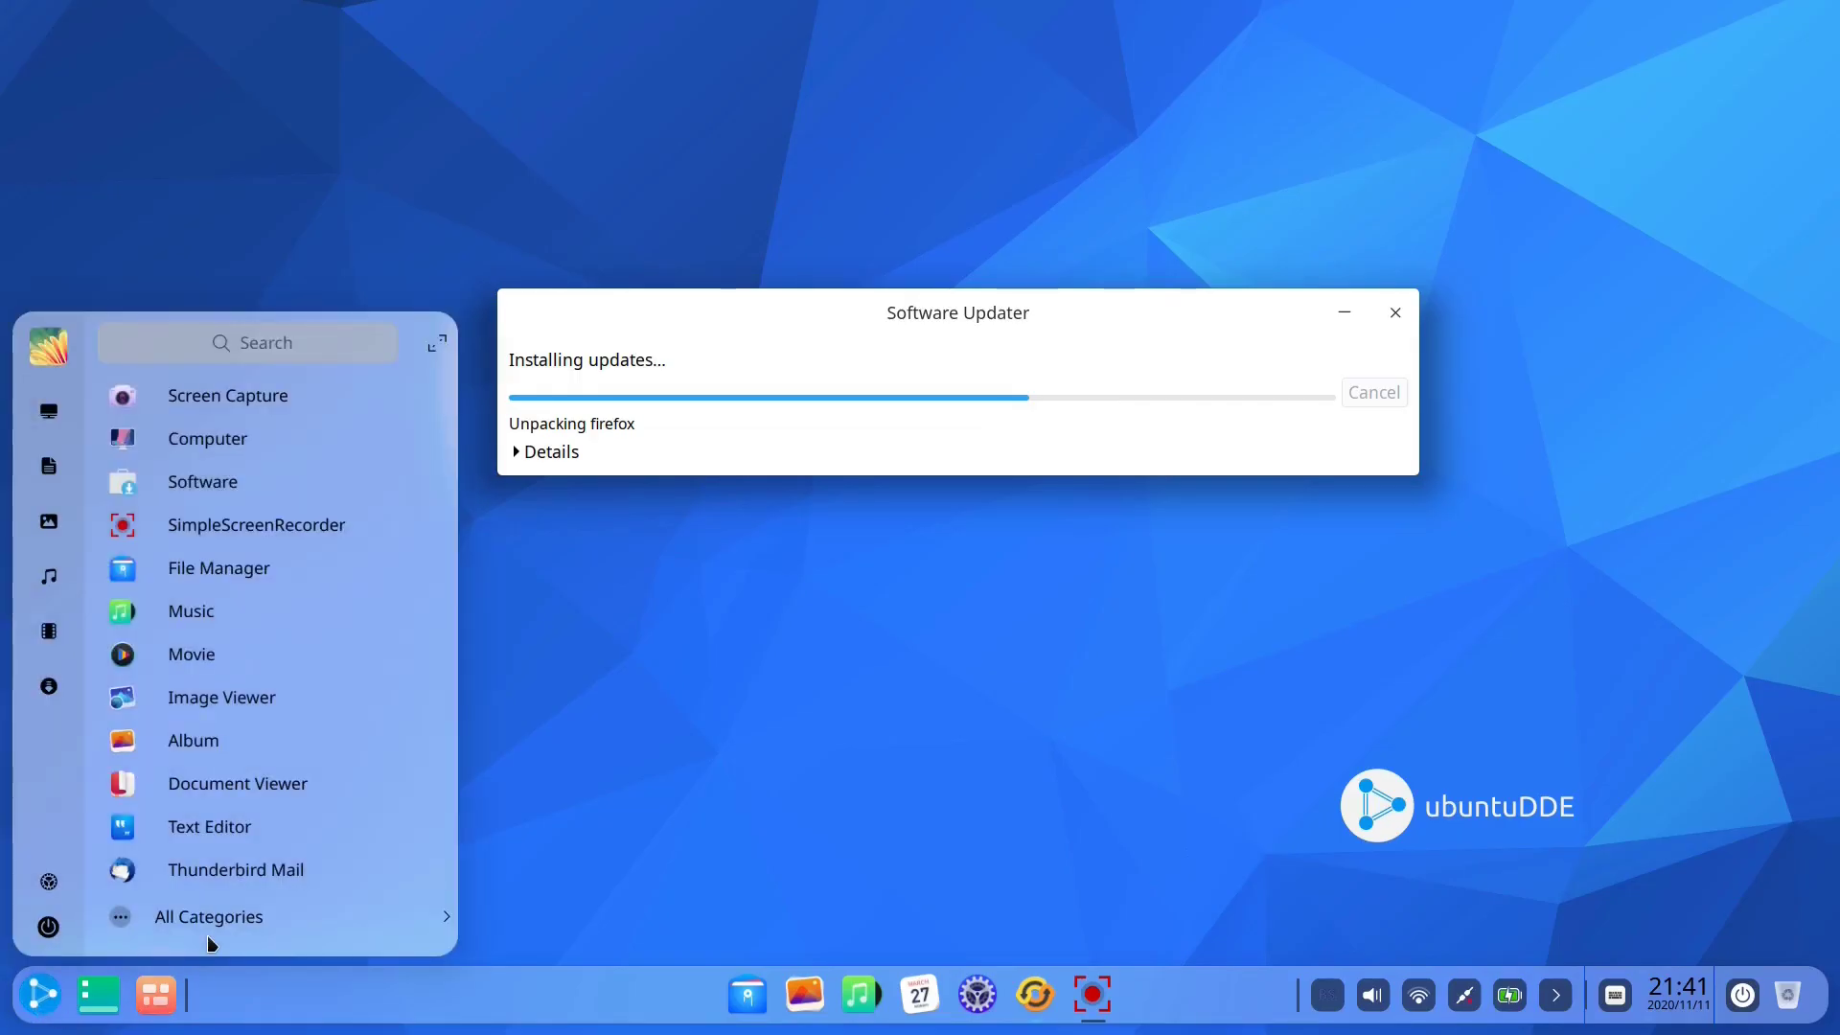
click(208, 916)
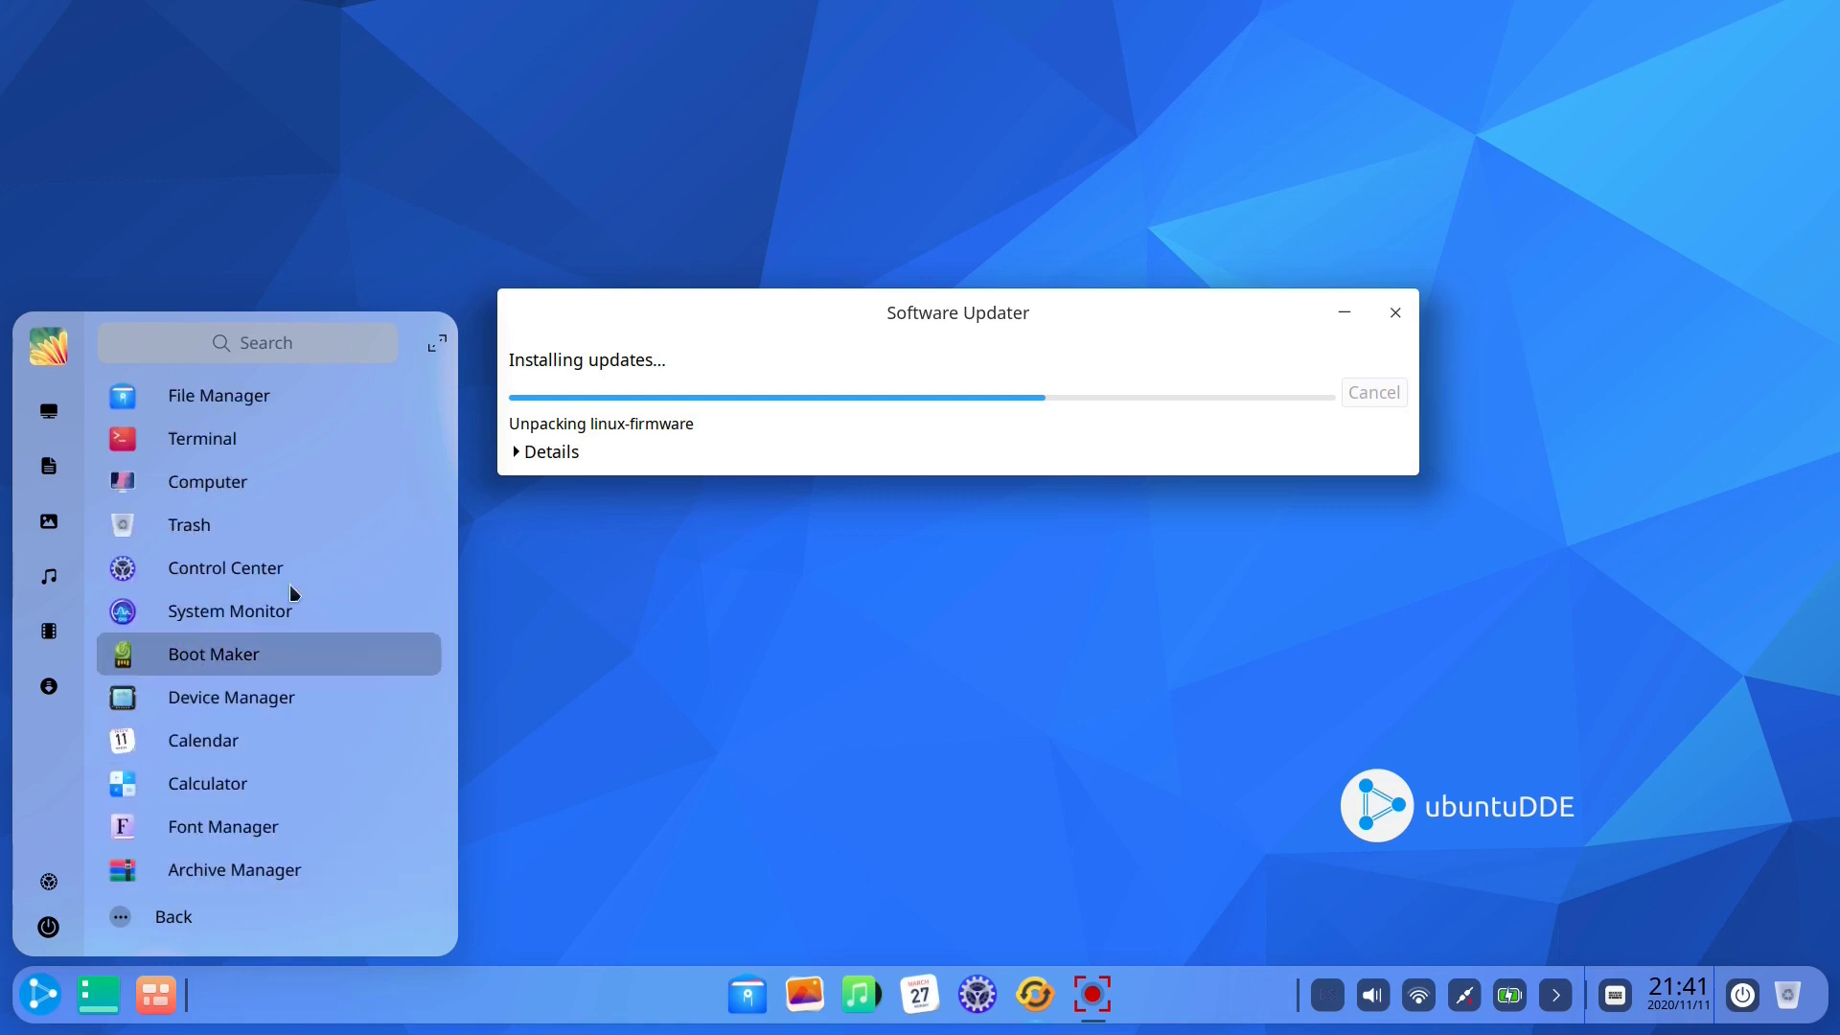
scroll(down, 3)
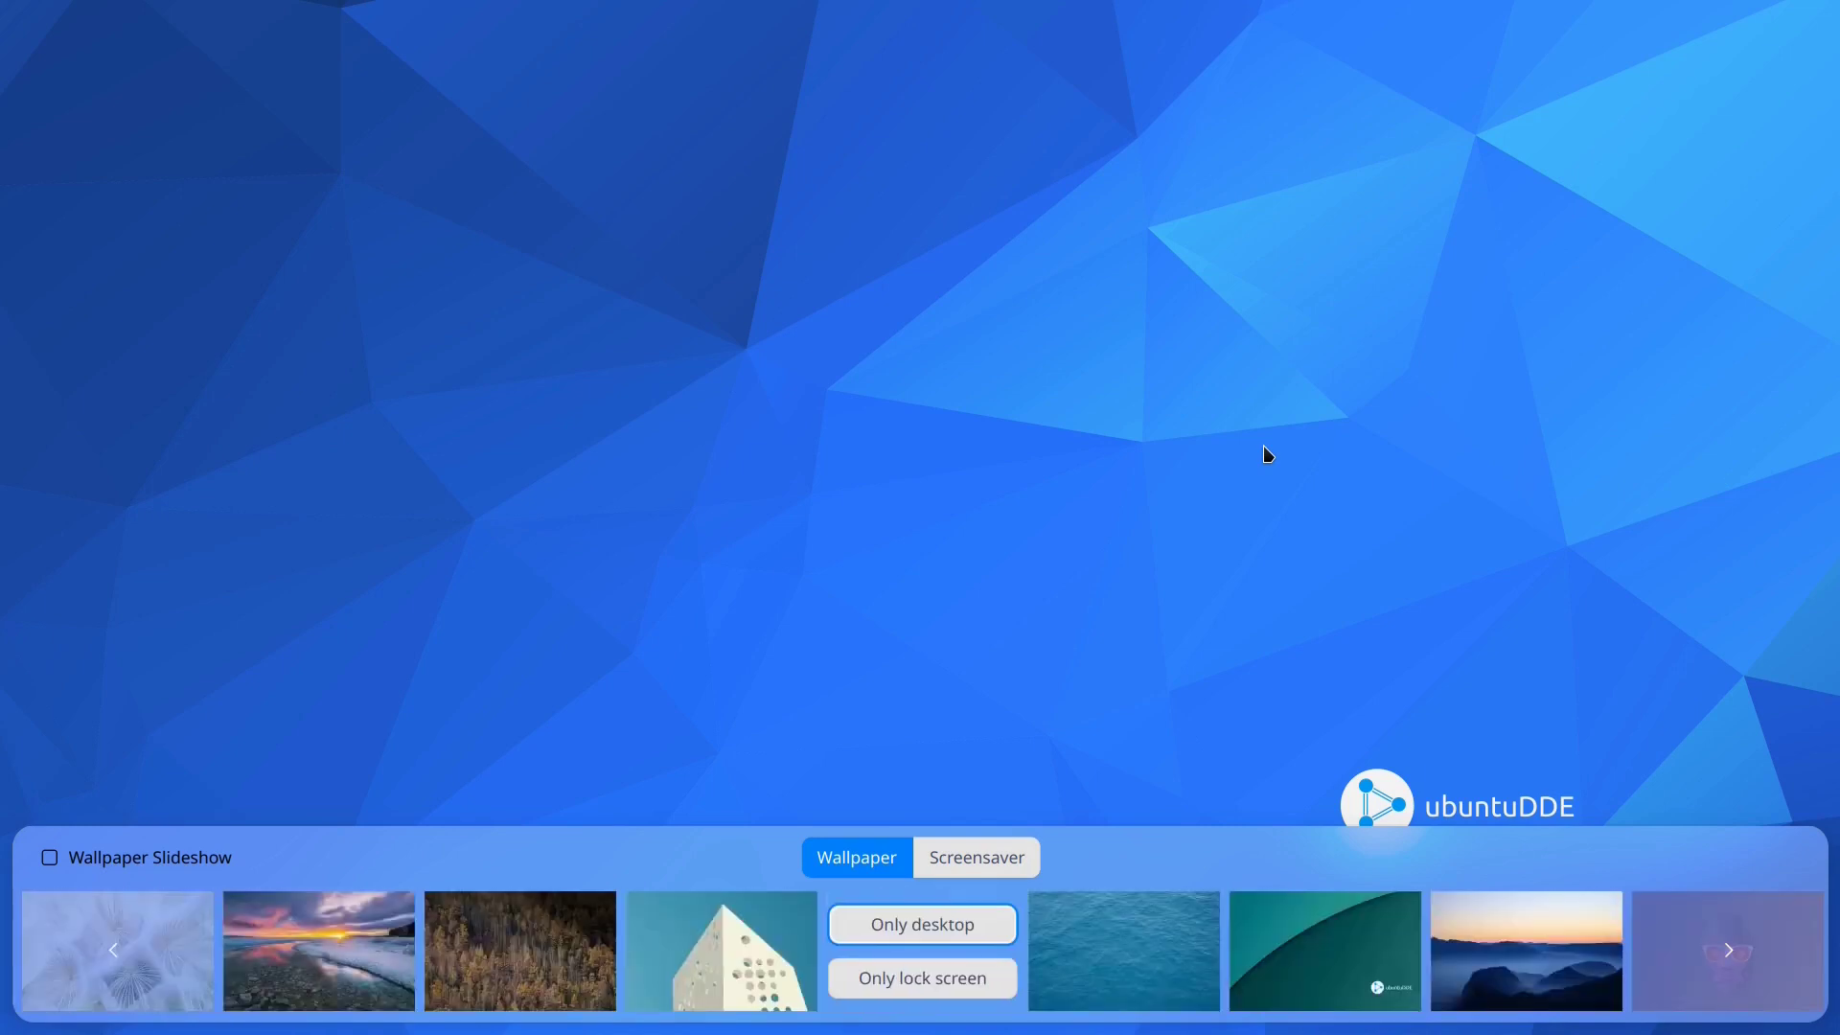
mouse_move(129, 957)
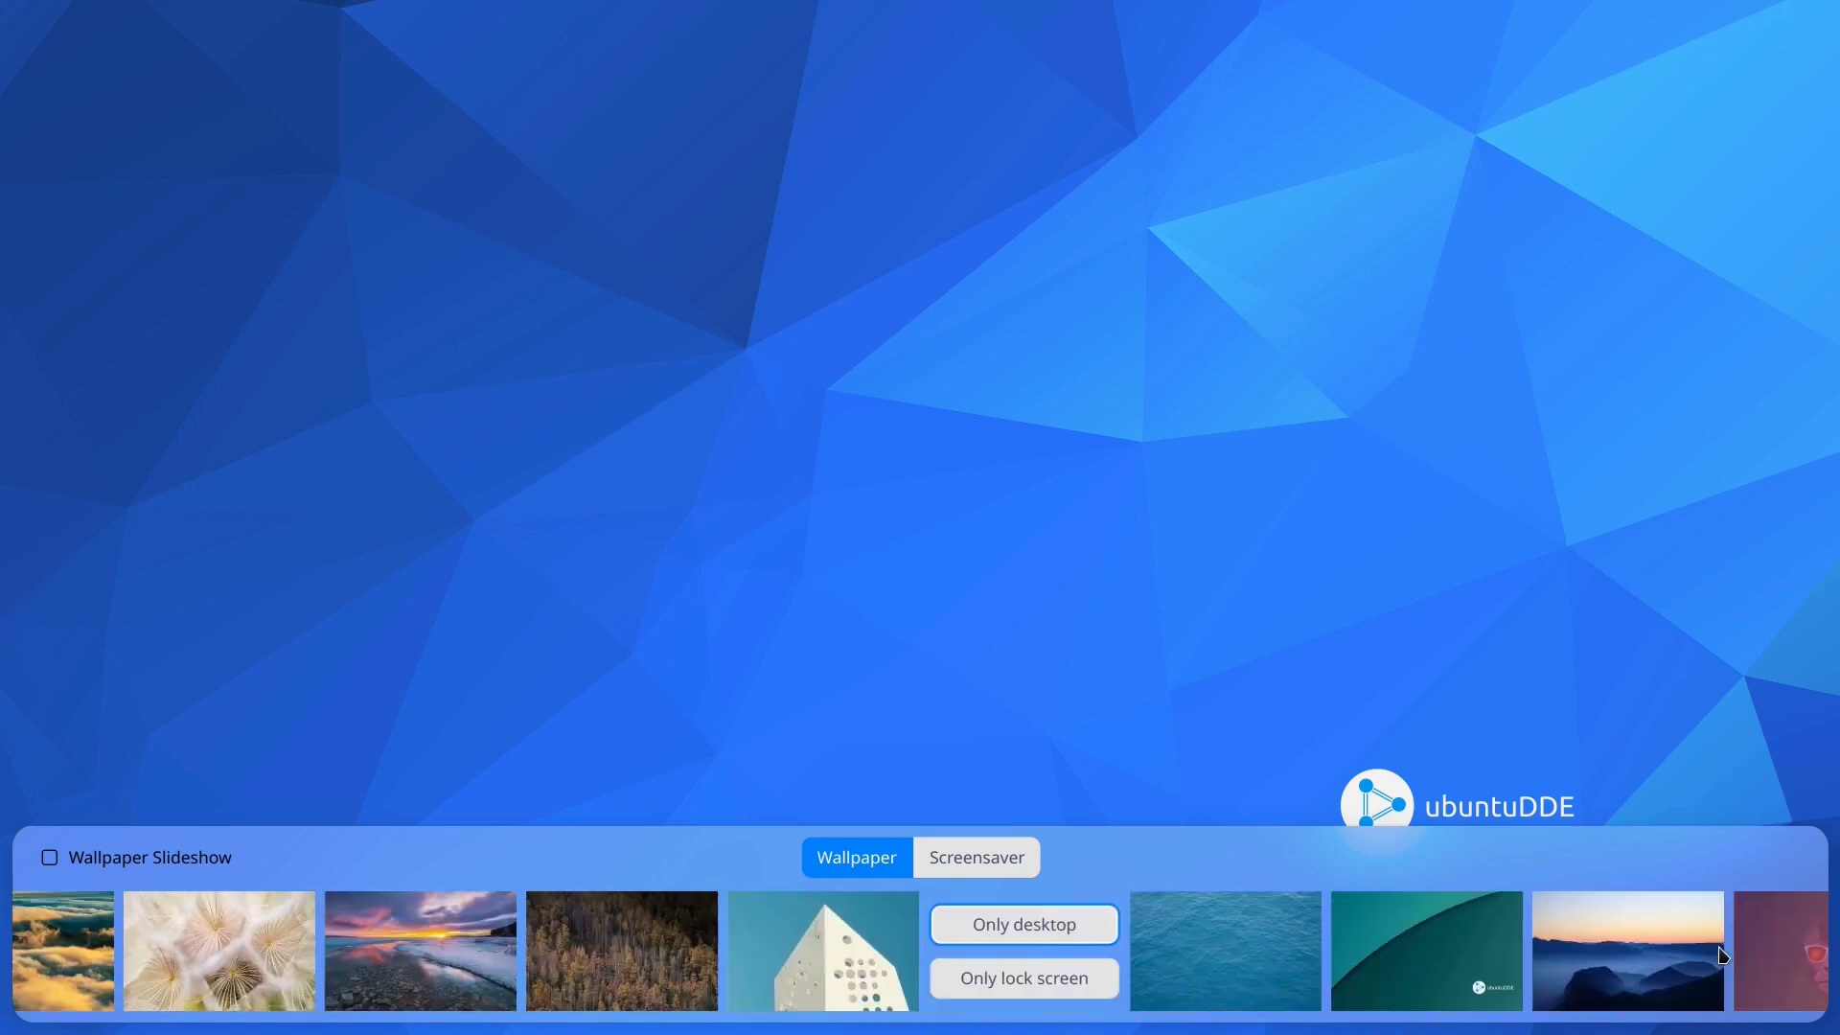
Page twice through the wallpaper picker's thumbnails for more background choices.
click(1725, 951)
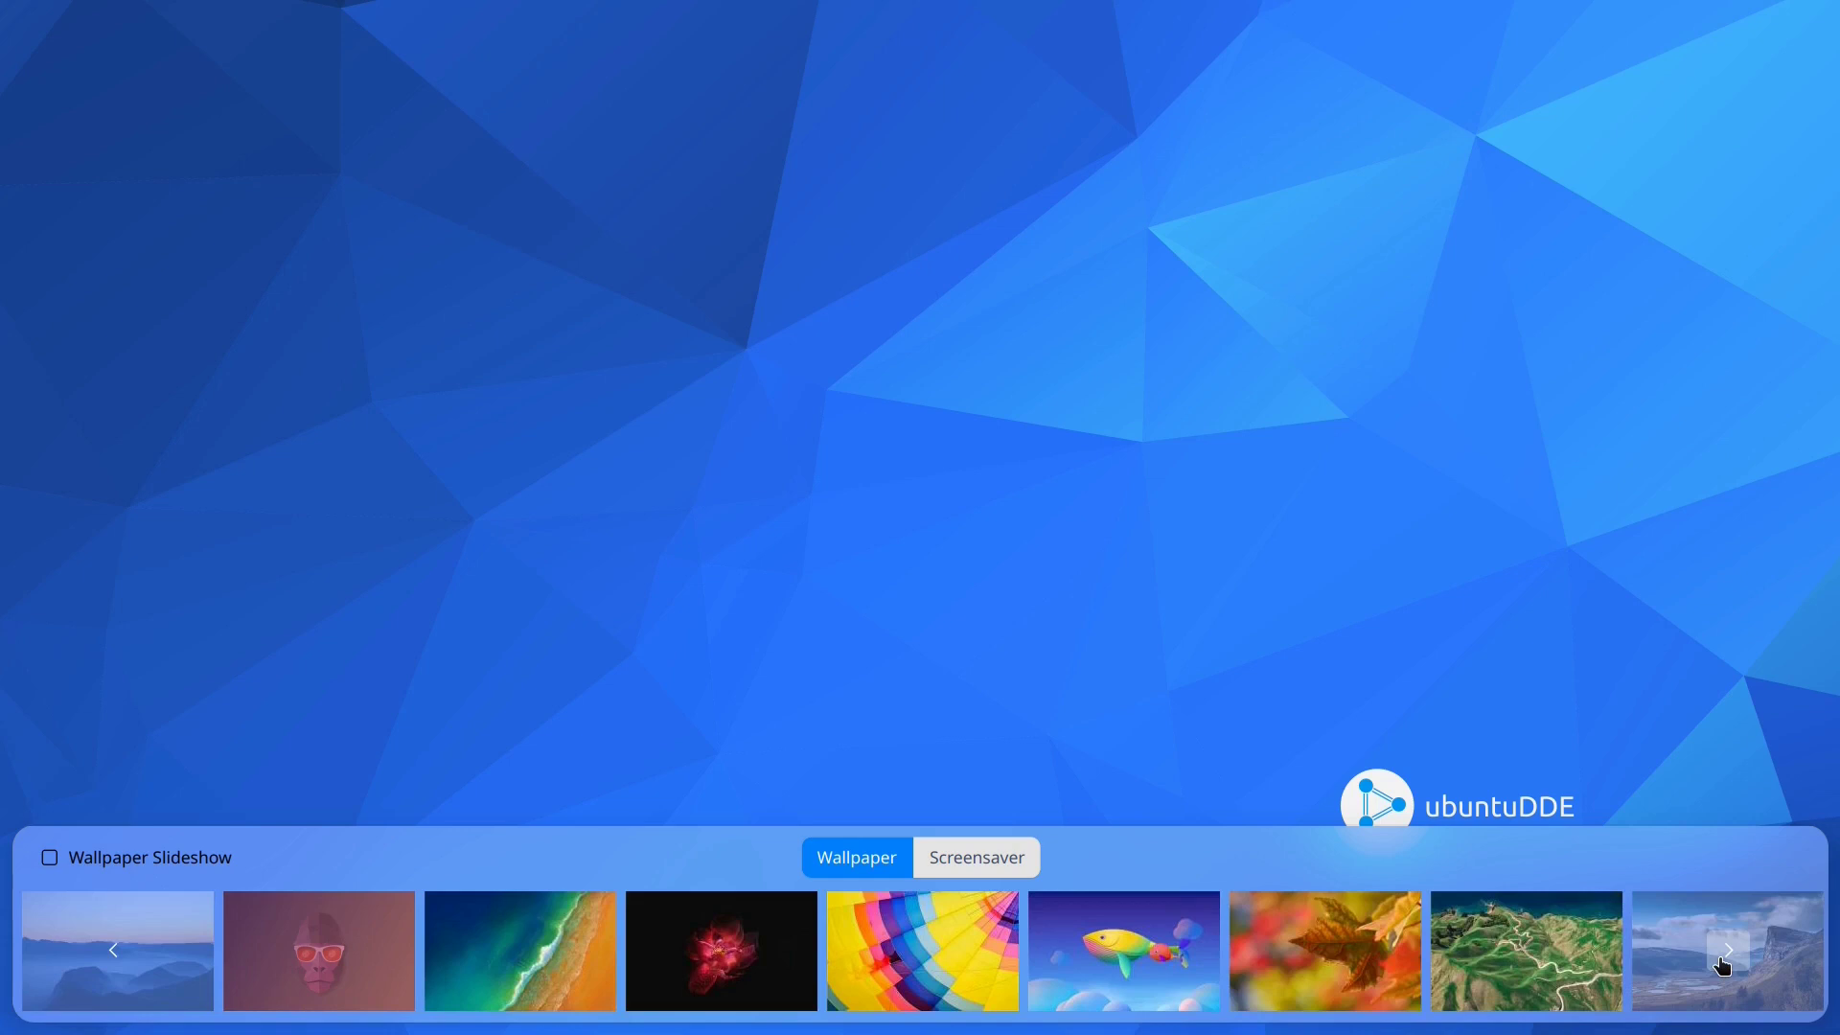
click(1726, 949)
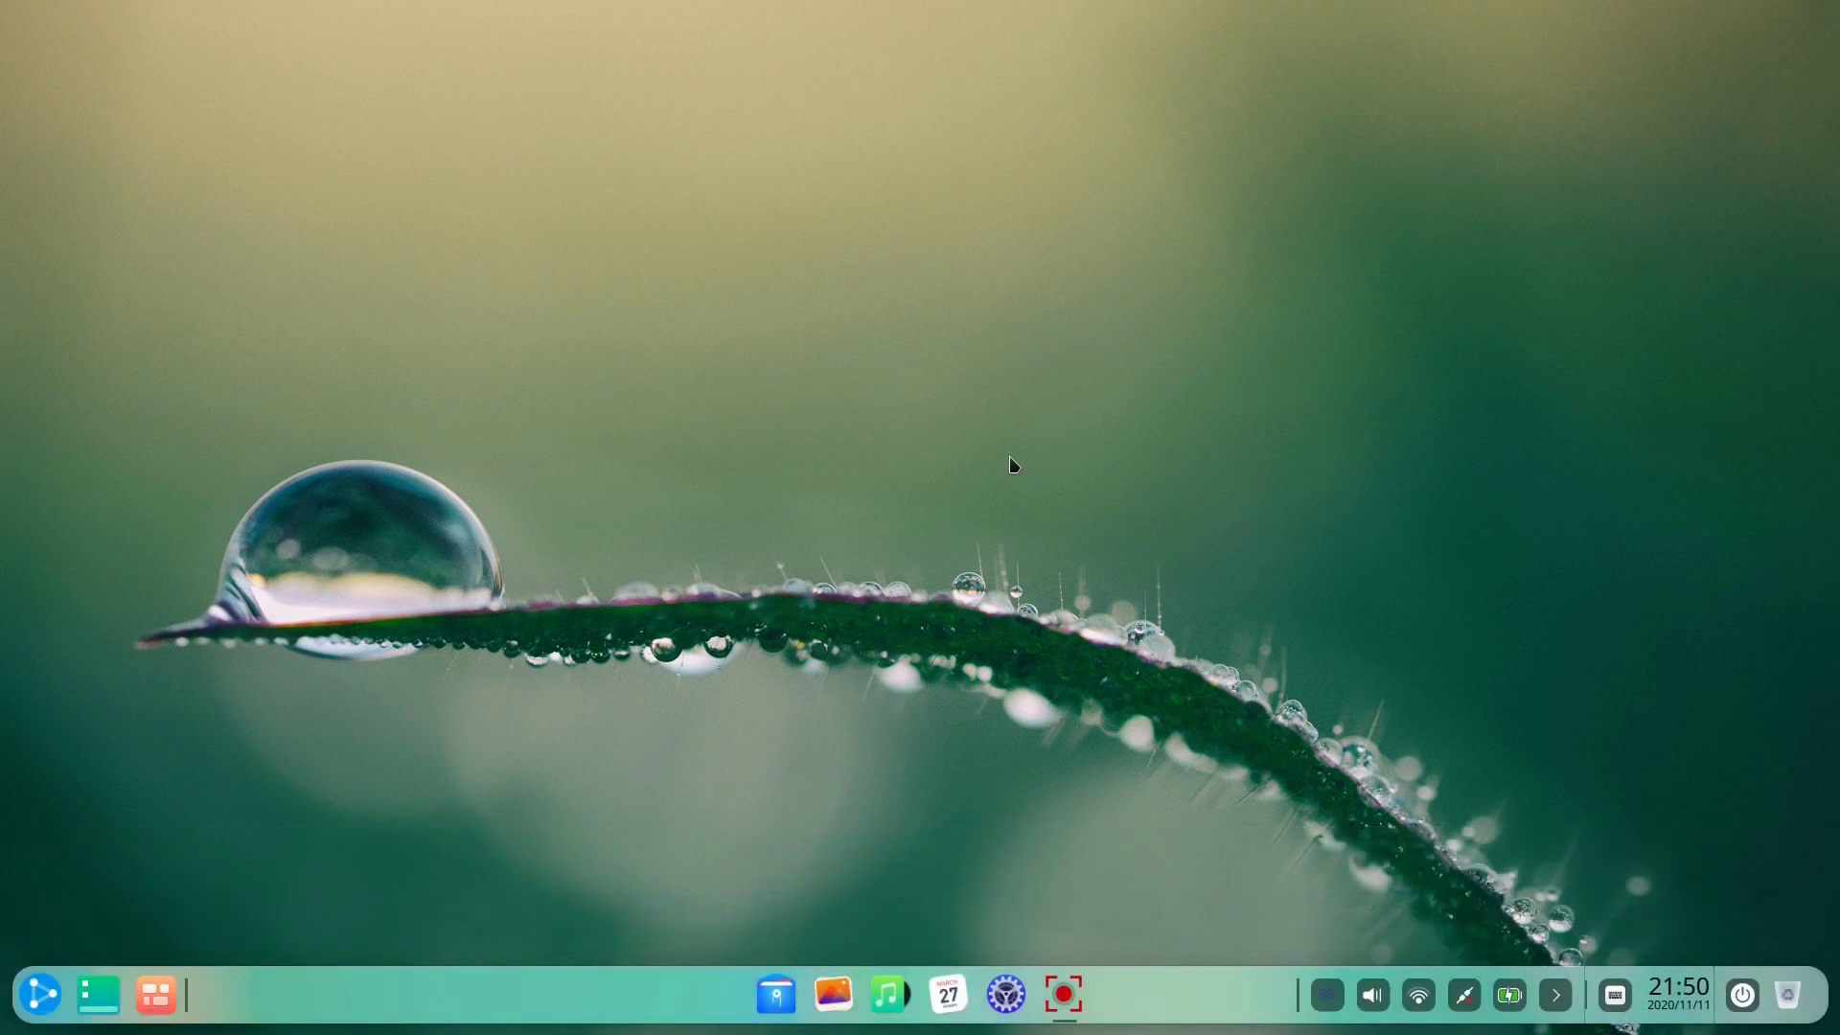
mouse_move(1004, 995)
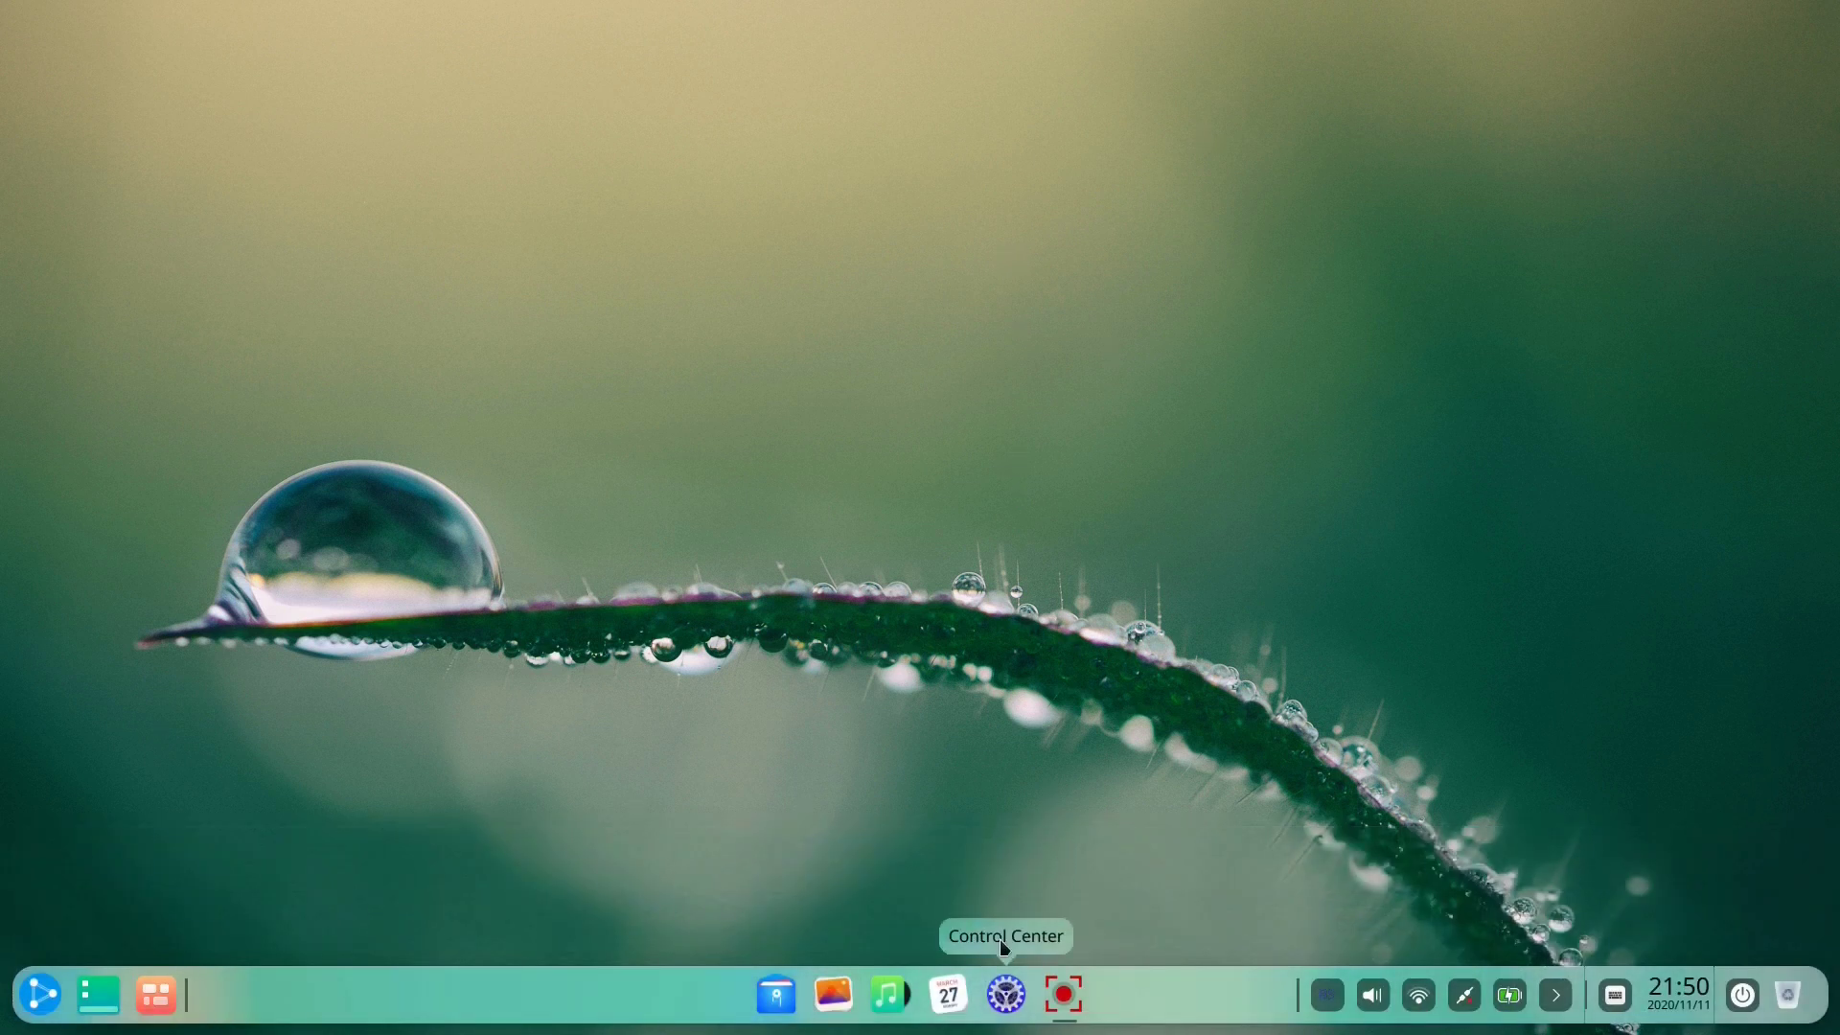
Search the launcher for 'monitor' and launch System Monitor from the results.
click(39, 995)
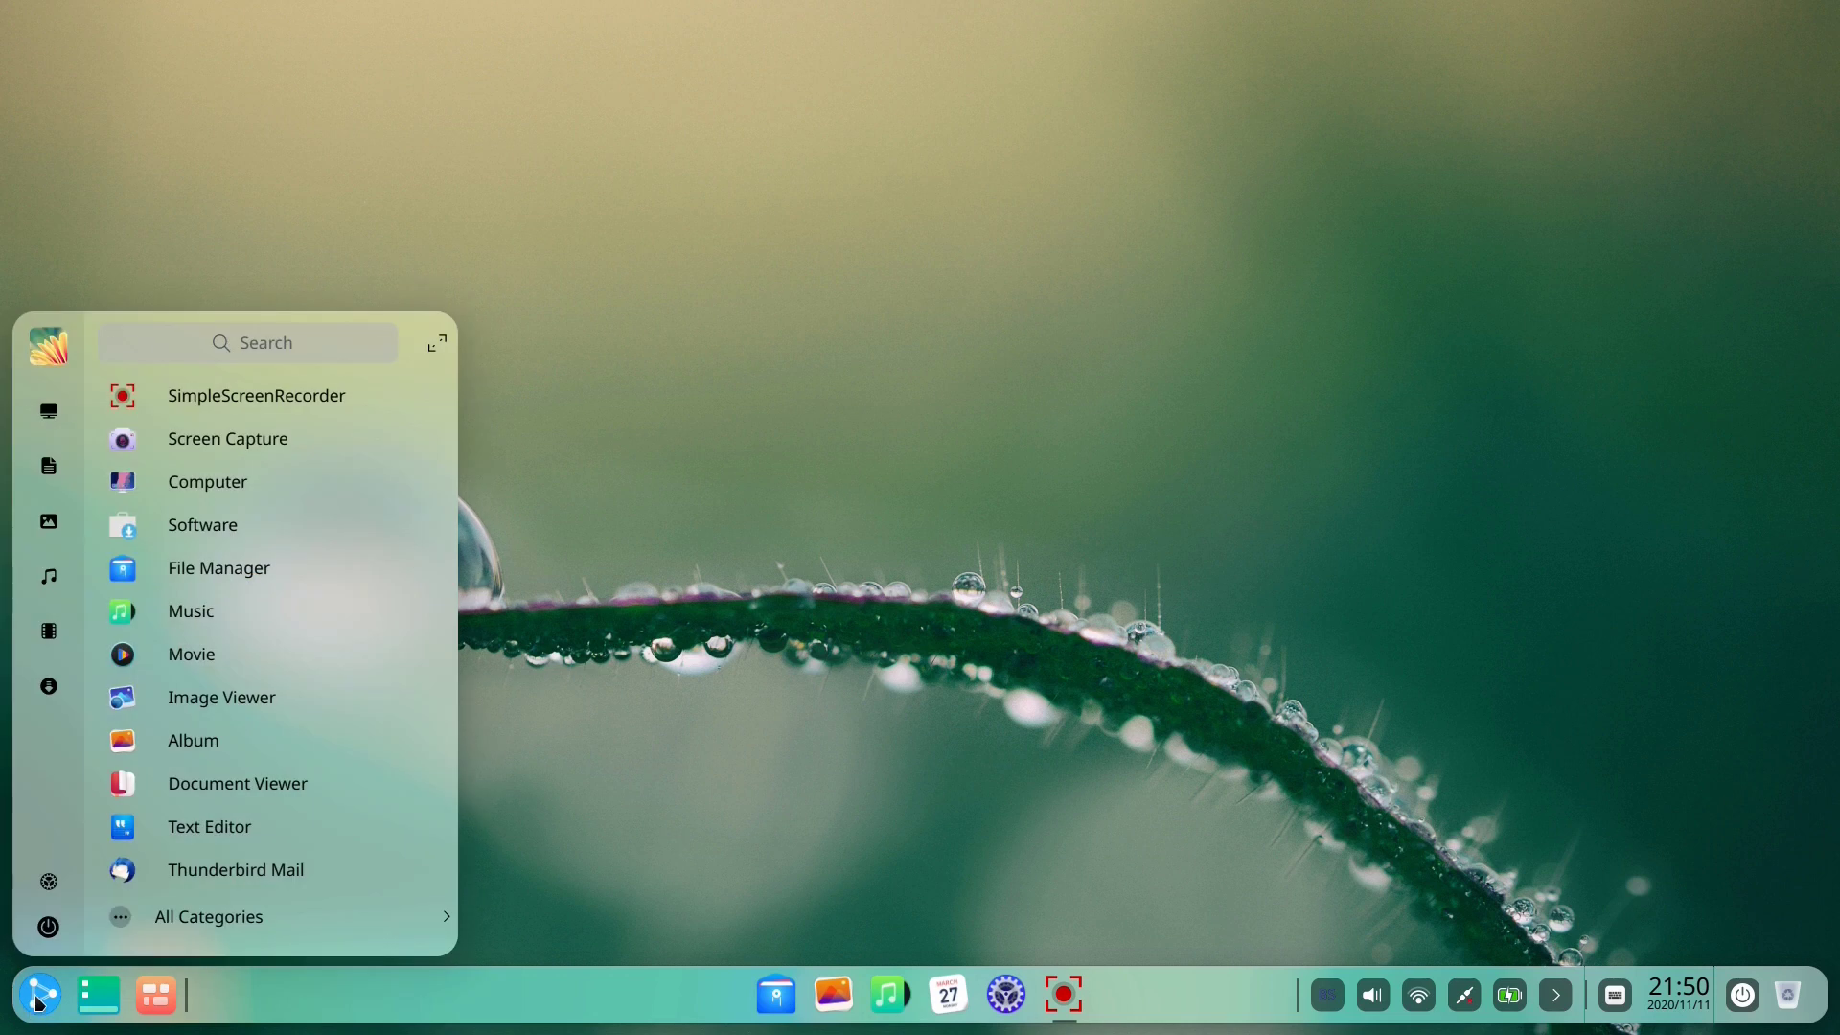
text(monitor)
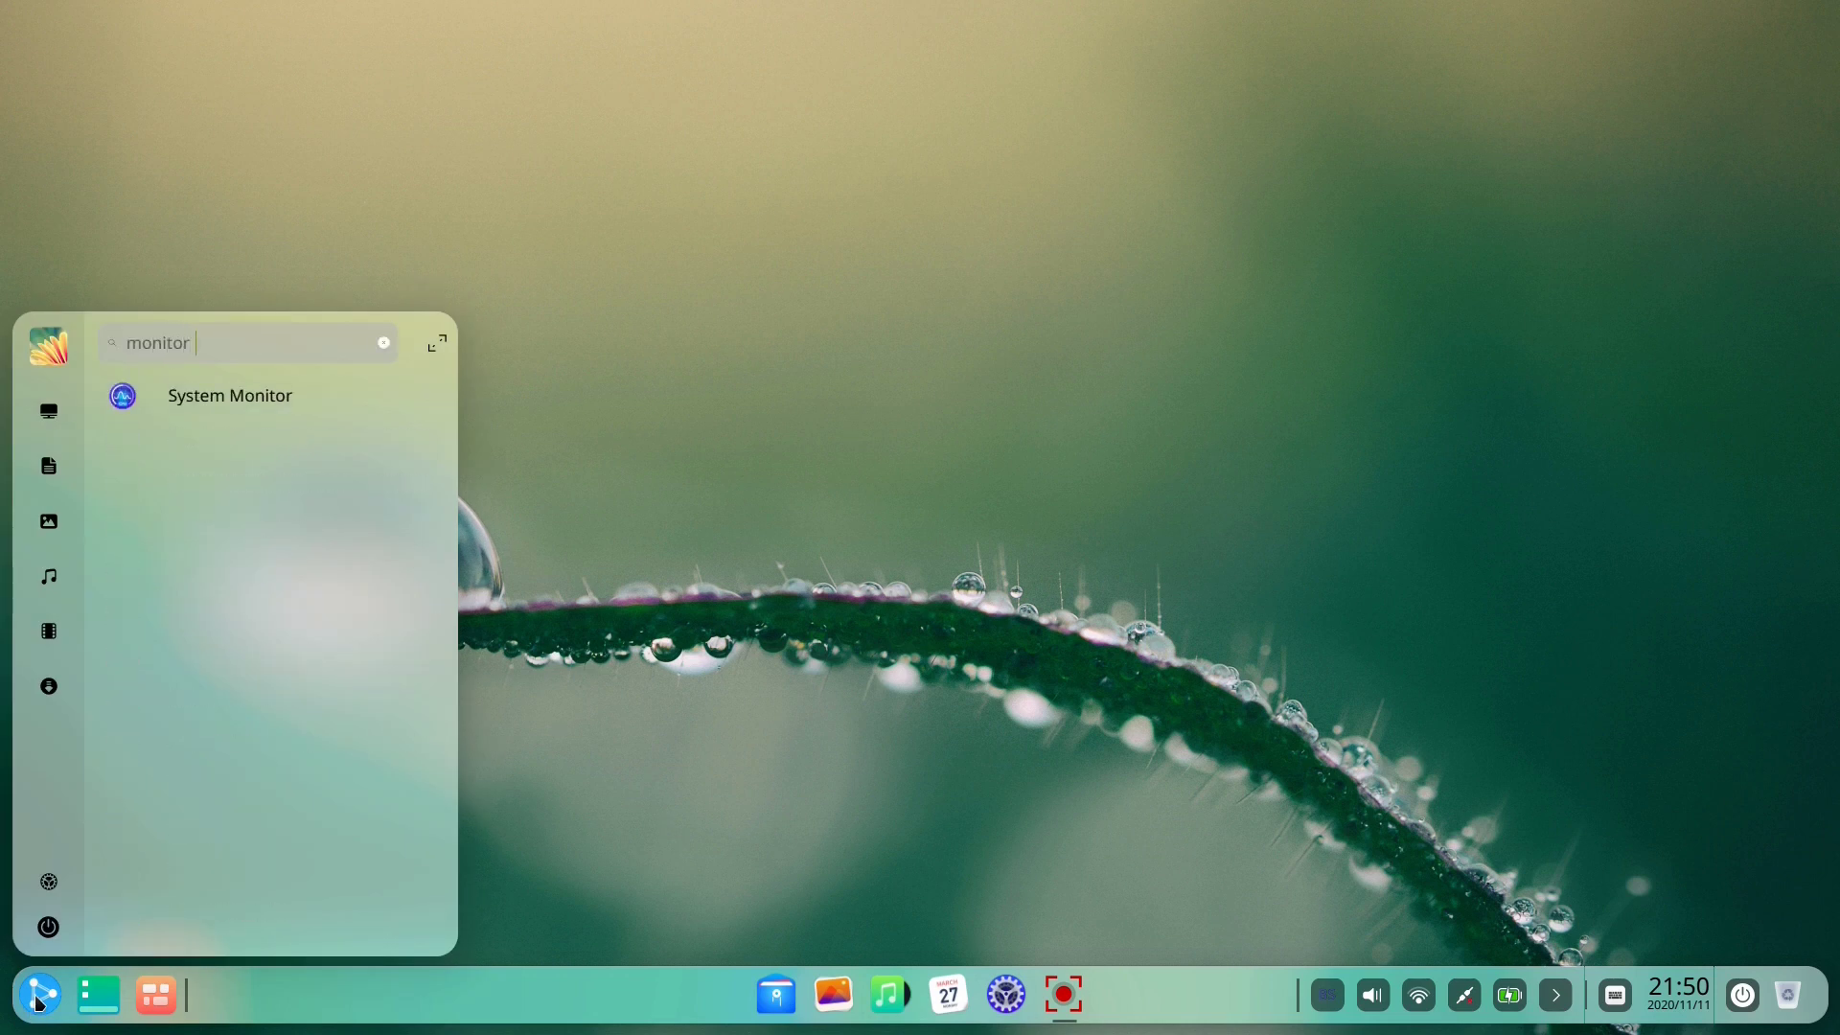
click(230, 396)
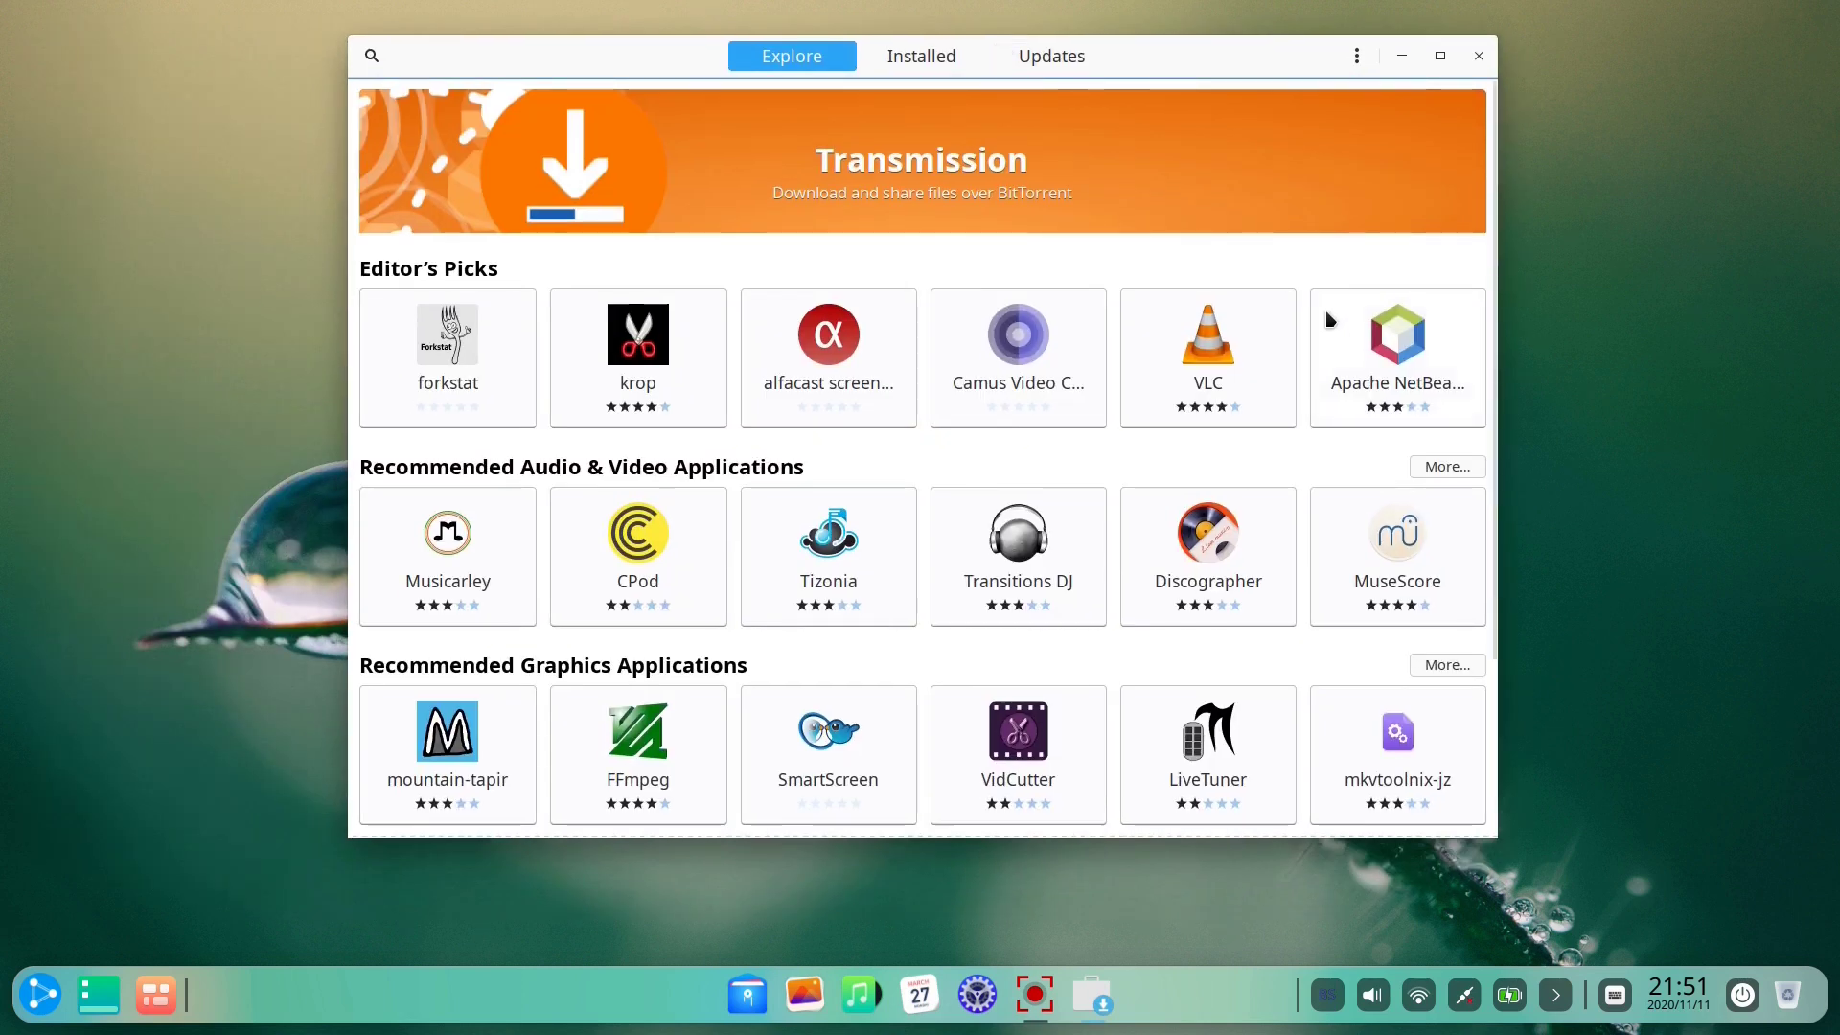
Try the pending OS update (it fails), then view installed apps and return to Explore.
scroll(down, 3)
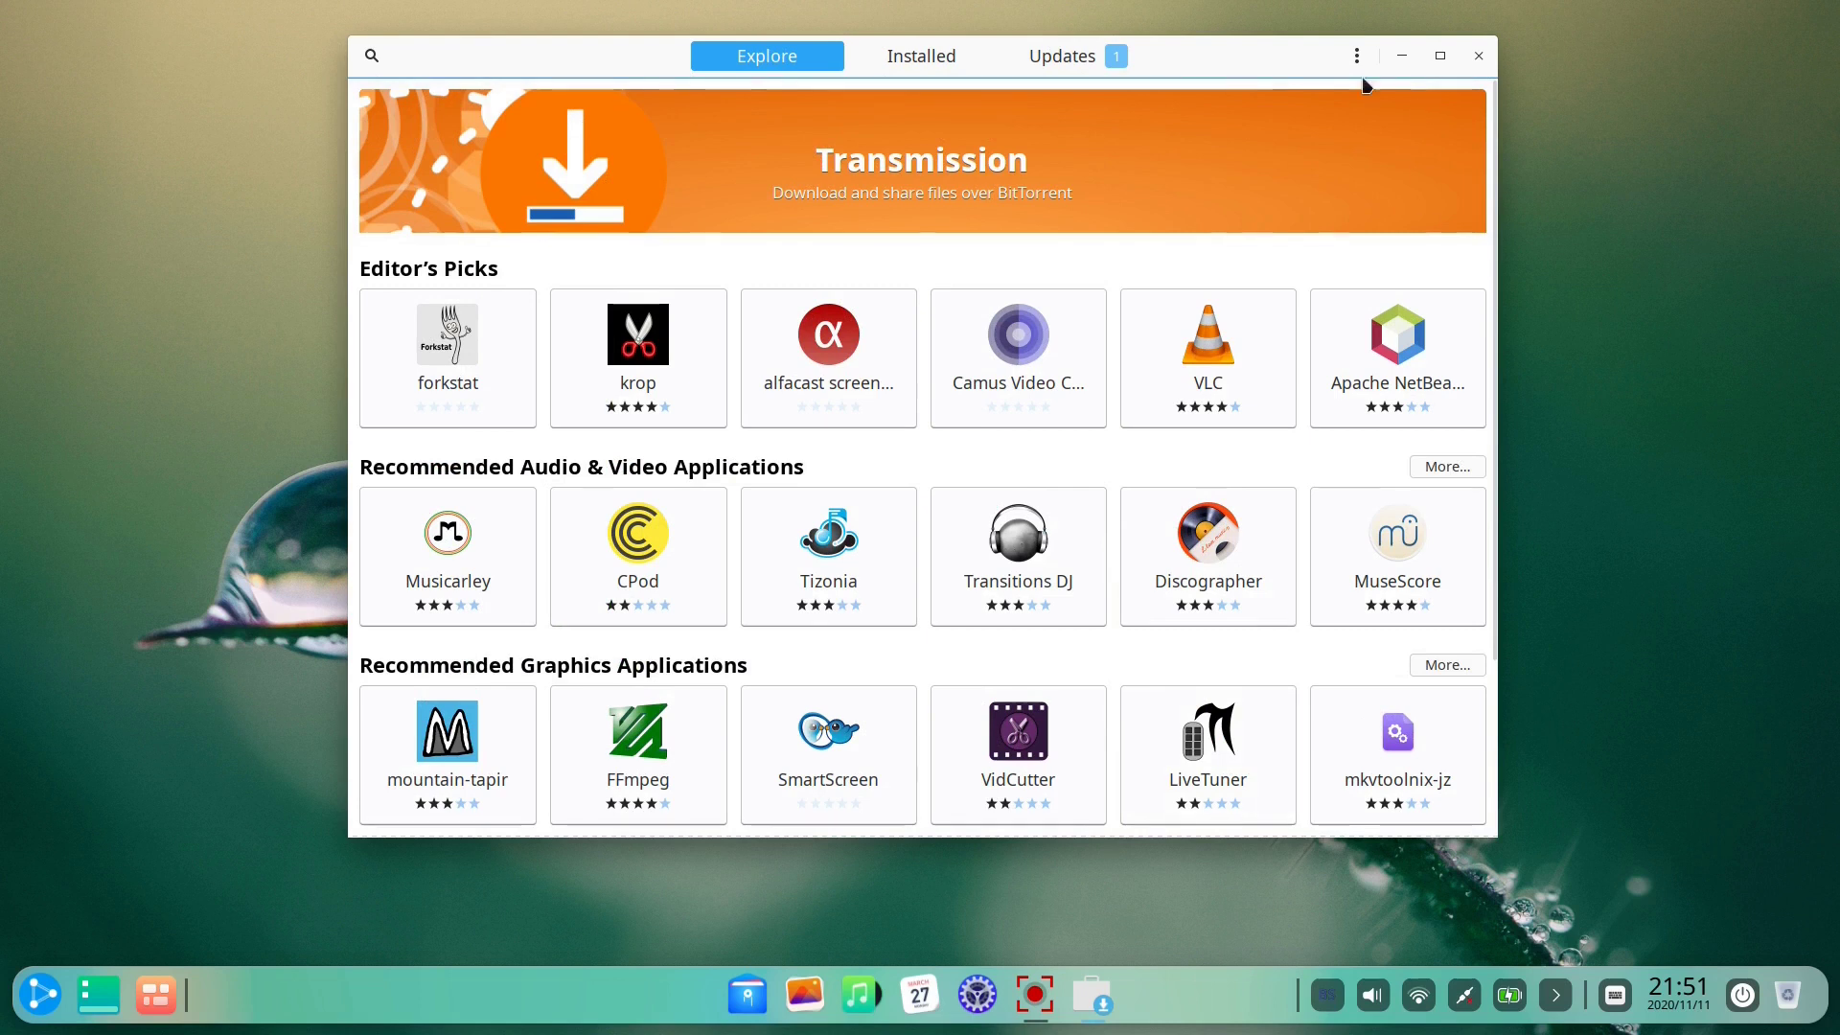
click(1060, 56)
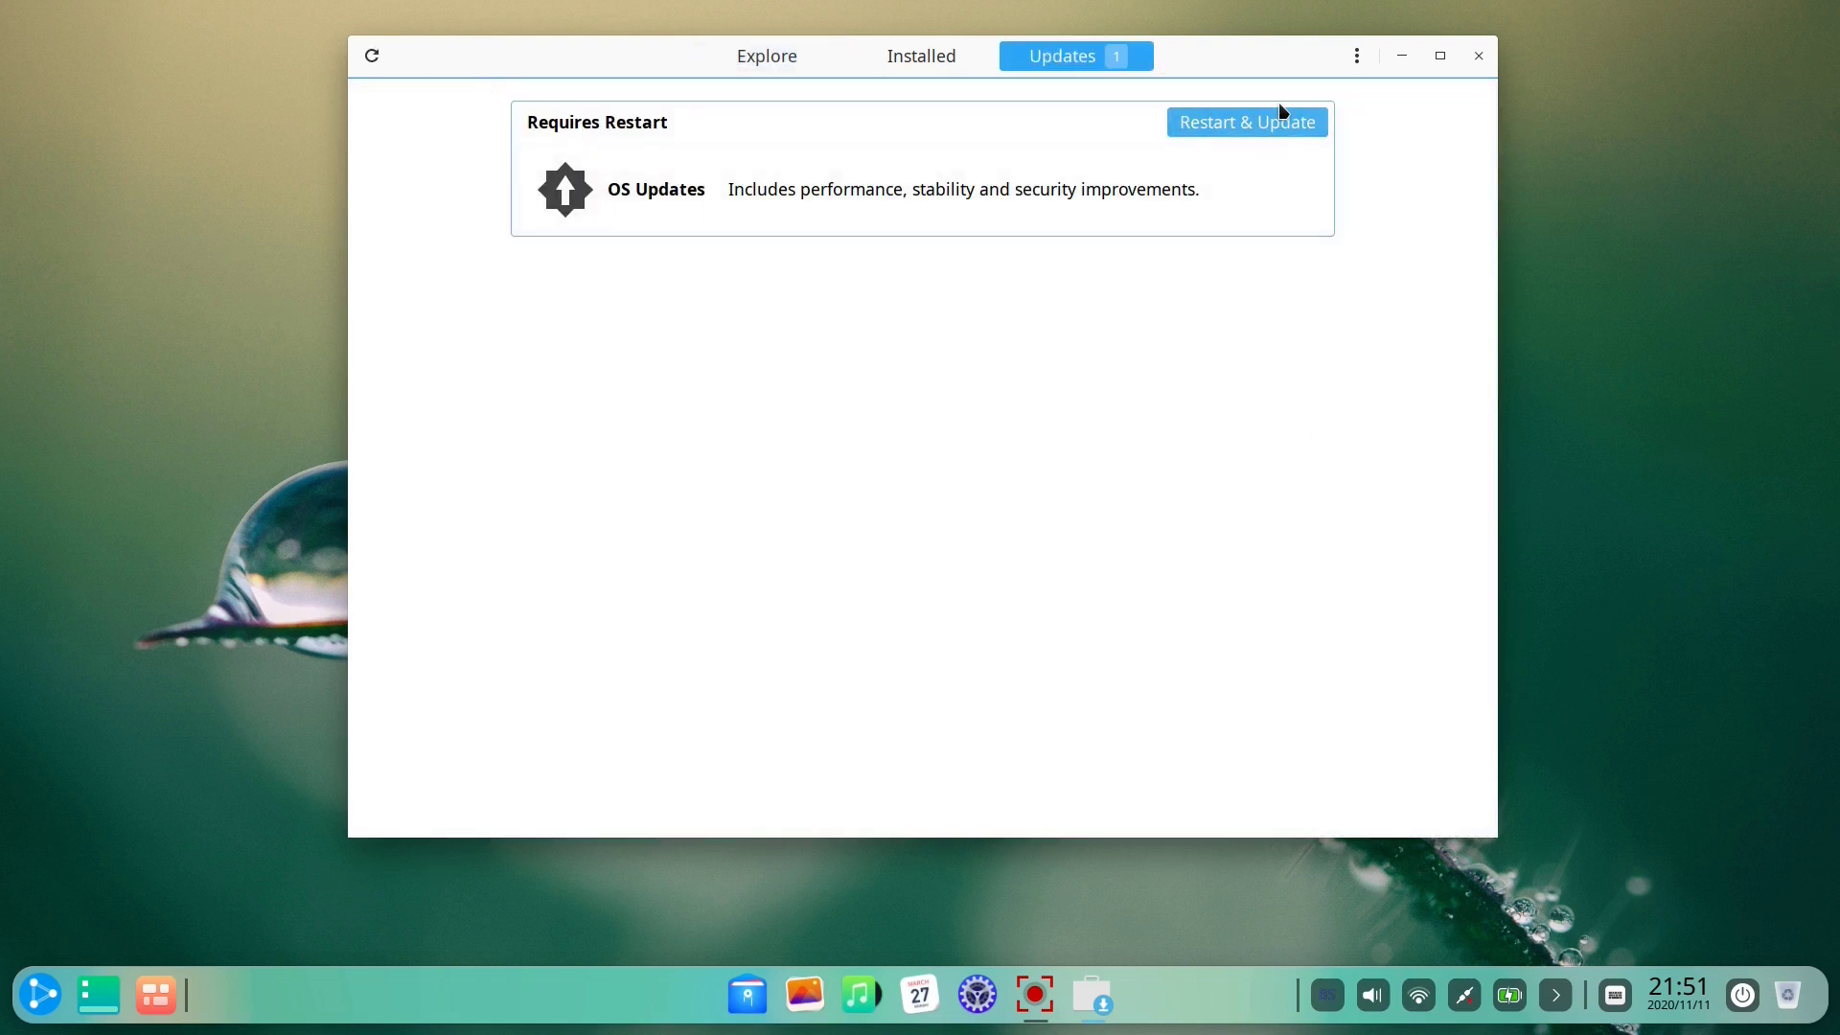
click(1246, 121)
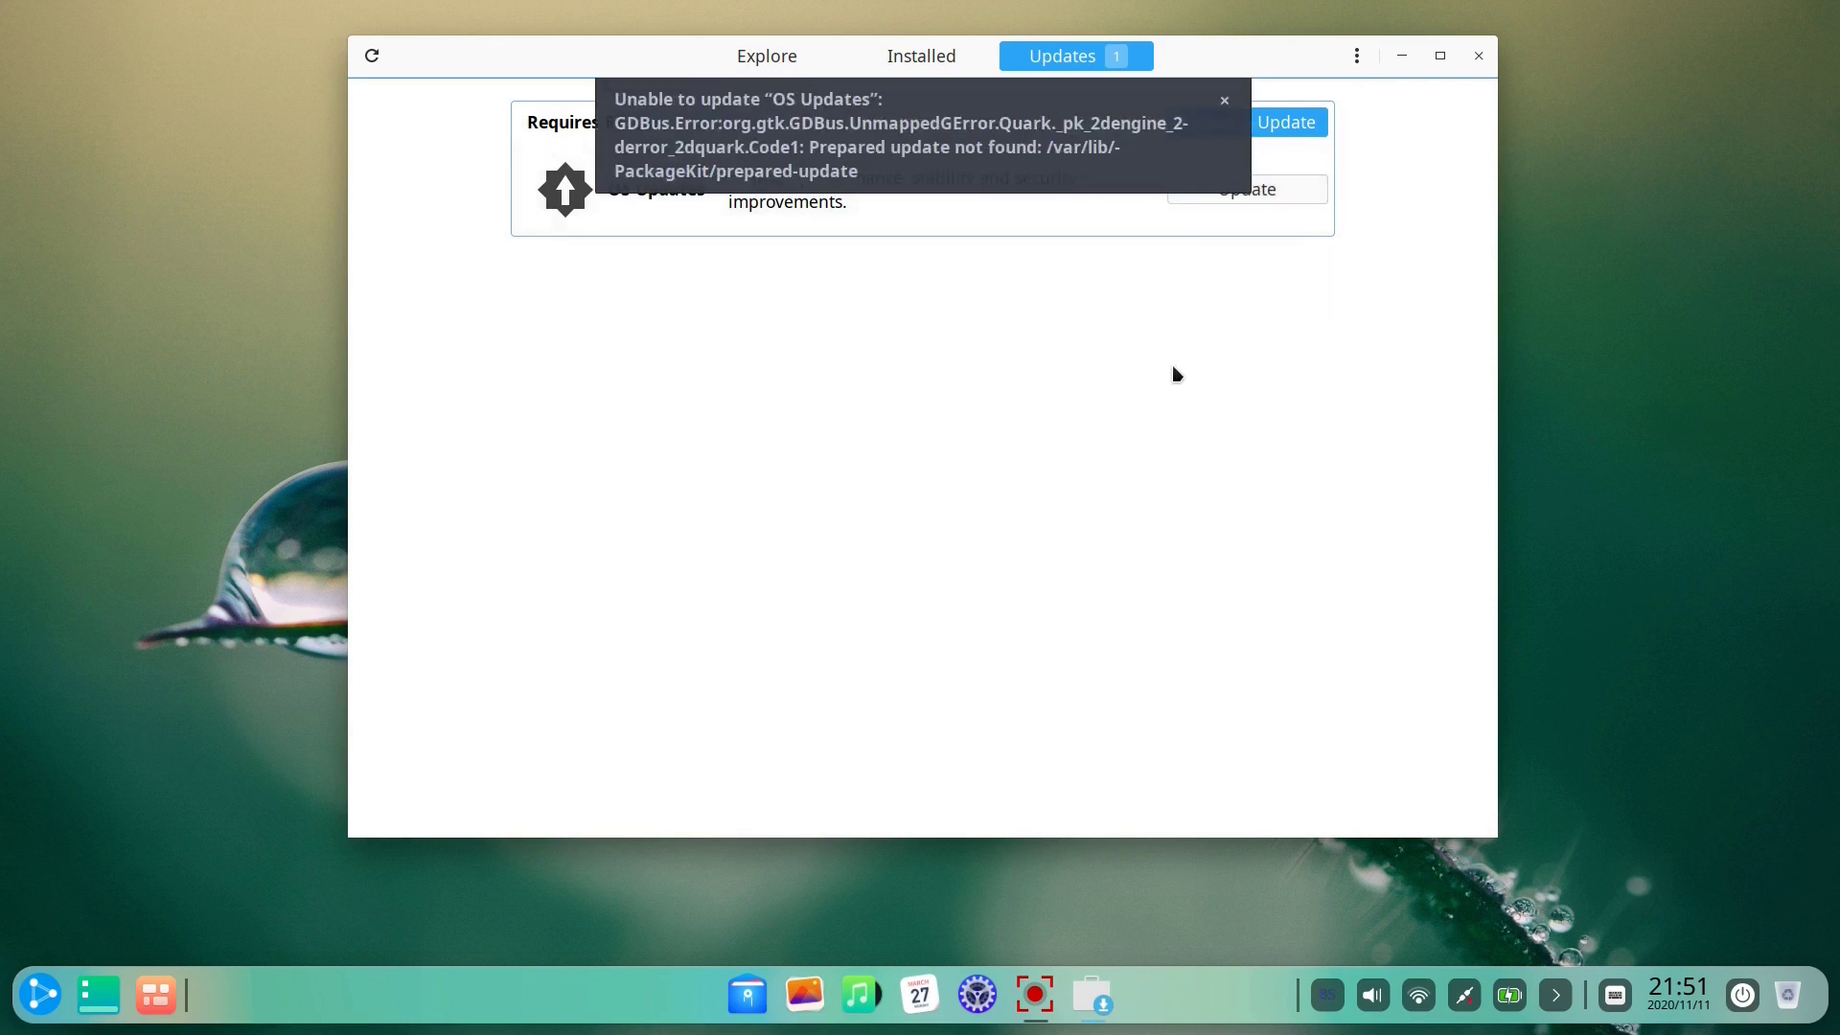
click(920, 55)
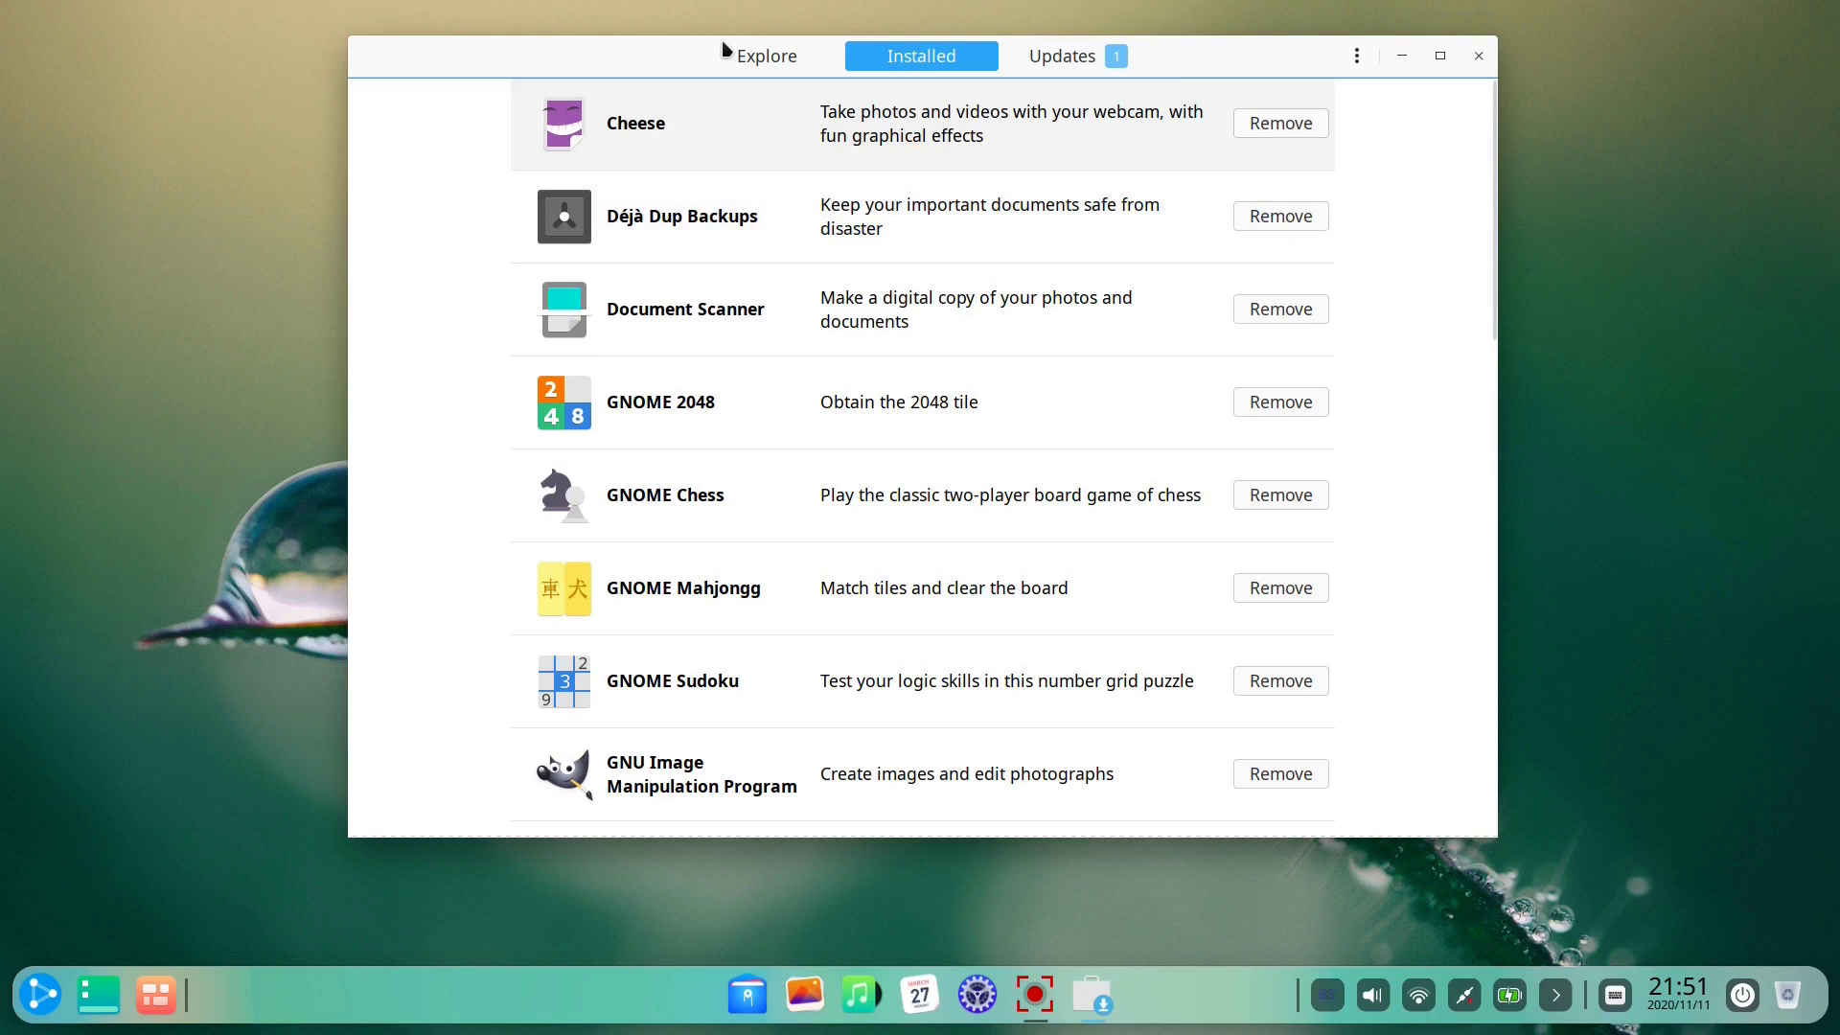
click(765, 56)
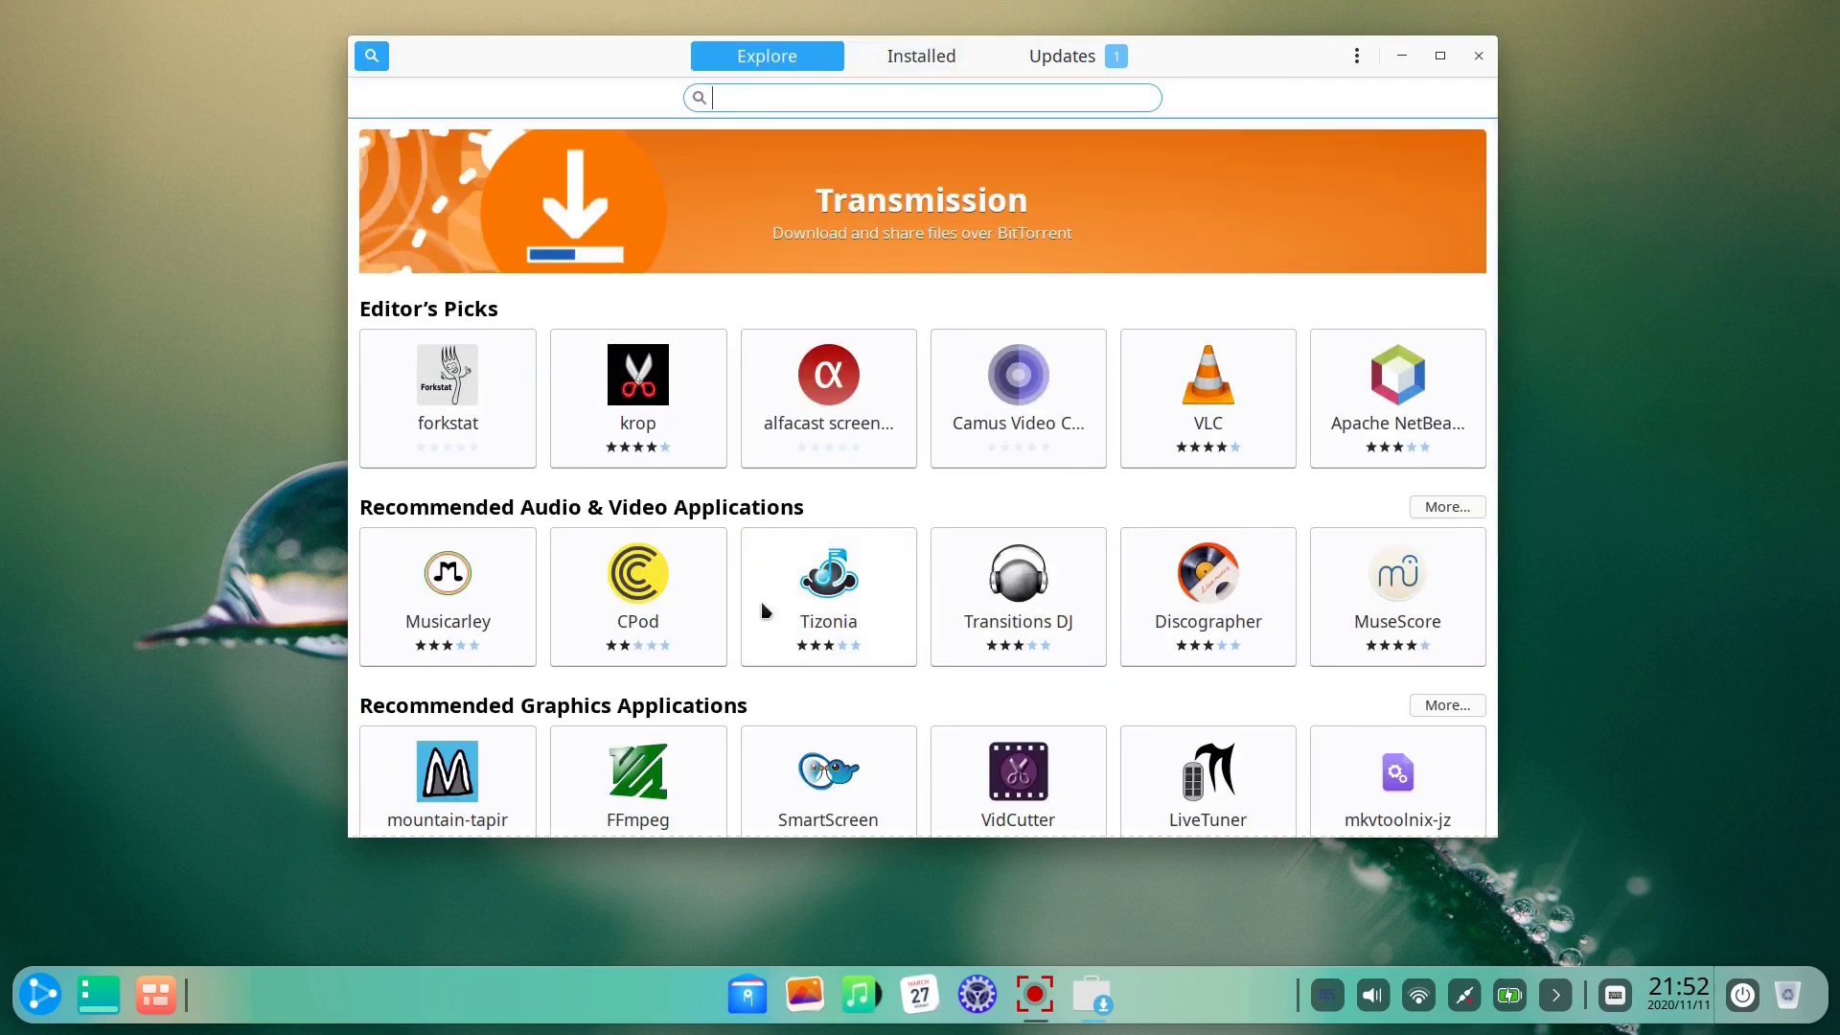
Search for audacity, install it with password authentication, and go back to the catalogue.
text(audacity)
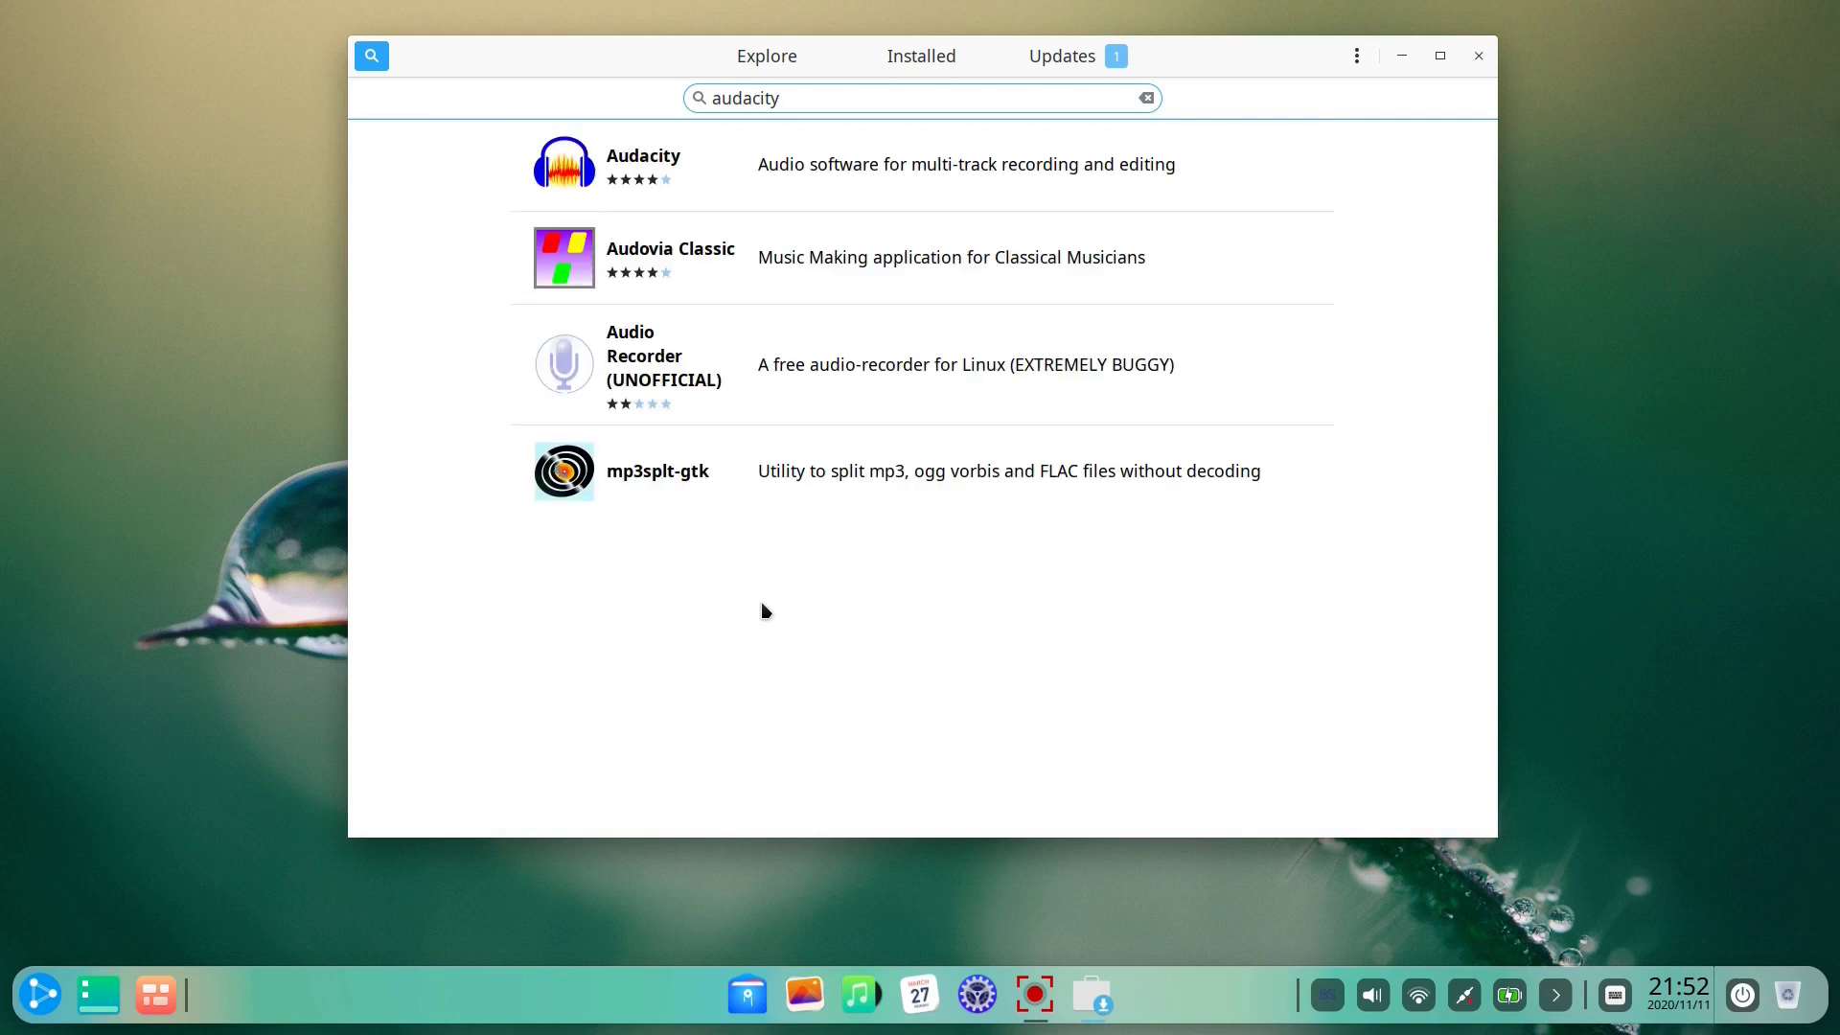
click(644, 164)
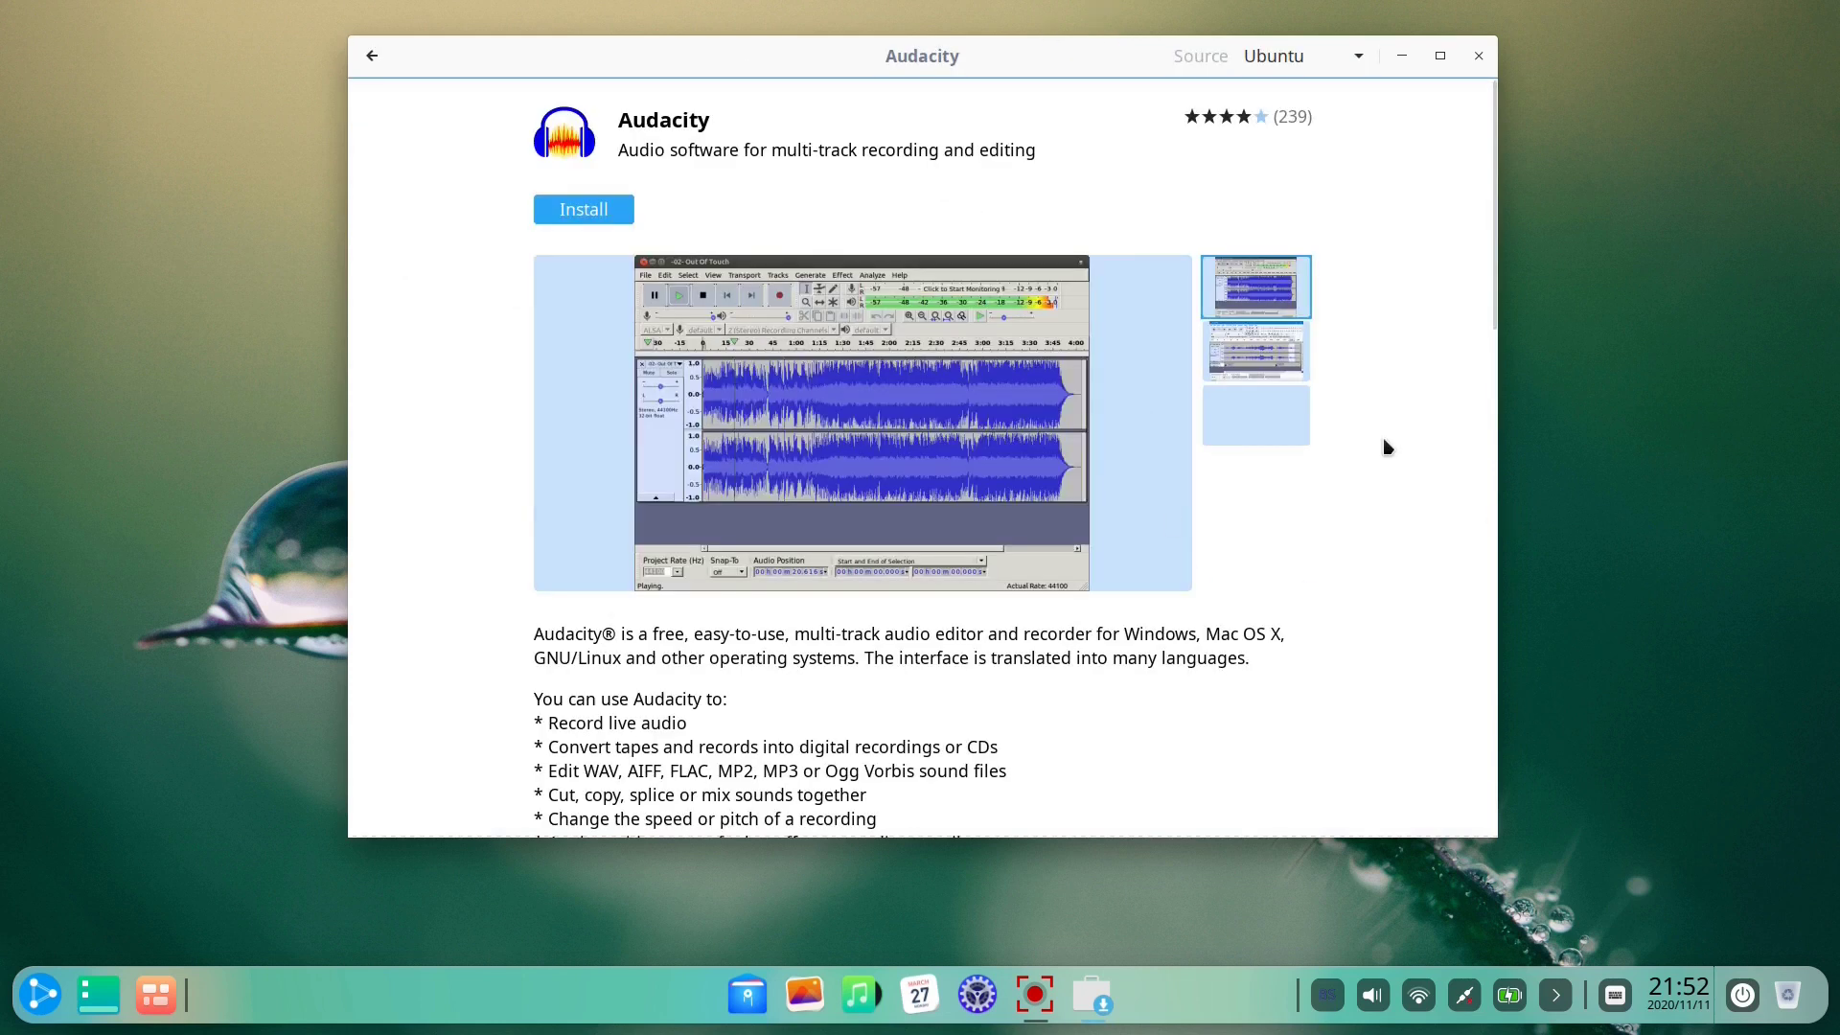
click(1302, 56)
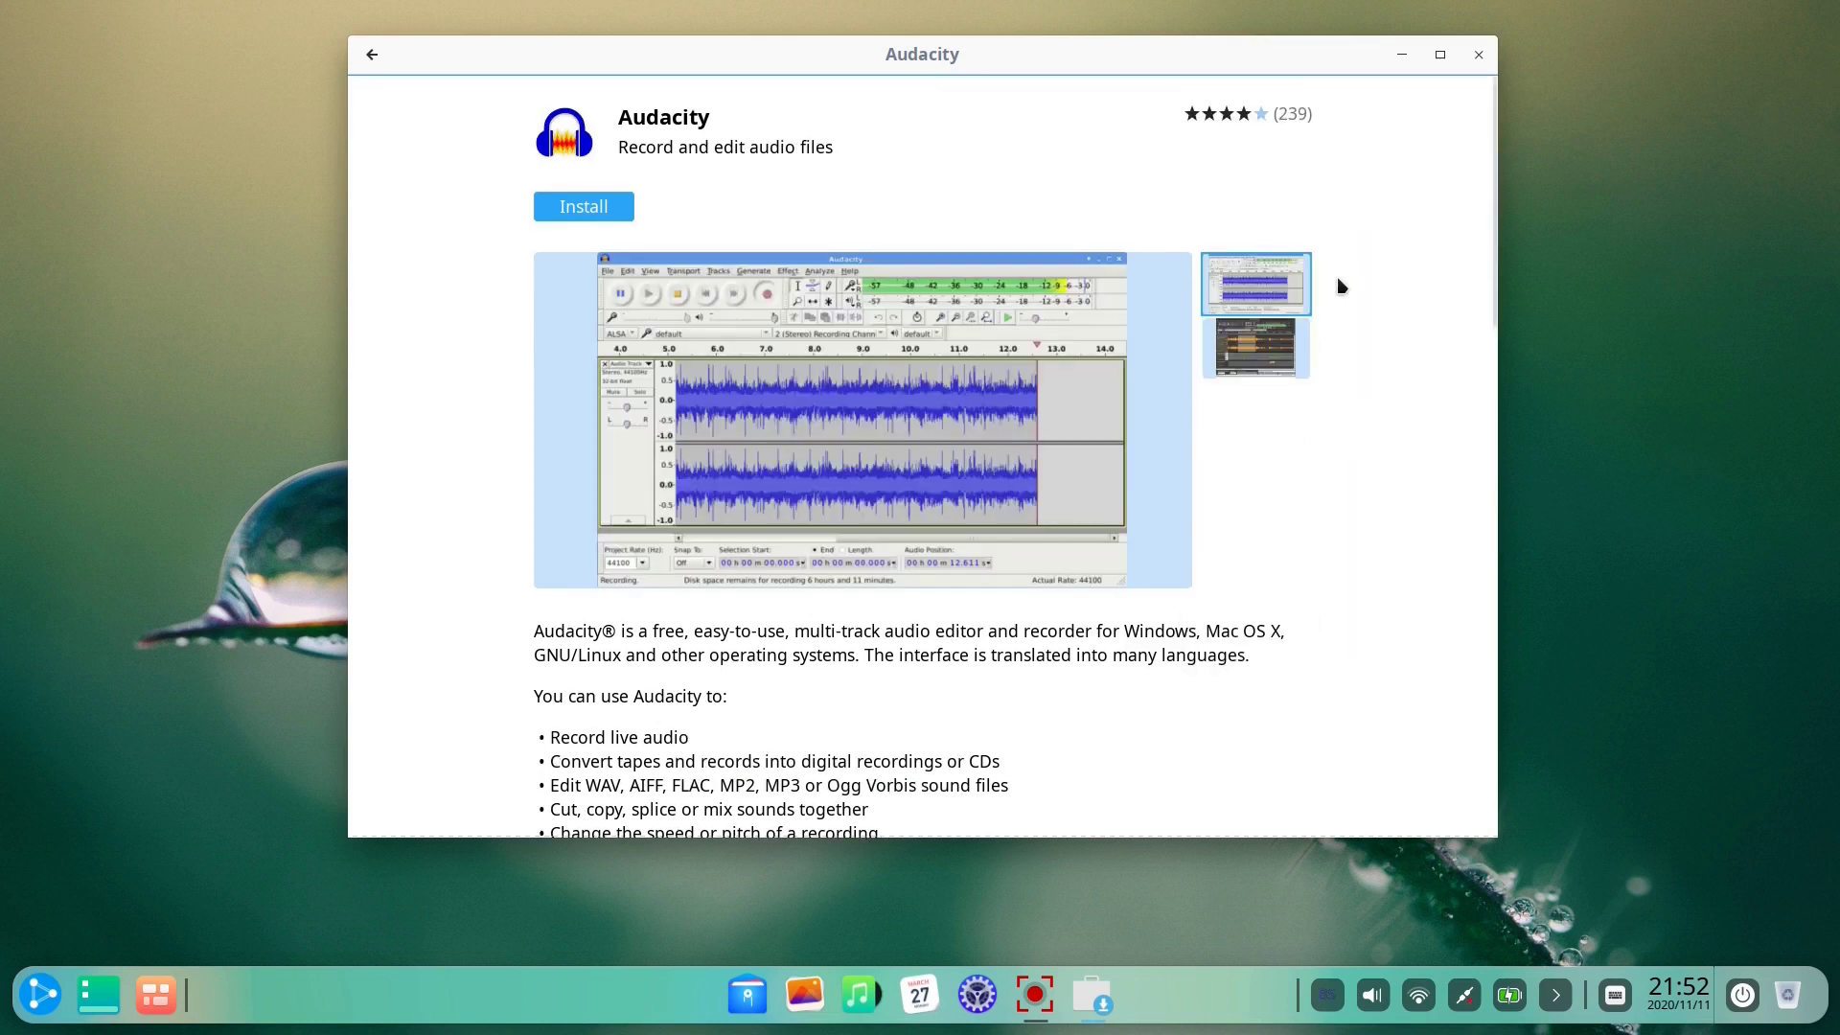
scroll(down, 3)
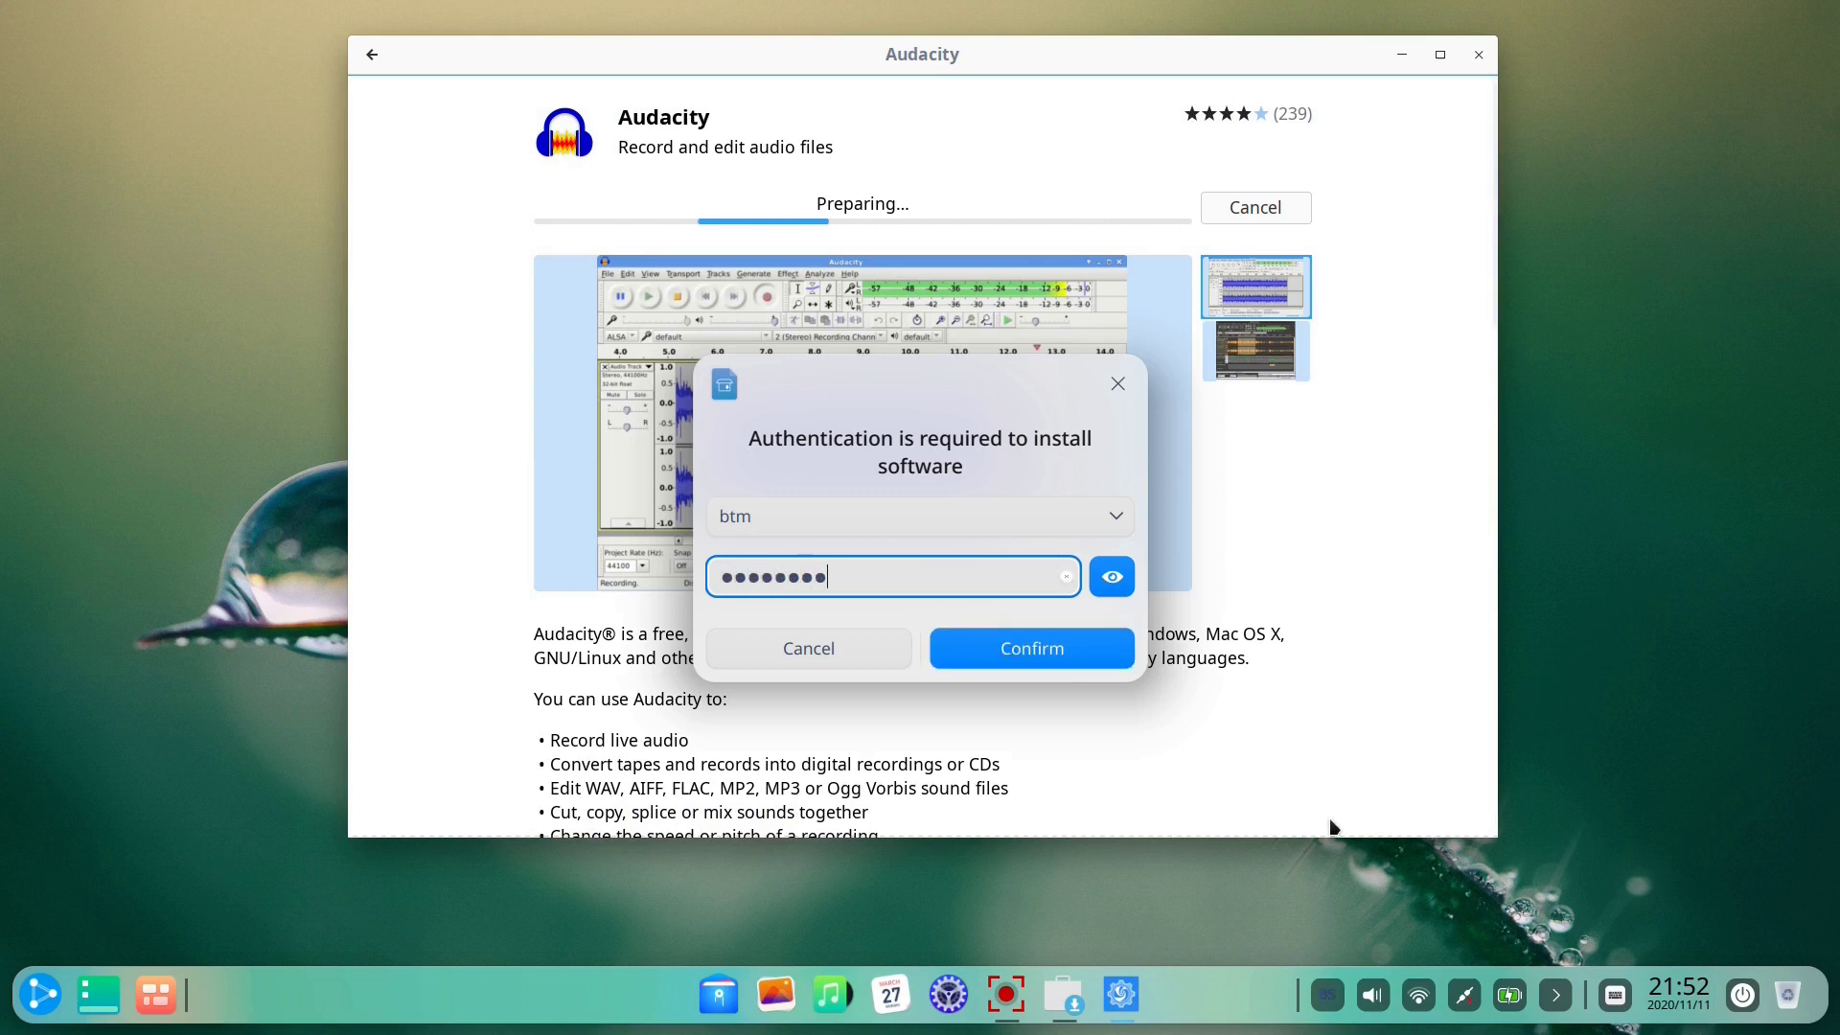
click(1030, 648)
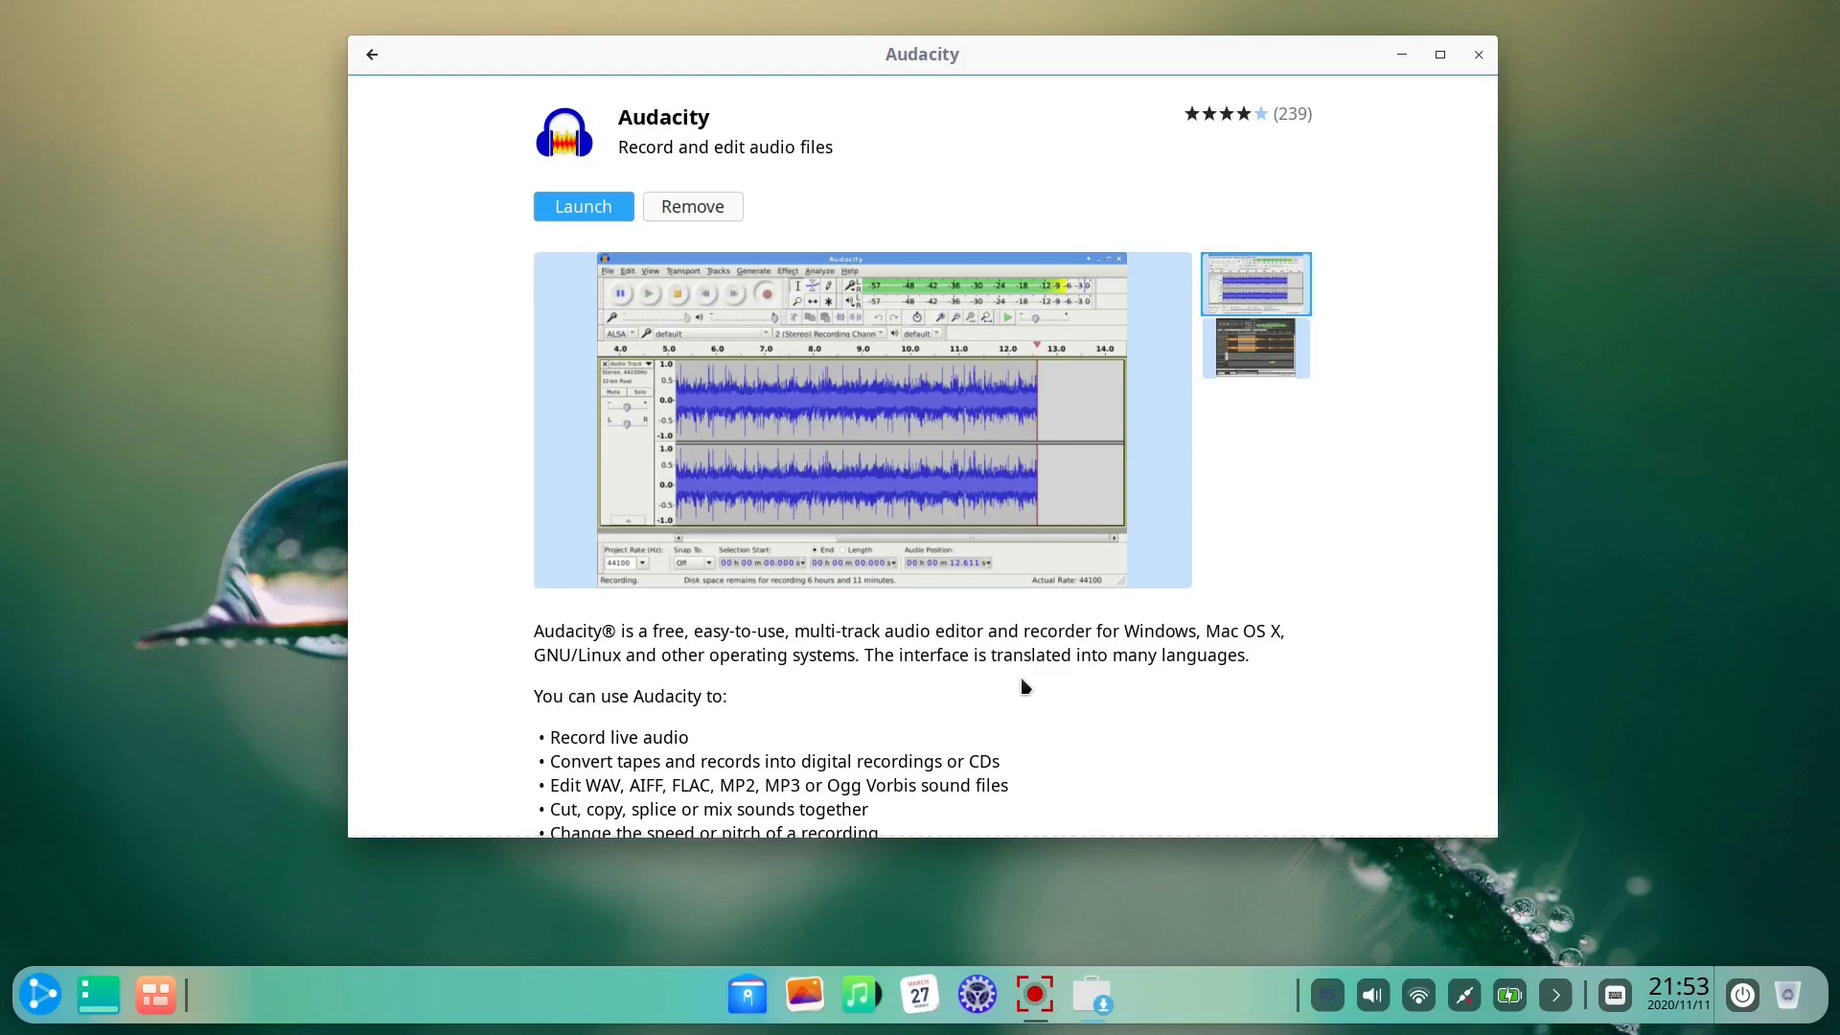
click(372, 54)
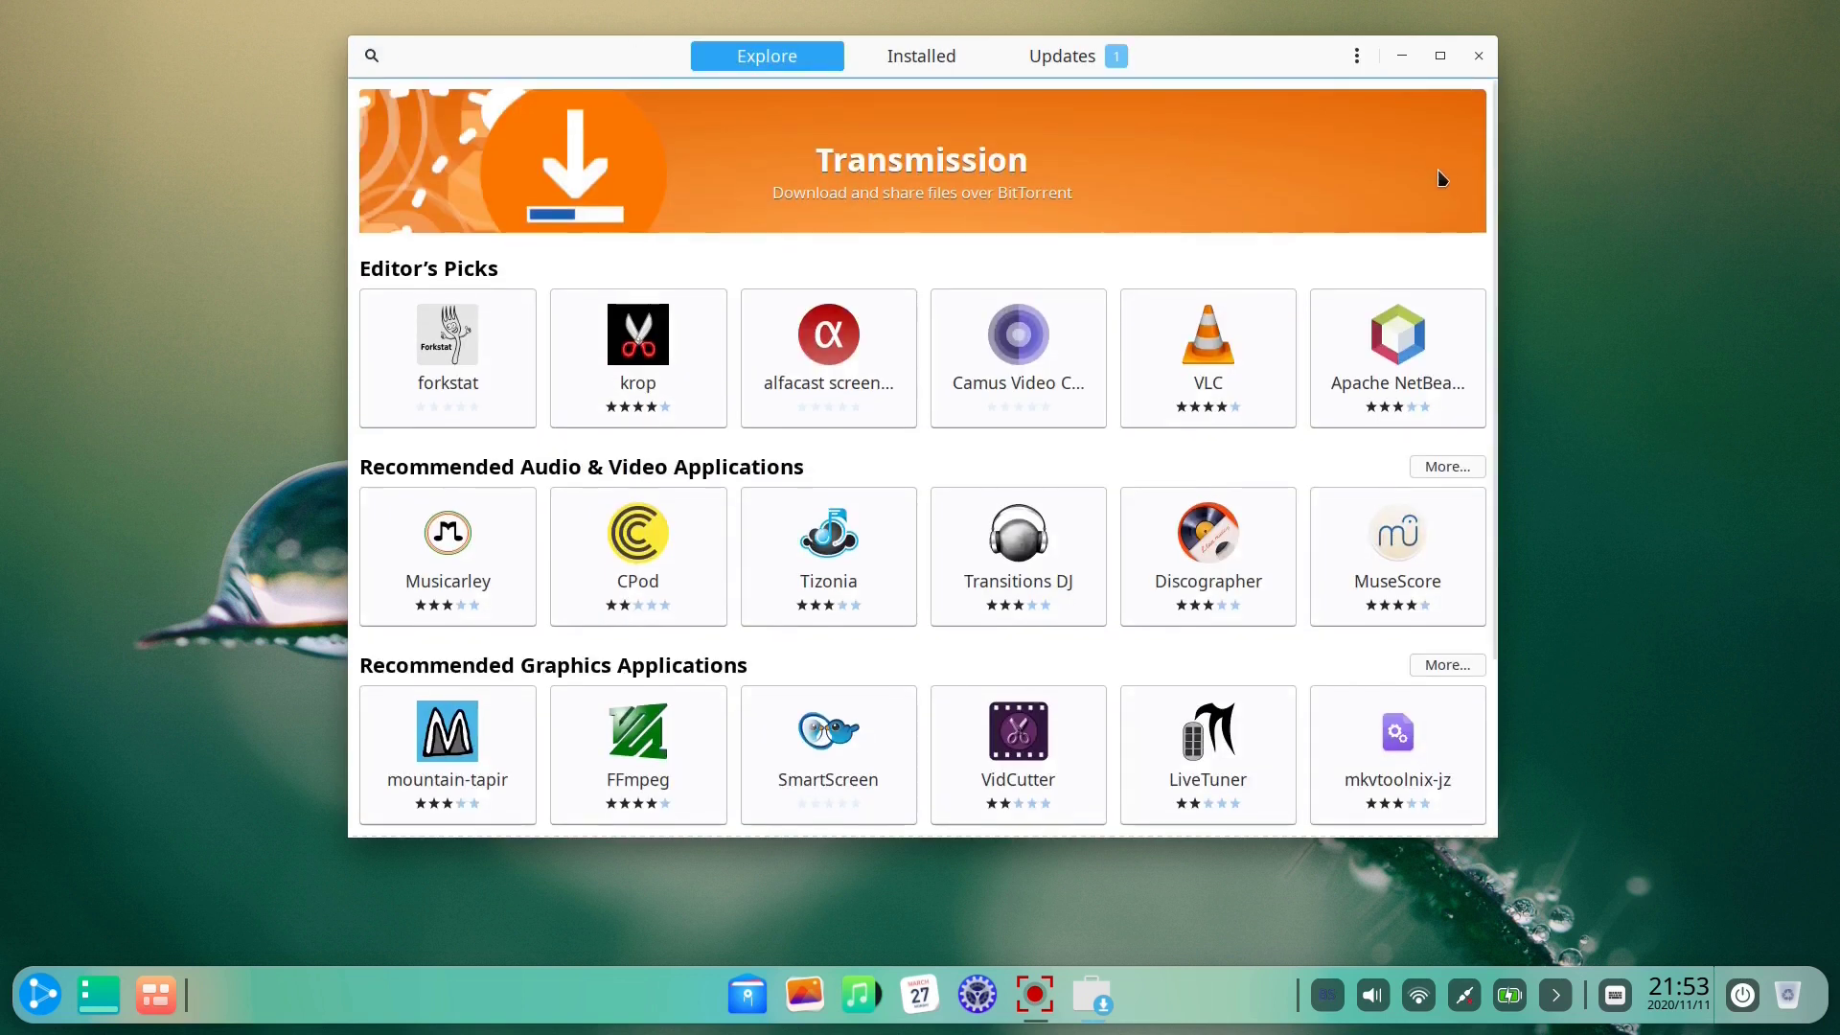
click(38, 995)
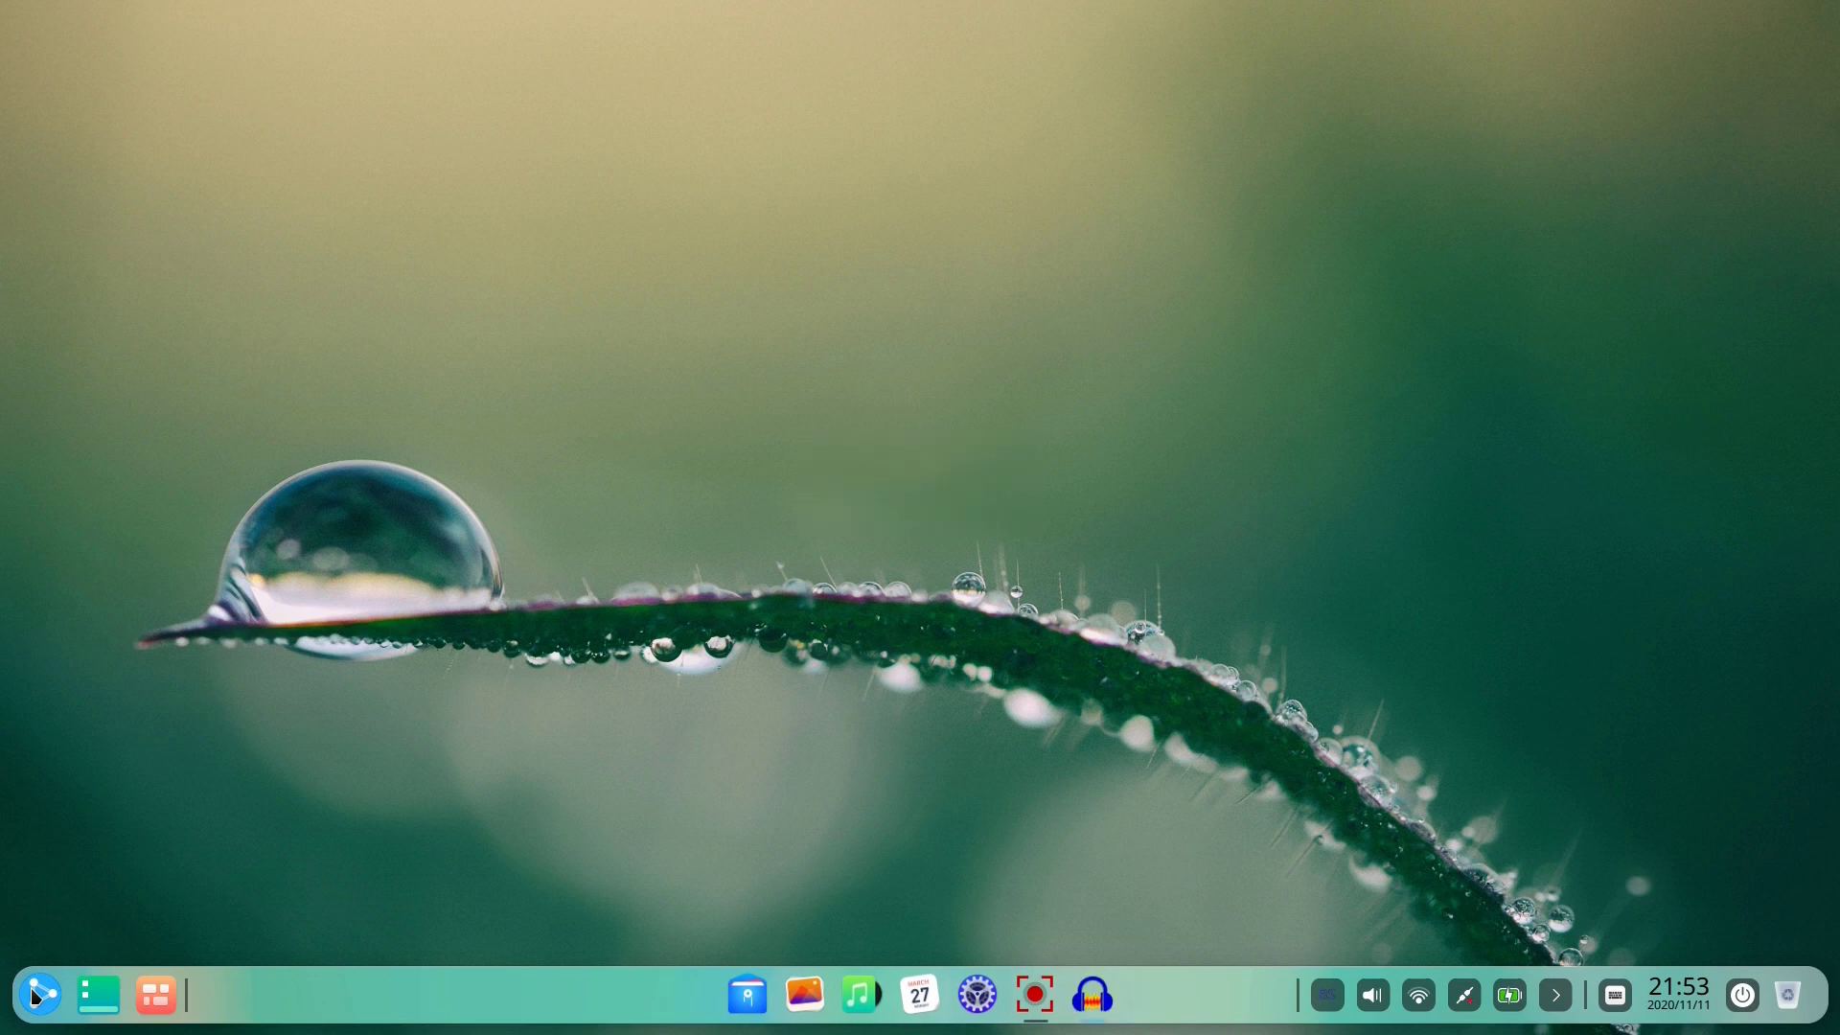
click(1091, 994)
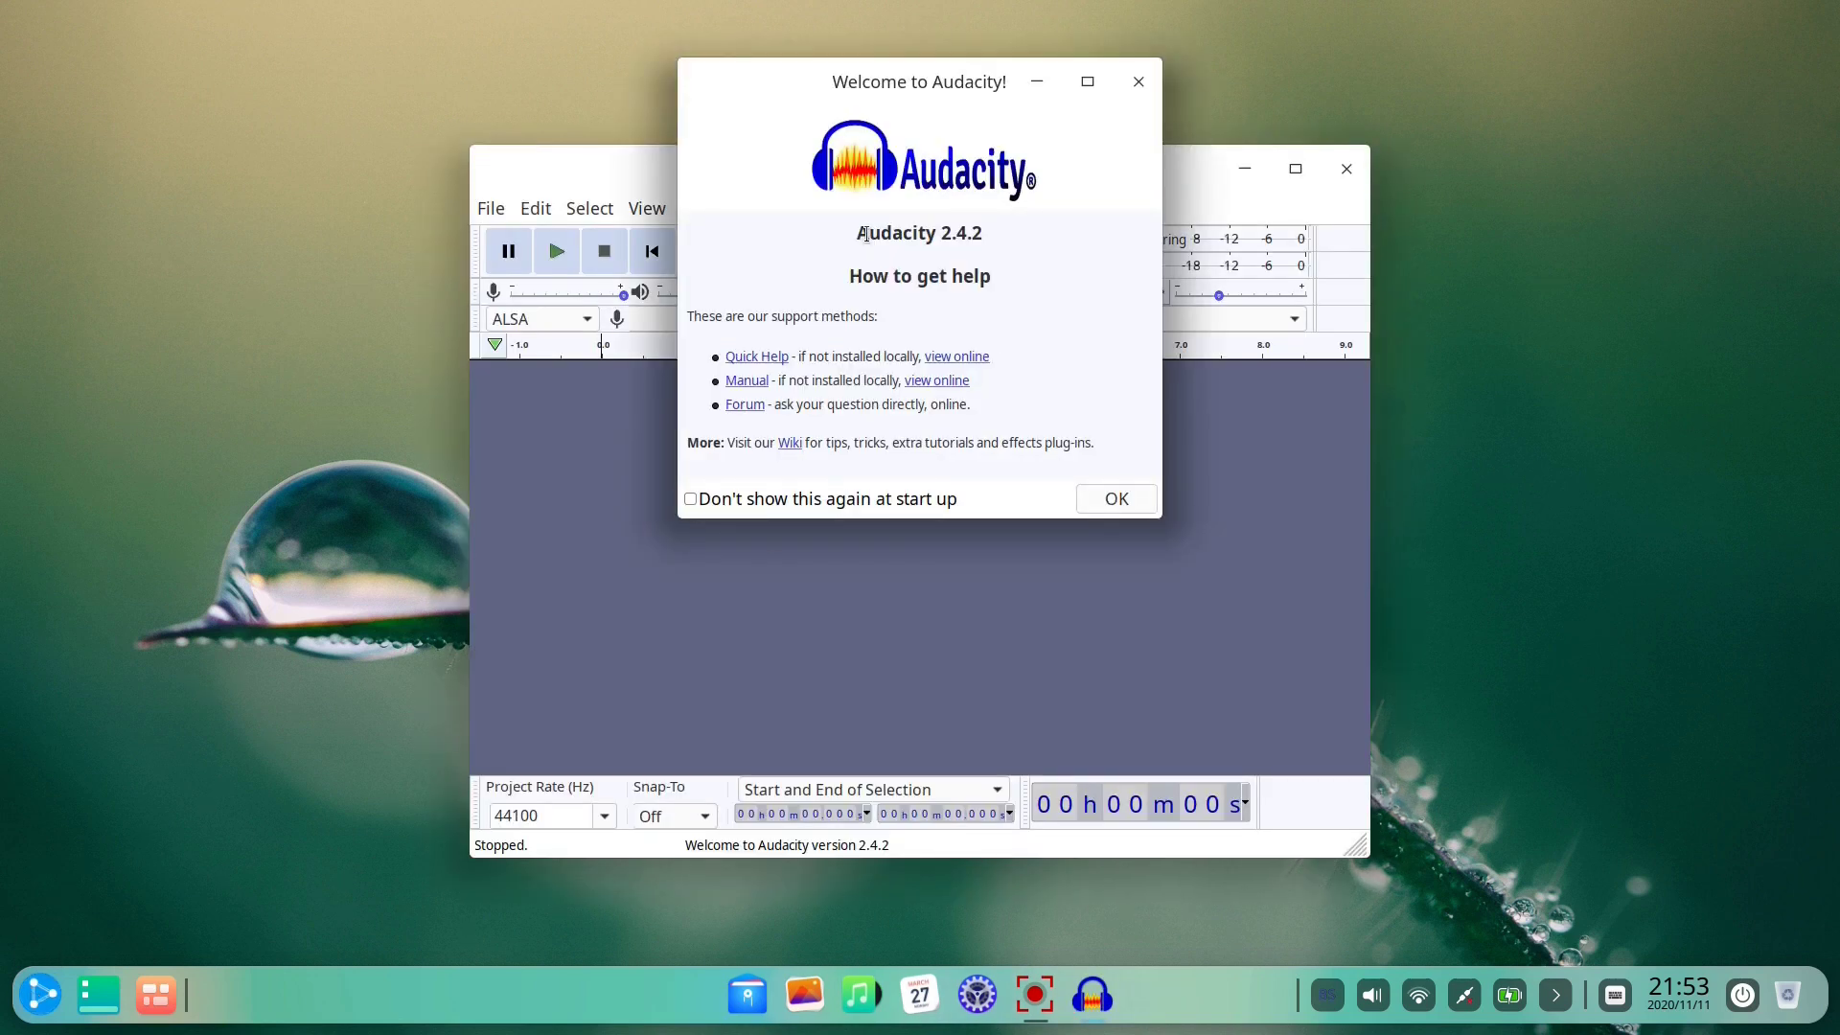
click(1113, 497)
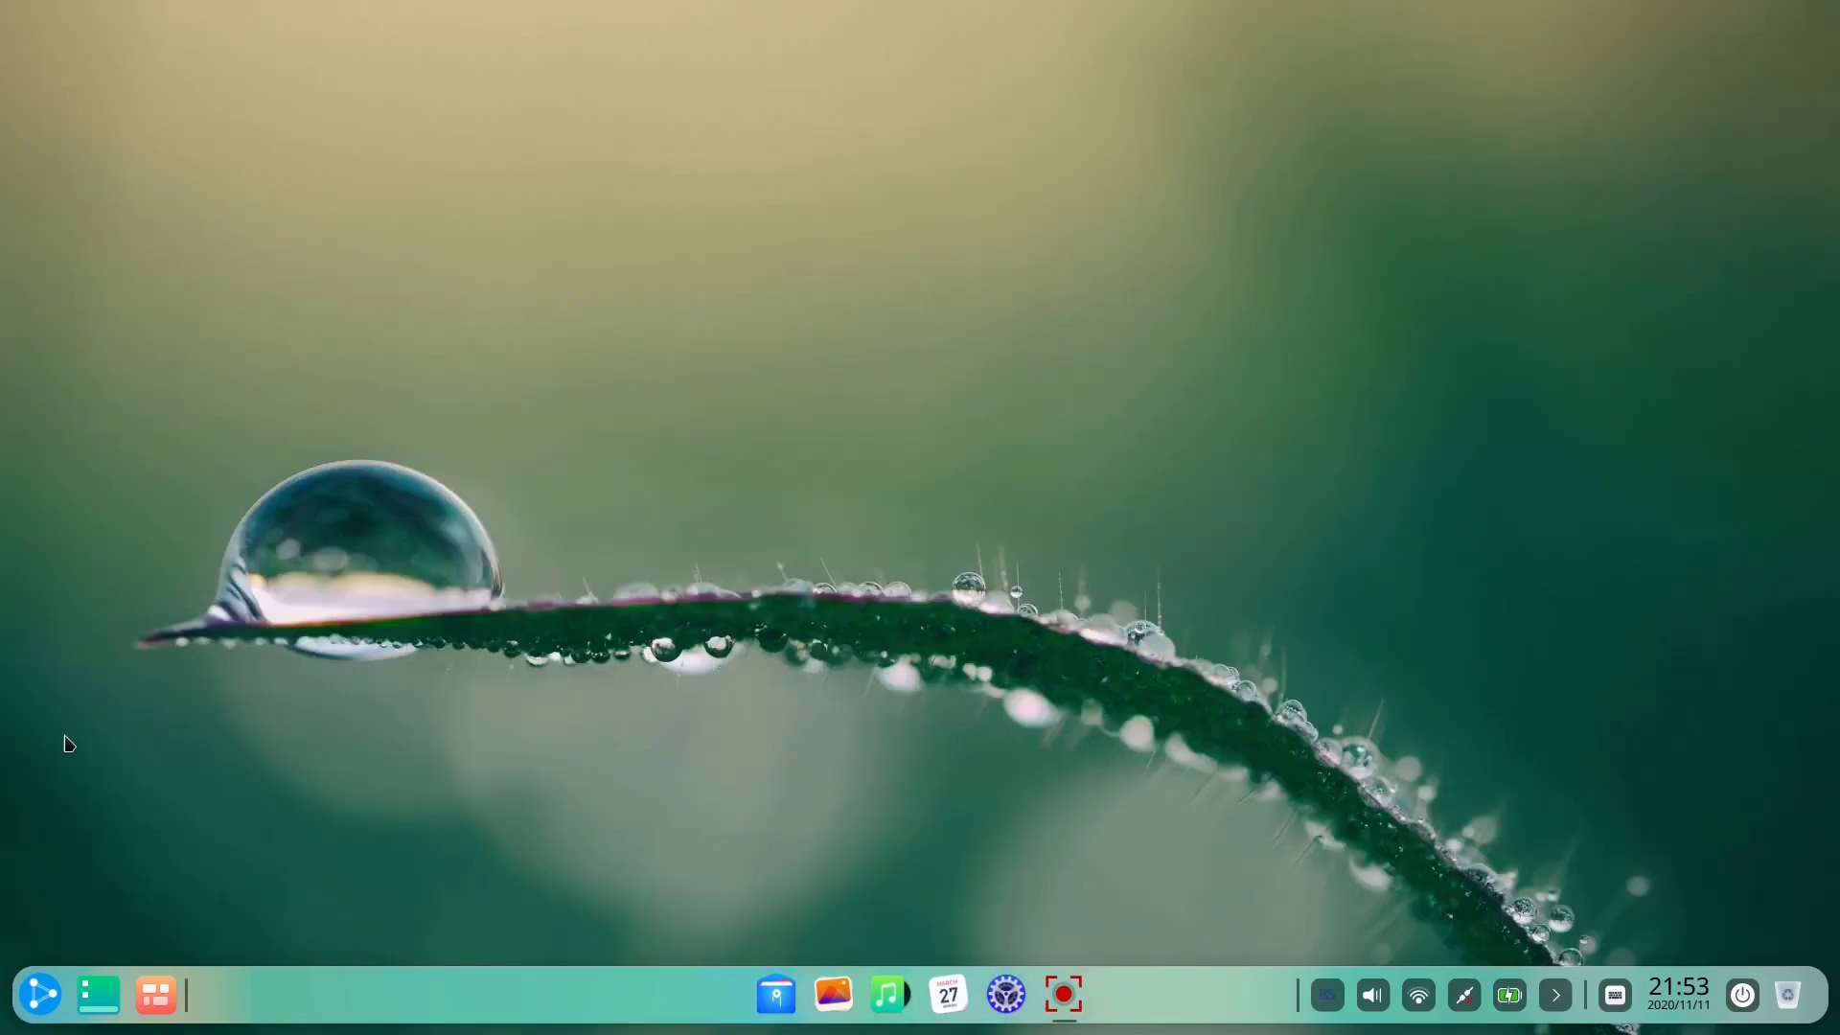
In a new terminal, run sudo apt update and sudo apt upgrade for three packages, then close it.
click(38, 994)
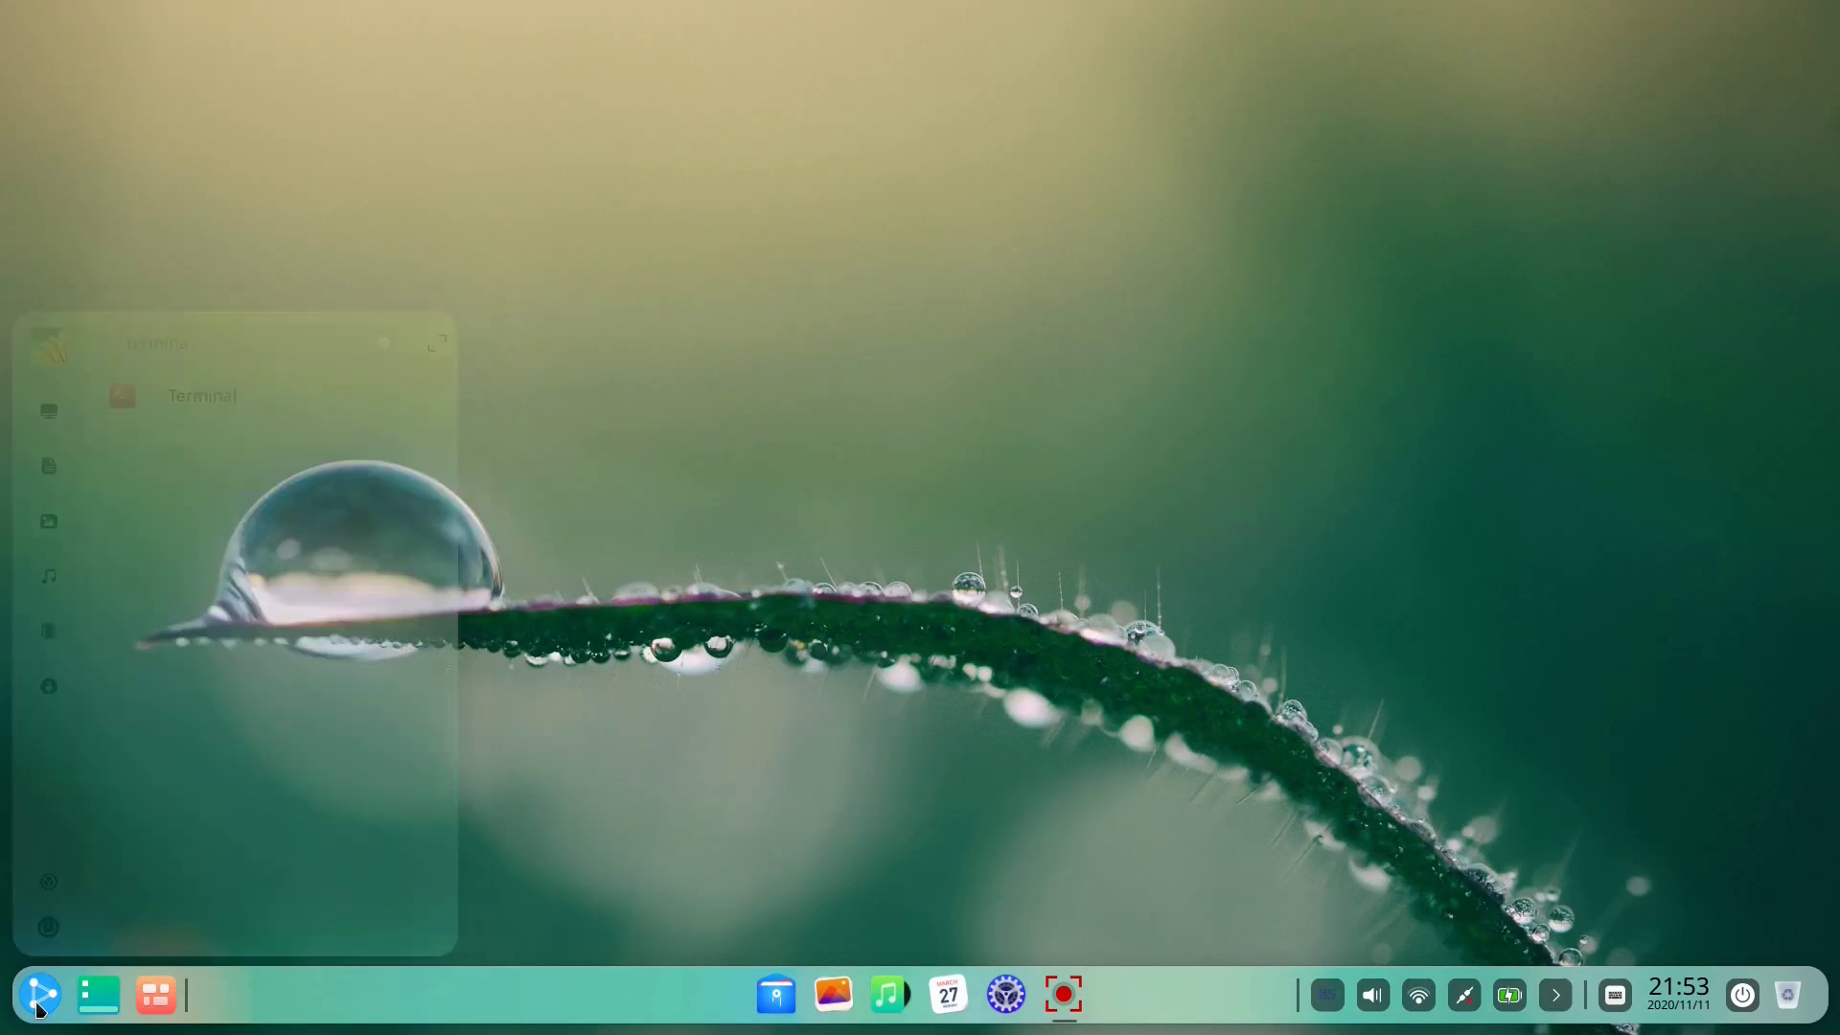
click(200, 396)
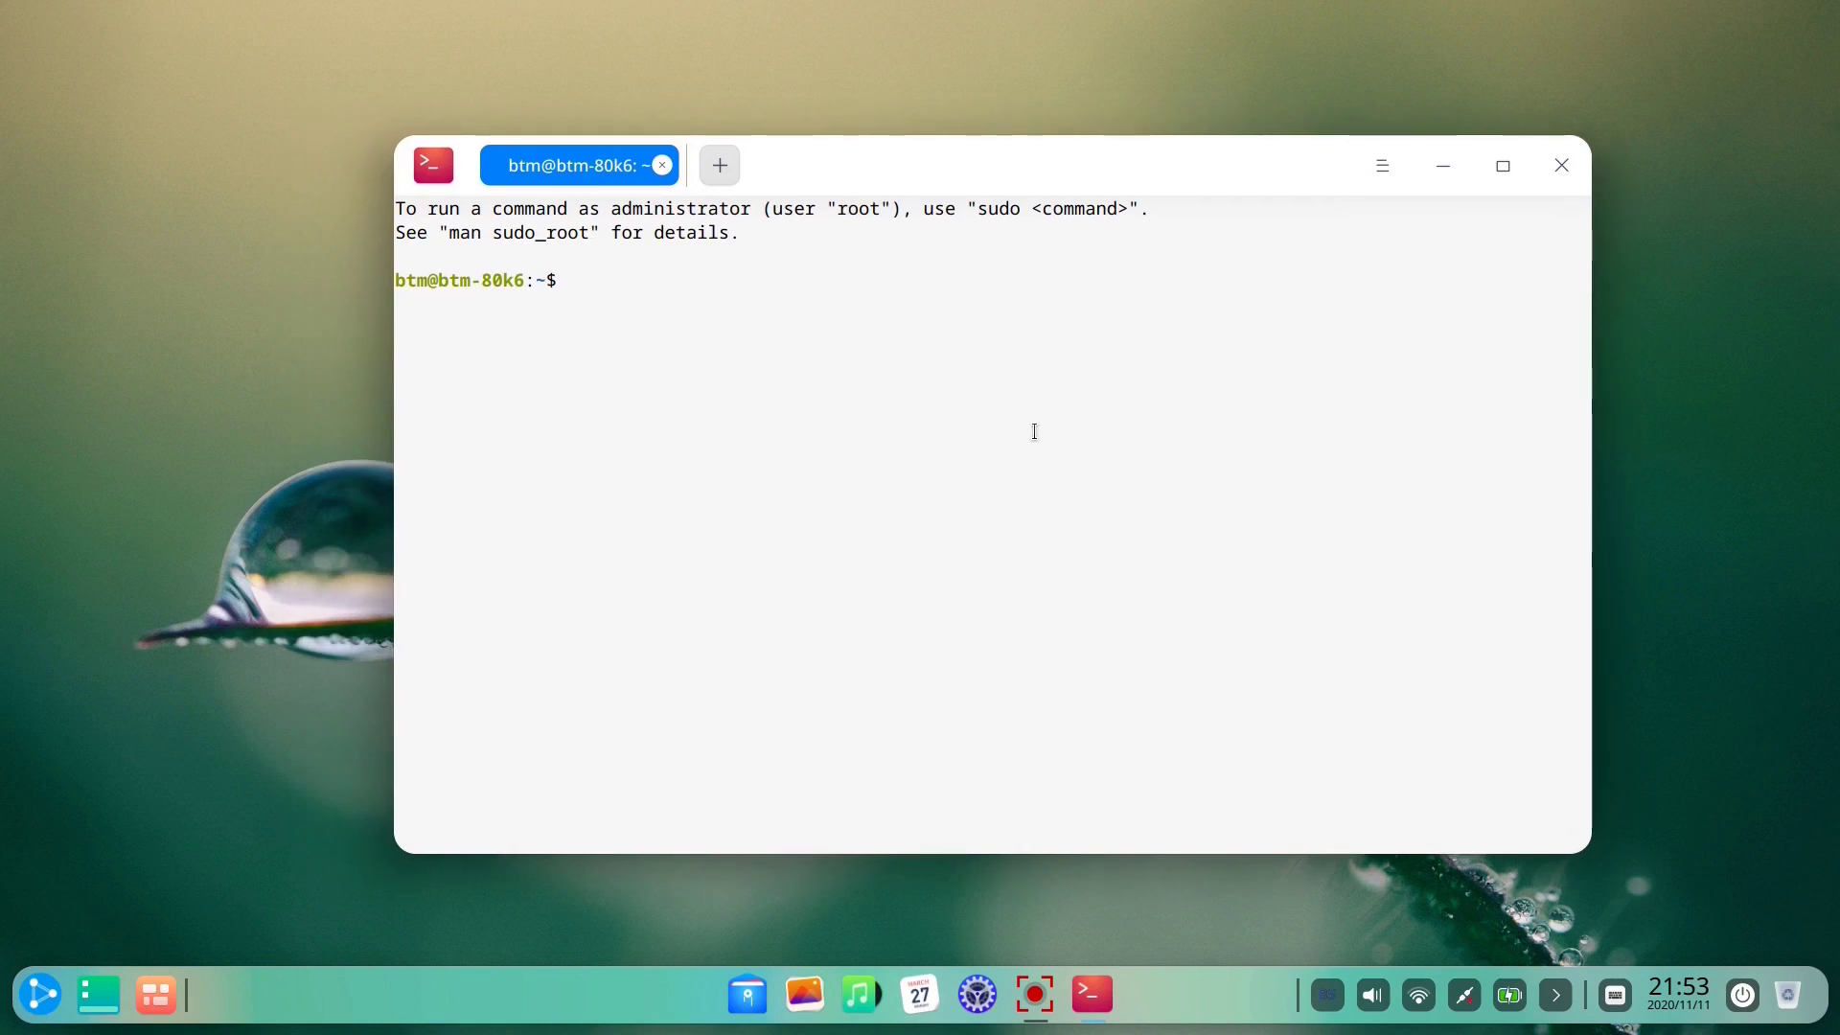
text(sudo apt update)
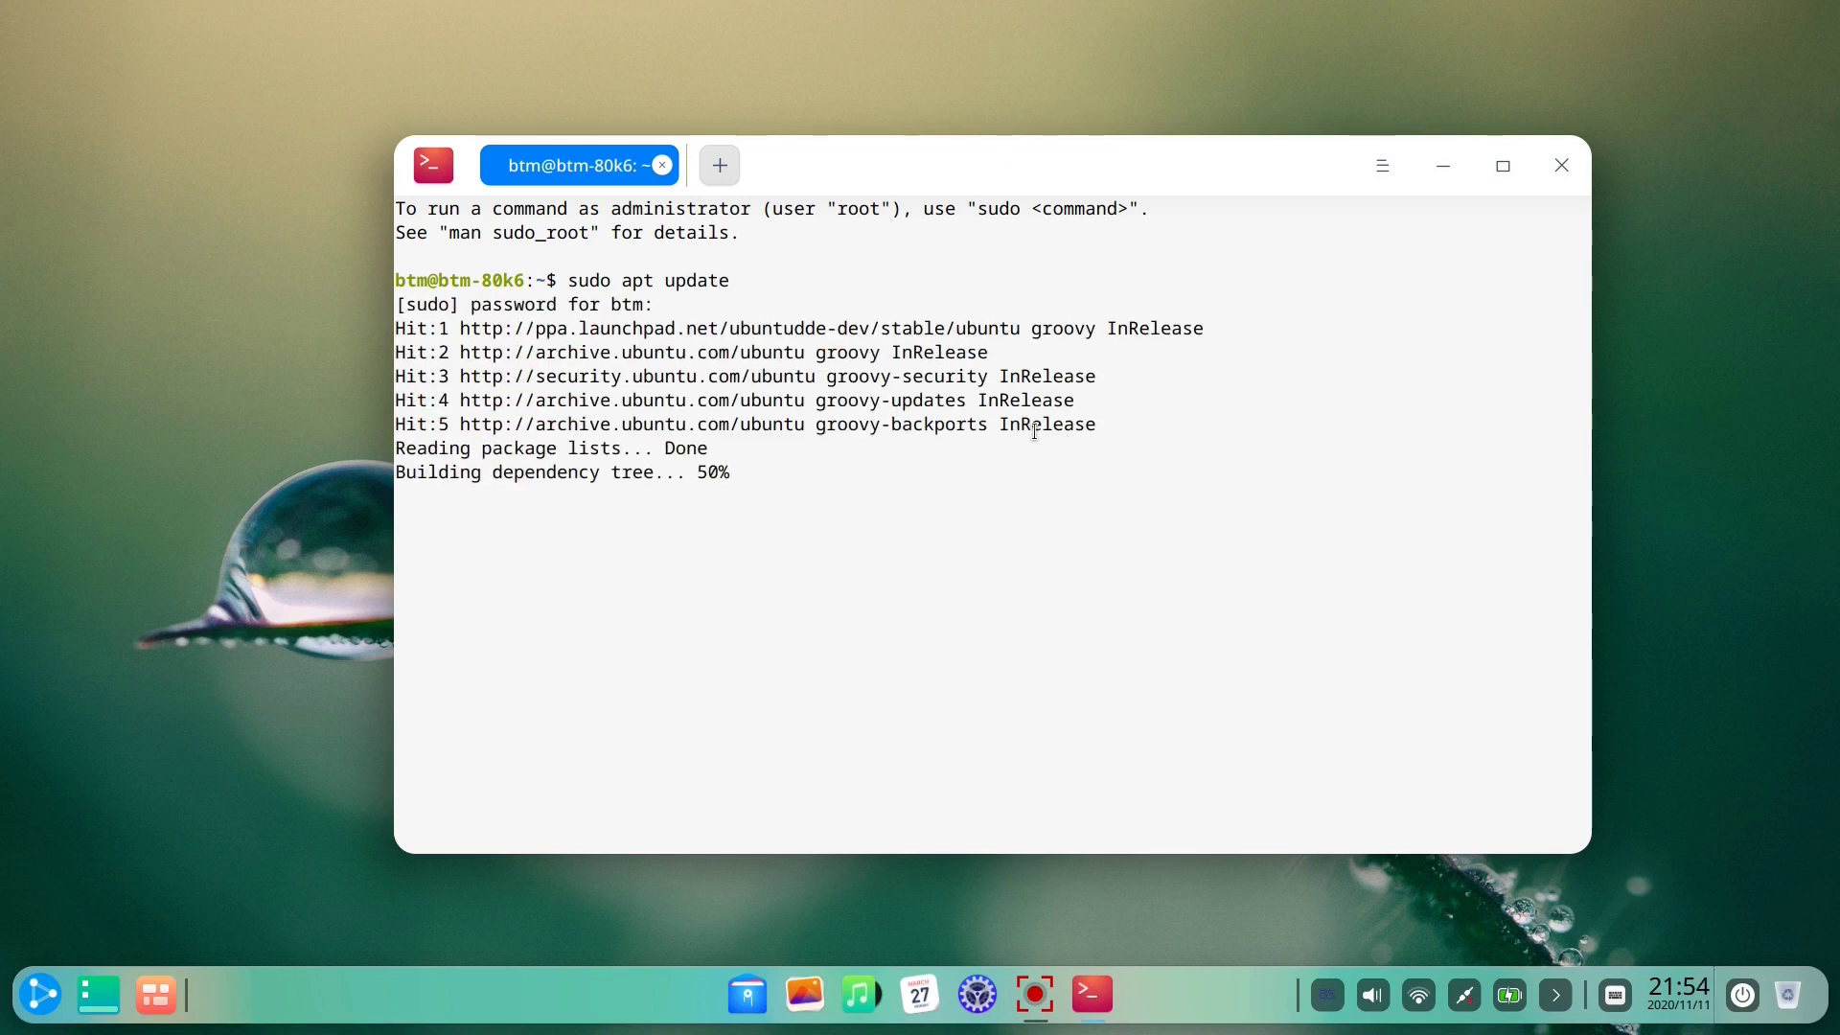
text(sudo apt upg)
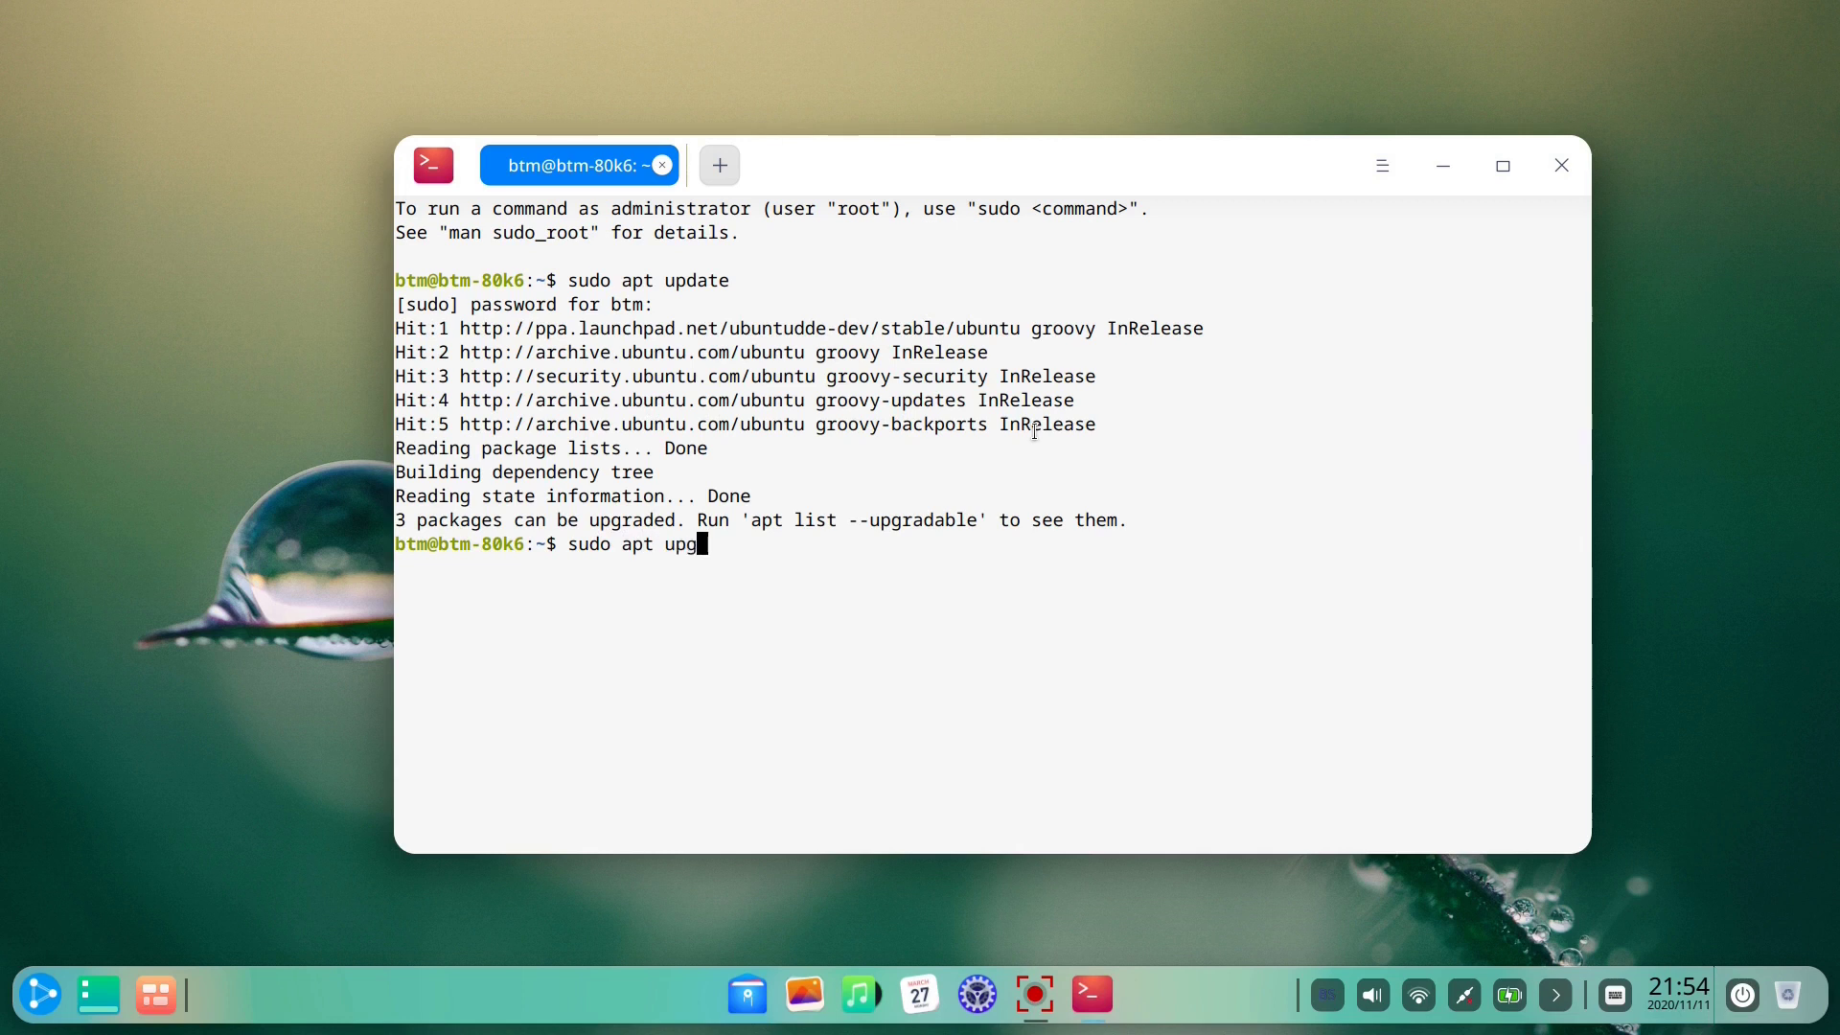
key(Return)
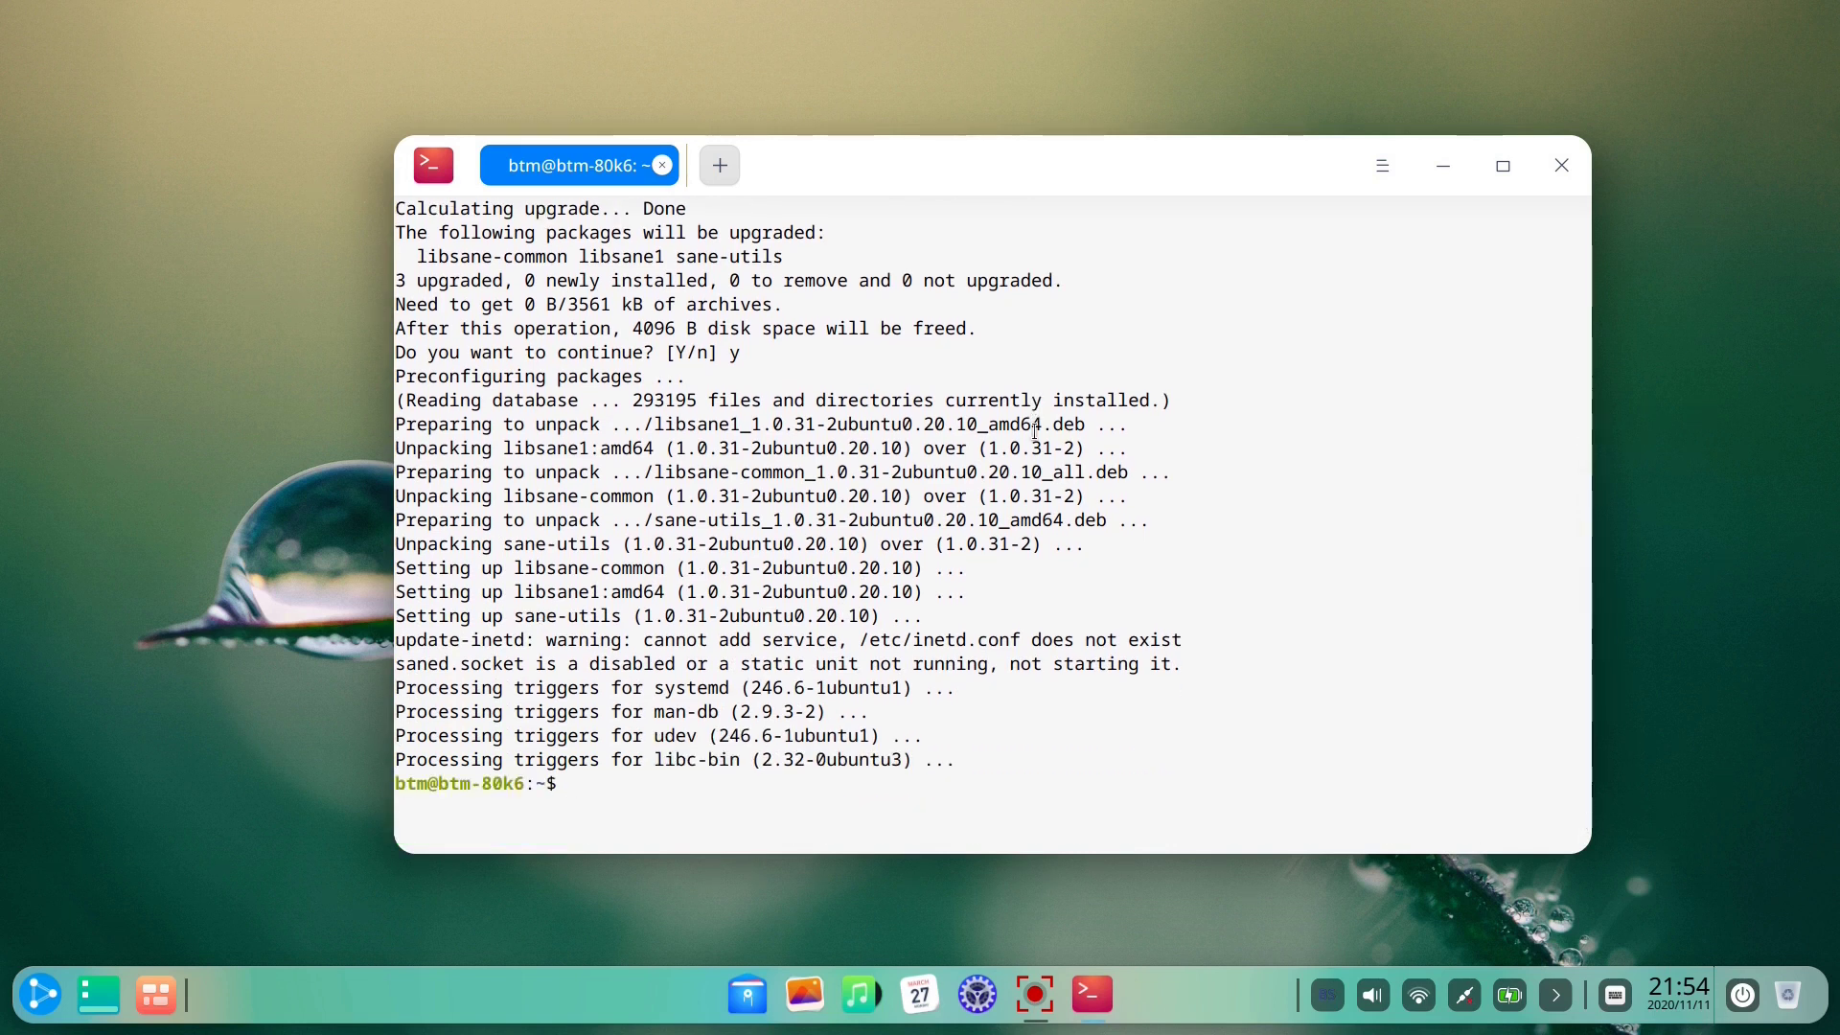
text(sudo apt)
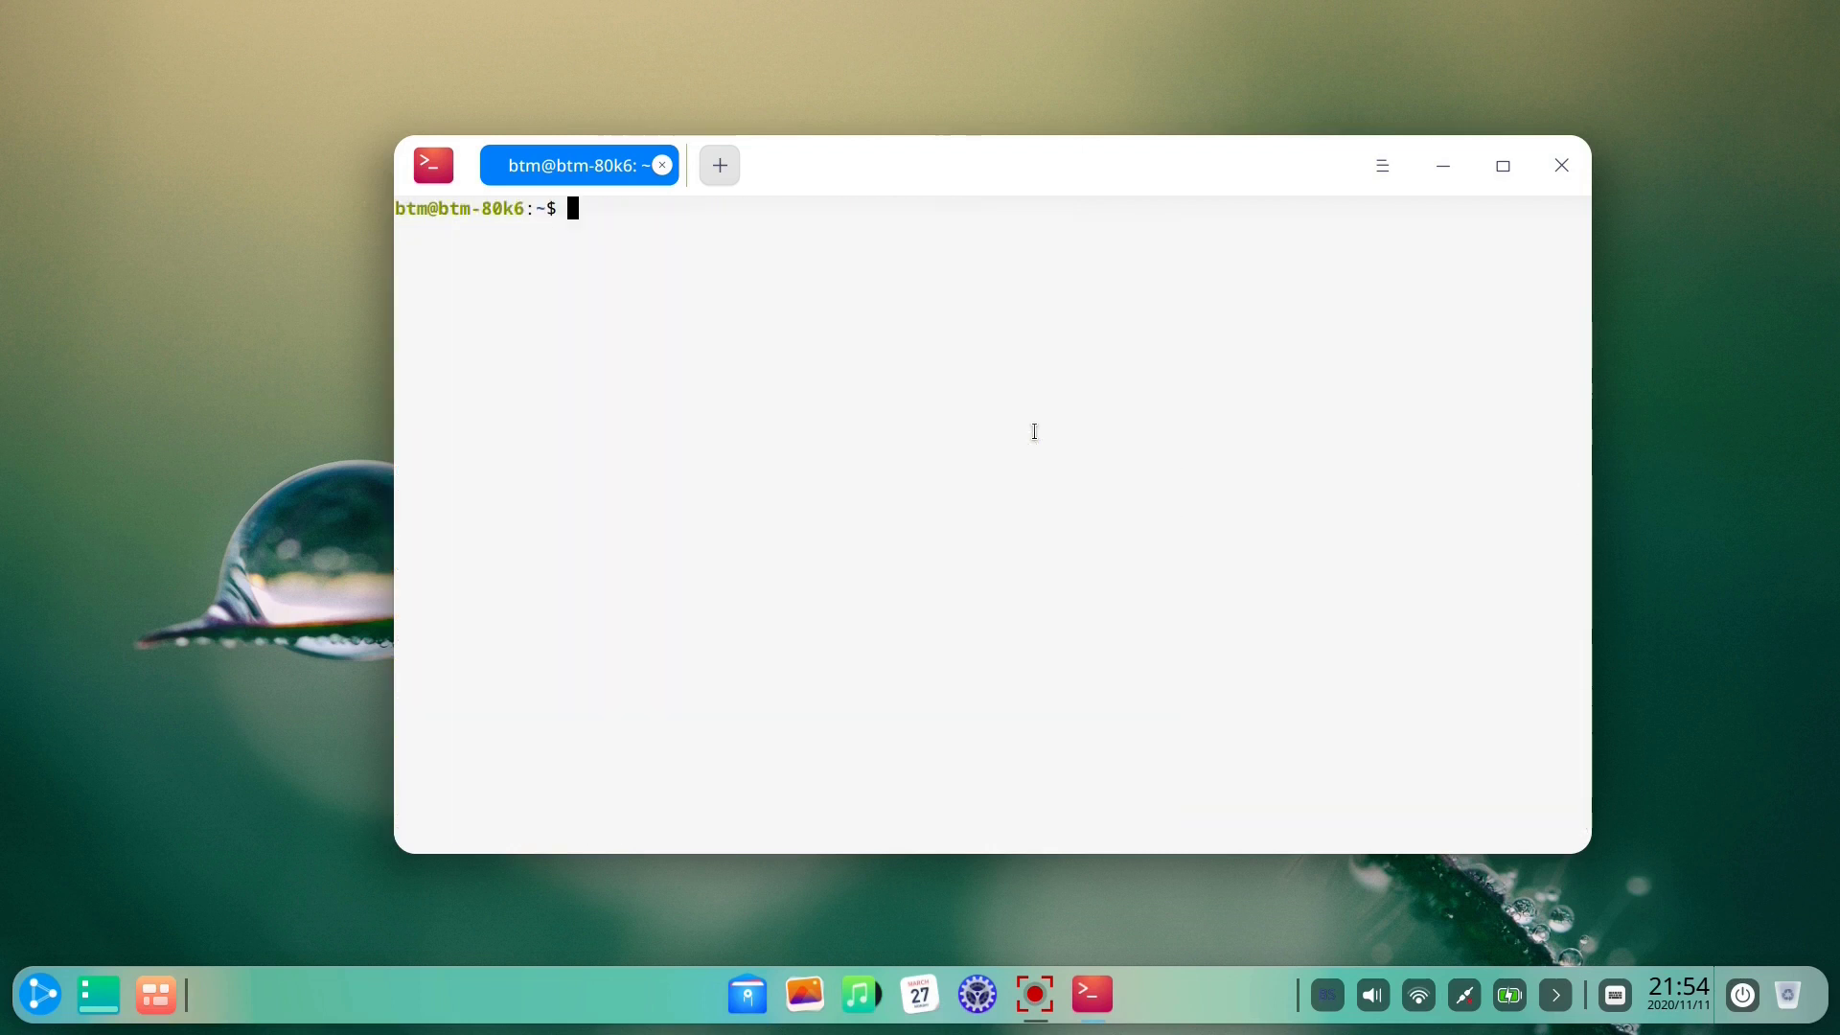
click(1560, 164)
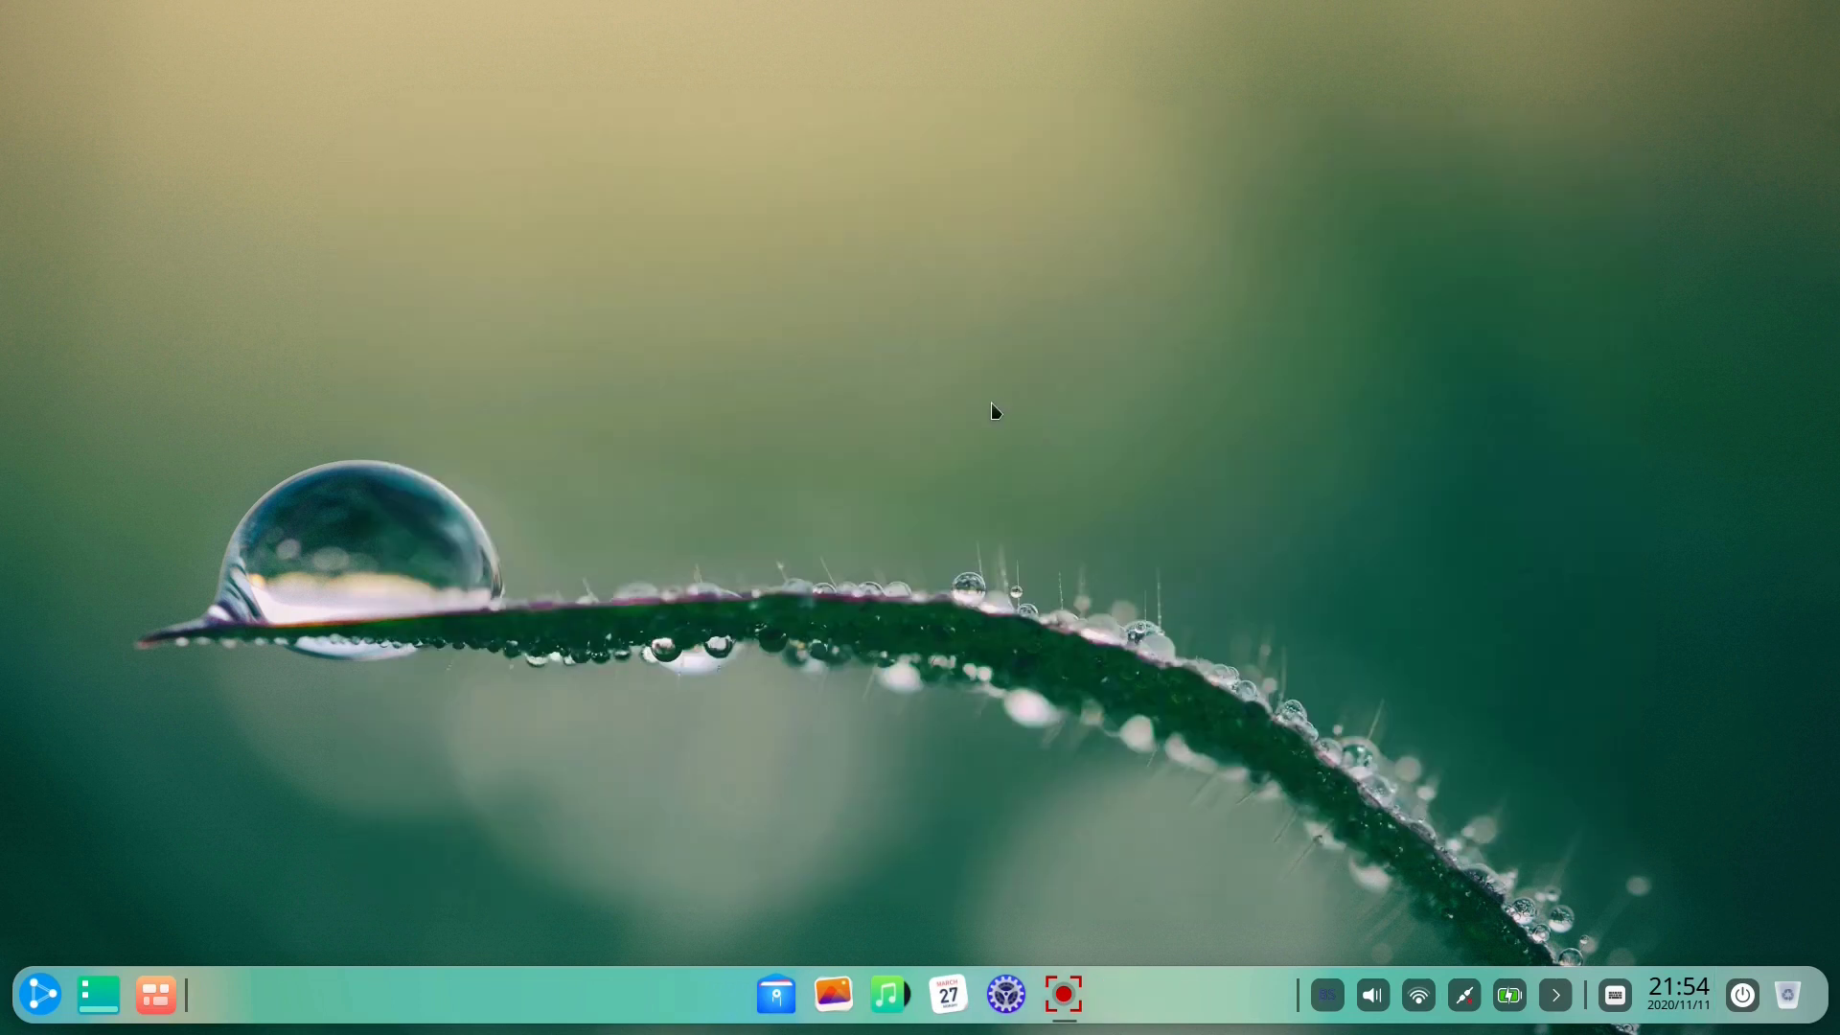
Install VLC from Editor's Picks in Ubuntu Software with authorization, then close the store.
click(39, 994)
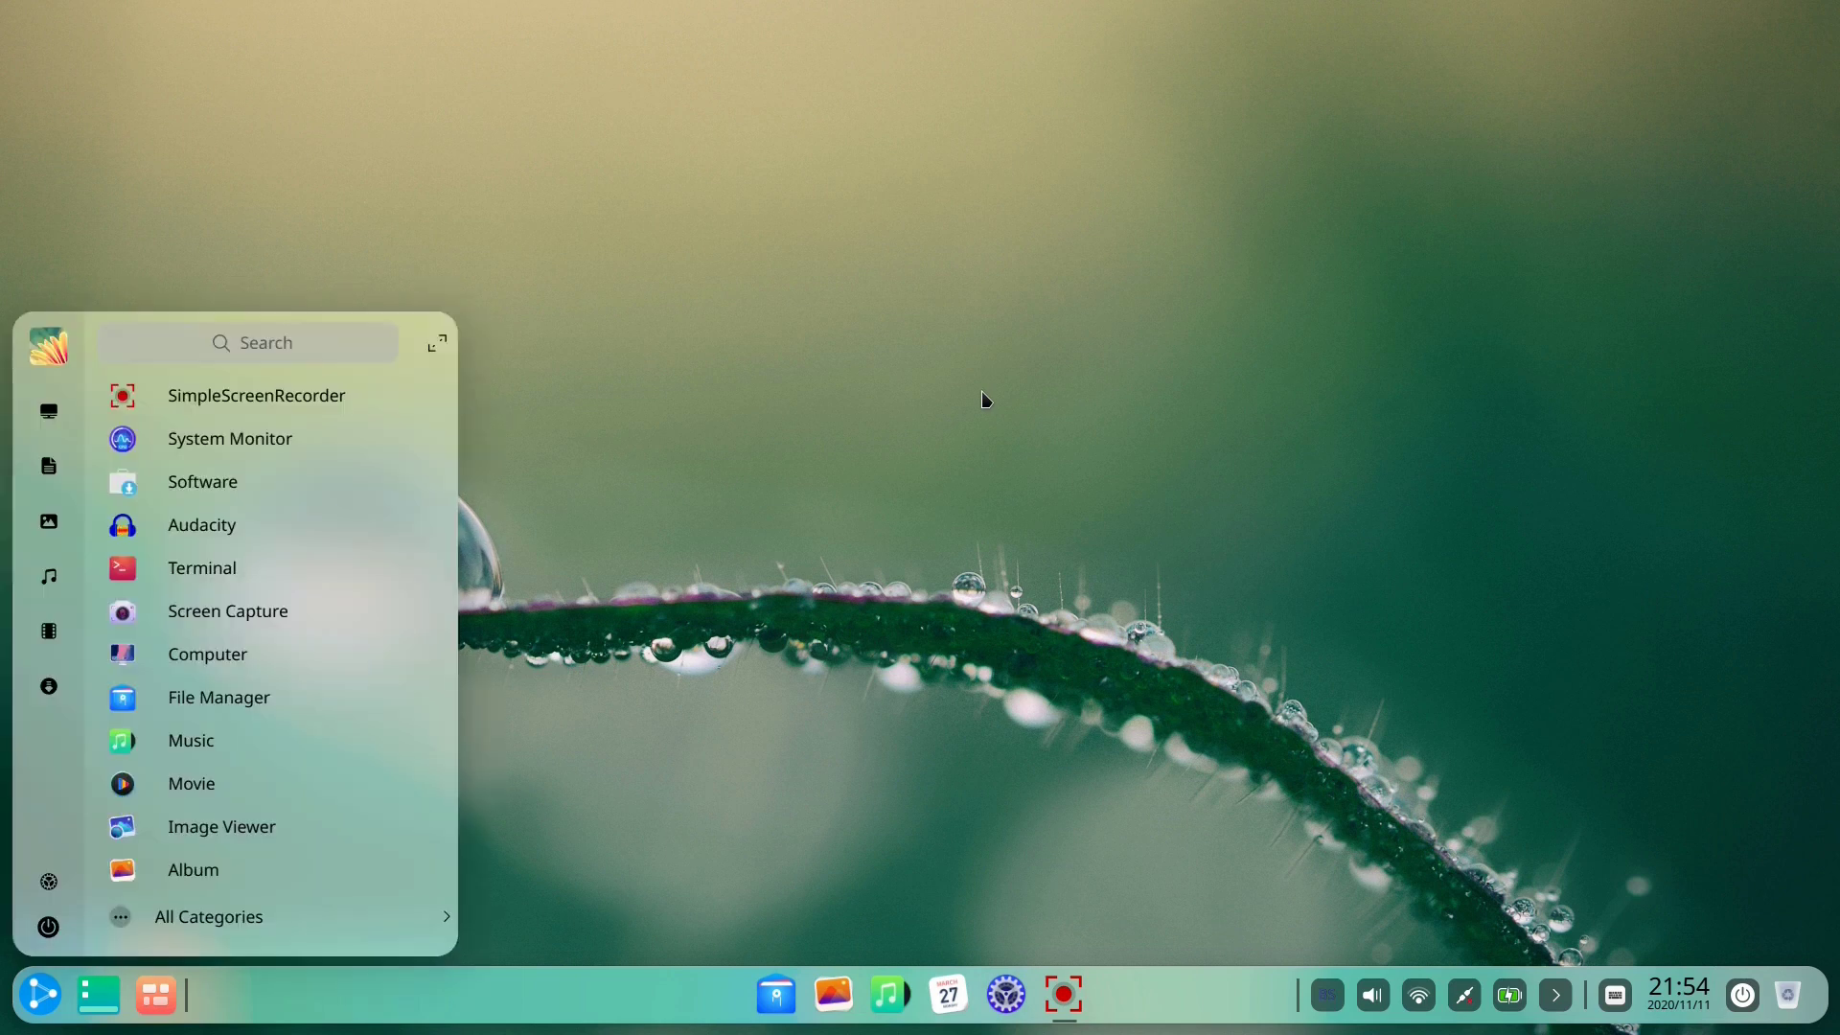
text(softwa)
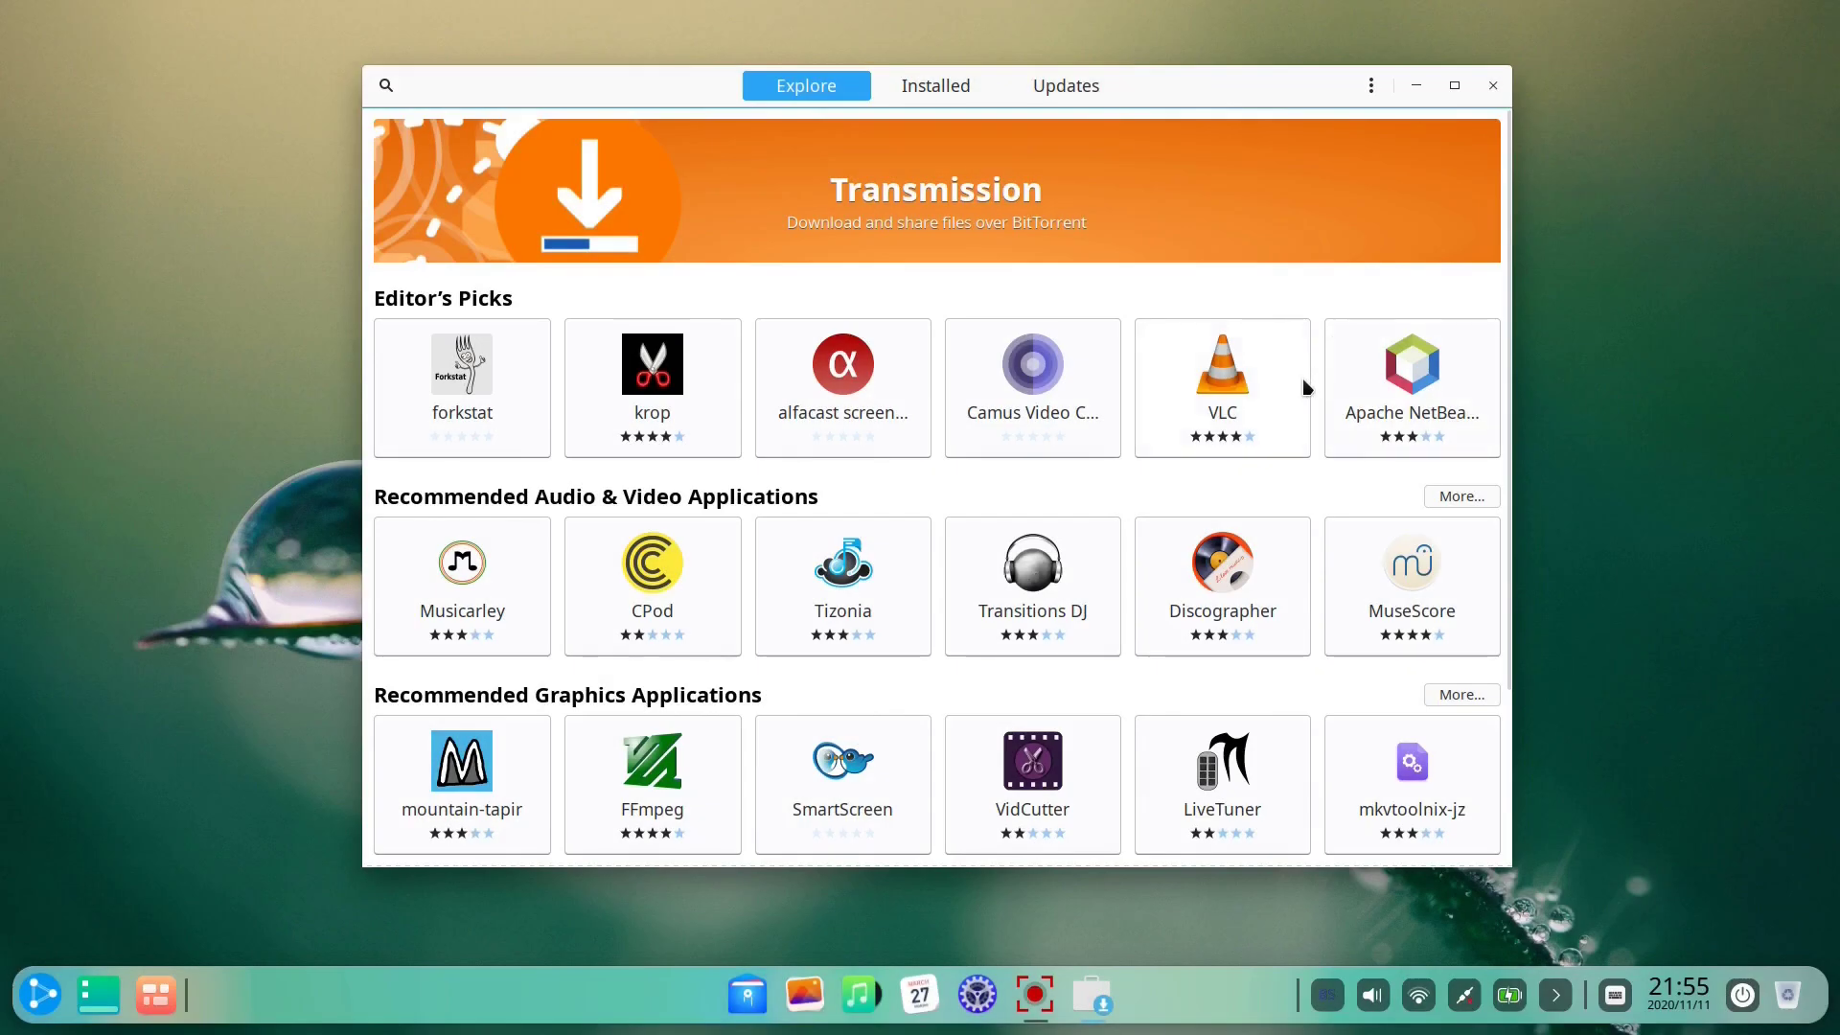
click(1220, 388)
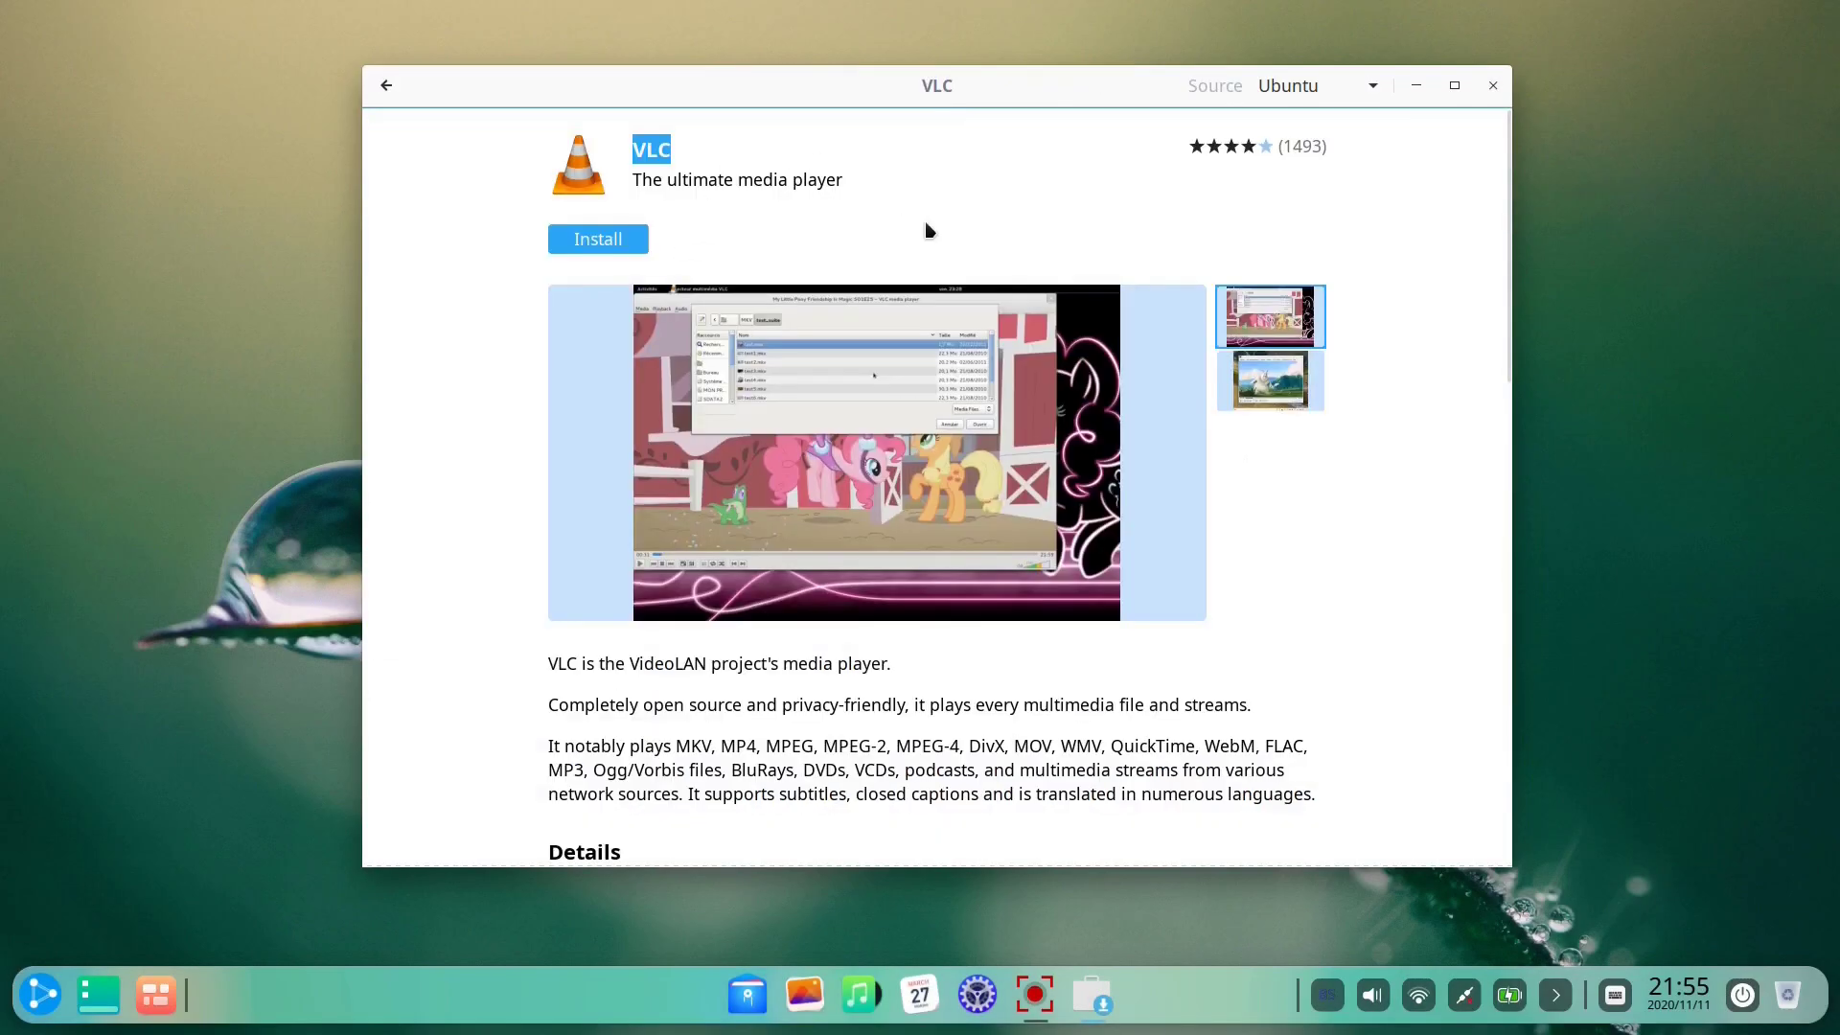
click(597, 239)
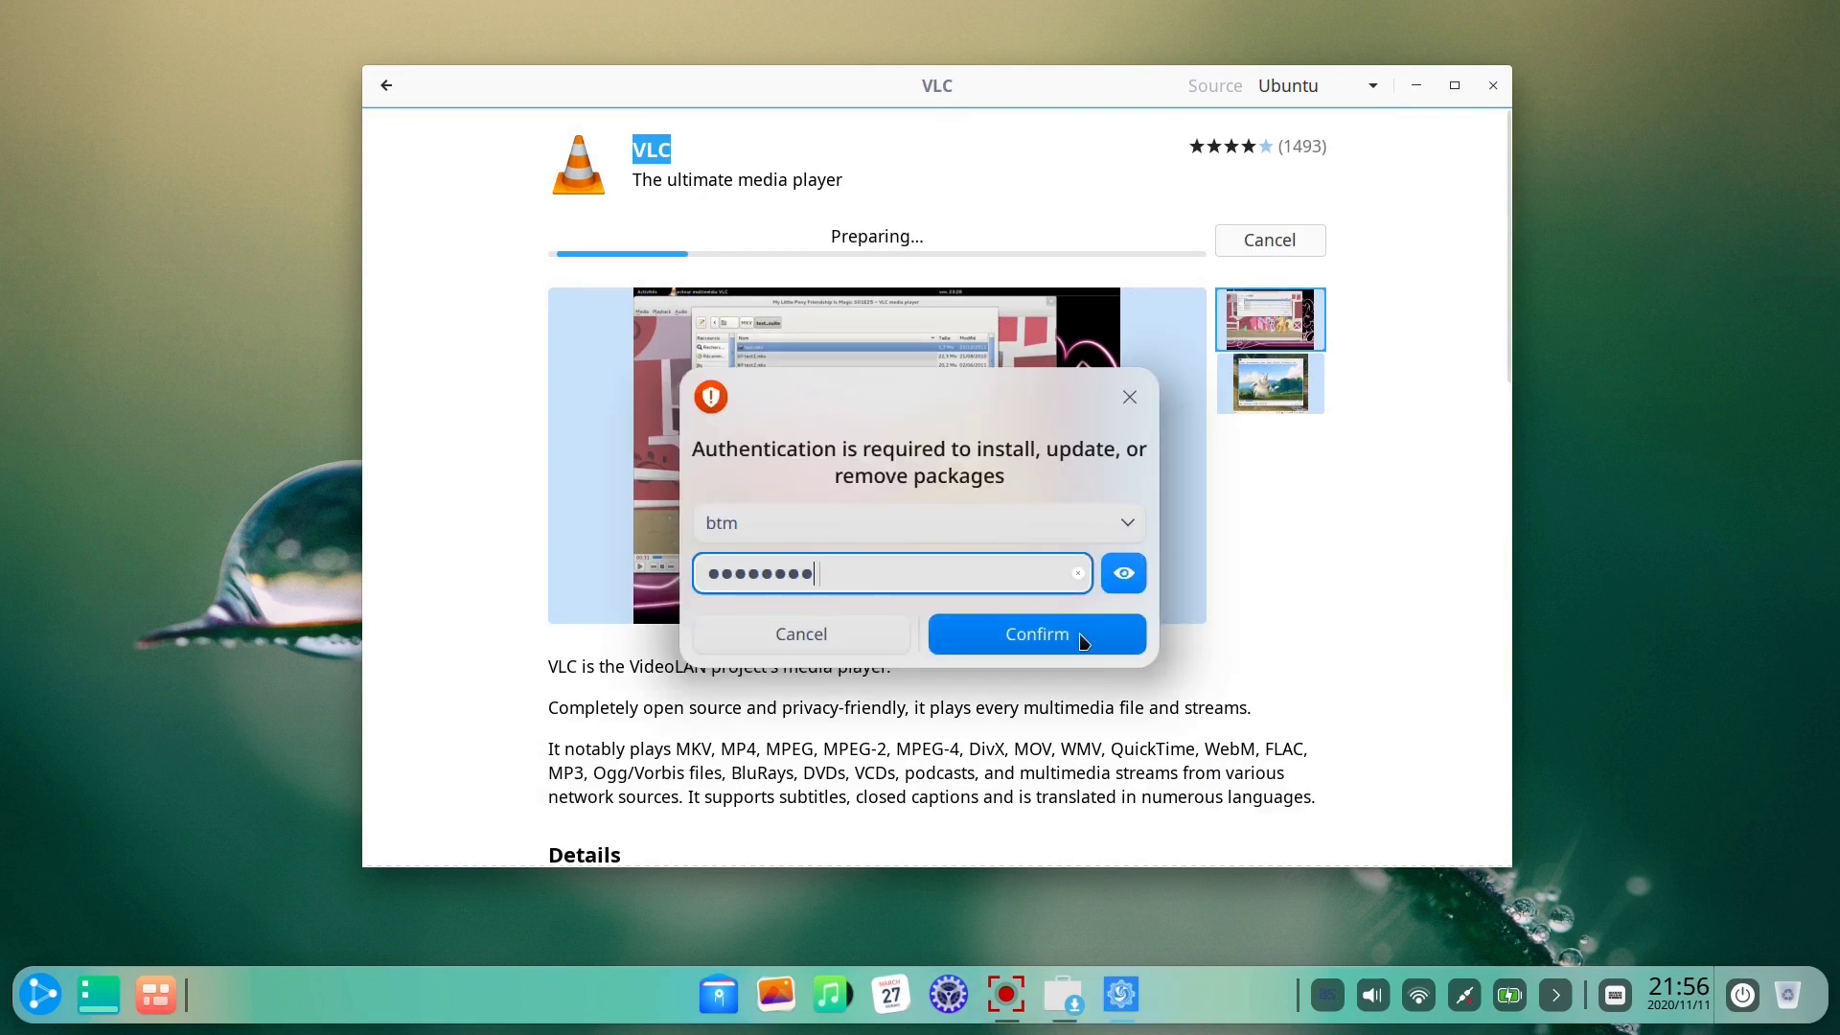
click(1036, 634)
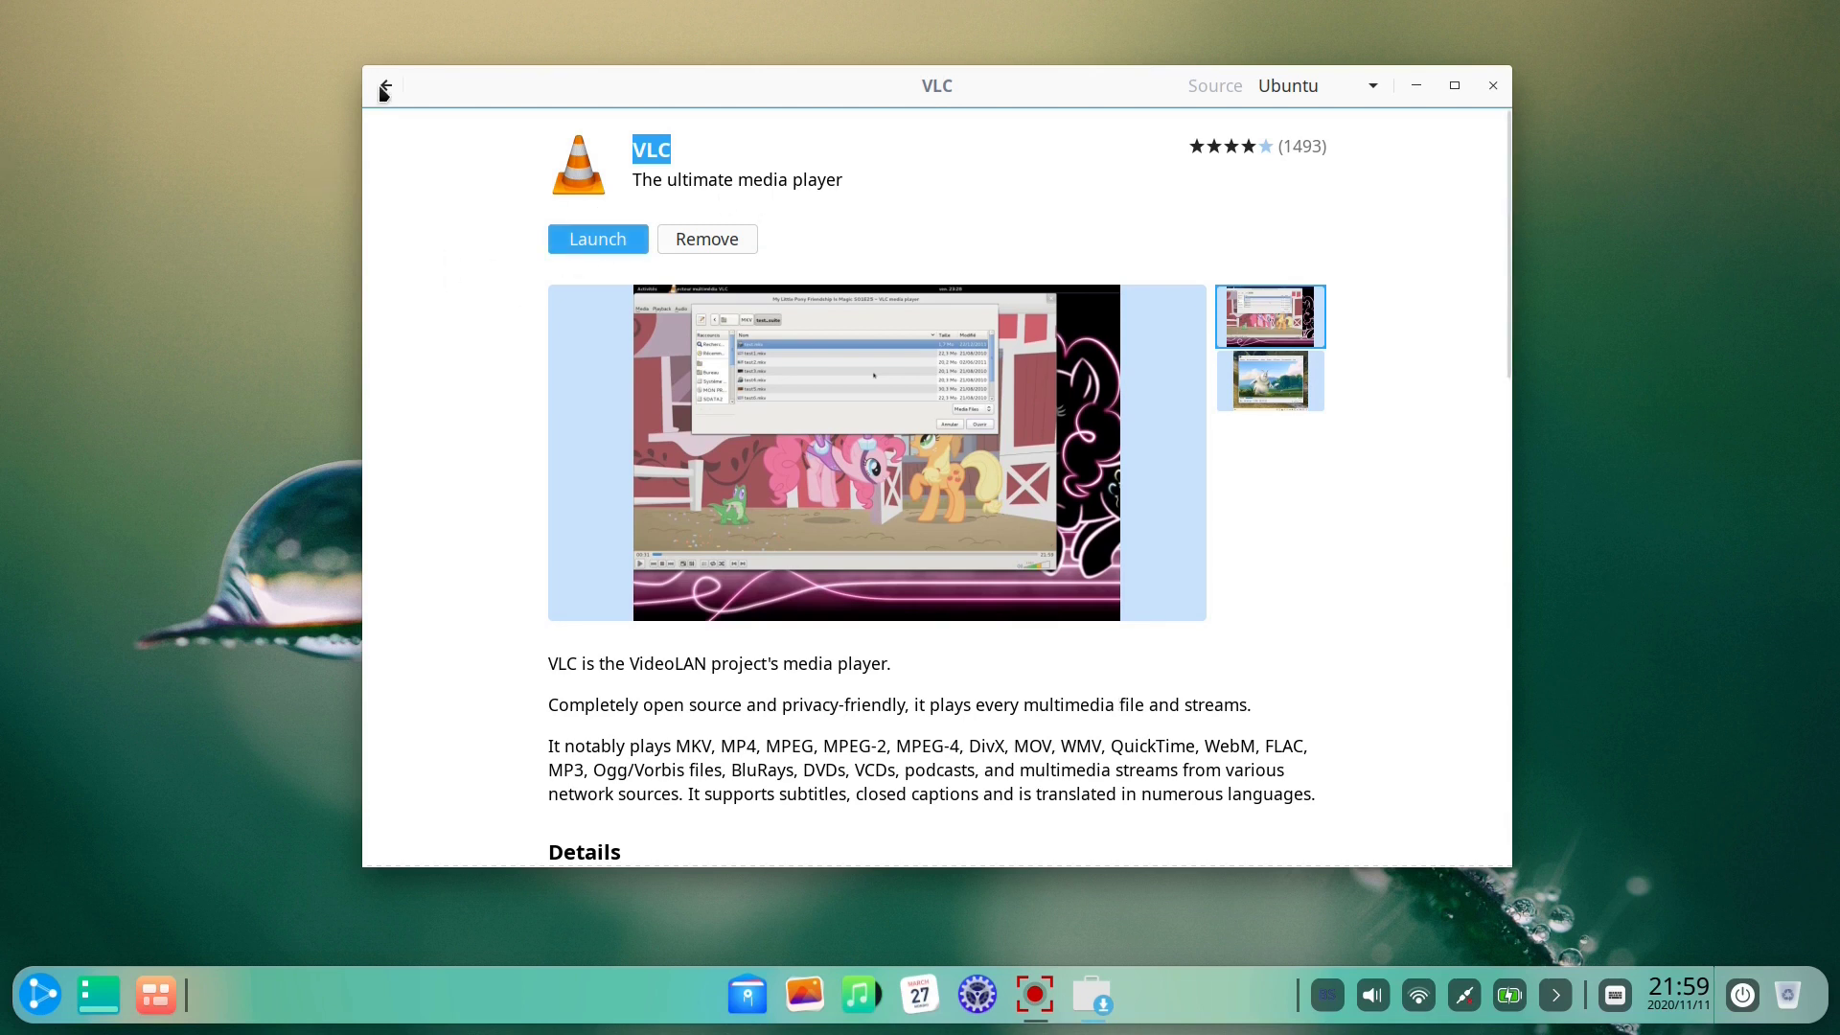
click(1492, 84)
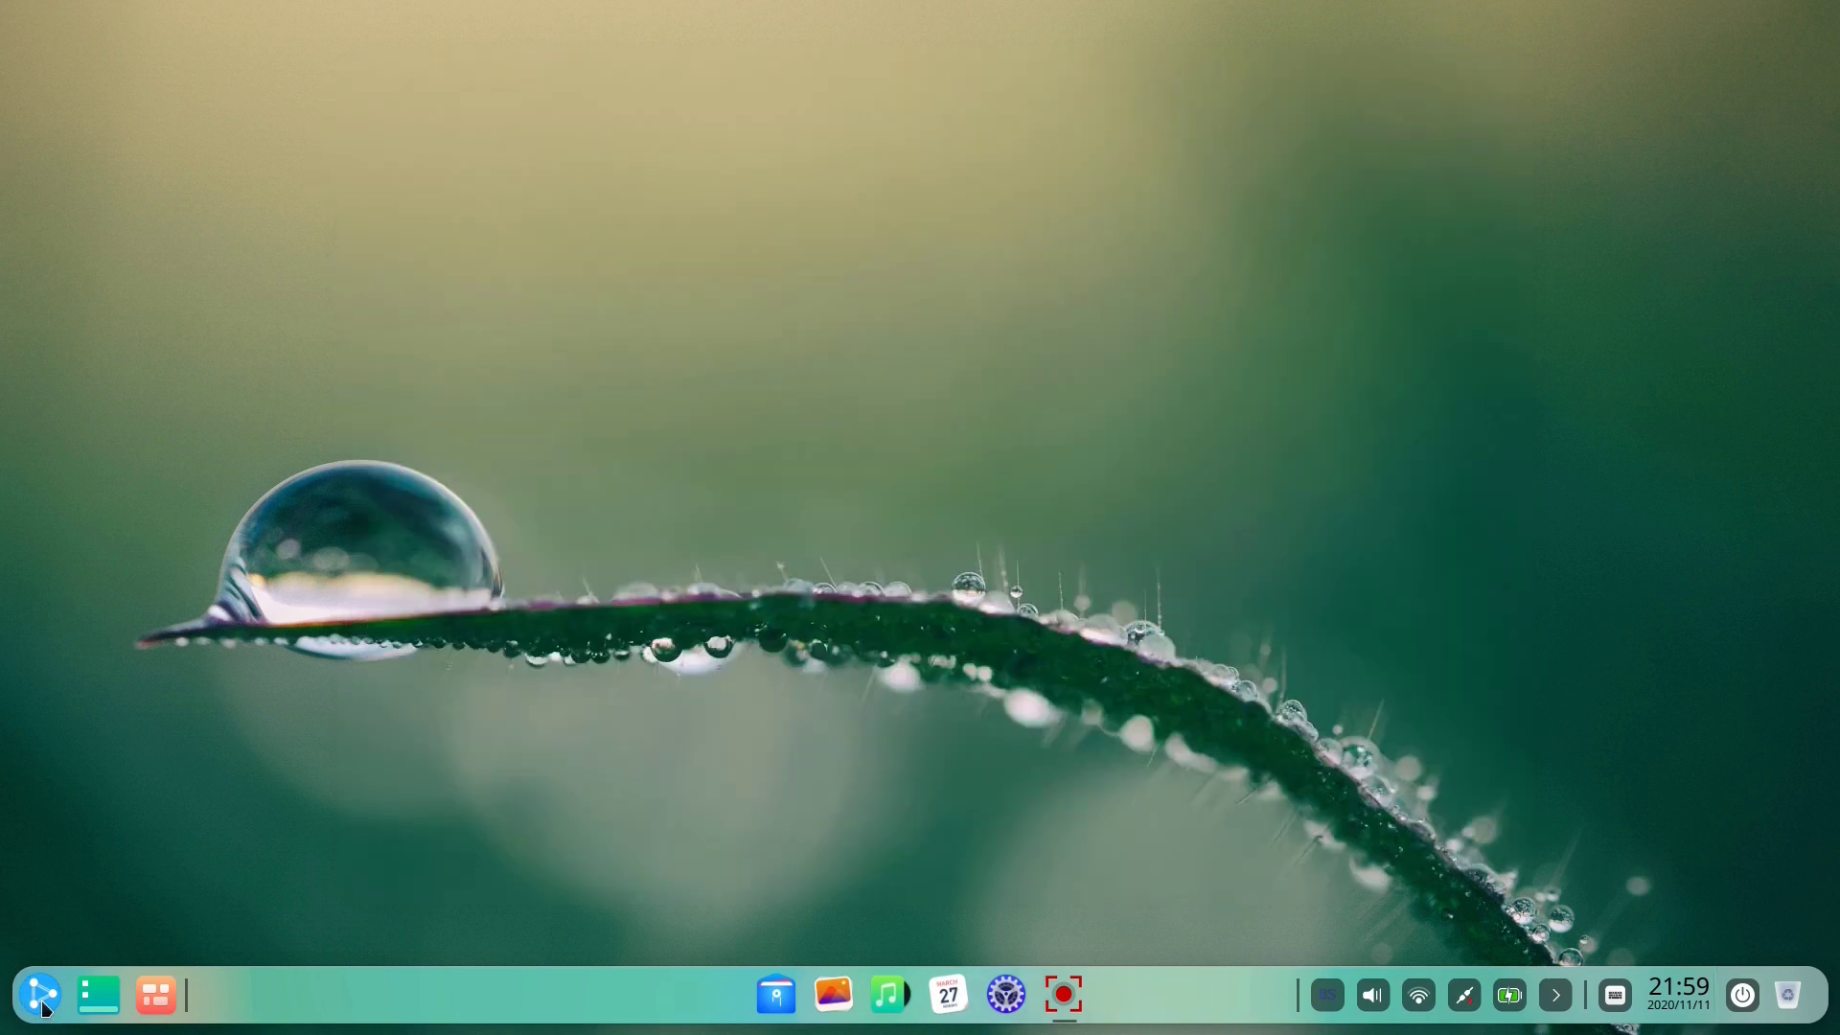
Launch VLC from the launcher, accept the network access policy, and close its windows.
text(vl)
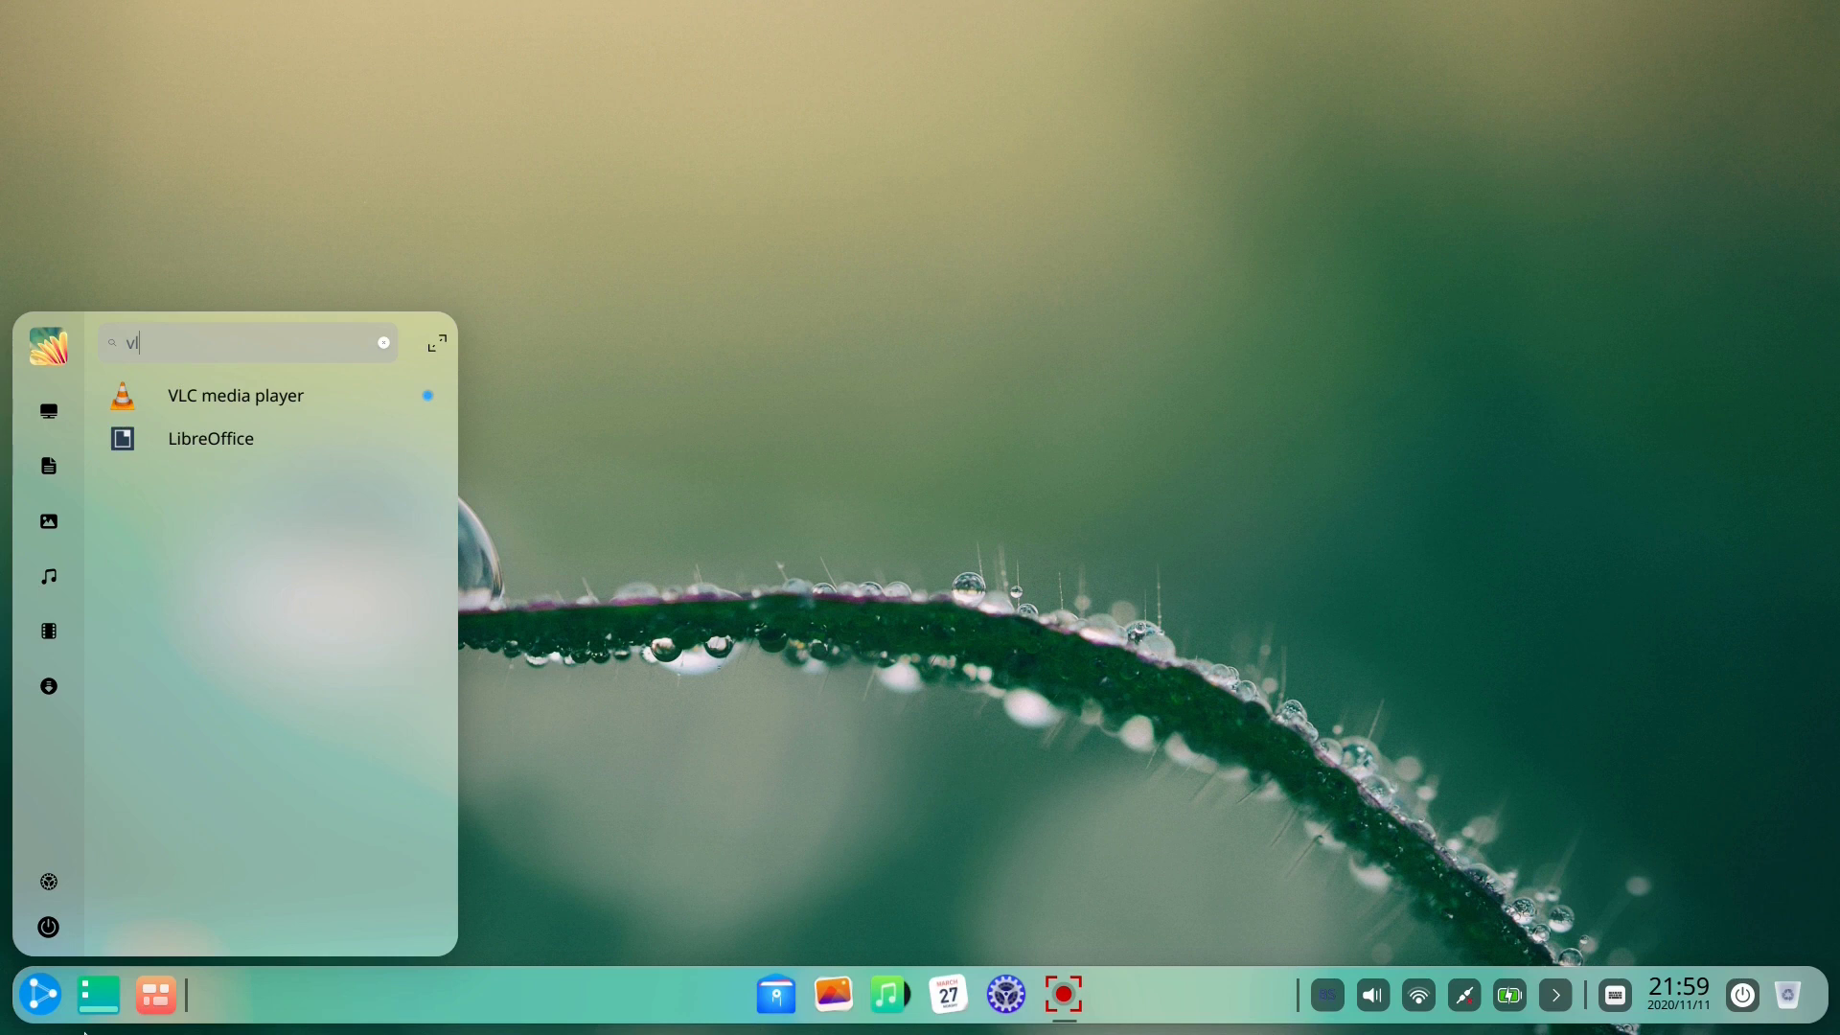
click(235, 396)
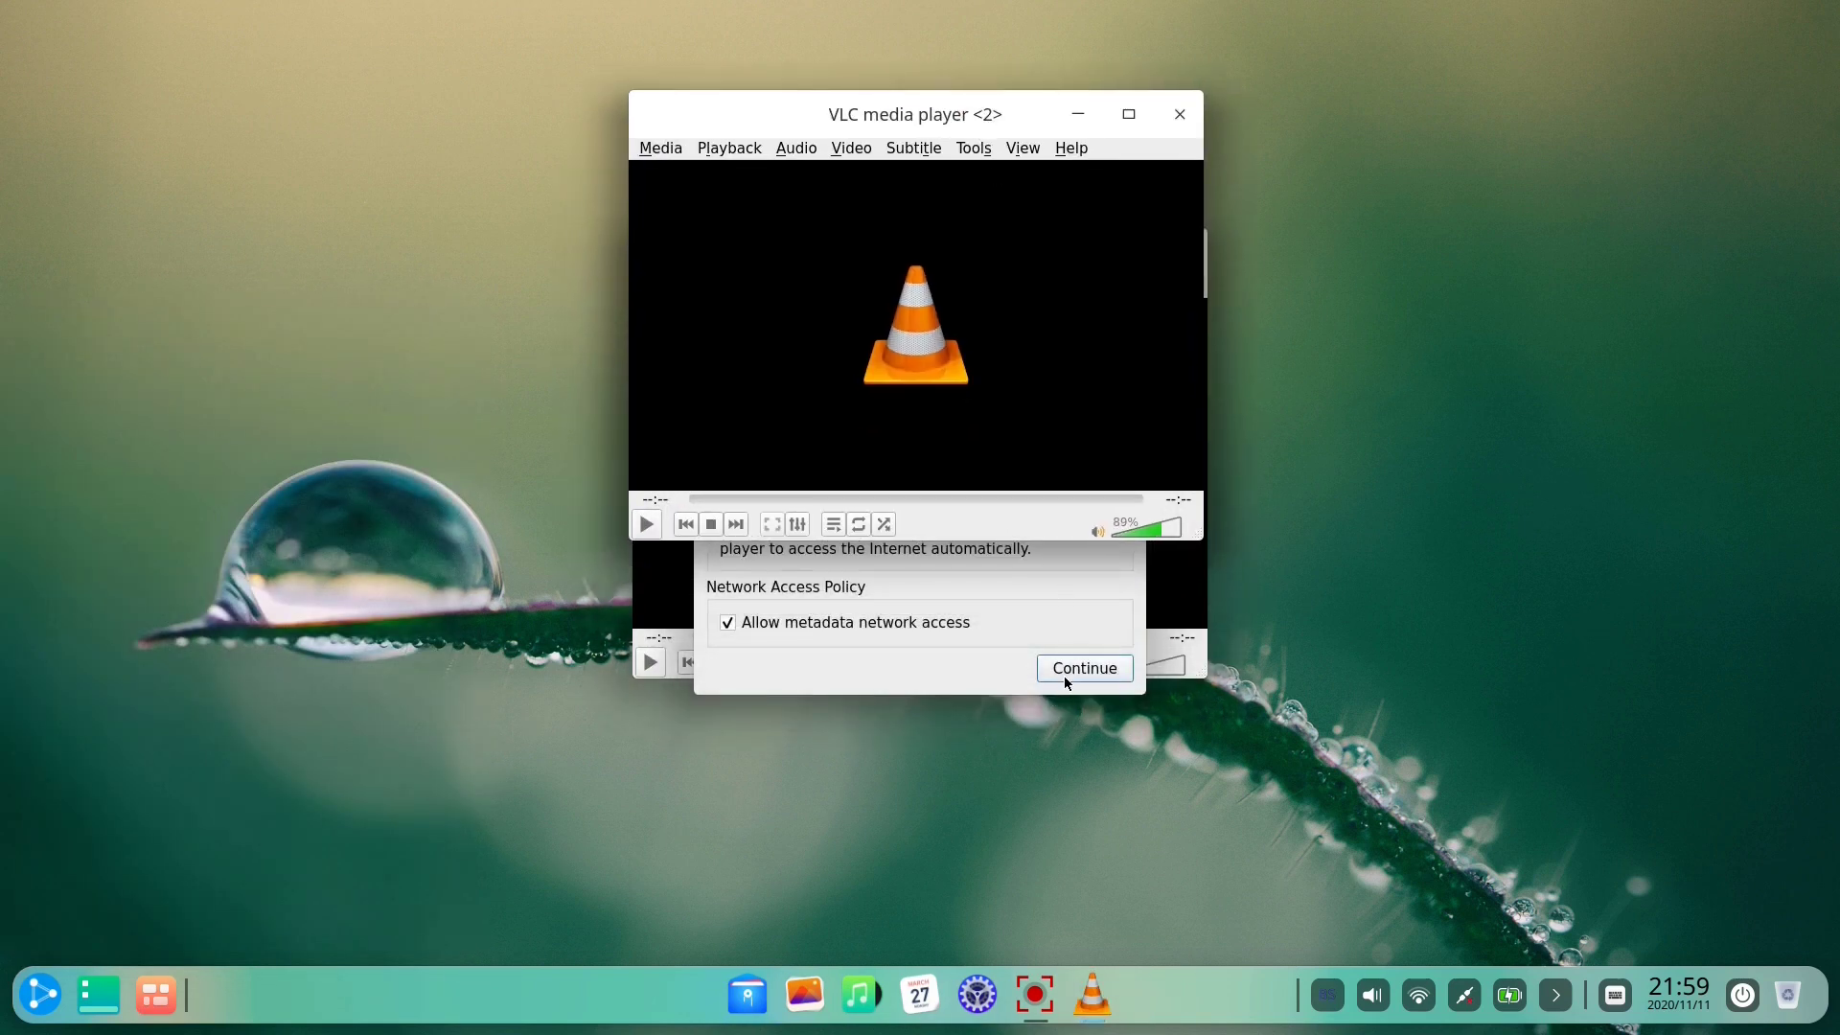
click(1083, 668)
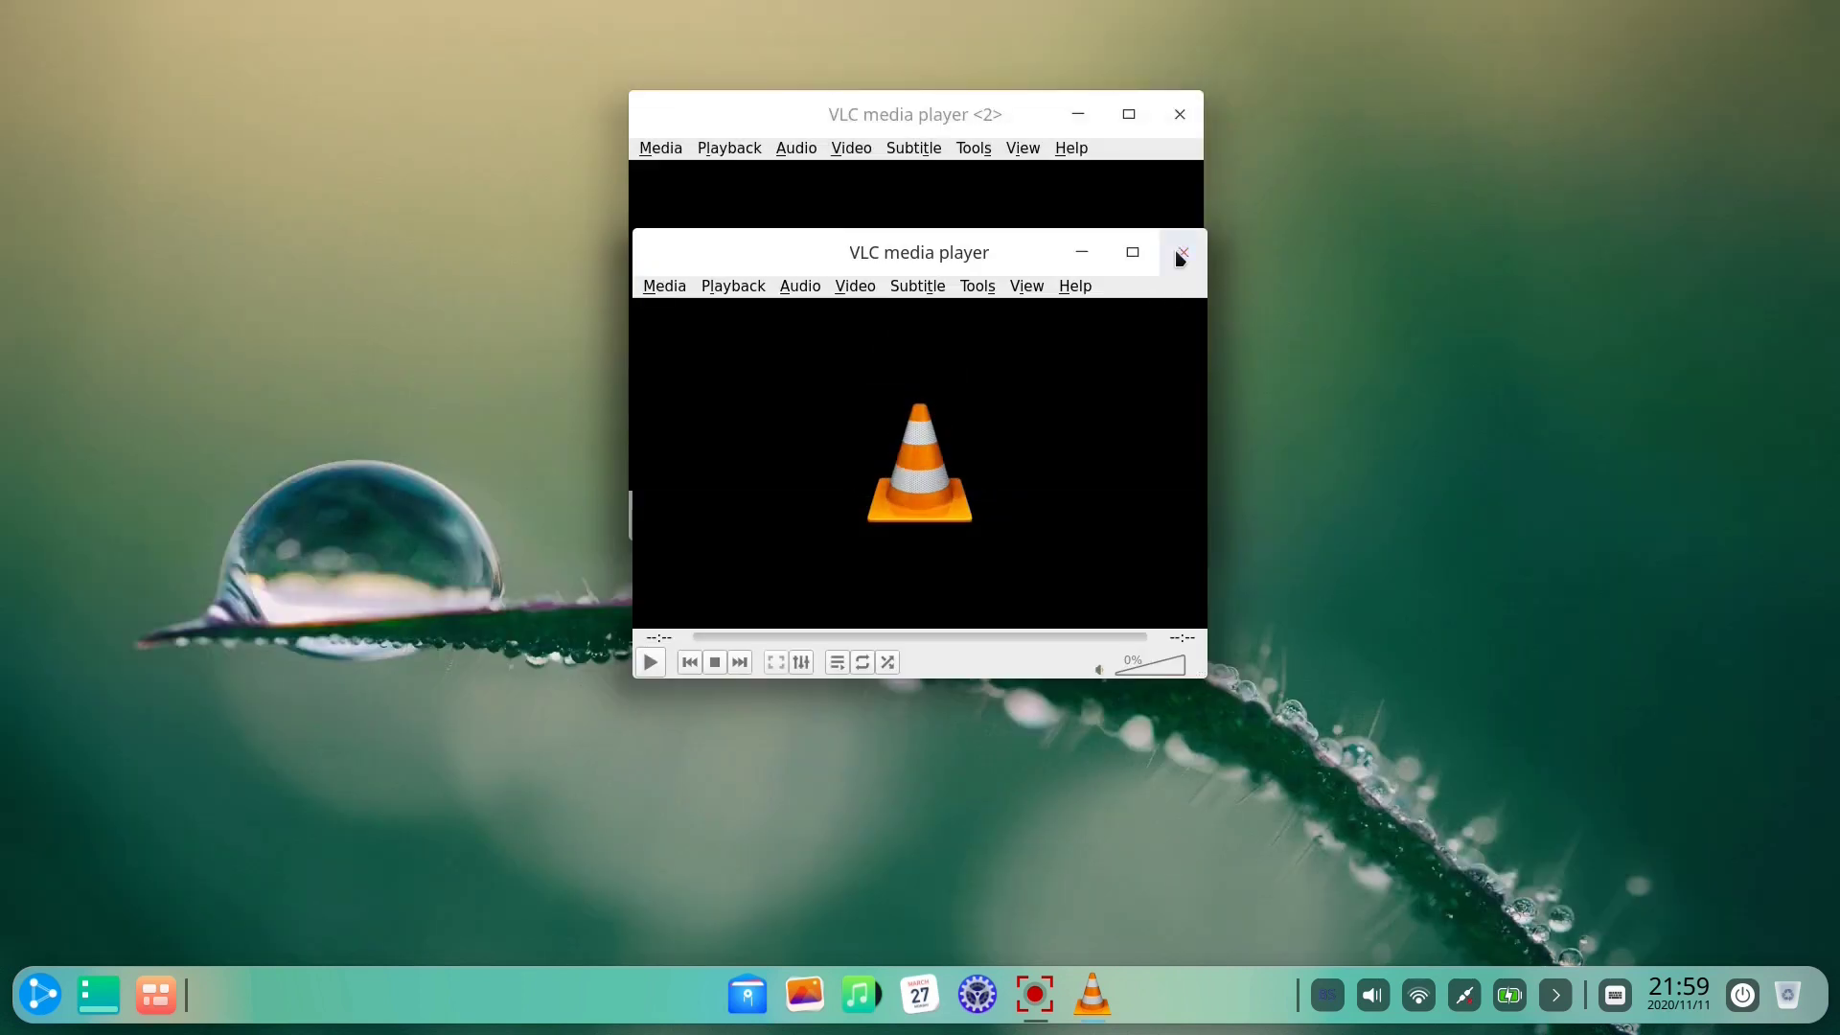
click(1179, 252)
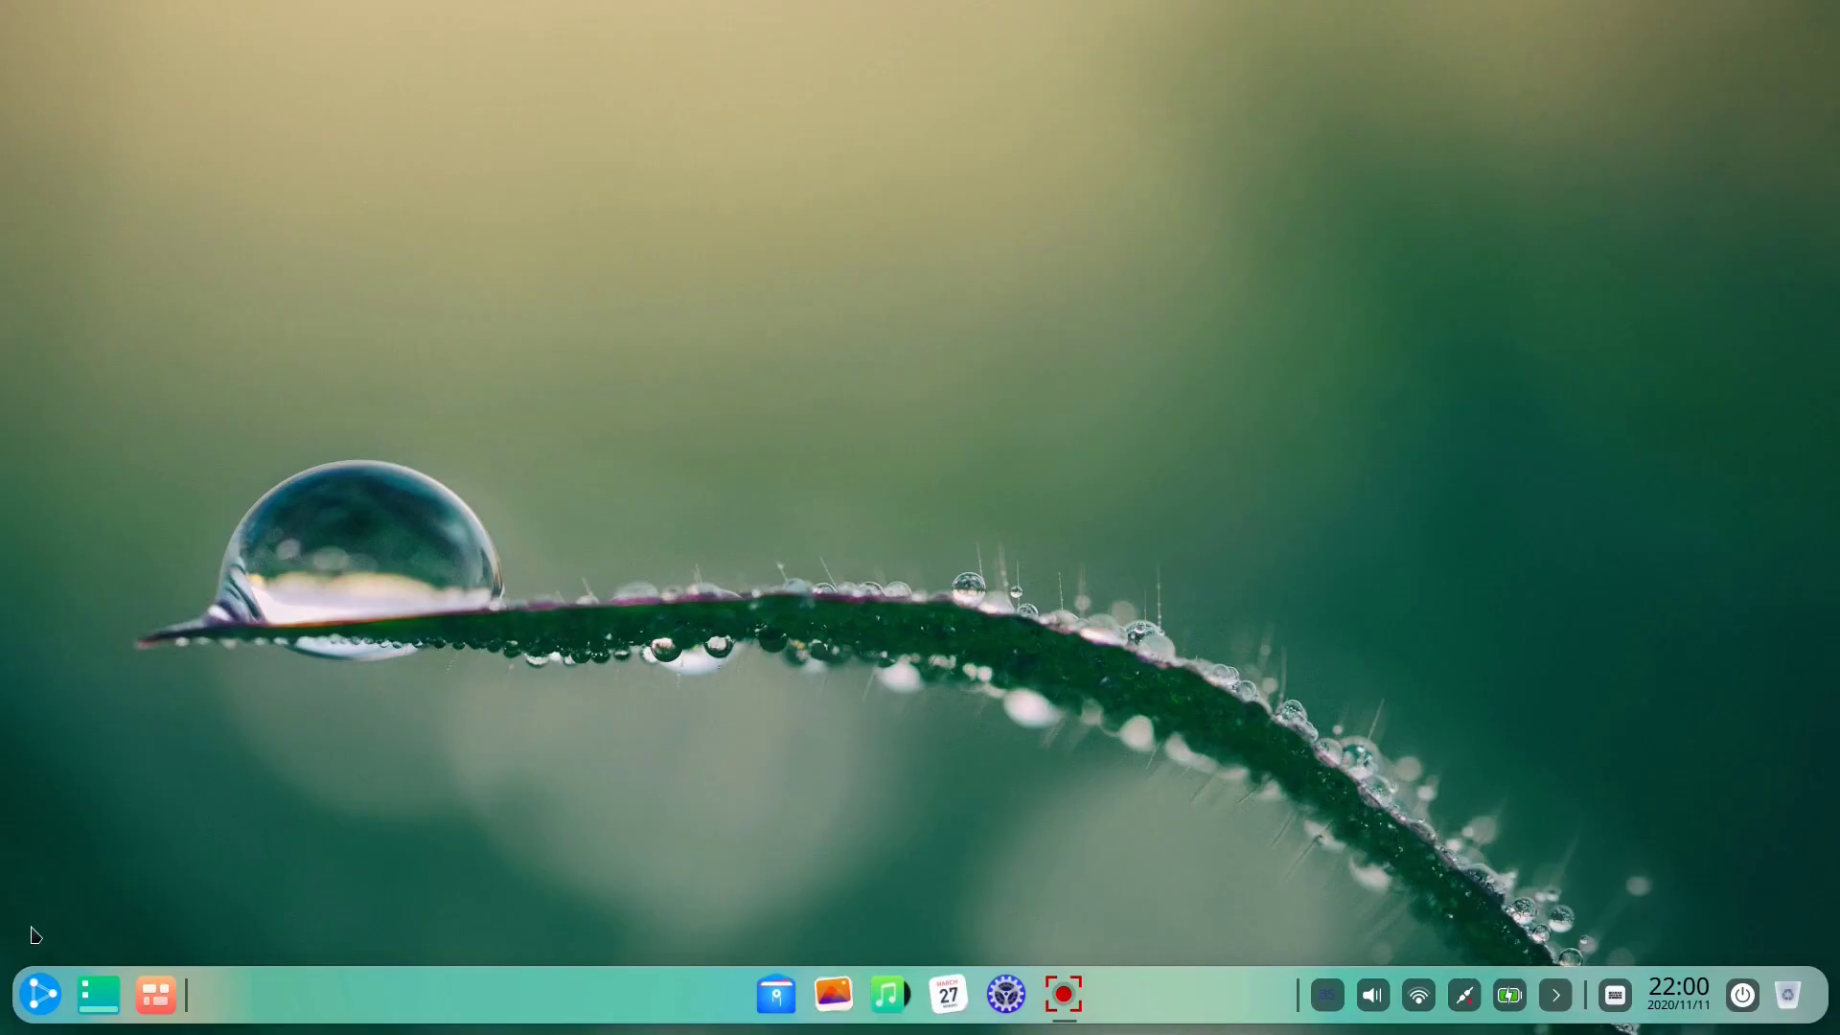
Run snap list in a new terminal, listing core, core18, simplescreenrecorder and vlc 3.0.11.
click(38, 994)
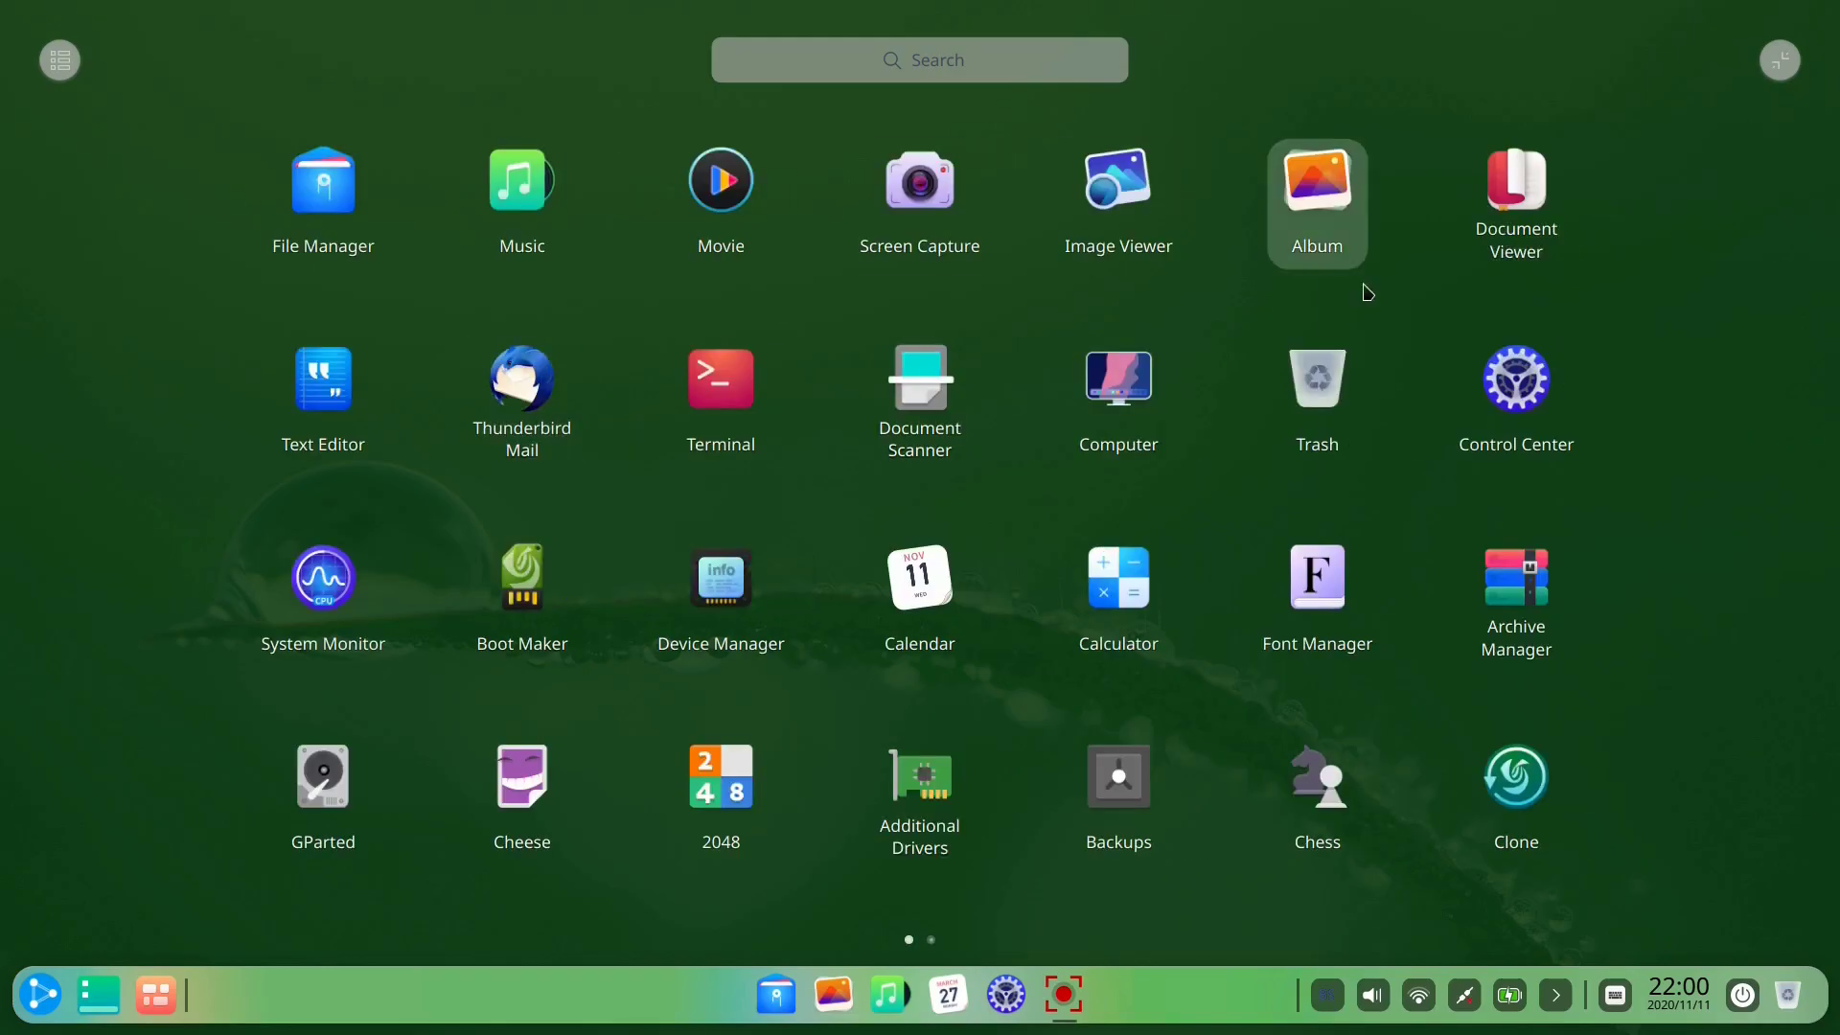
text(termi)
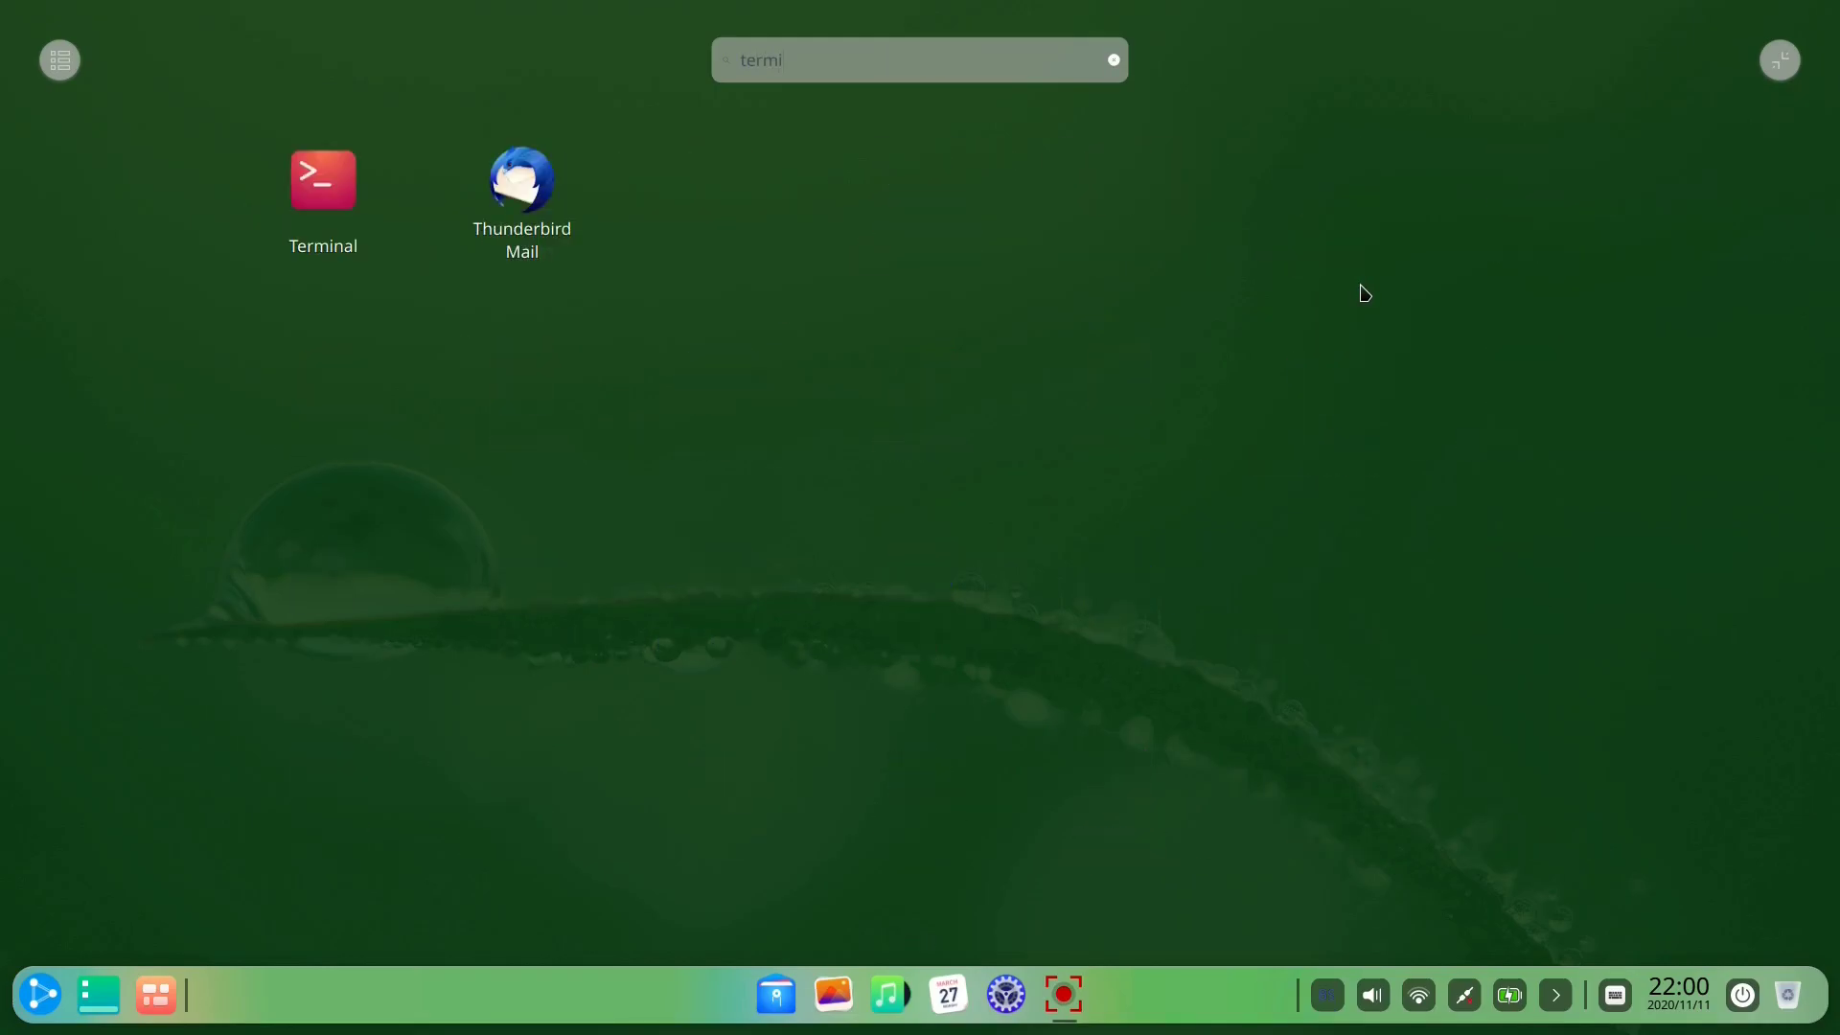
click(323, 179)
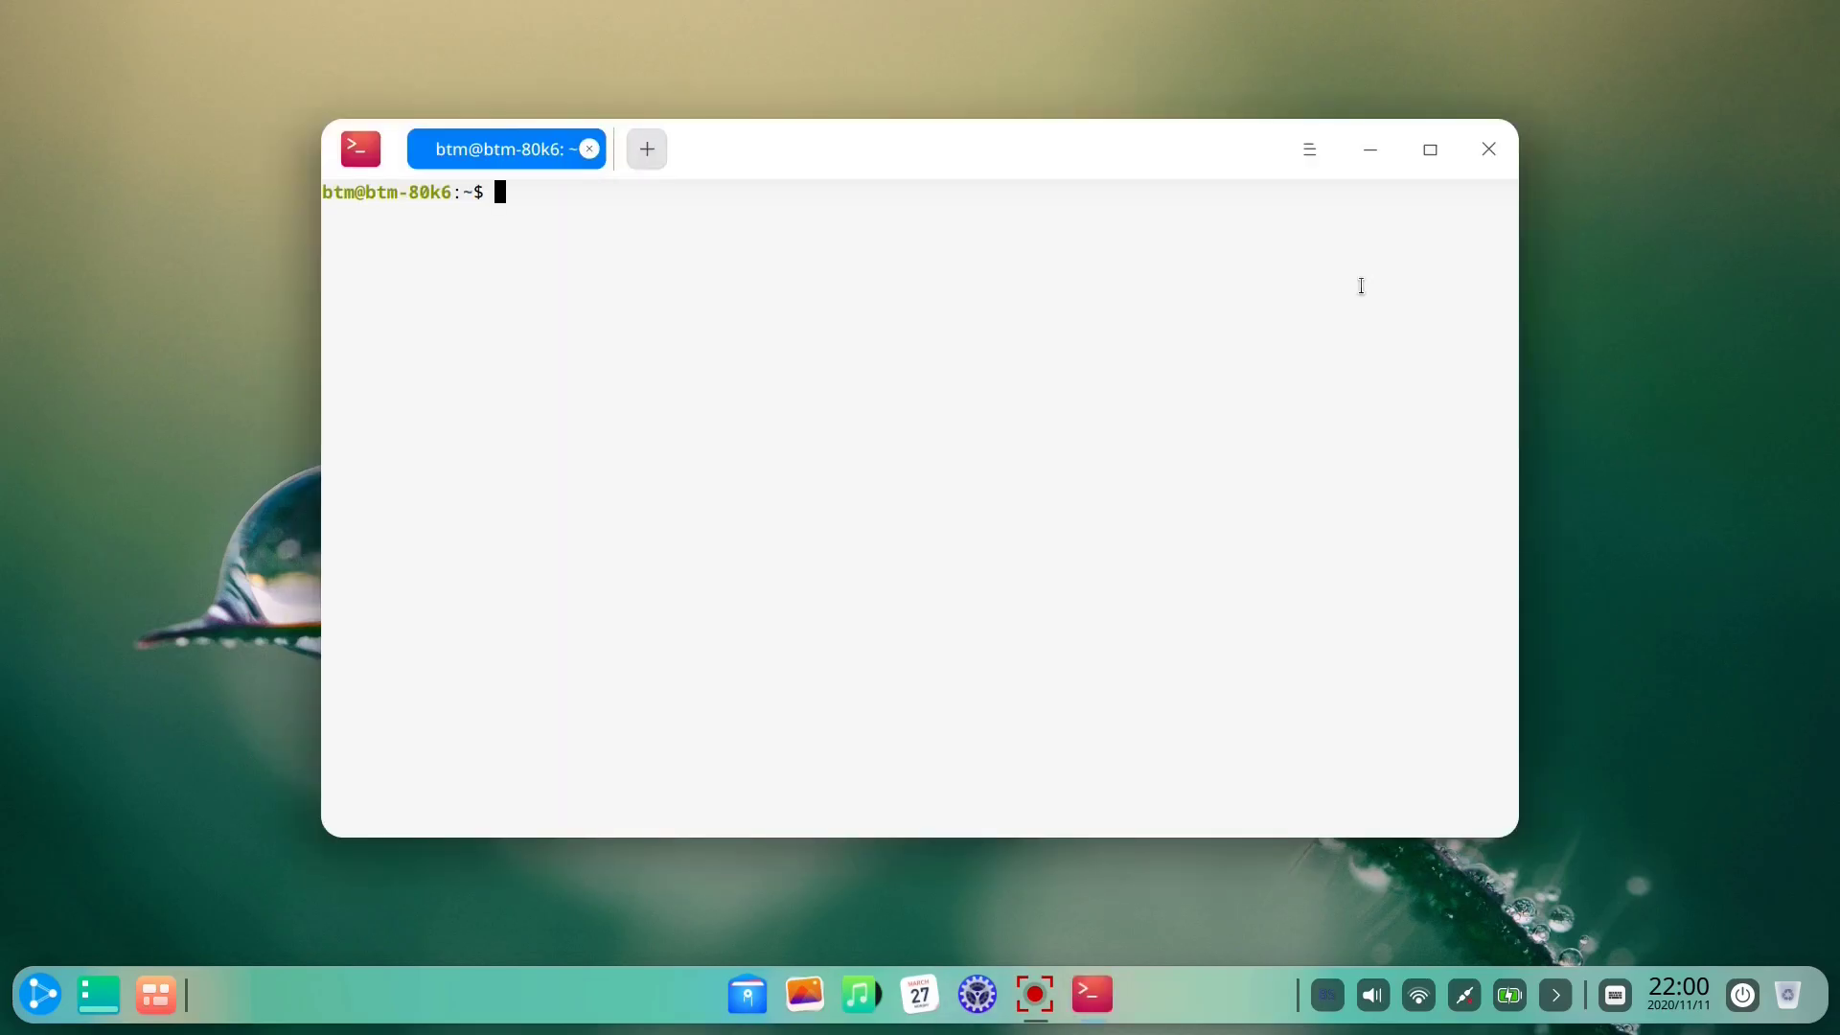
text(snap list)
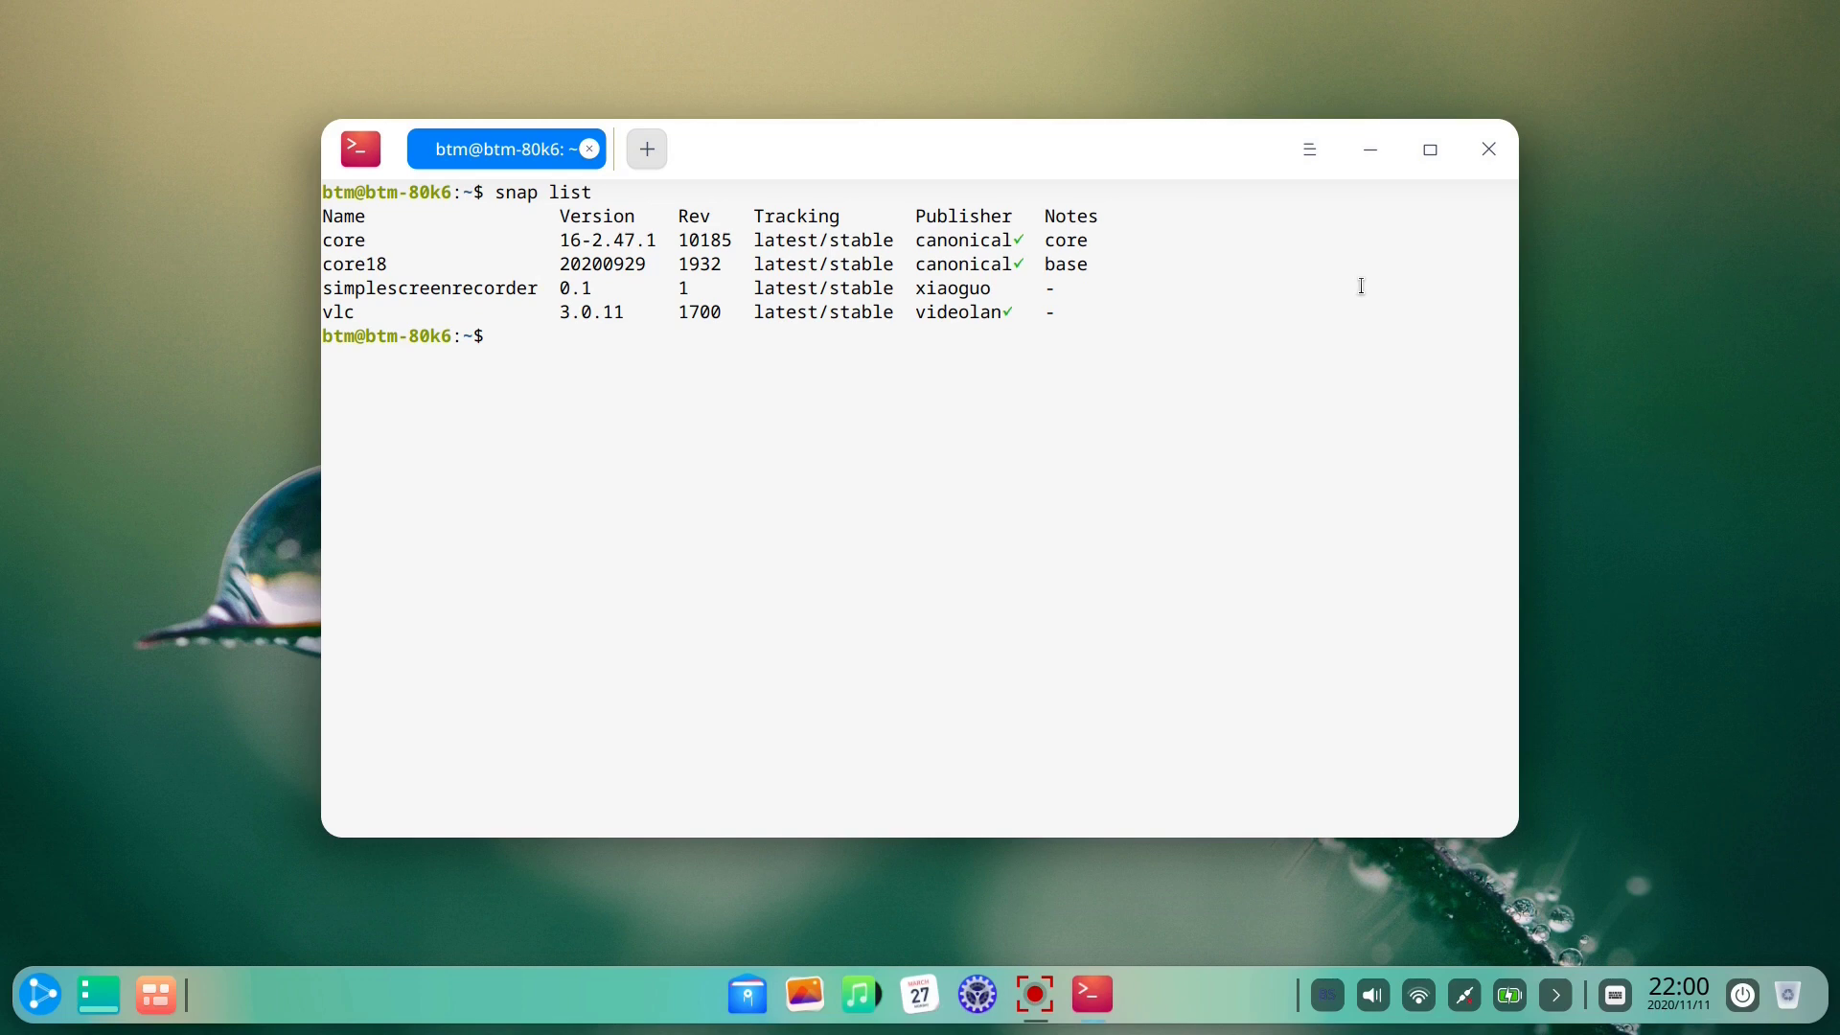
Launch Synaptic with password authorization and search for ttf-mscorefonts.
click(38, 995)
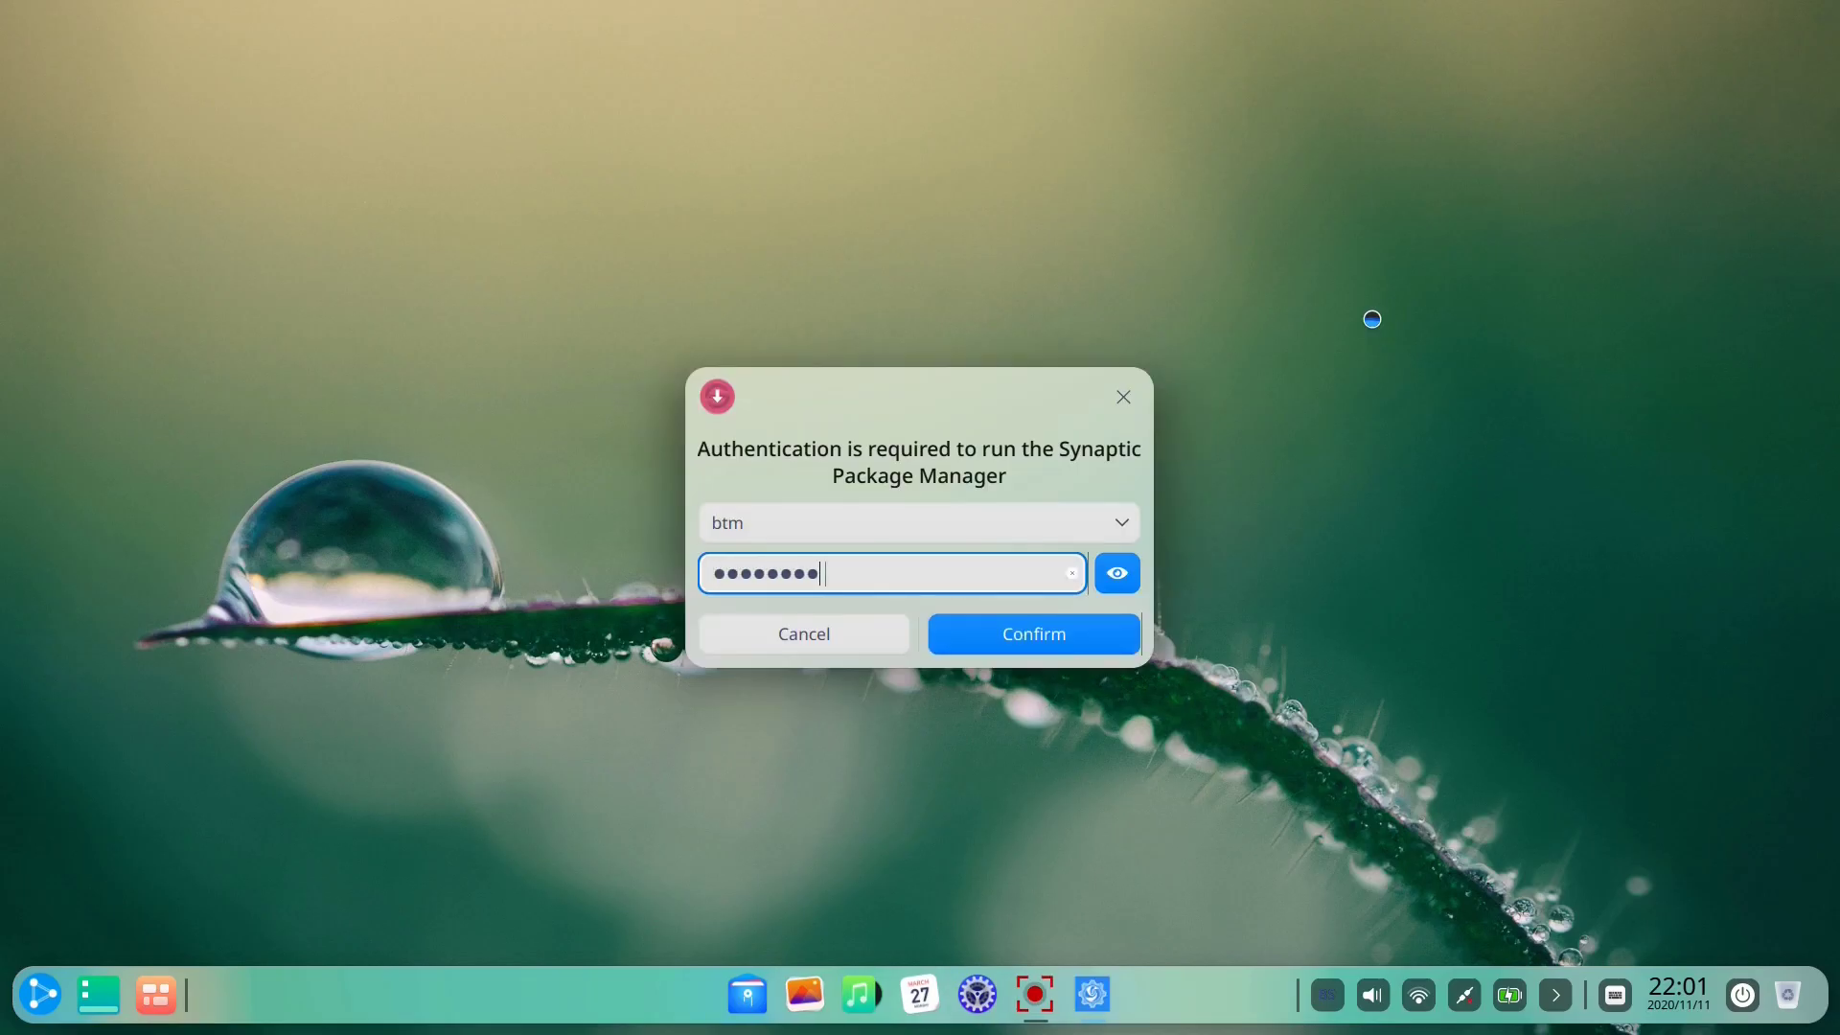
click(1030, 634)
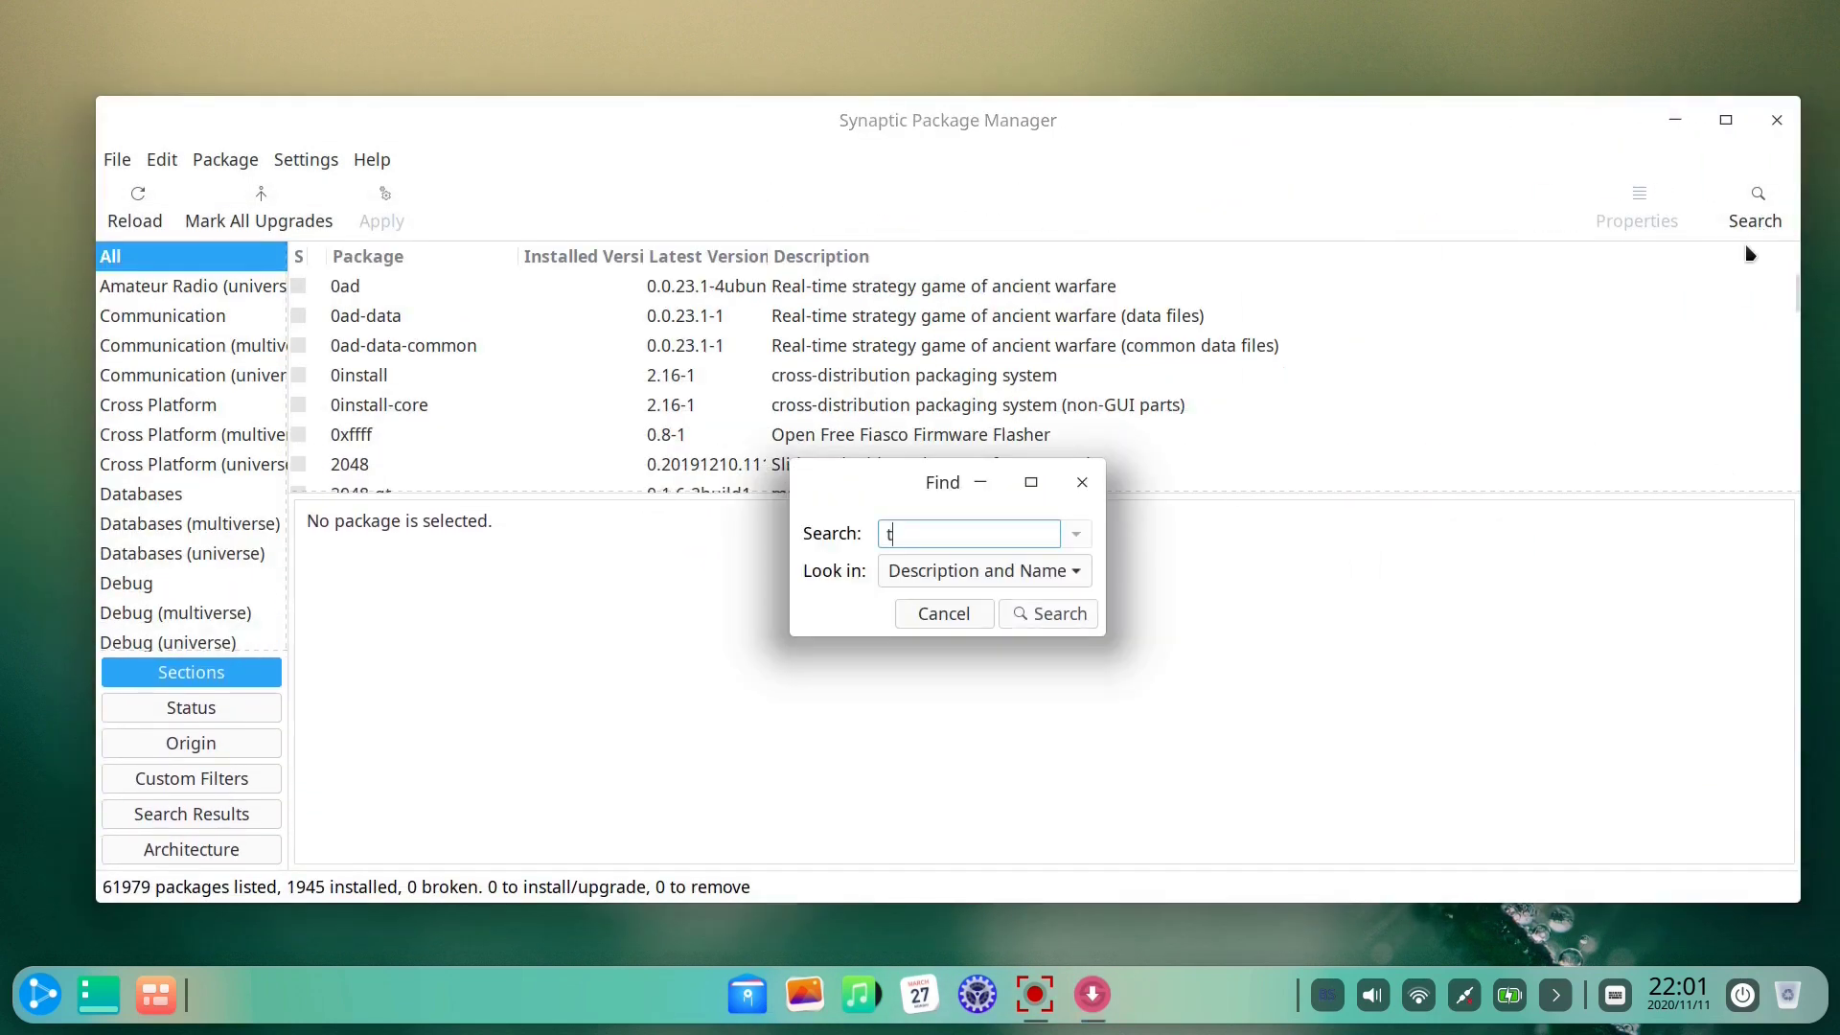
text(tf-mscorefonts)
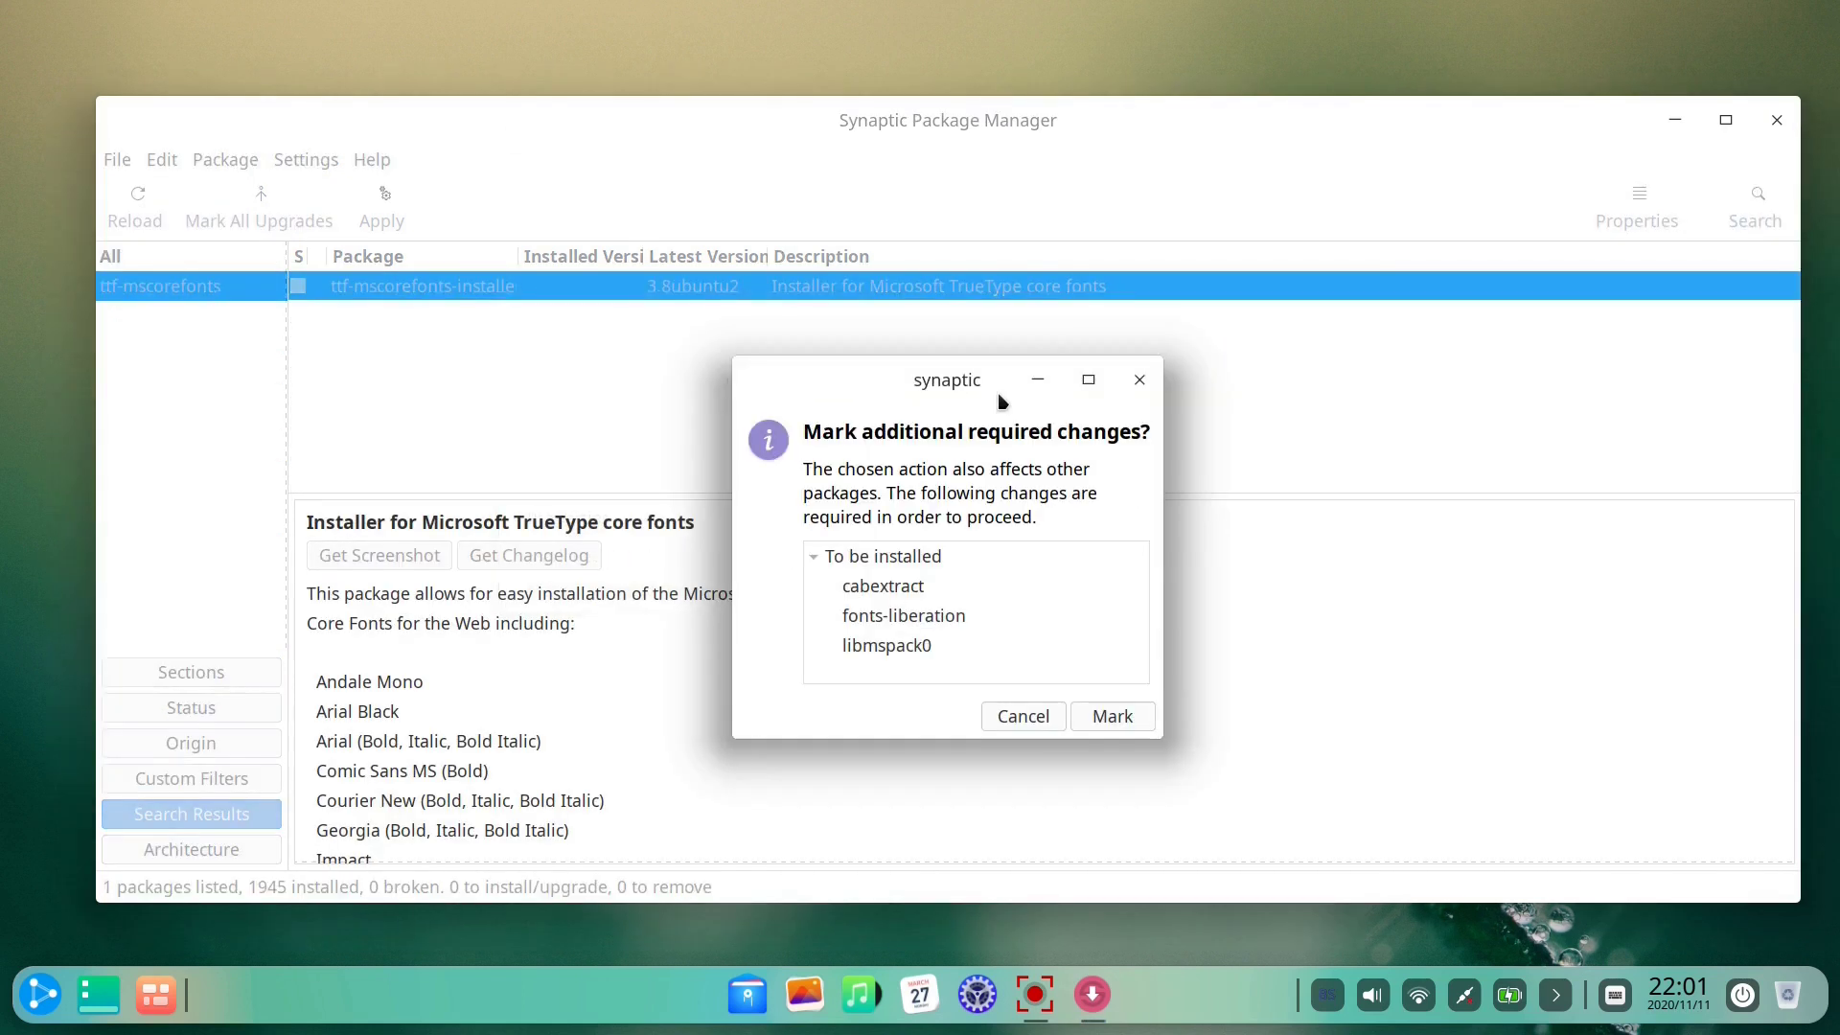
Install ttf-mscorefonts-installer with its three dependencies, then close Synaptic.
click(1110, 716)
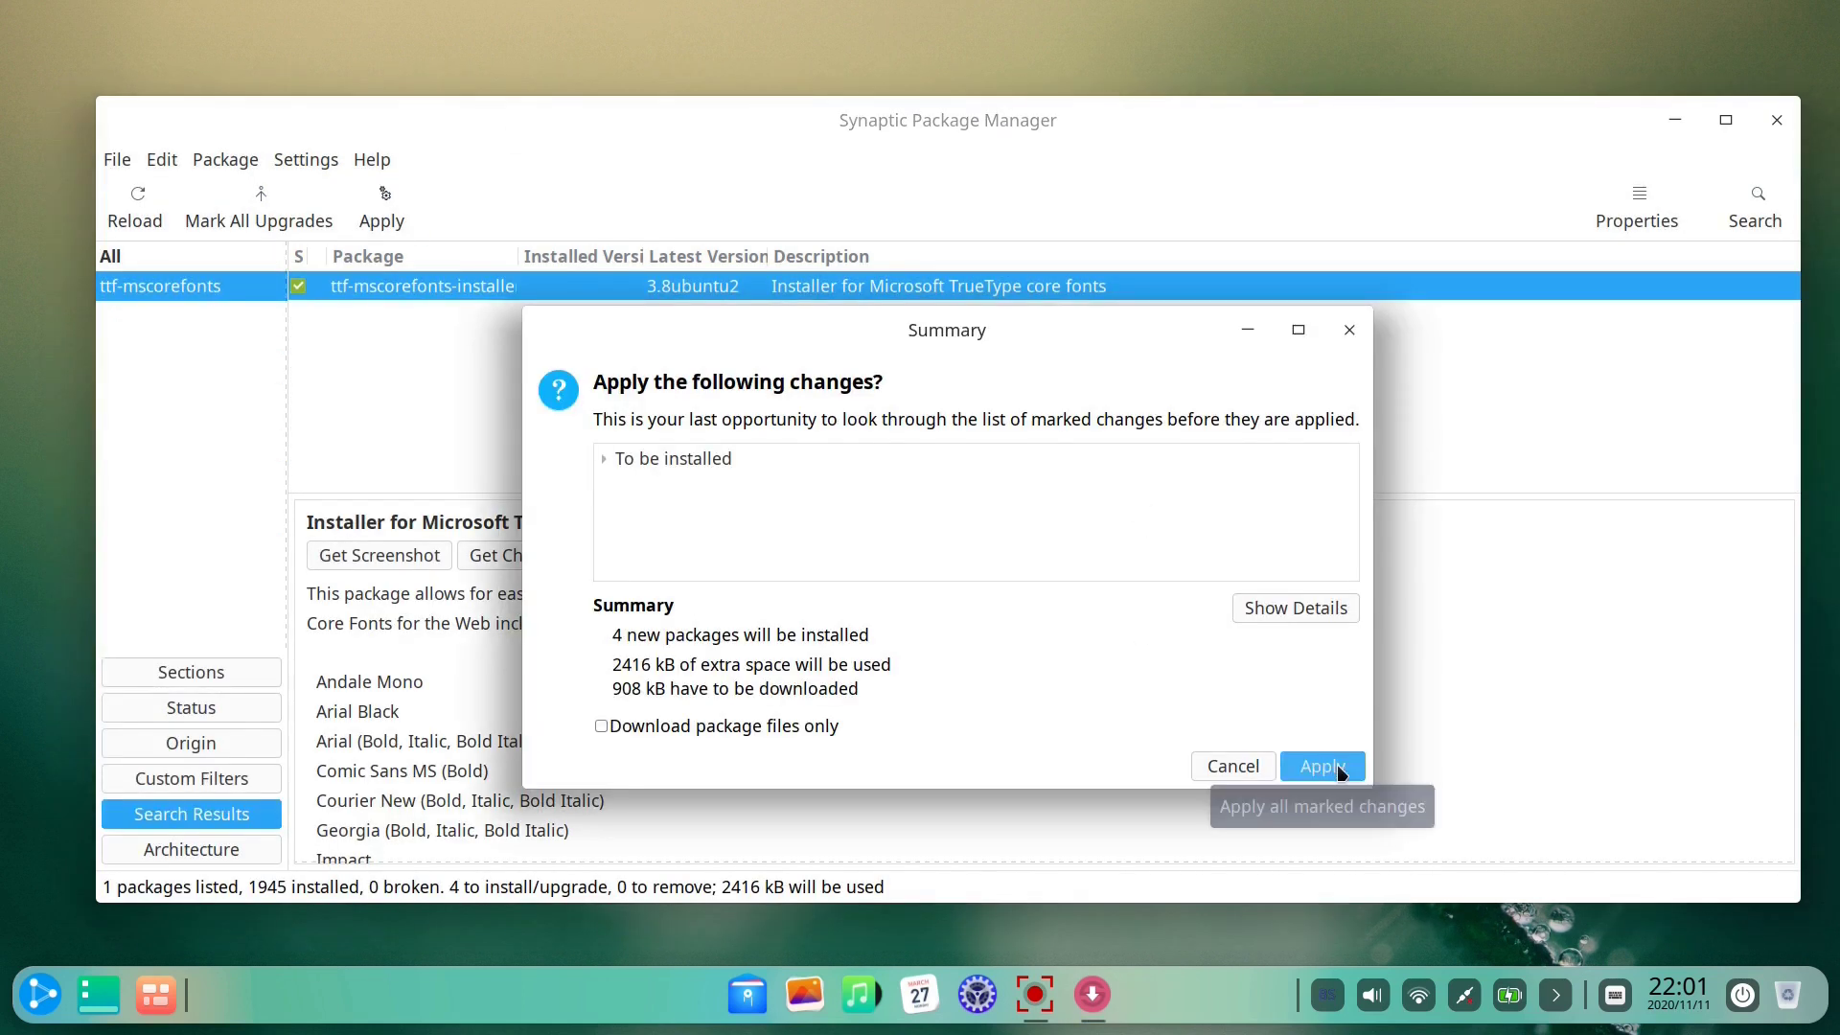
click(1322, 766)
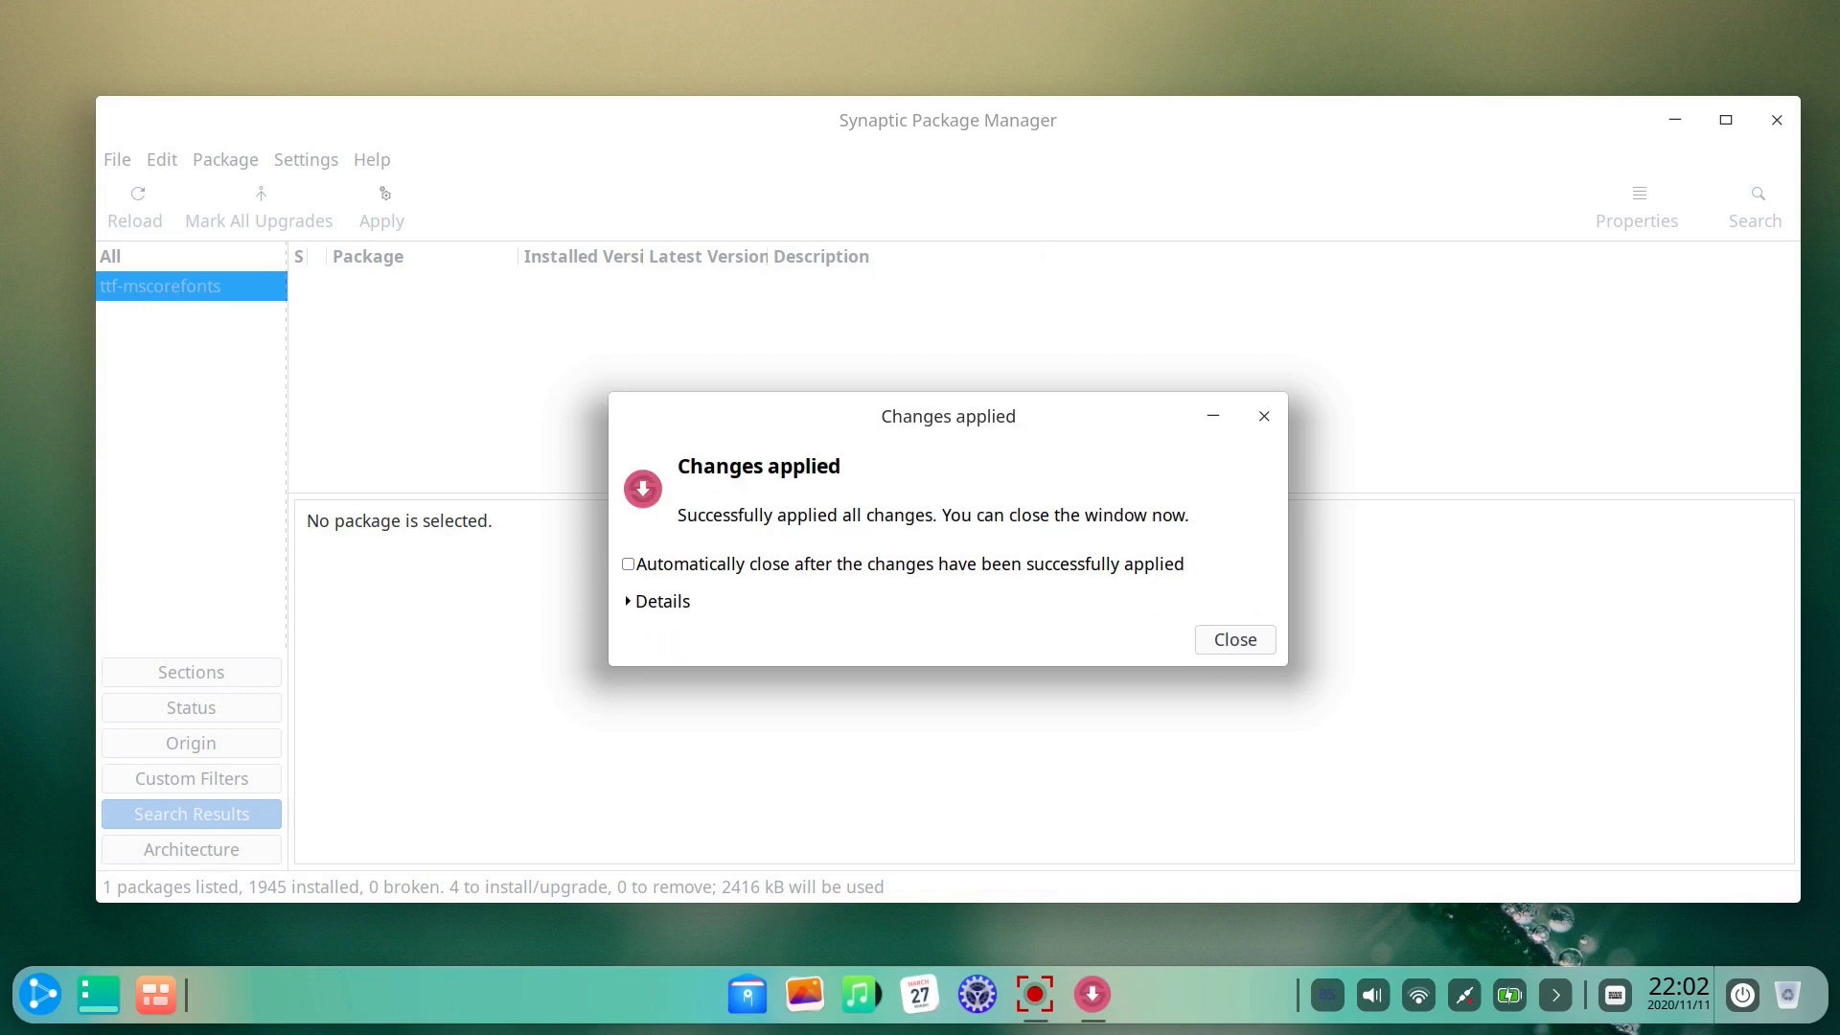
click(1234, 639)
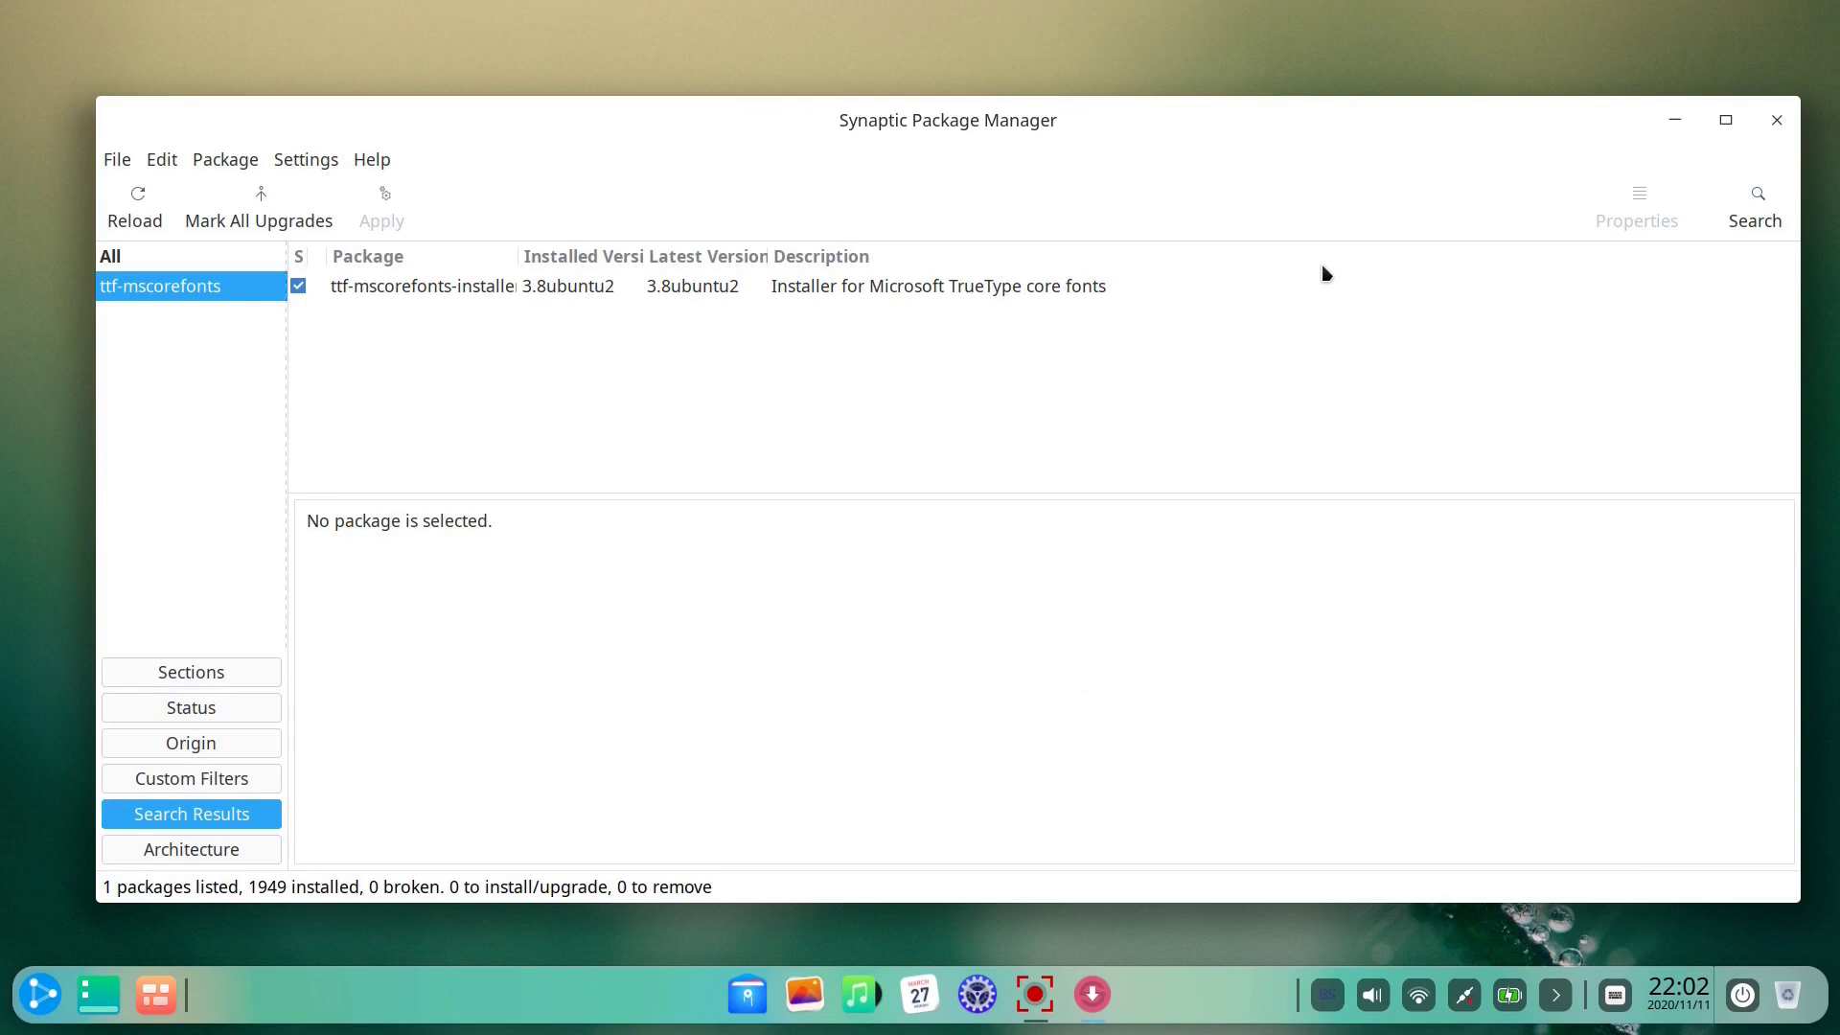
click(1776, 119)
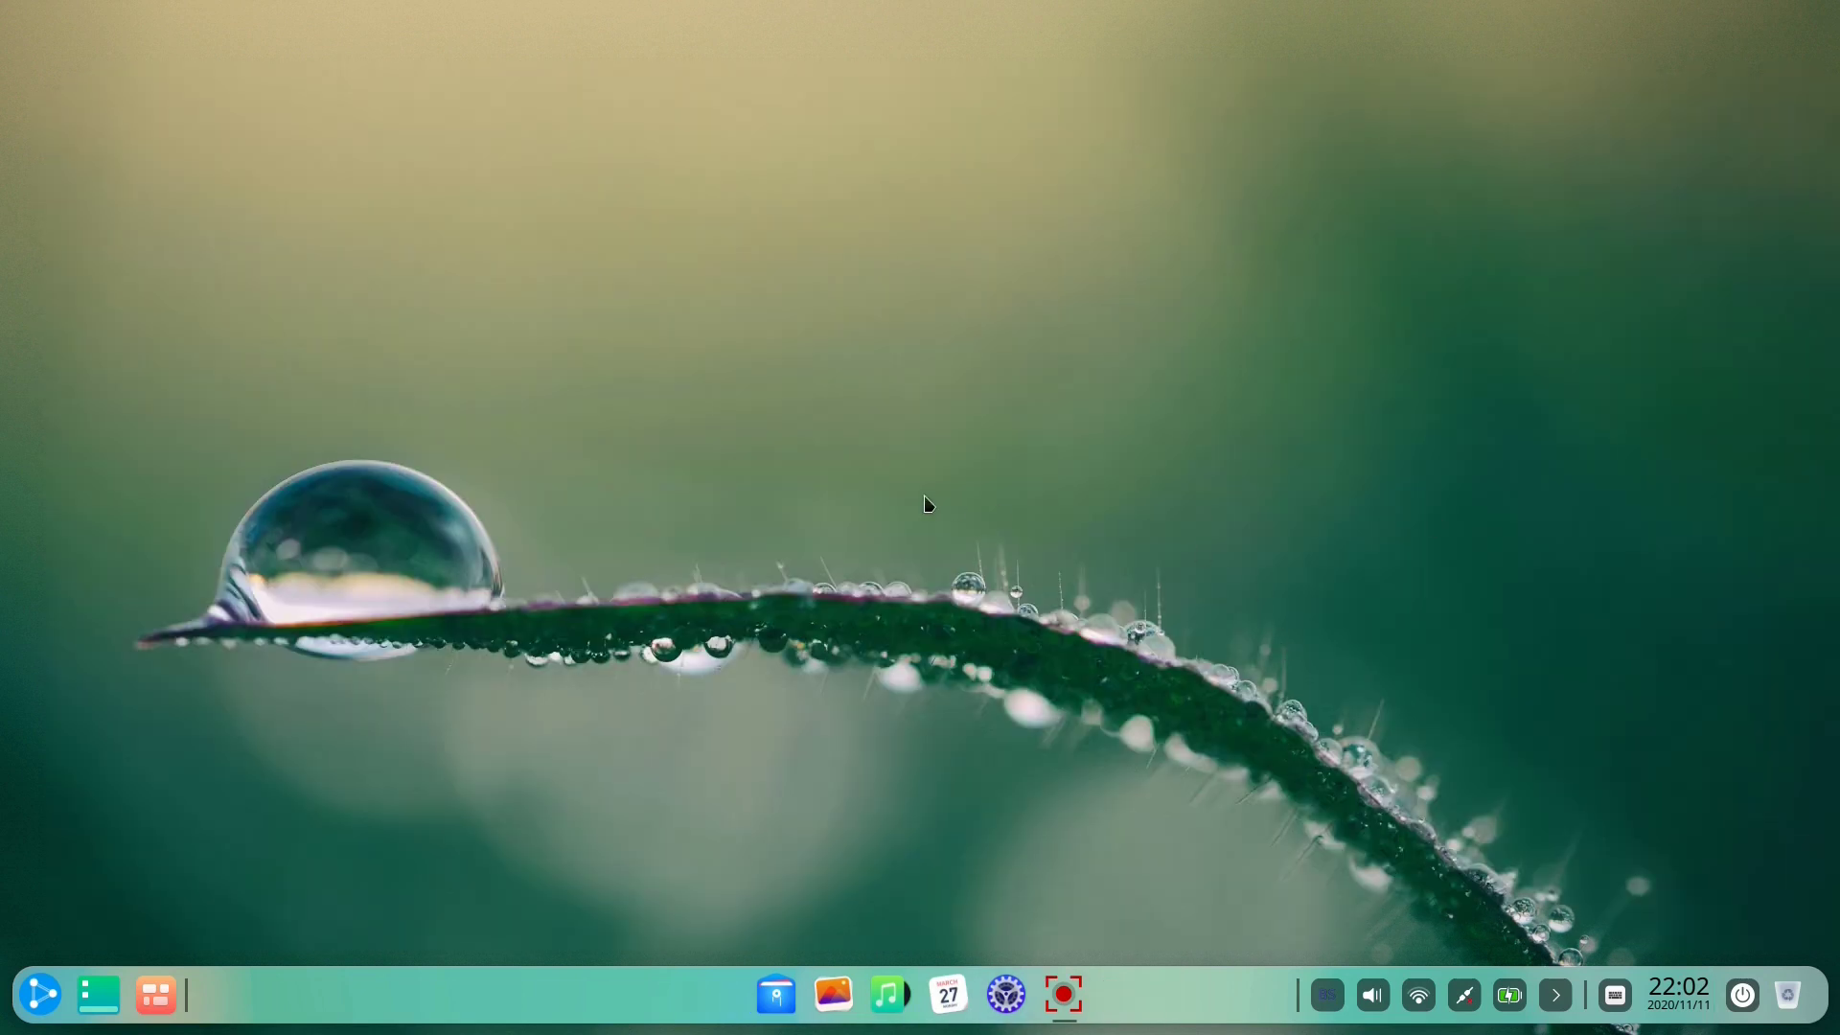
Launch LibreOffice Writer and dismiss the Tip of the Day and About windows.
text(writer)
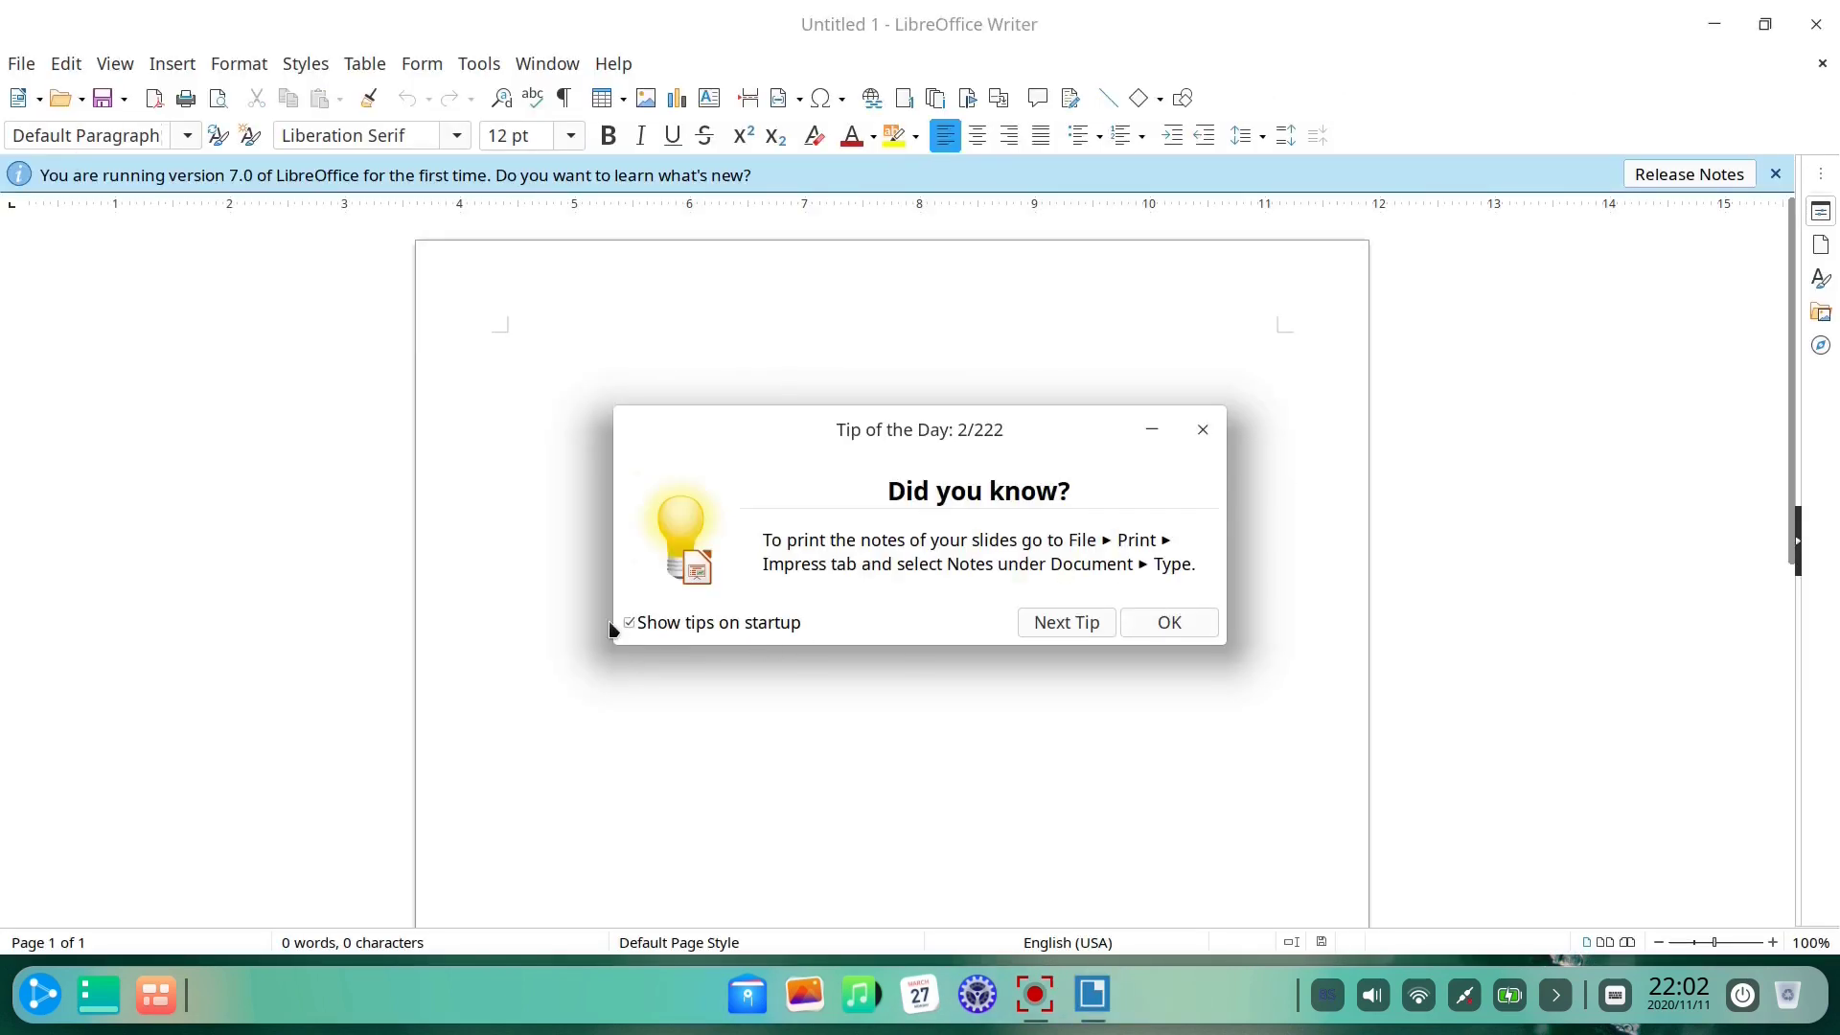
click(1166, 622)
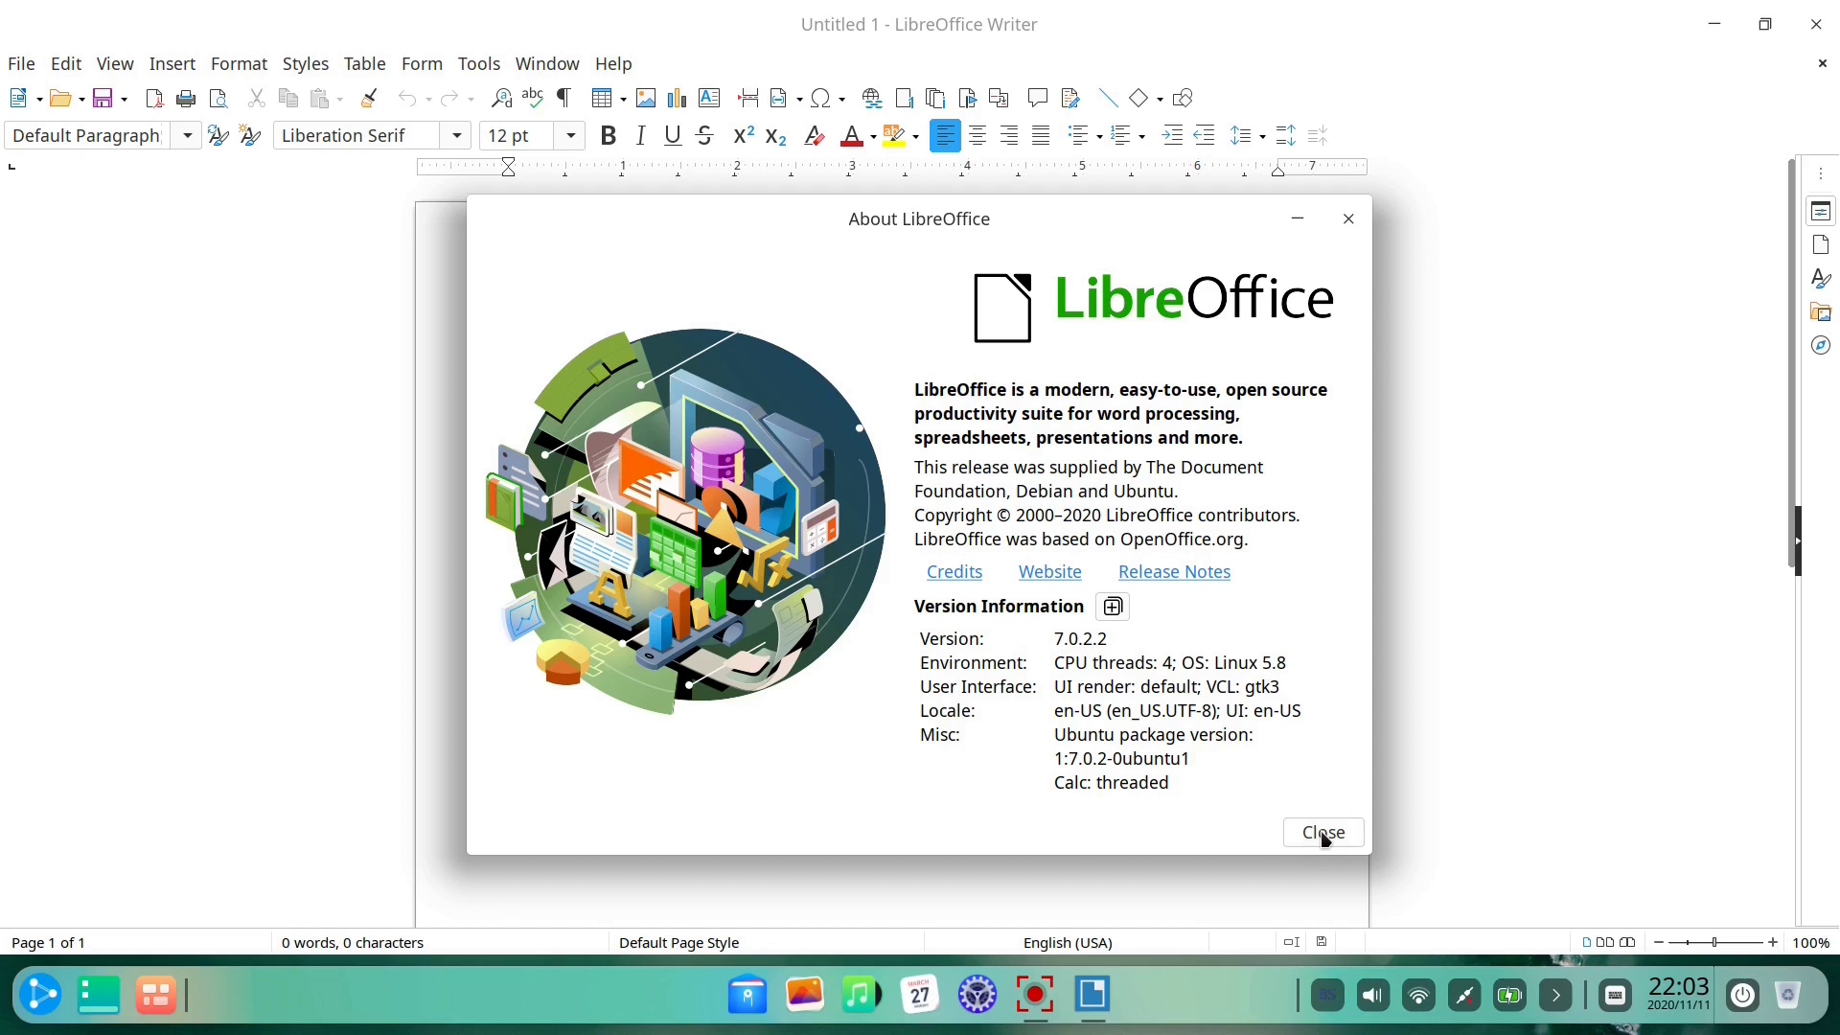
click(1323, 832)
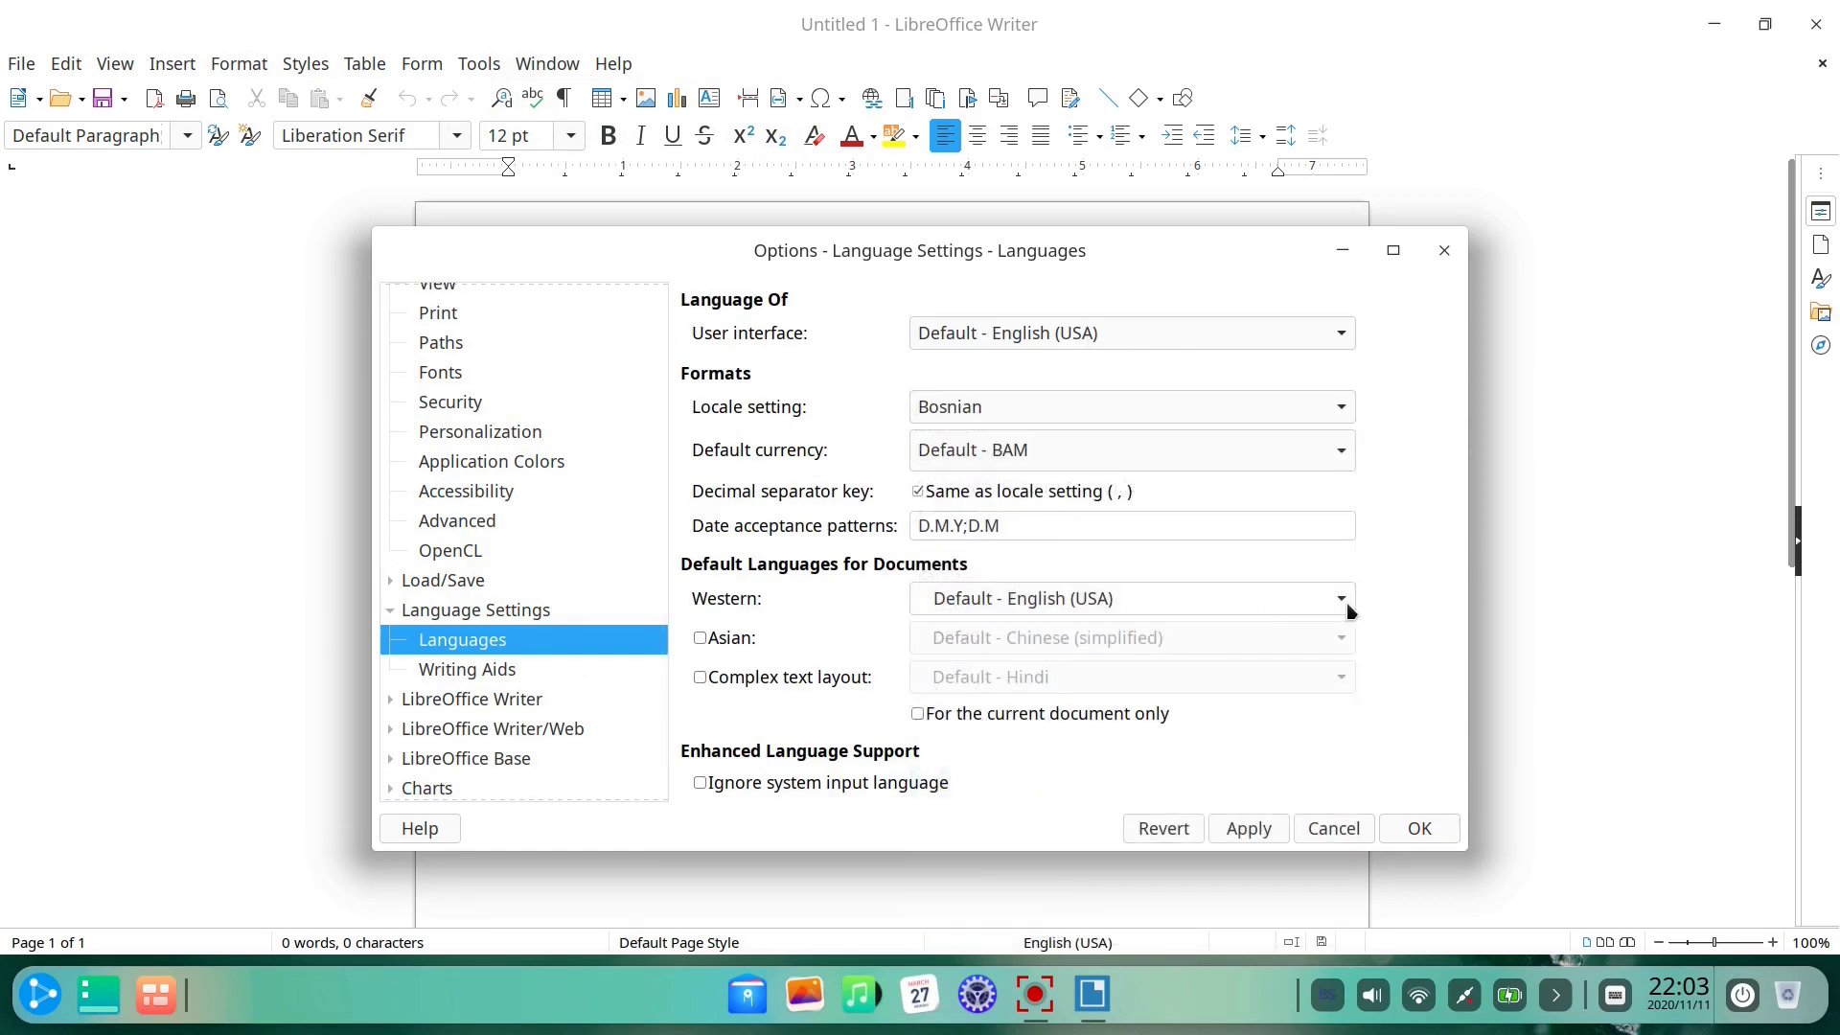
Set Bosnian as the Western document language, test žđšćč in Arial, and close without saving.
click(1127, 598)
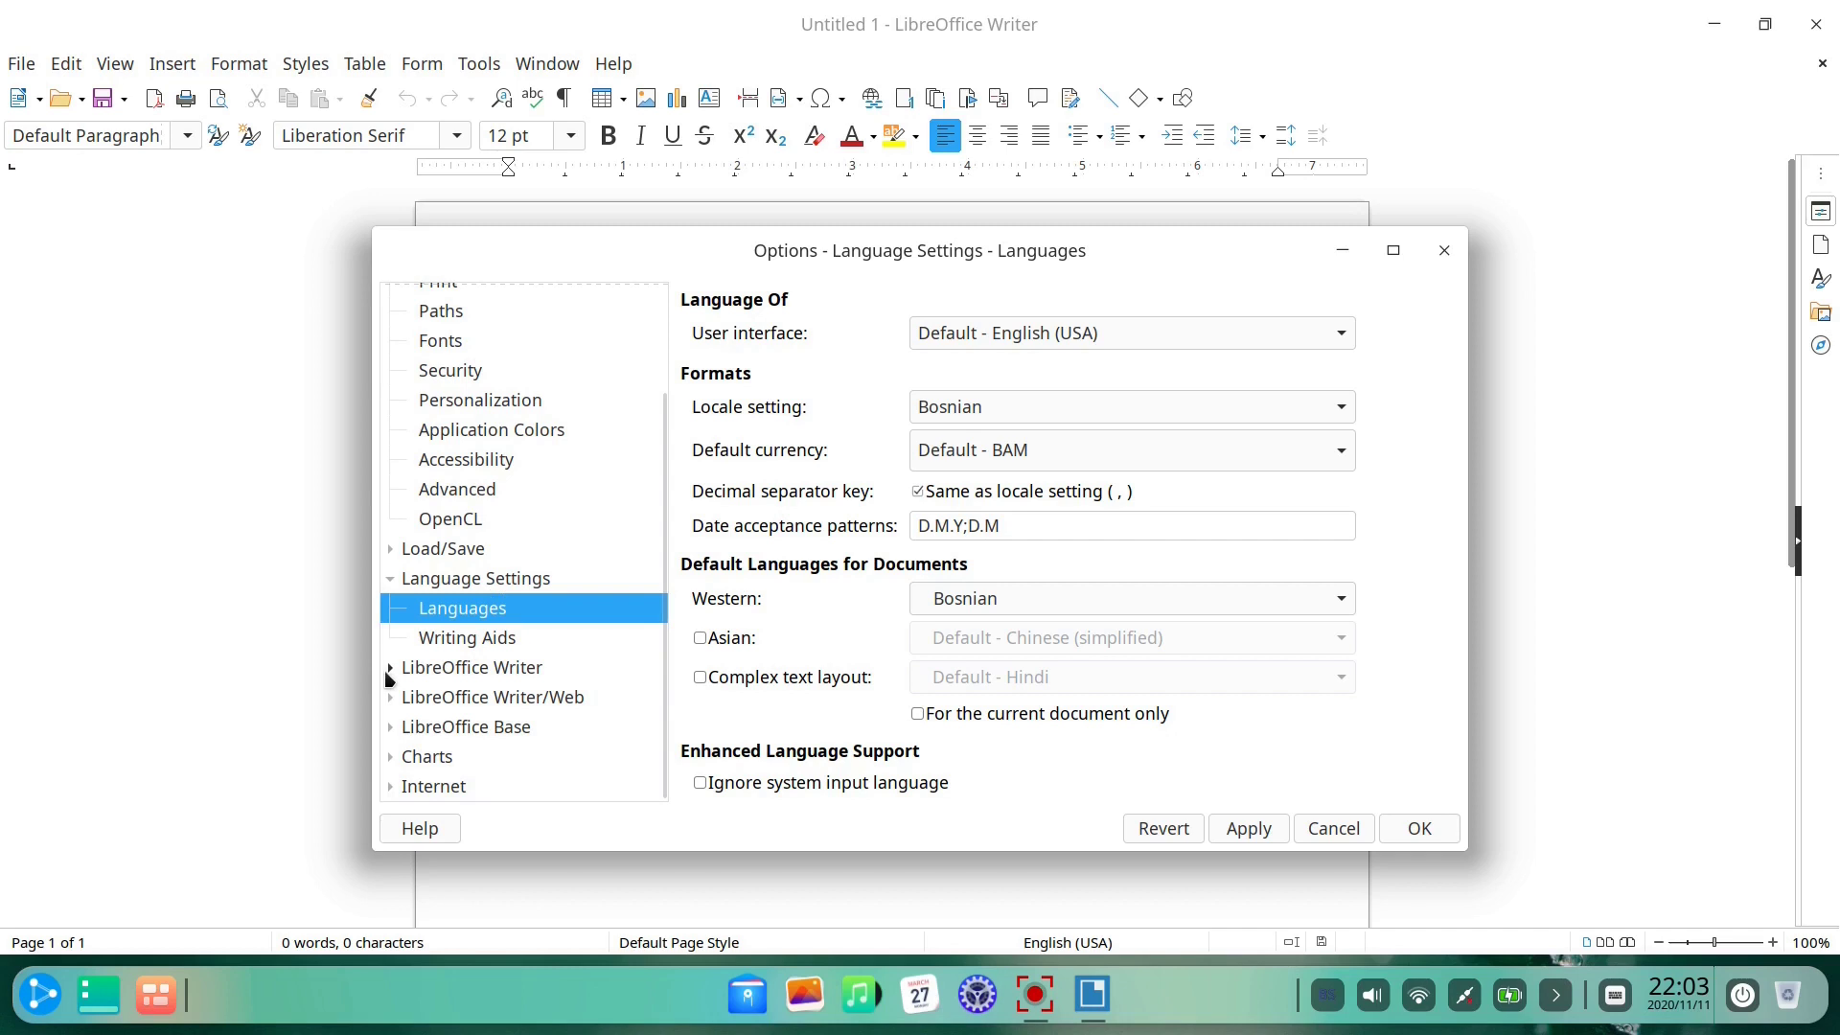
click(502, 624)
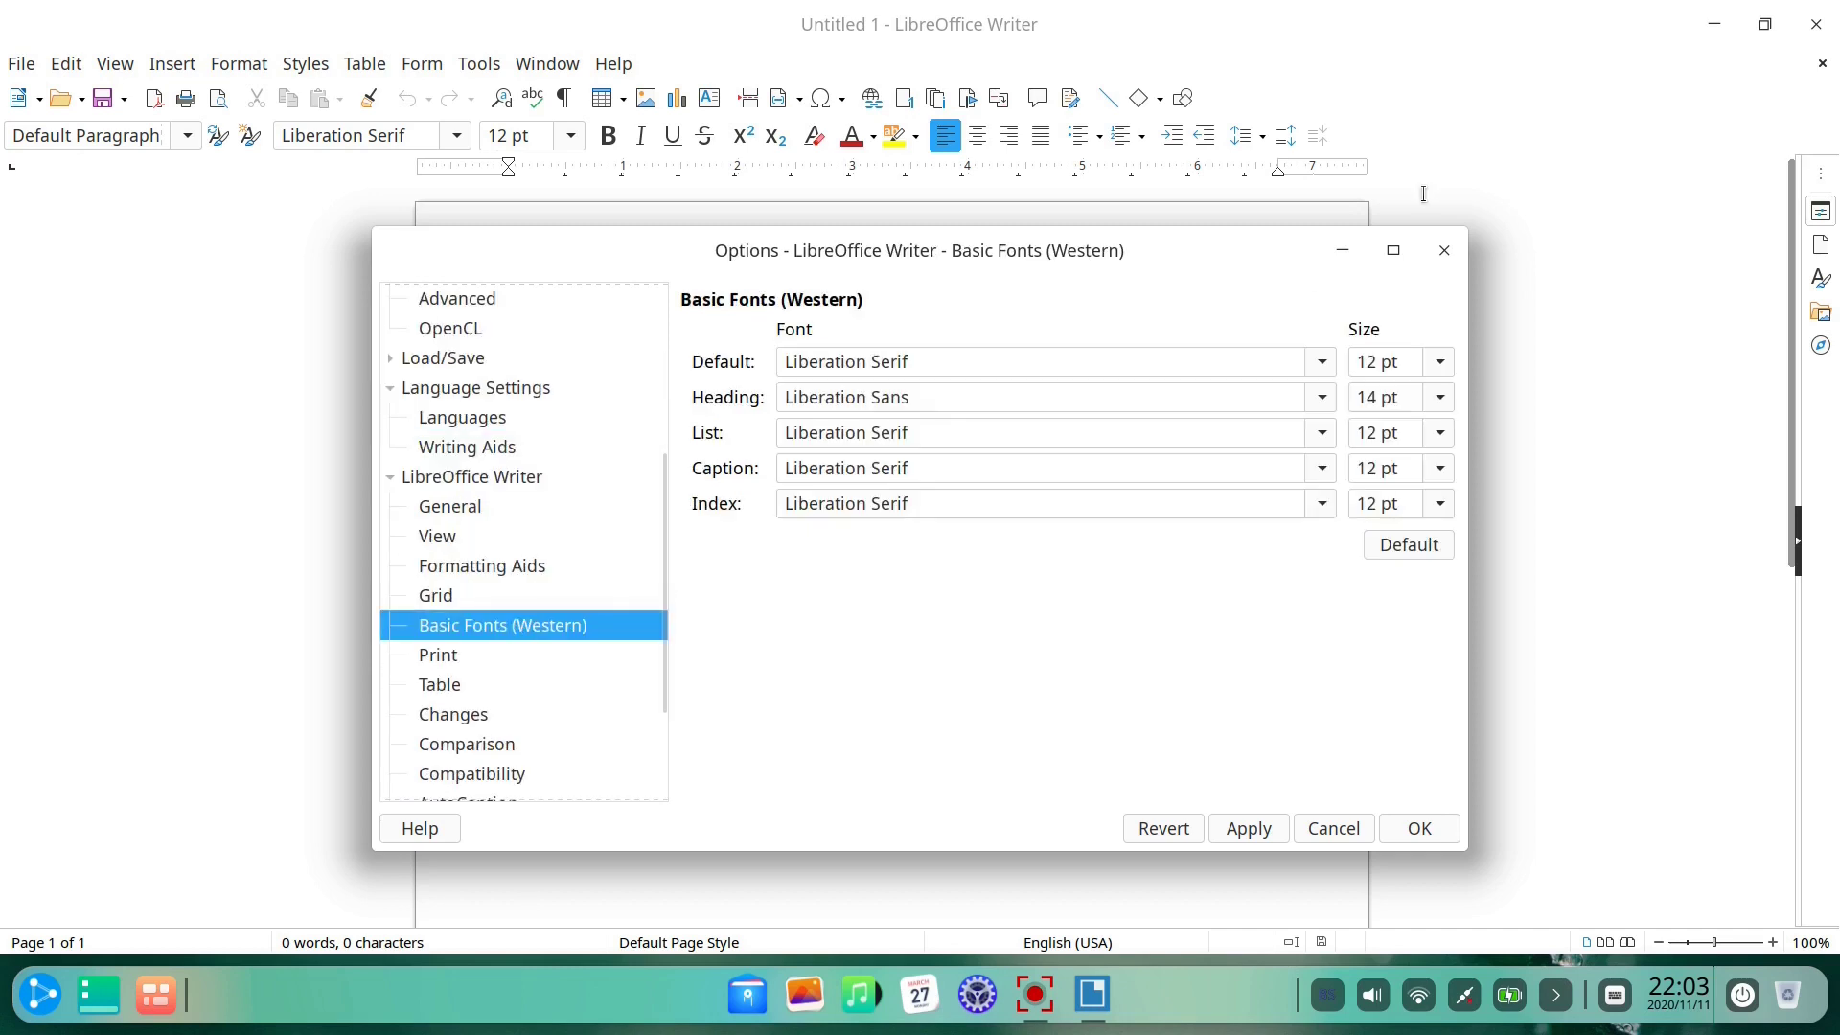
click(1437, 361)
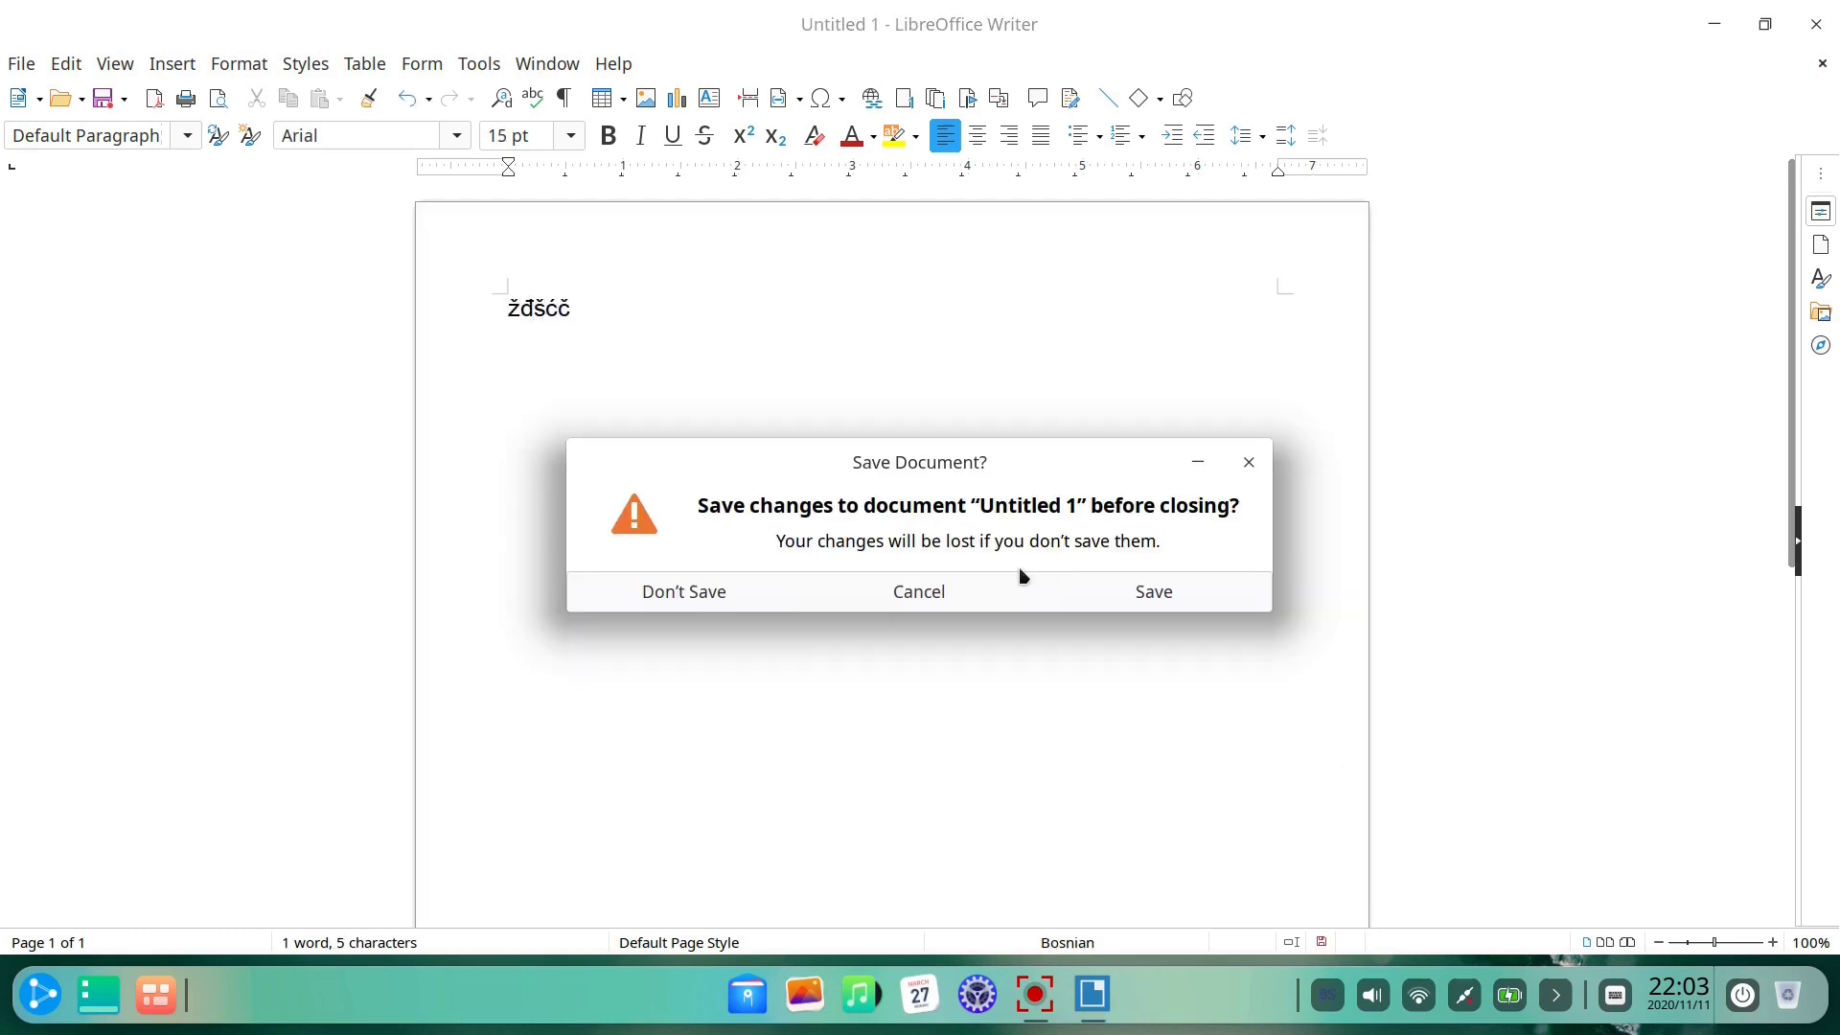
click(685, 591)
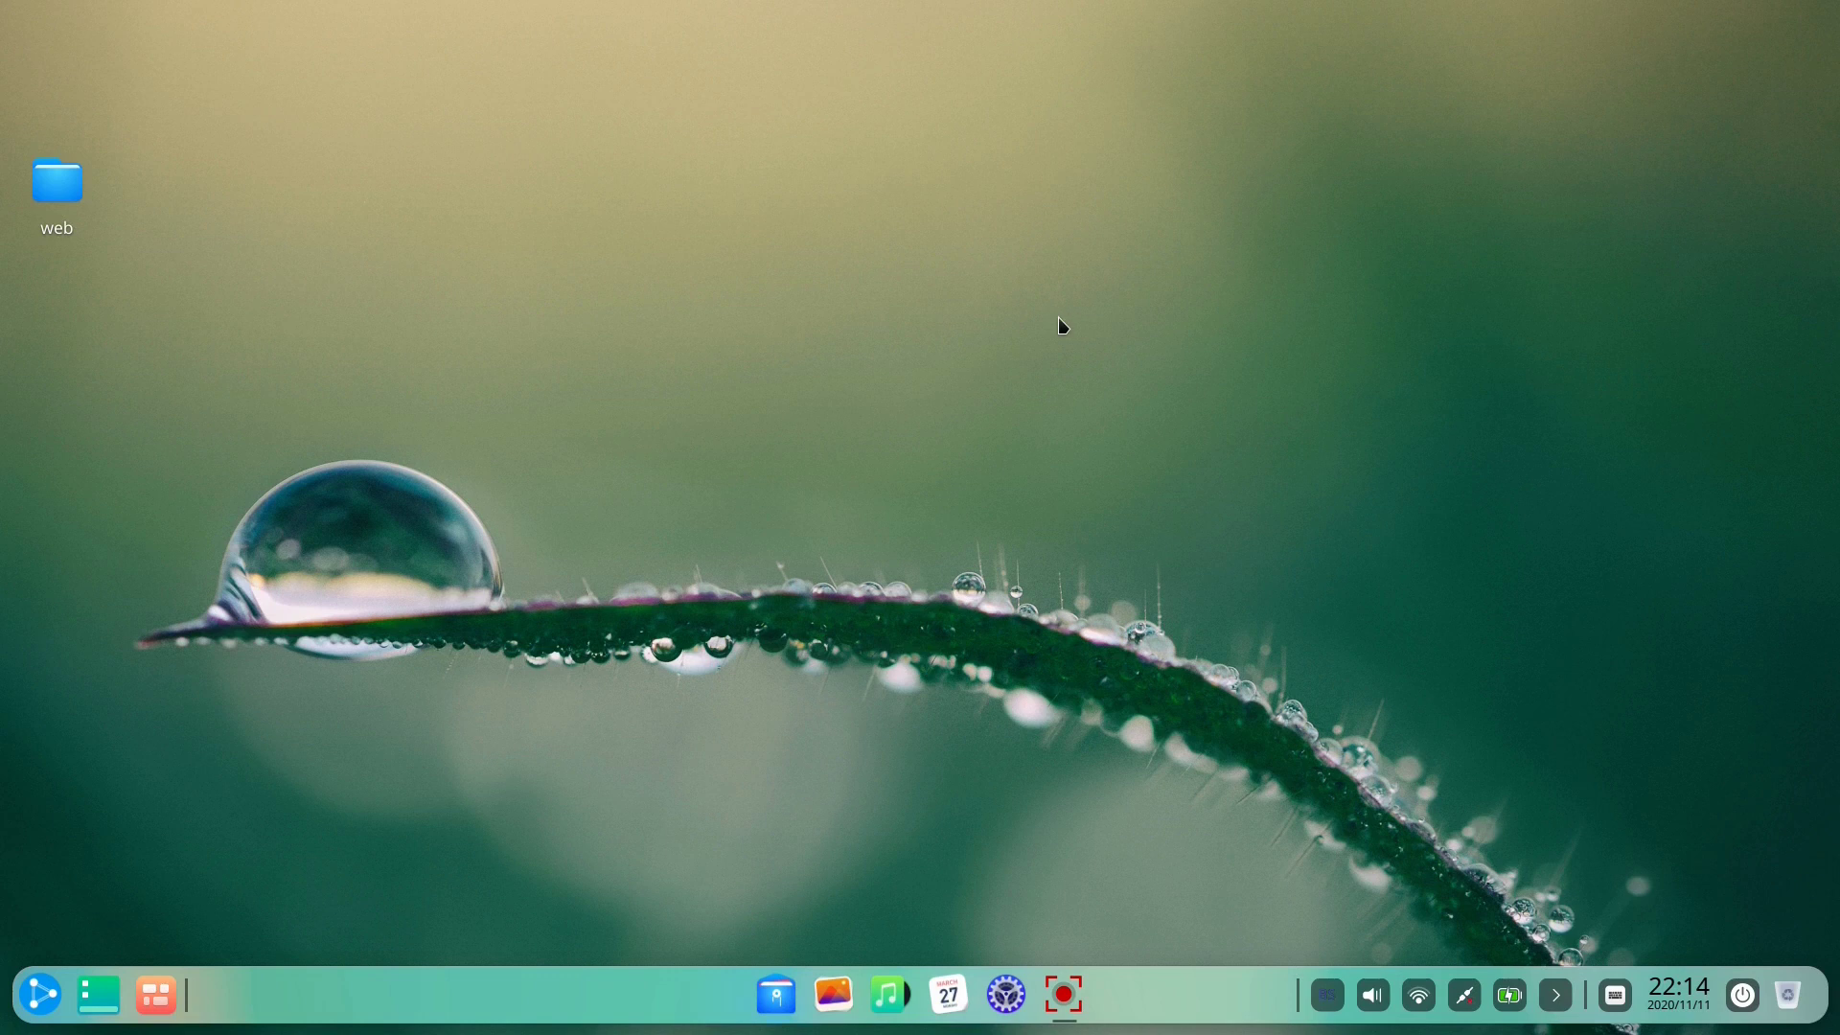
Open Downloads > AppImages and run the DesktopEditors AppImage, granting it execute permission.
click(774, 993)
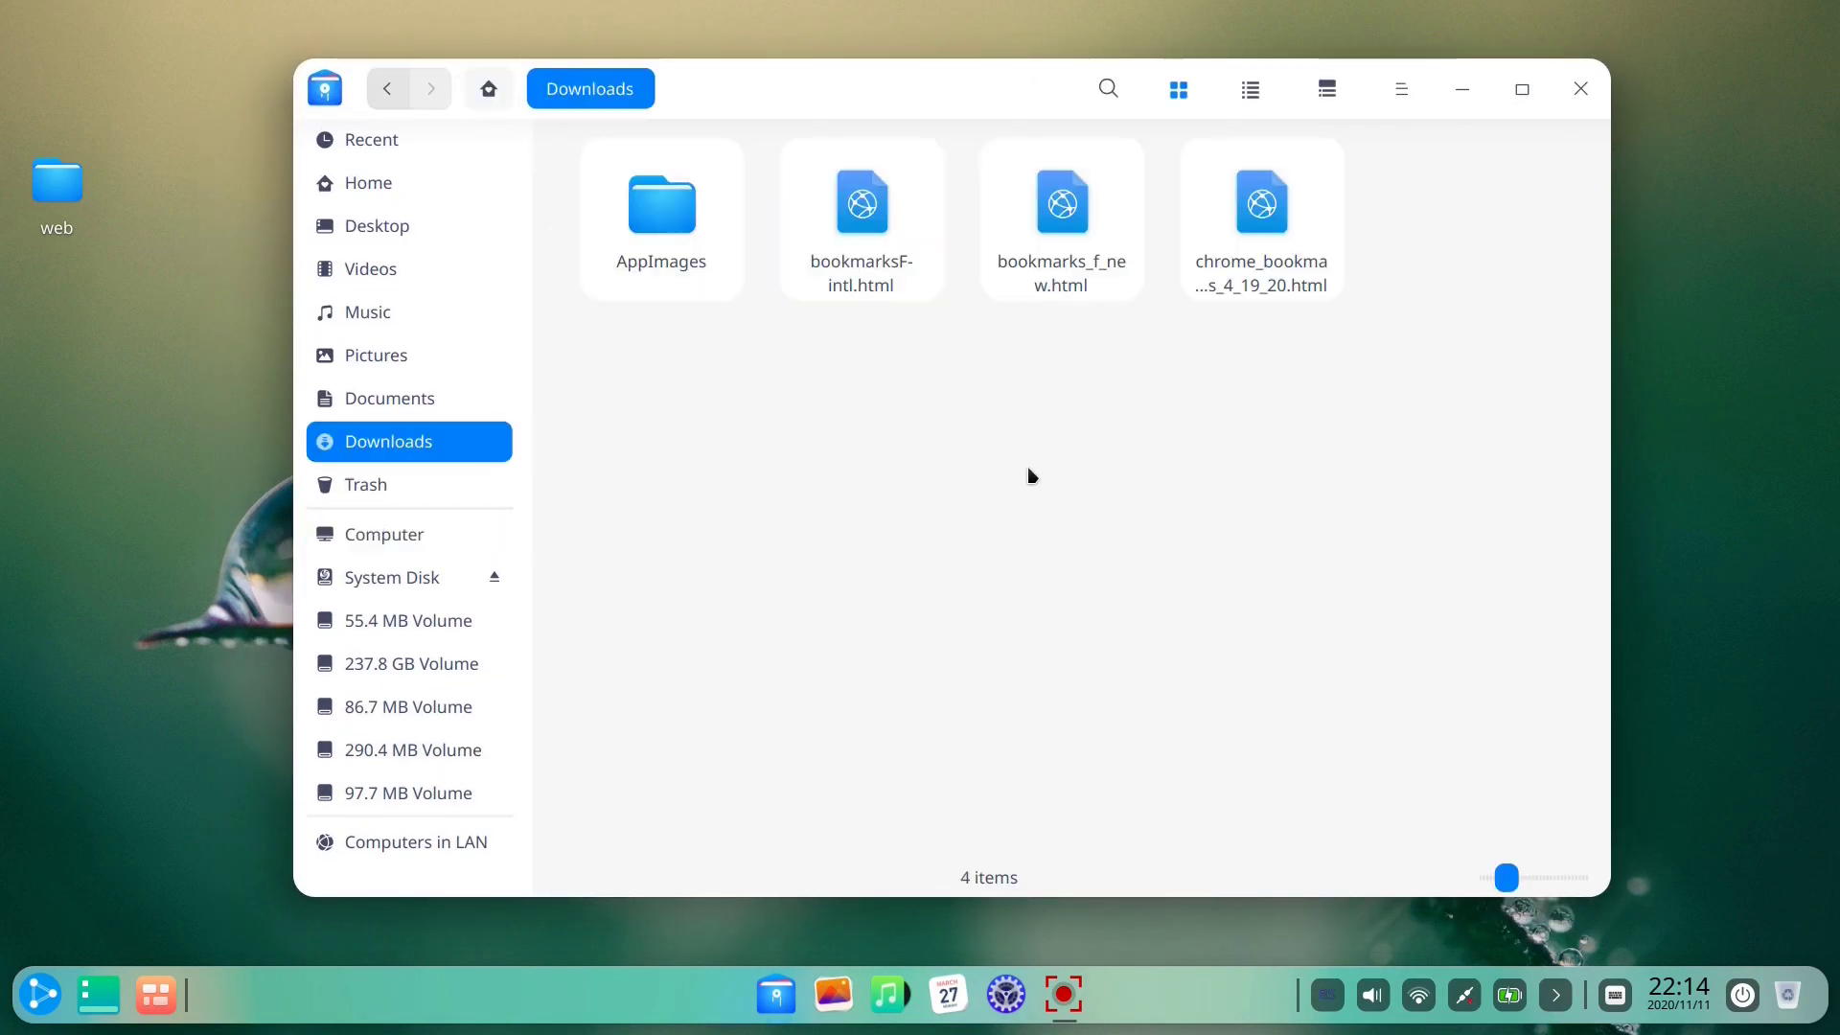
double_click(660, 205)
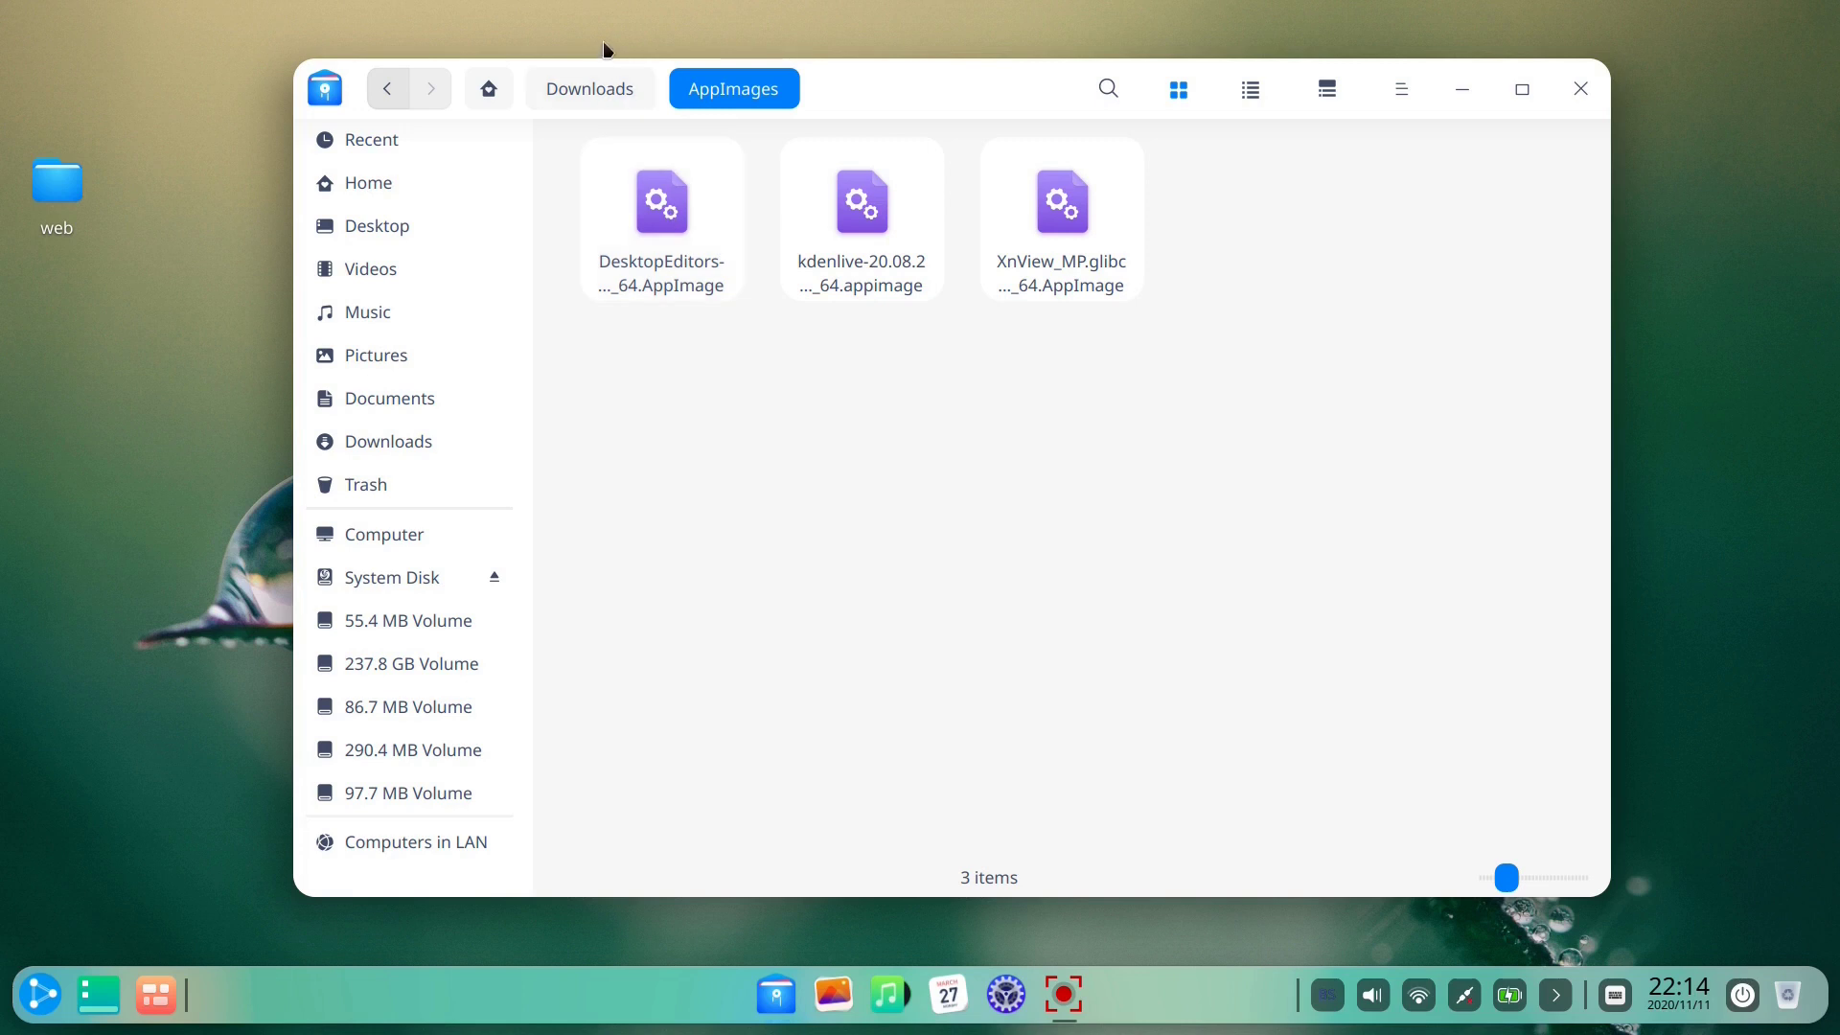
click(661, 203)
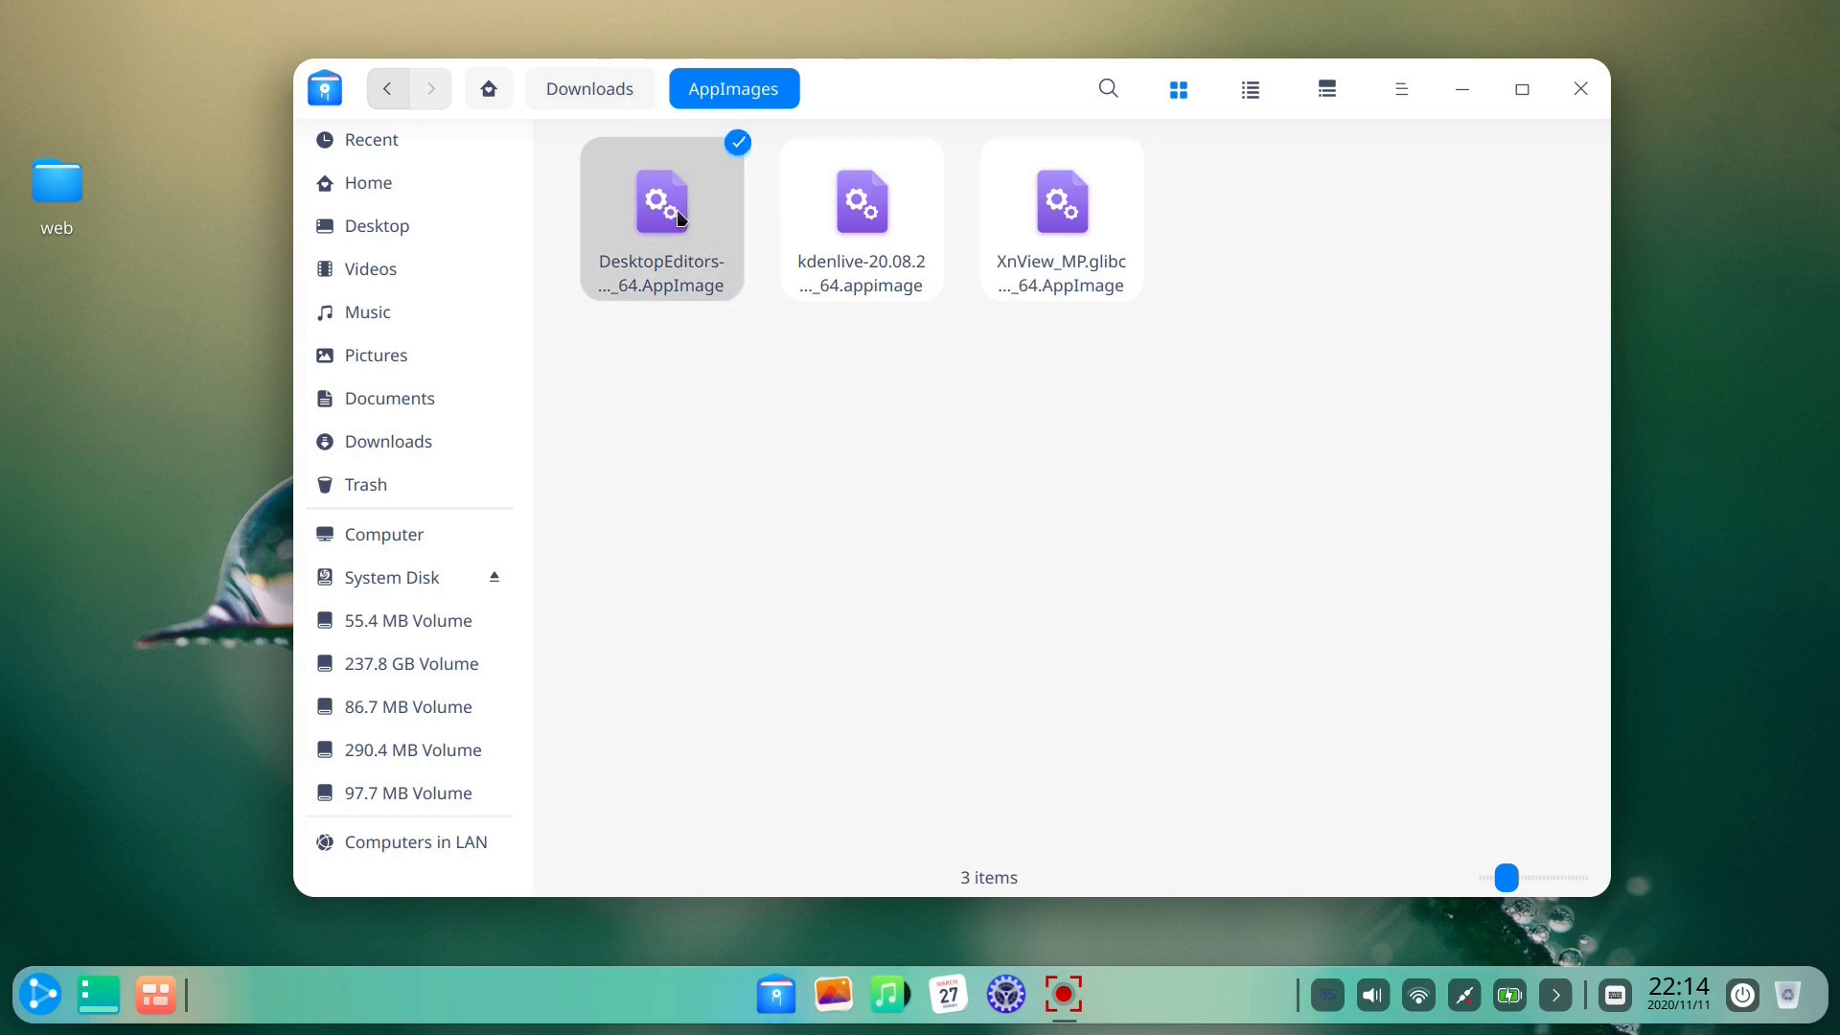
double_click(662, 200)
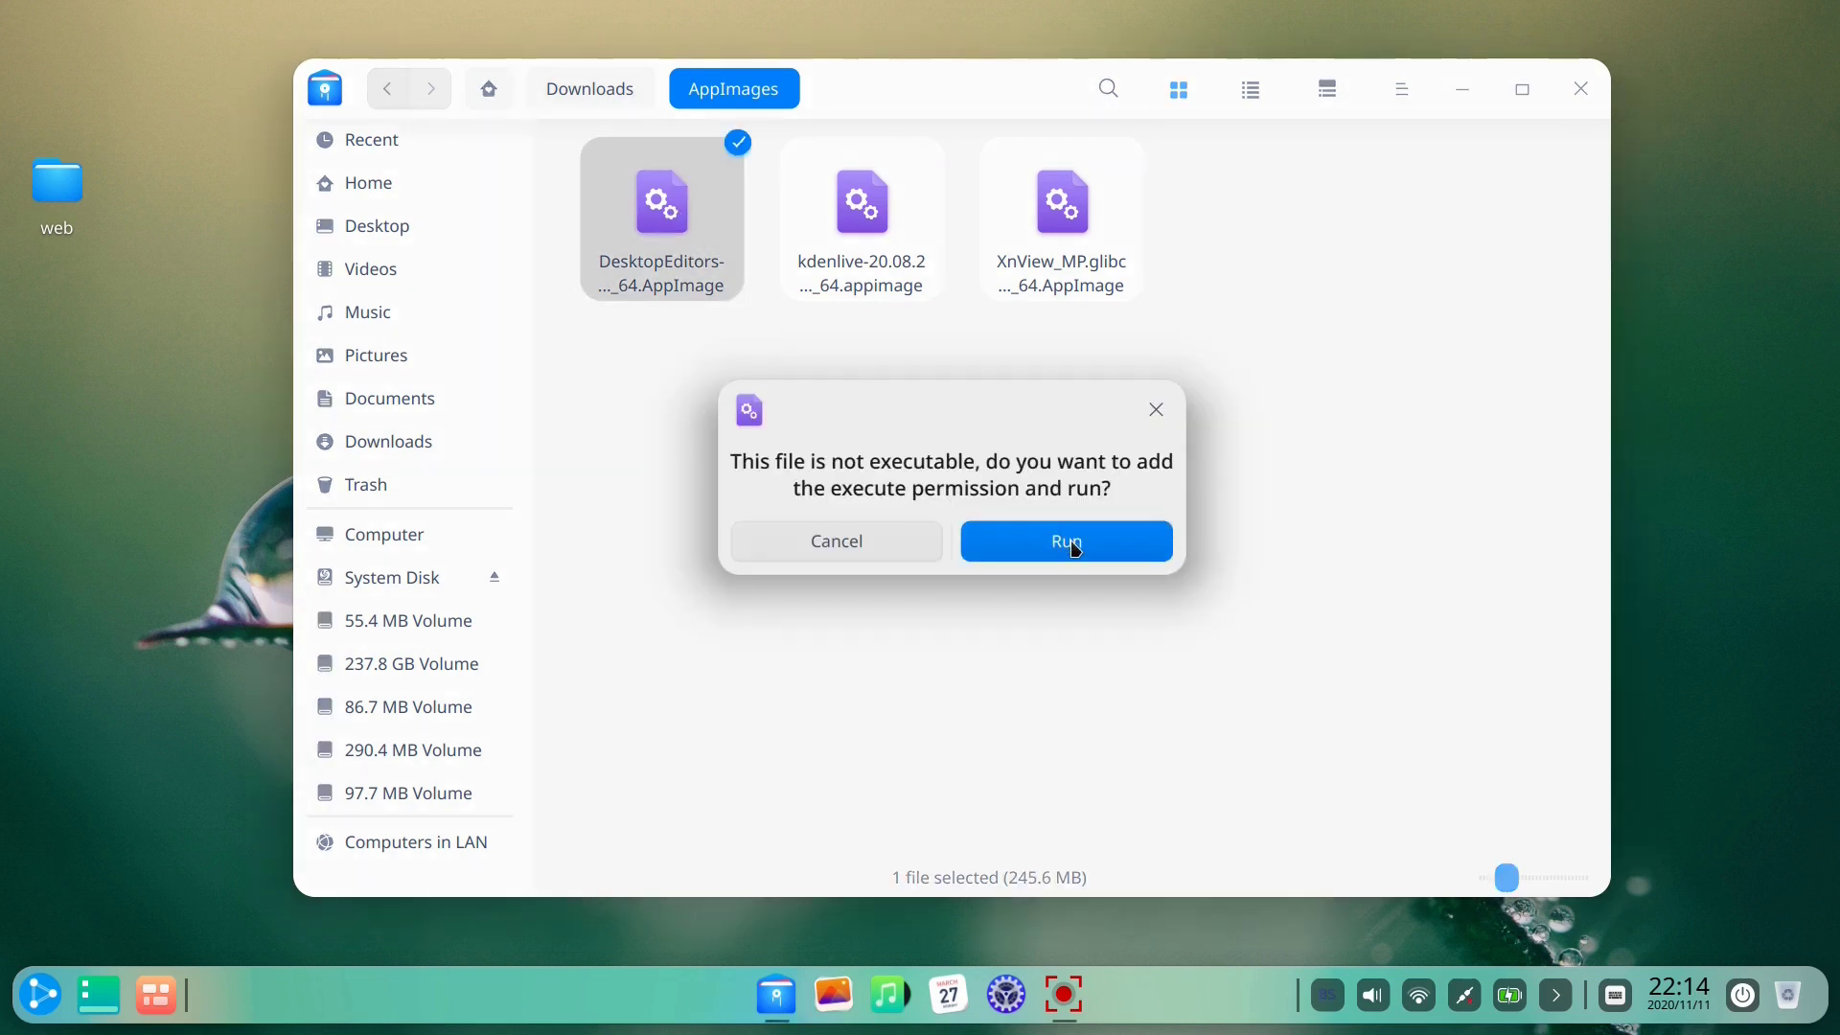
click(1065, 540)
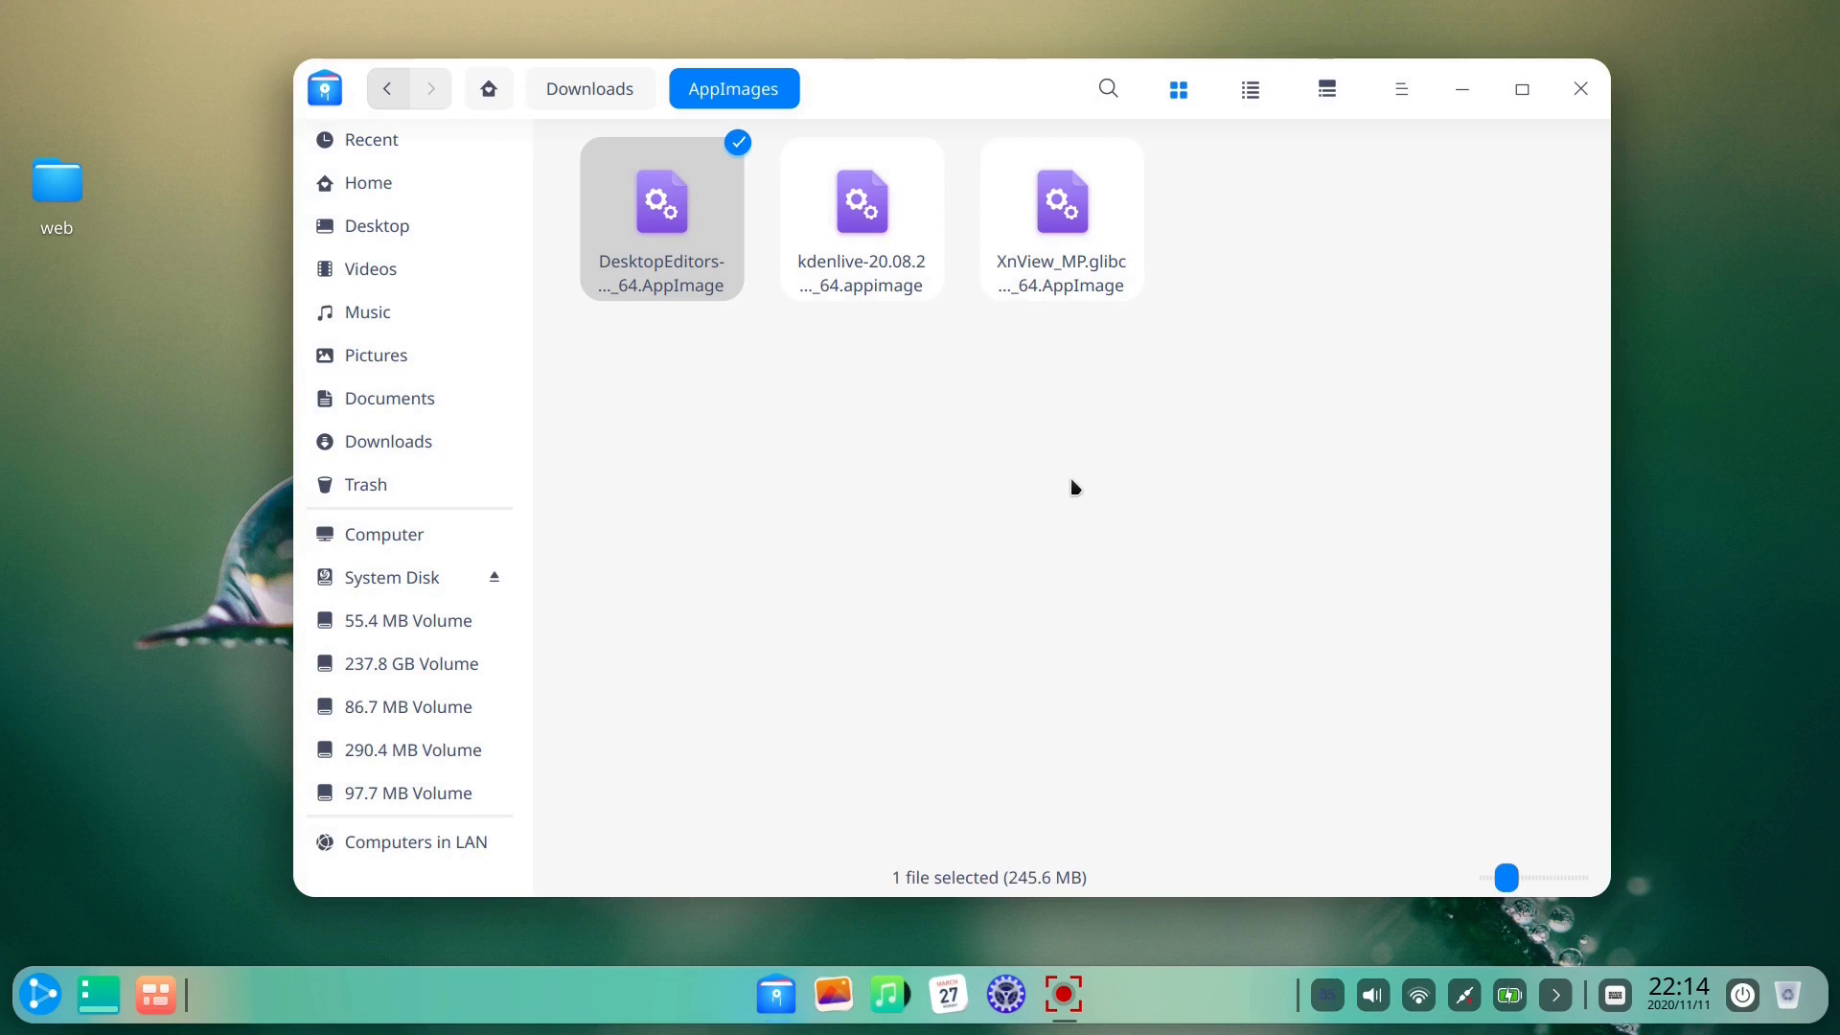
double_click(660, 202)
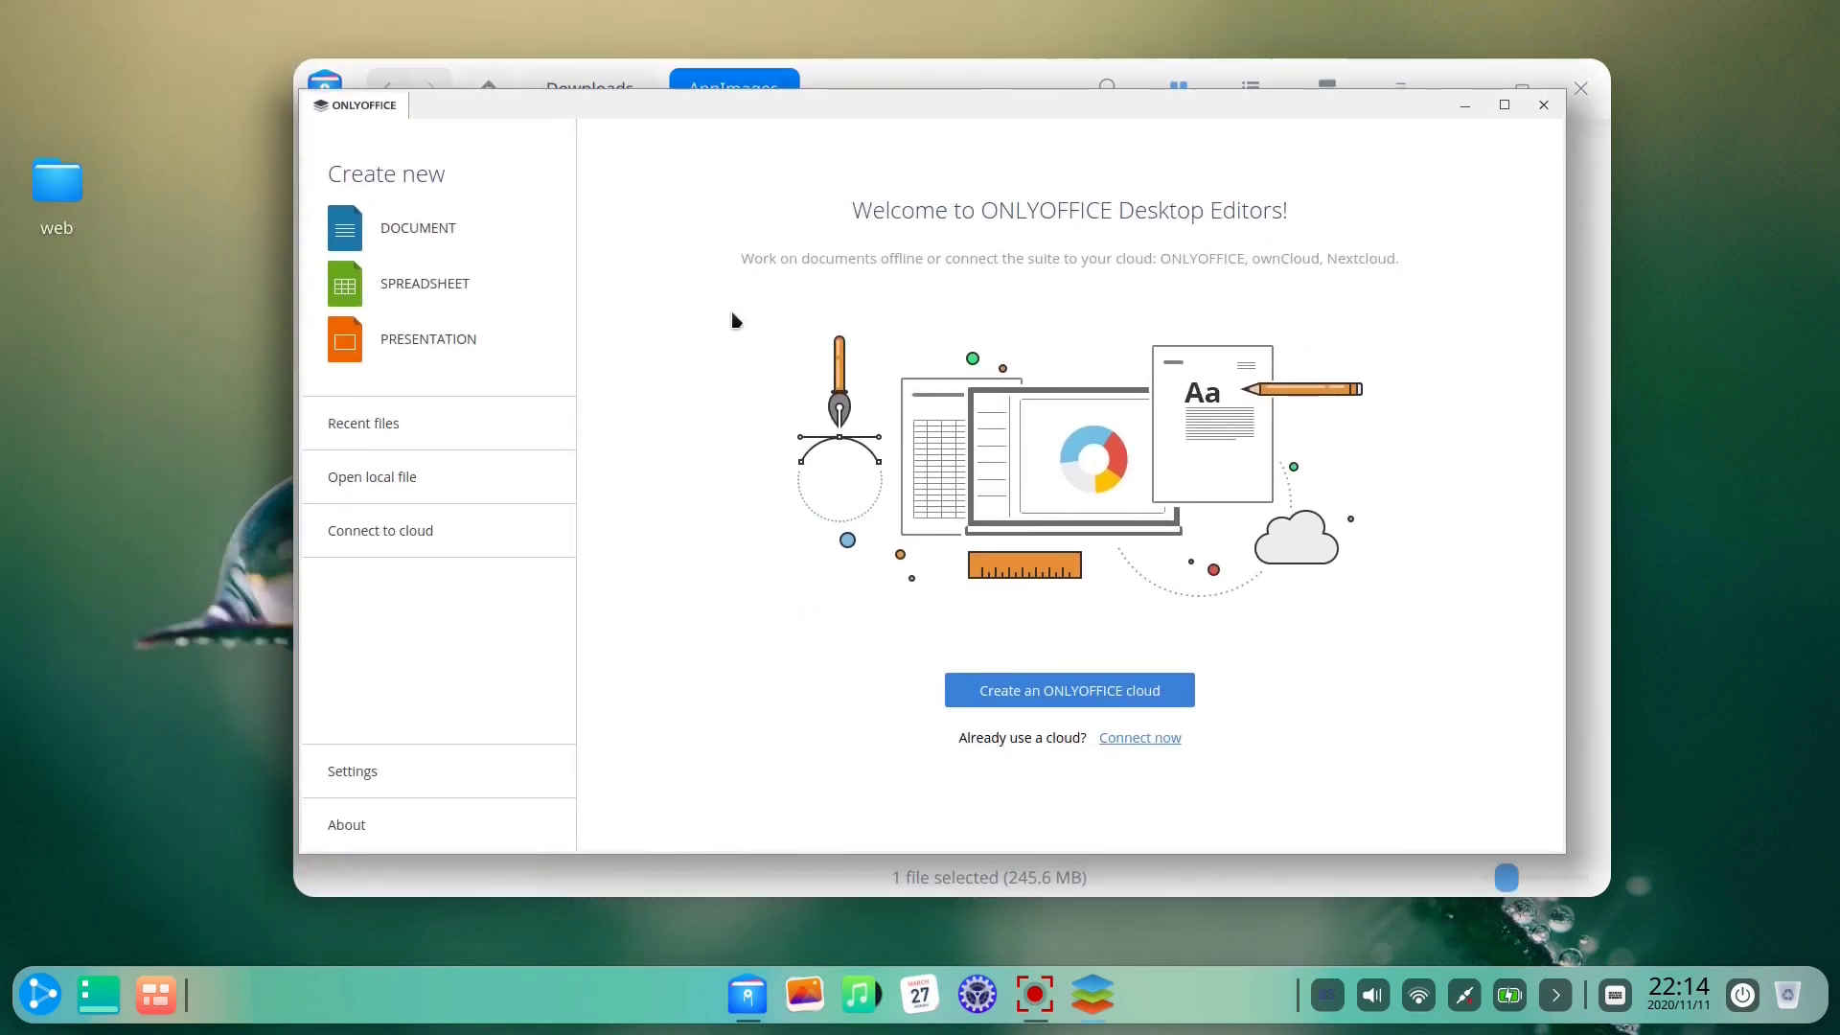
mouse_move(1543, 104)
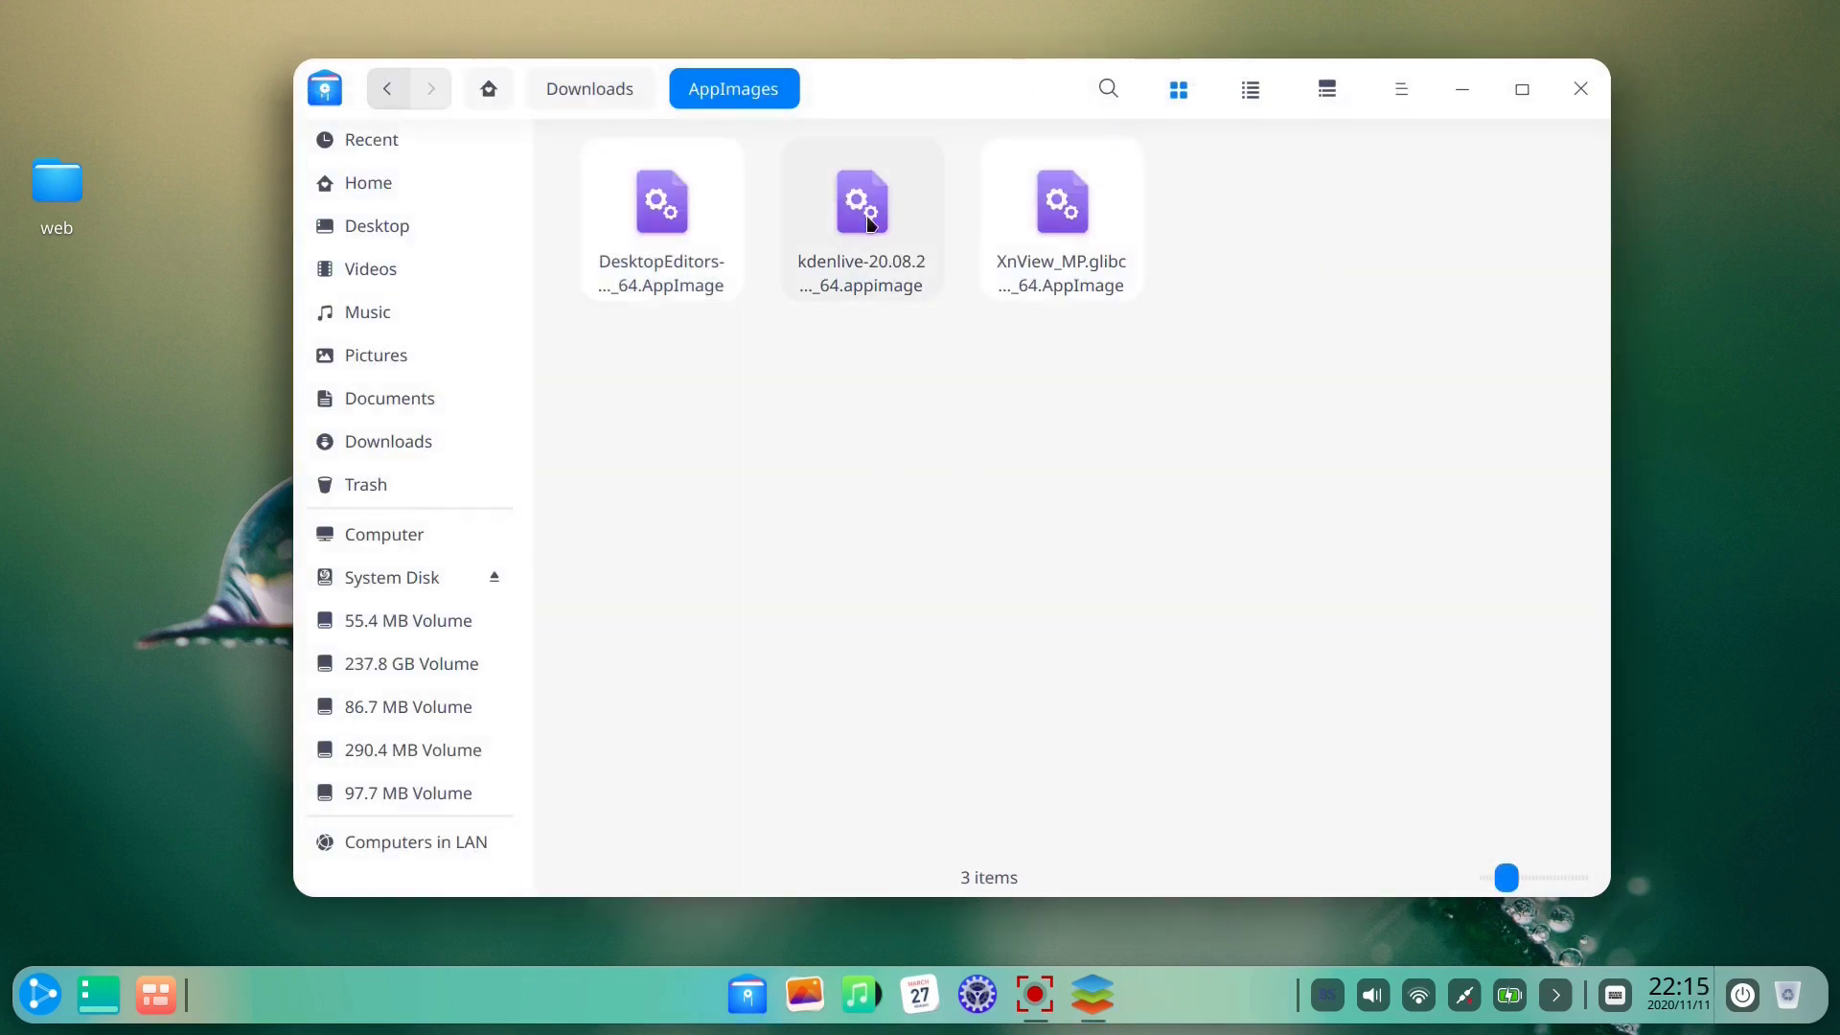
Select and run the kdenlive AppImage from the AppImages folder.
click(862, 211)
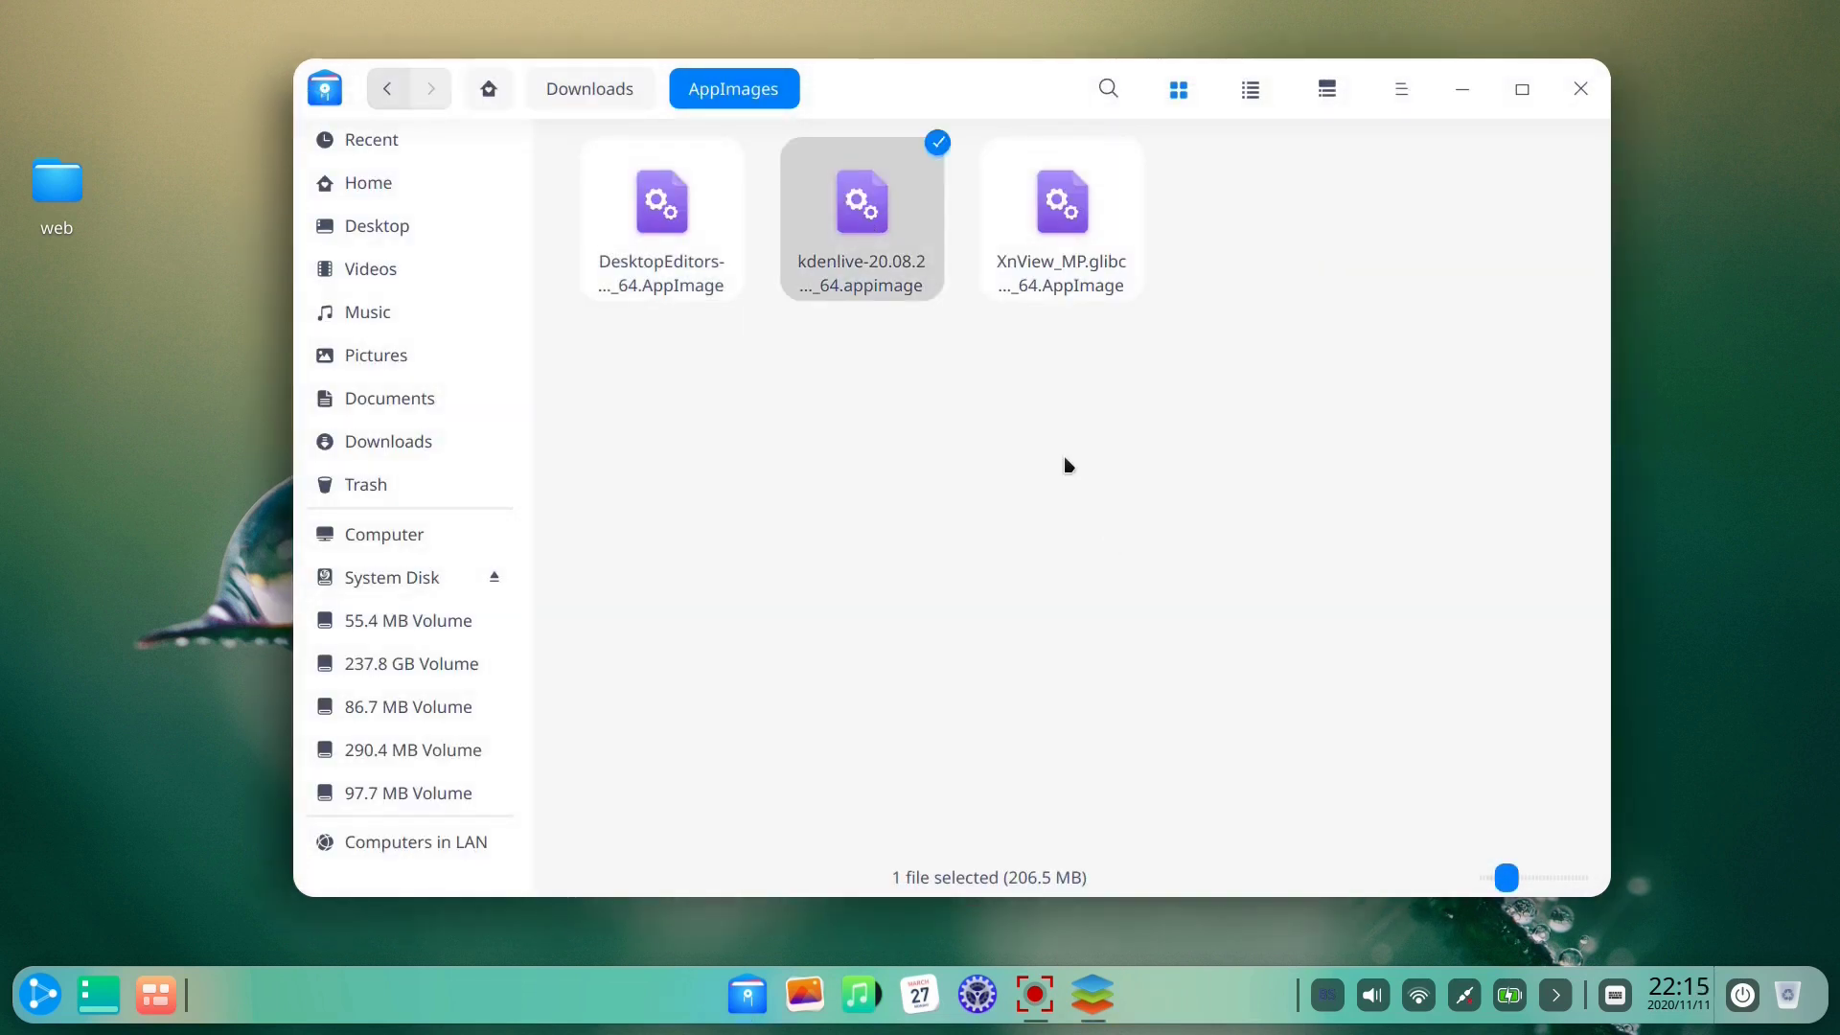
double_click(862, 201)
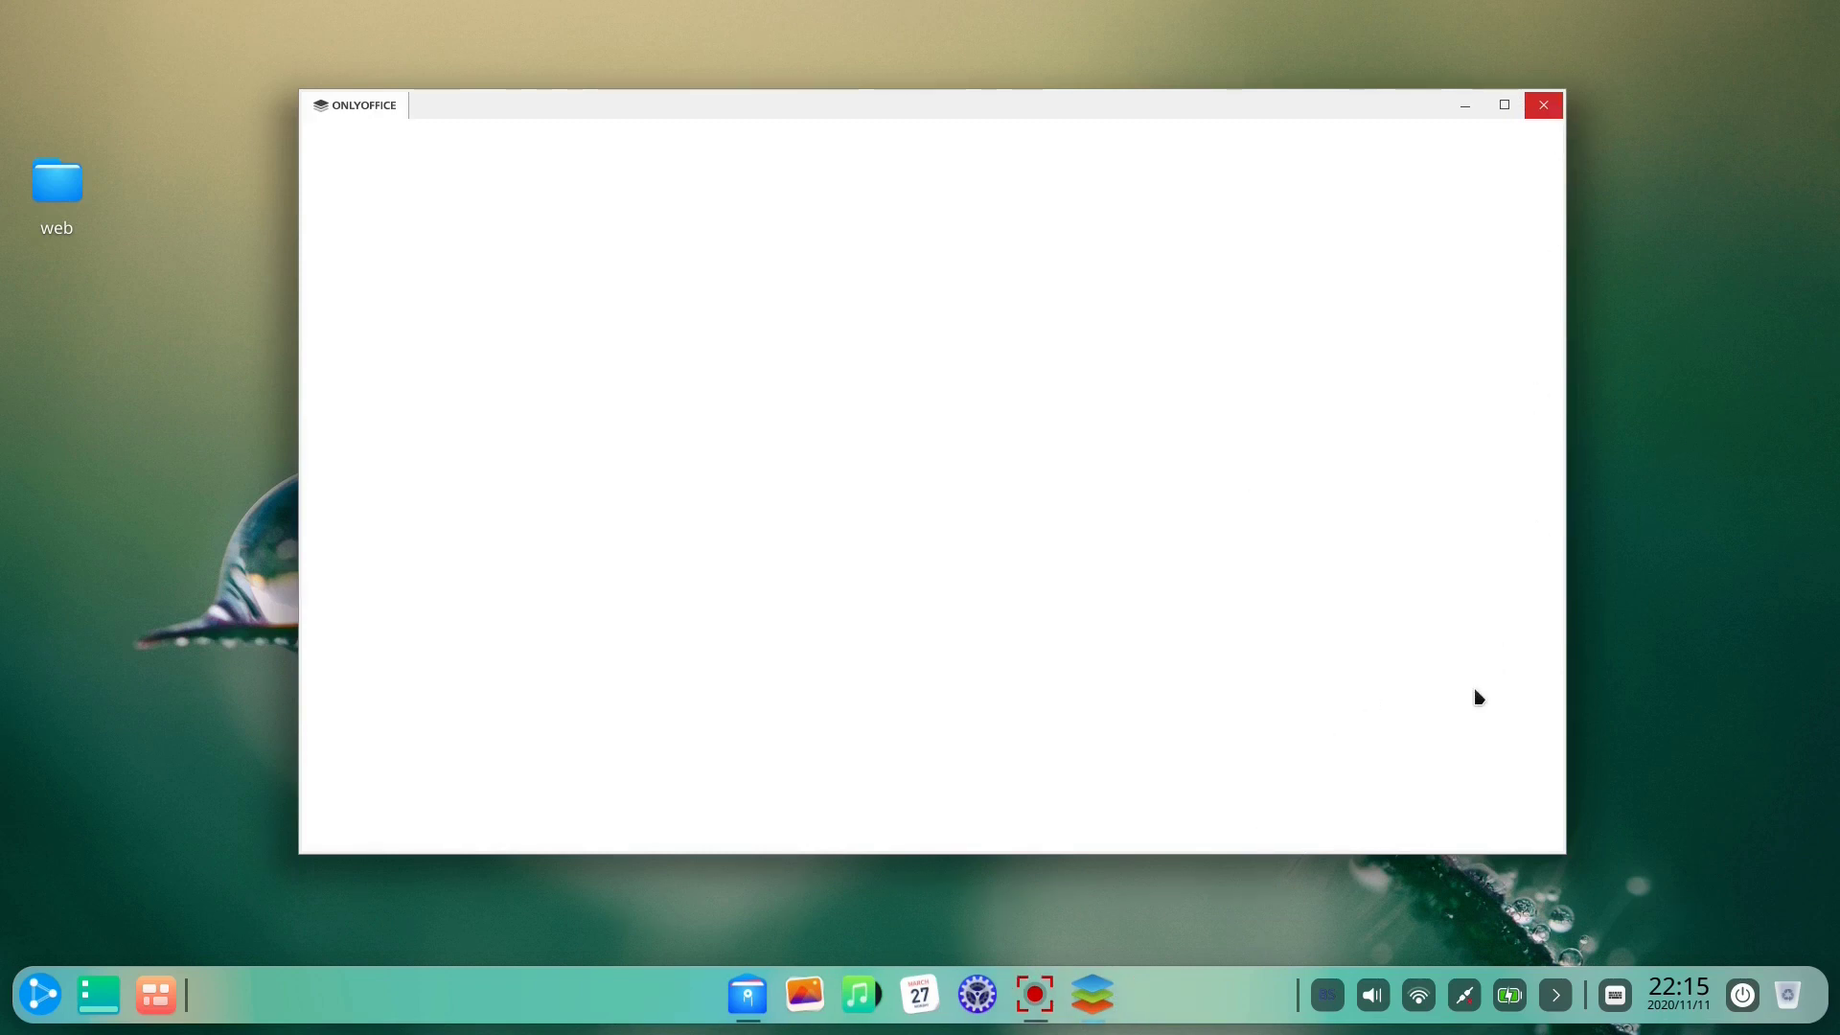
mouse_move(38, 994)
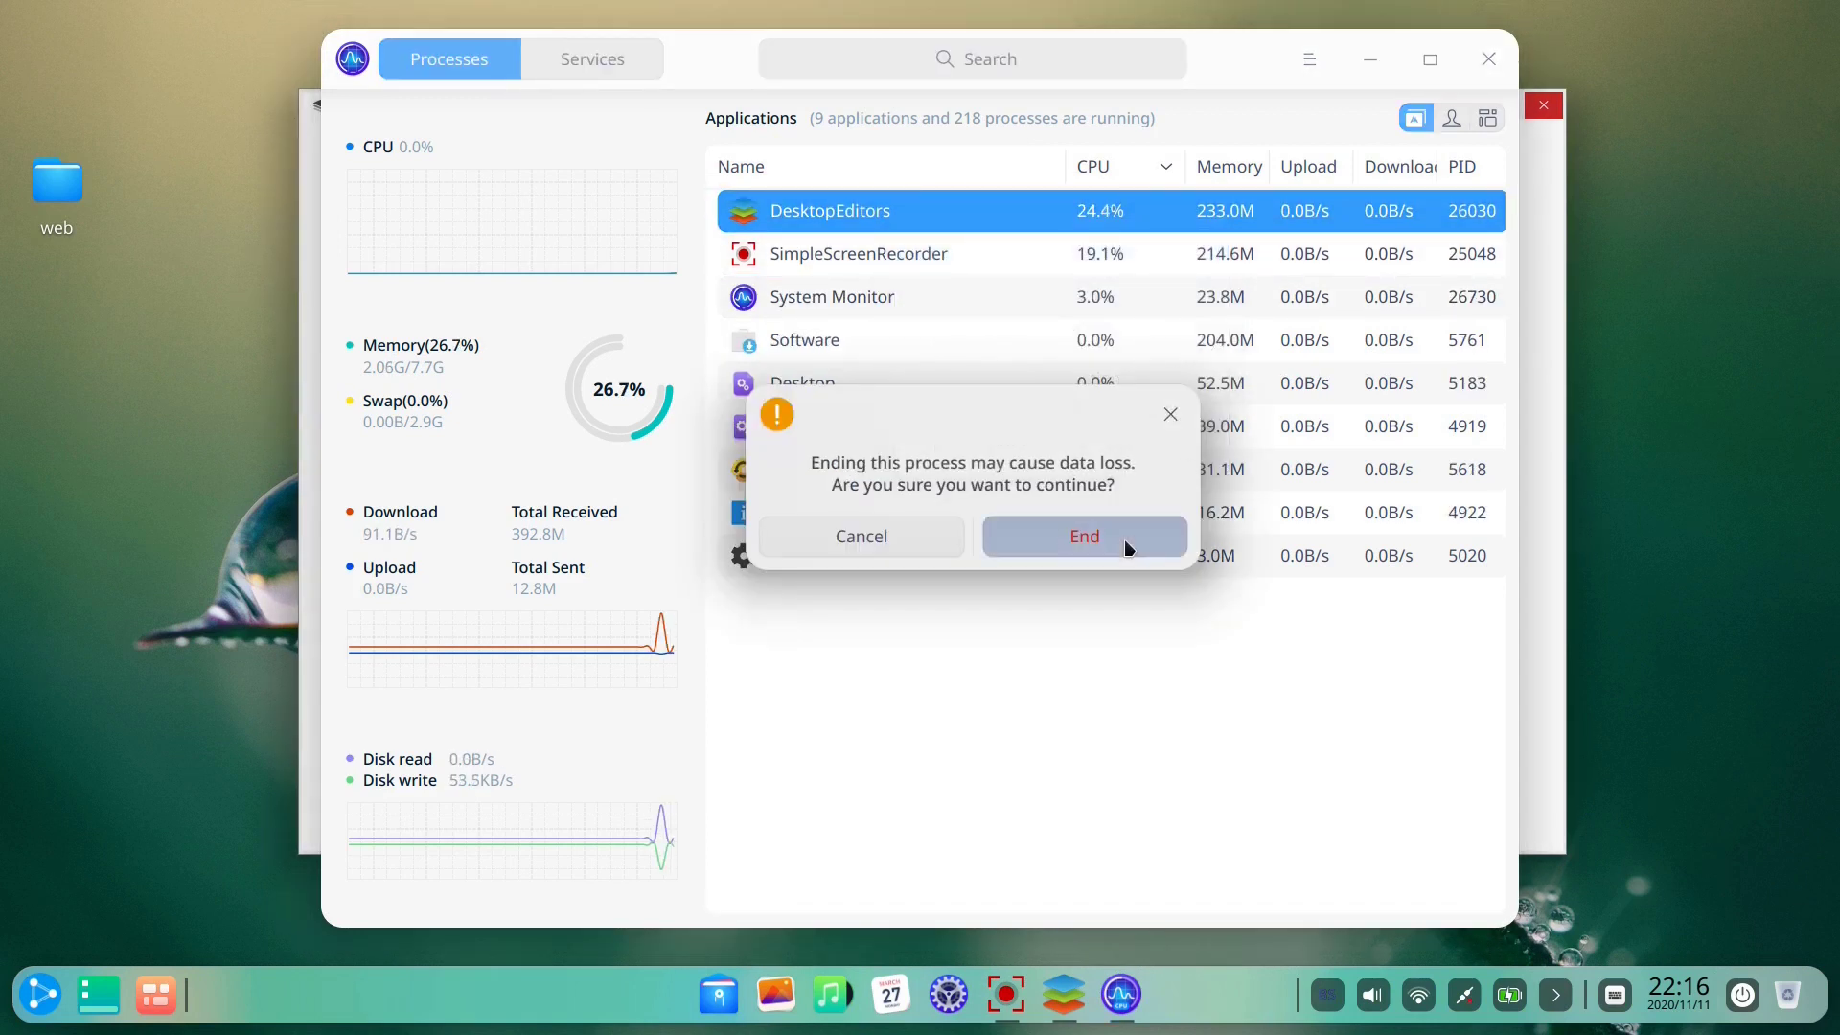
Confirm ending the frozen DesktopEditors process, then close System Monitor.
click(1082, 535)
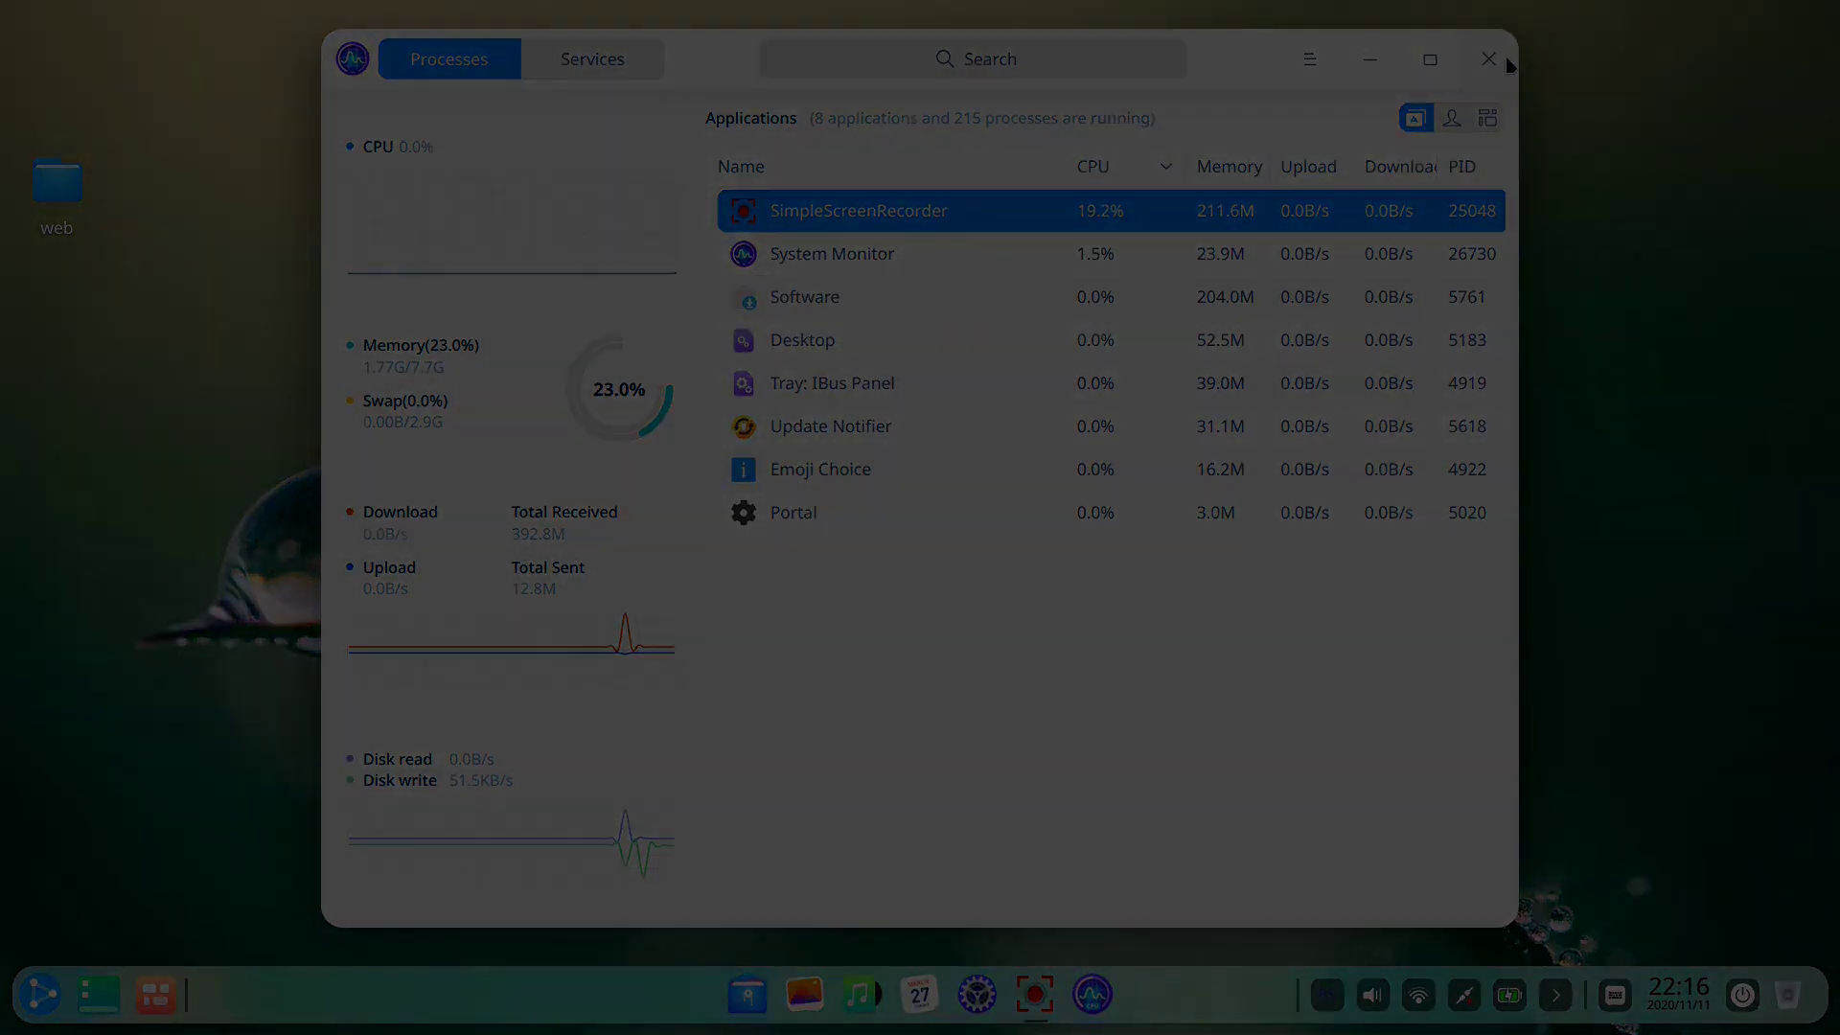
click(1490, 58)
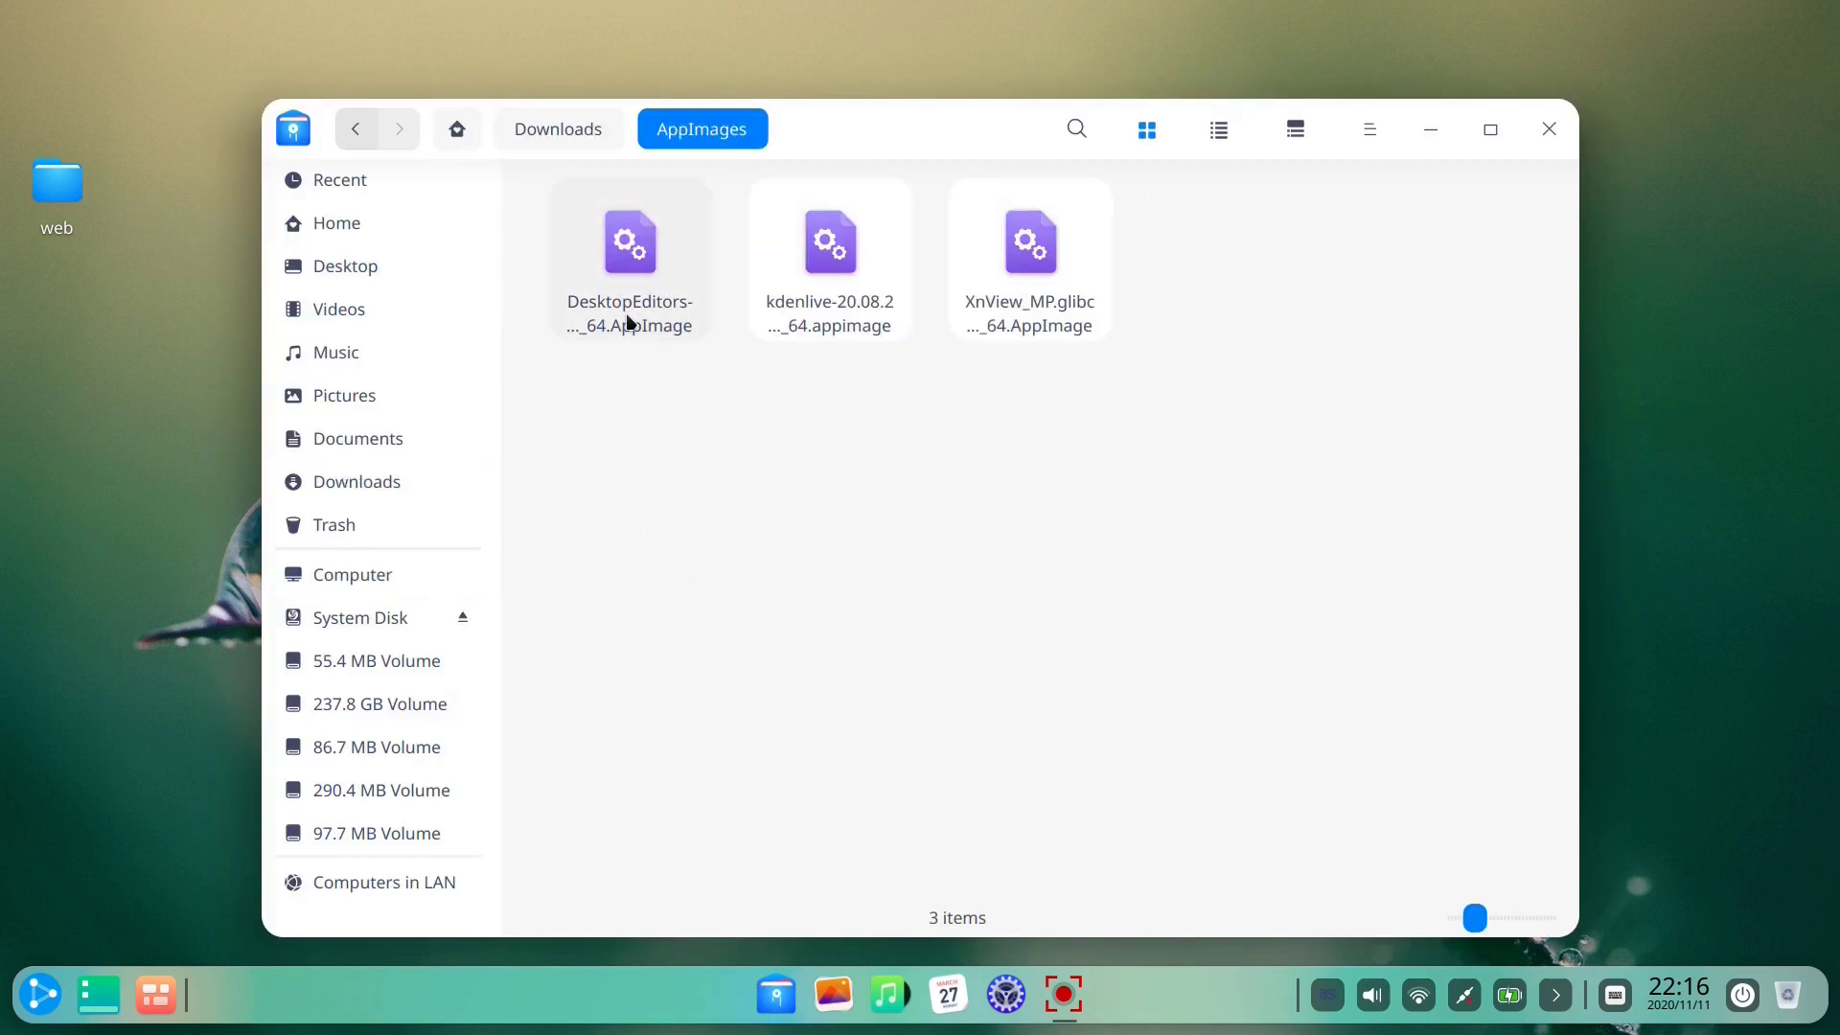
Relaunch the ONLYOFFICE DesktopEditors AppImage to load solus.docx.
click(629, 244)
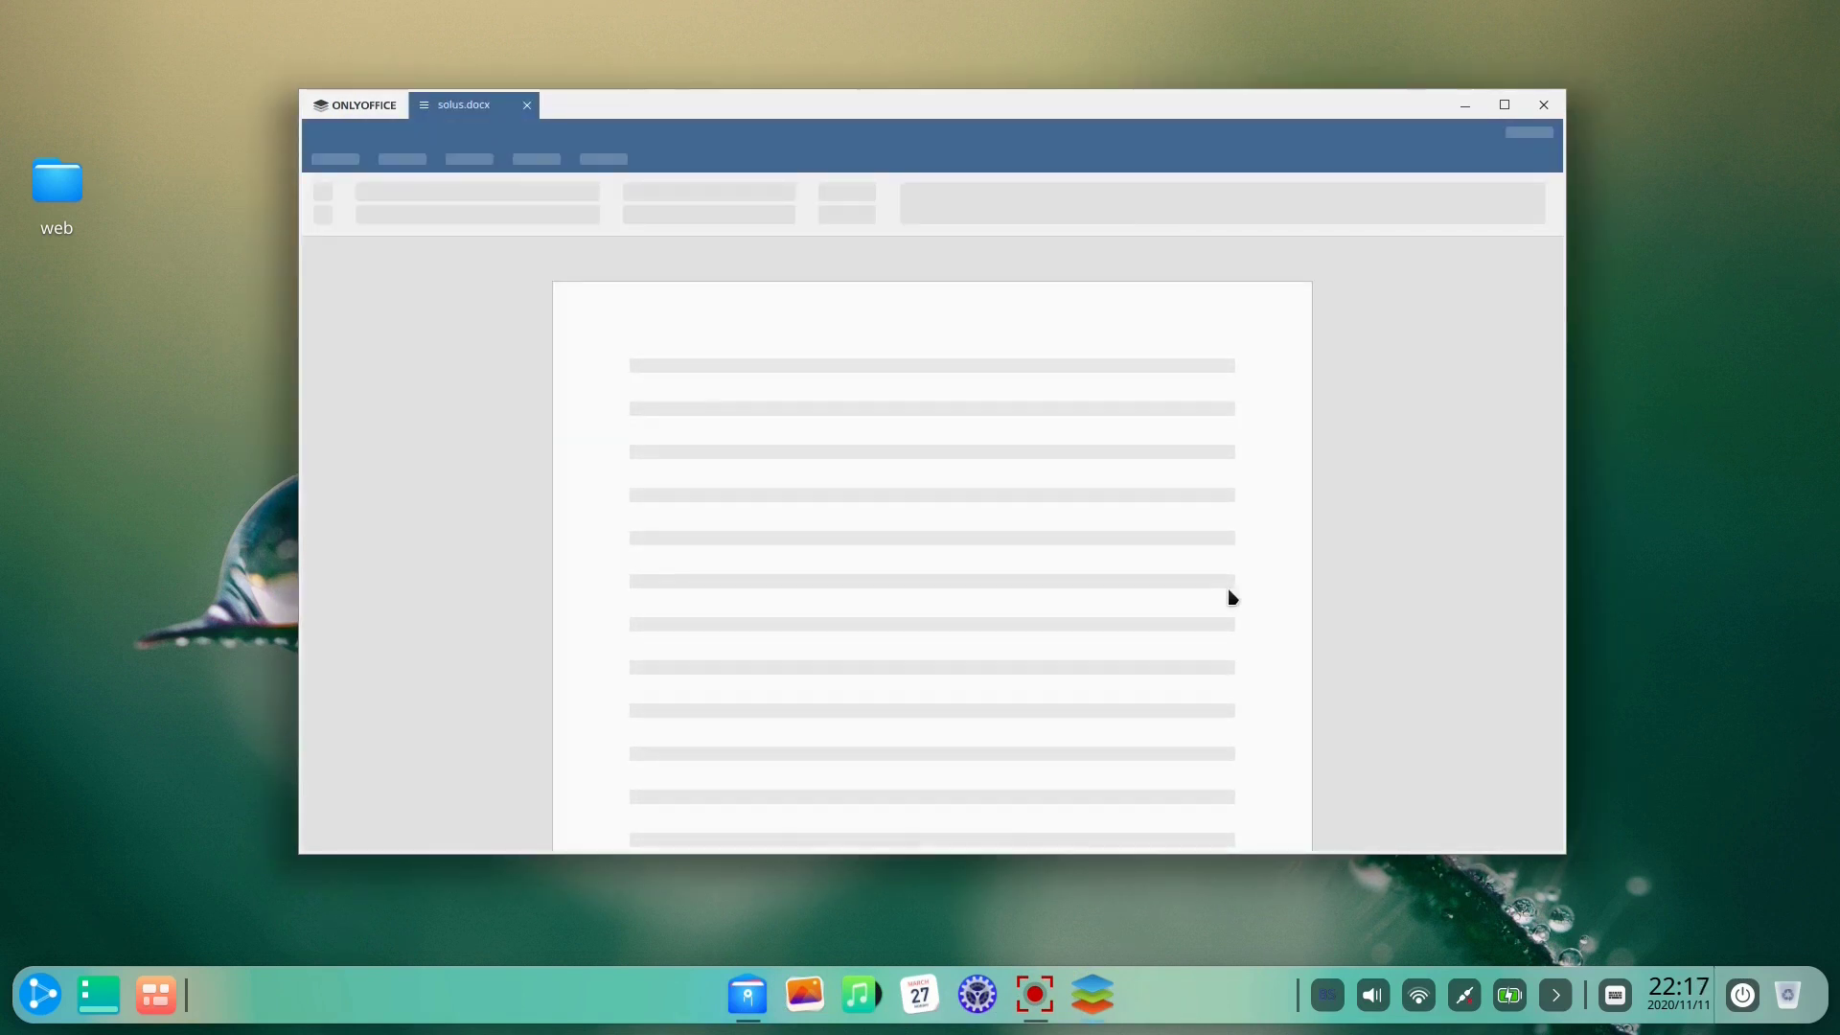
click(41, 994)
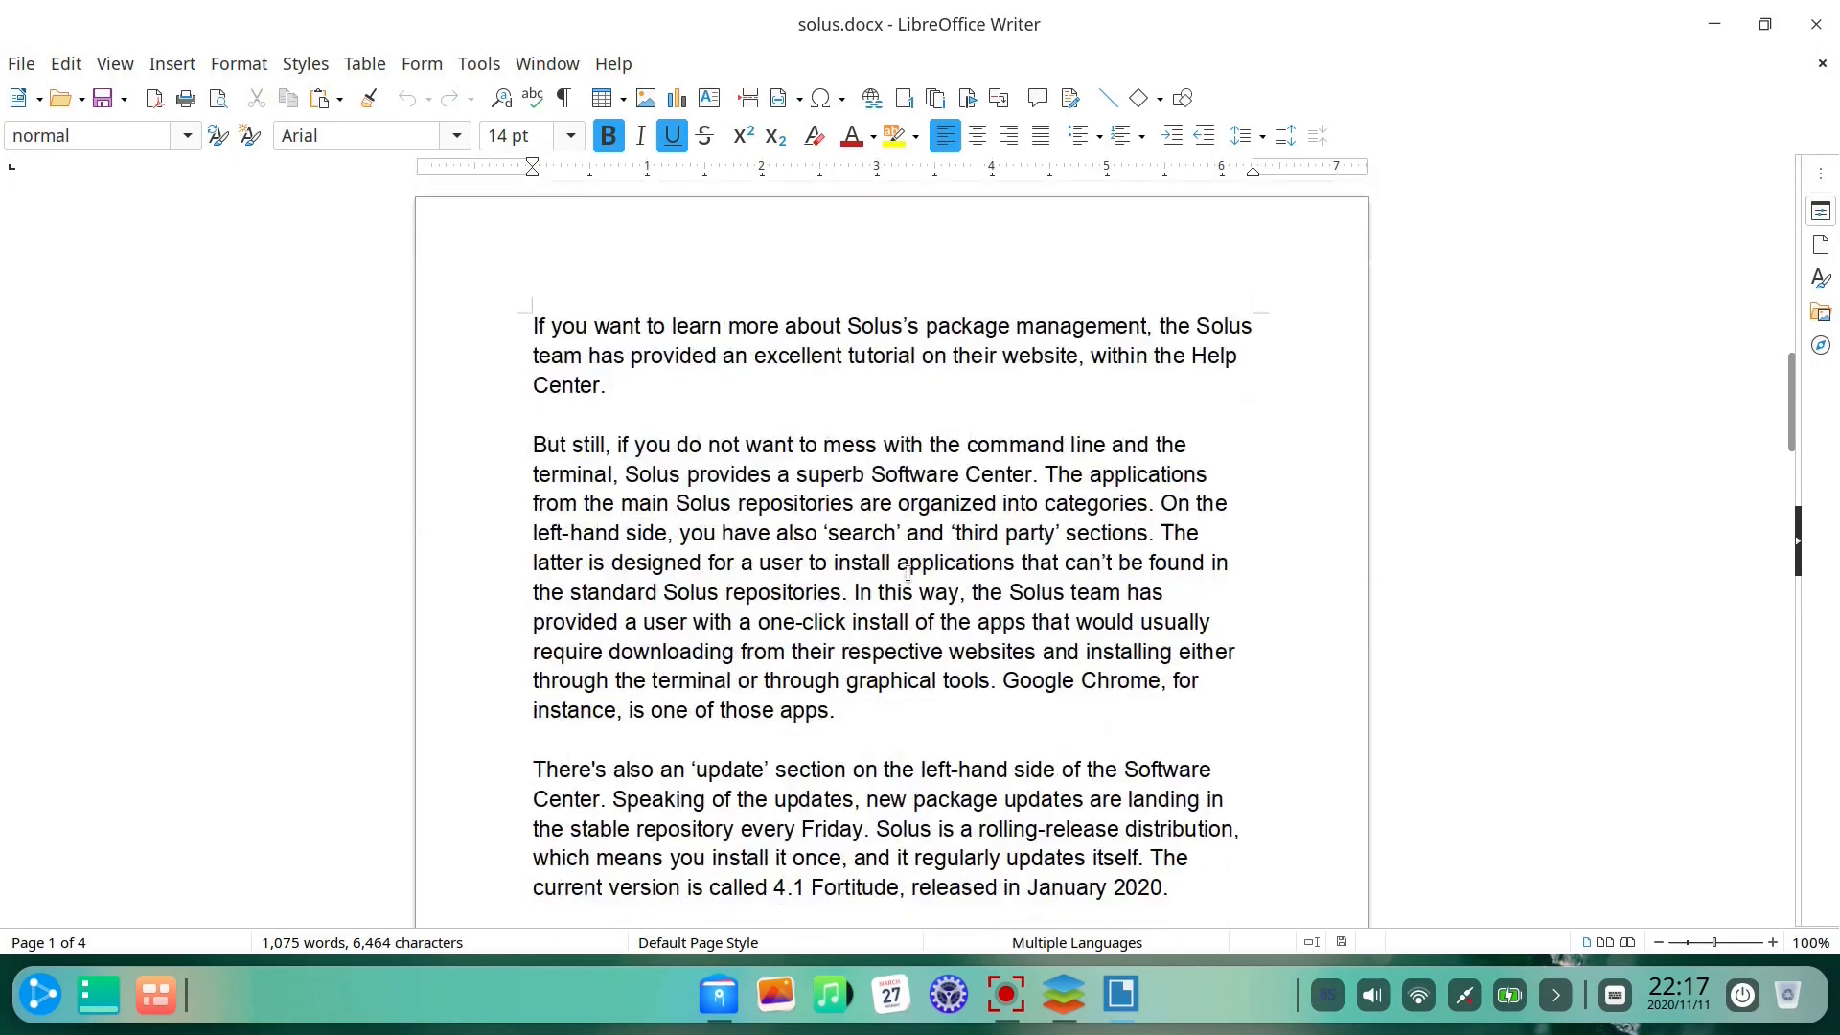
Scroll down through the Arial-set solus.docx article in LibreOffice Writer.
scroll(down, 3)
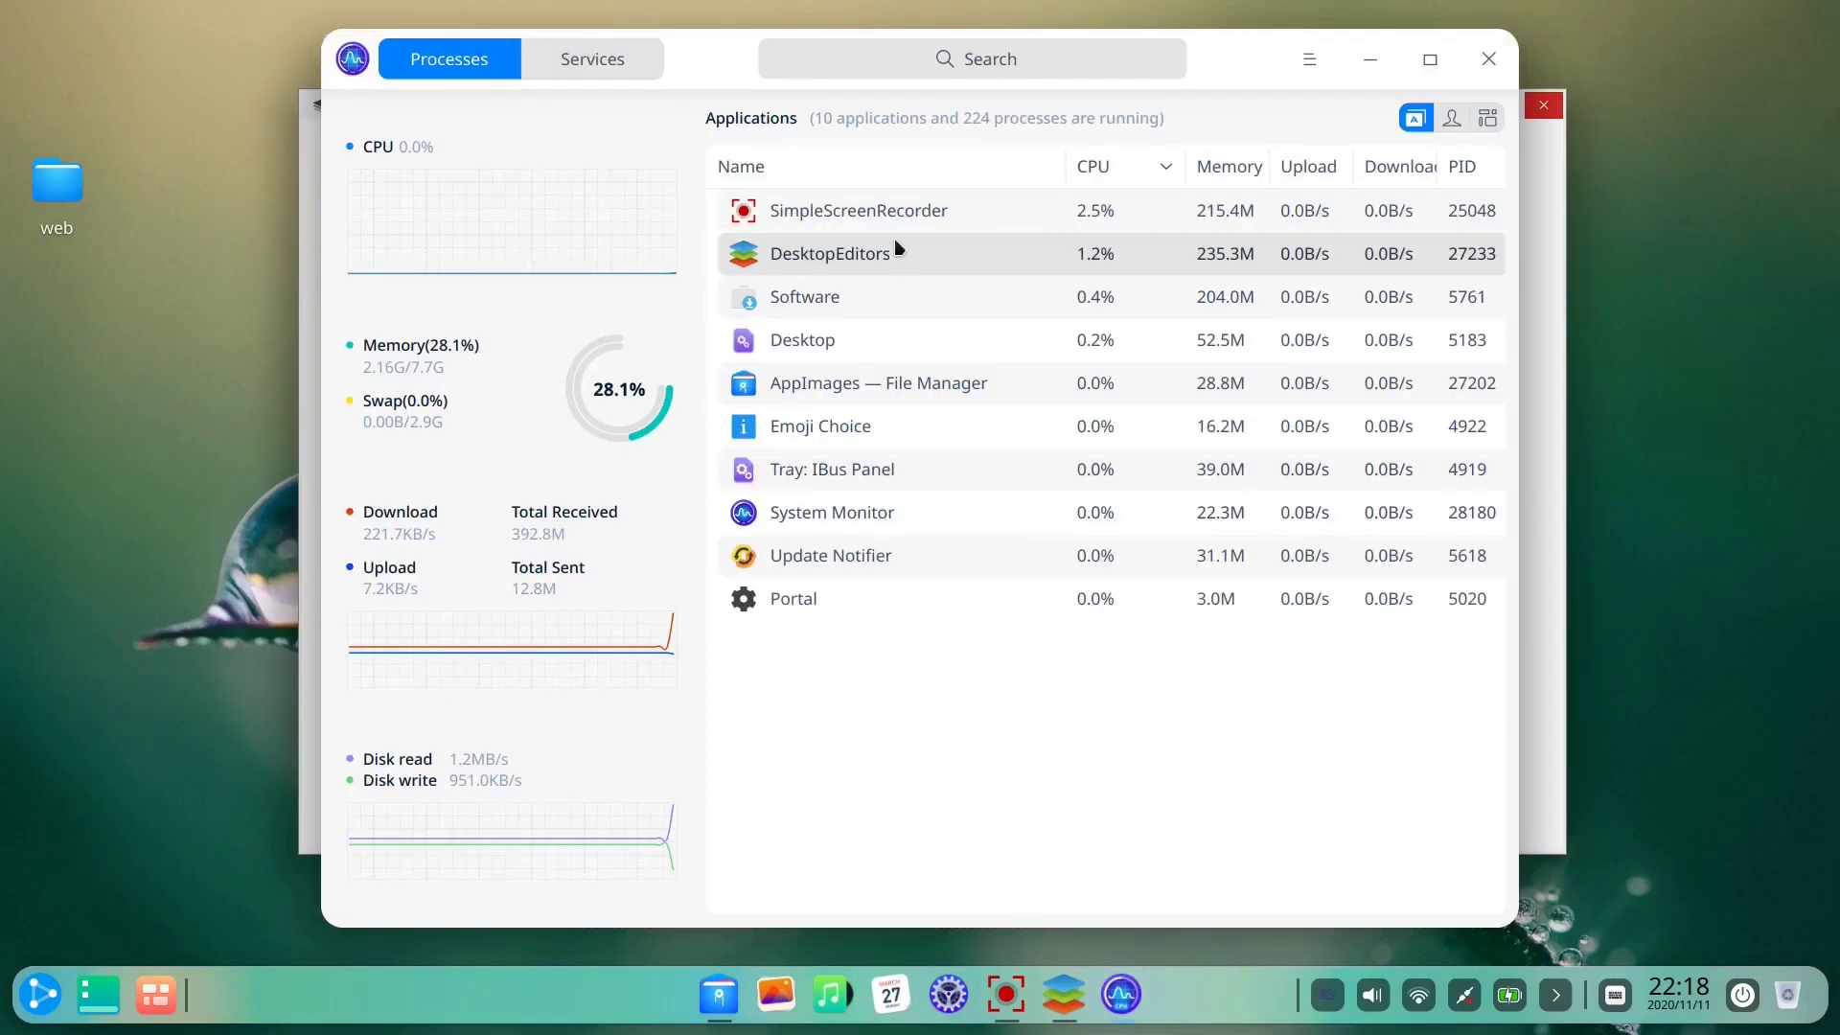
Right-click the restarted DesktopEditors process to show its End and Kill options.
right_click(828, 253)
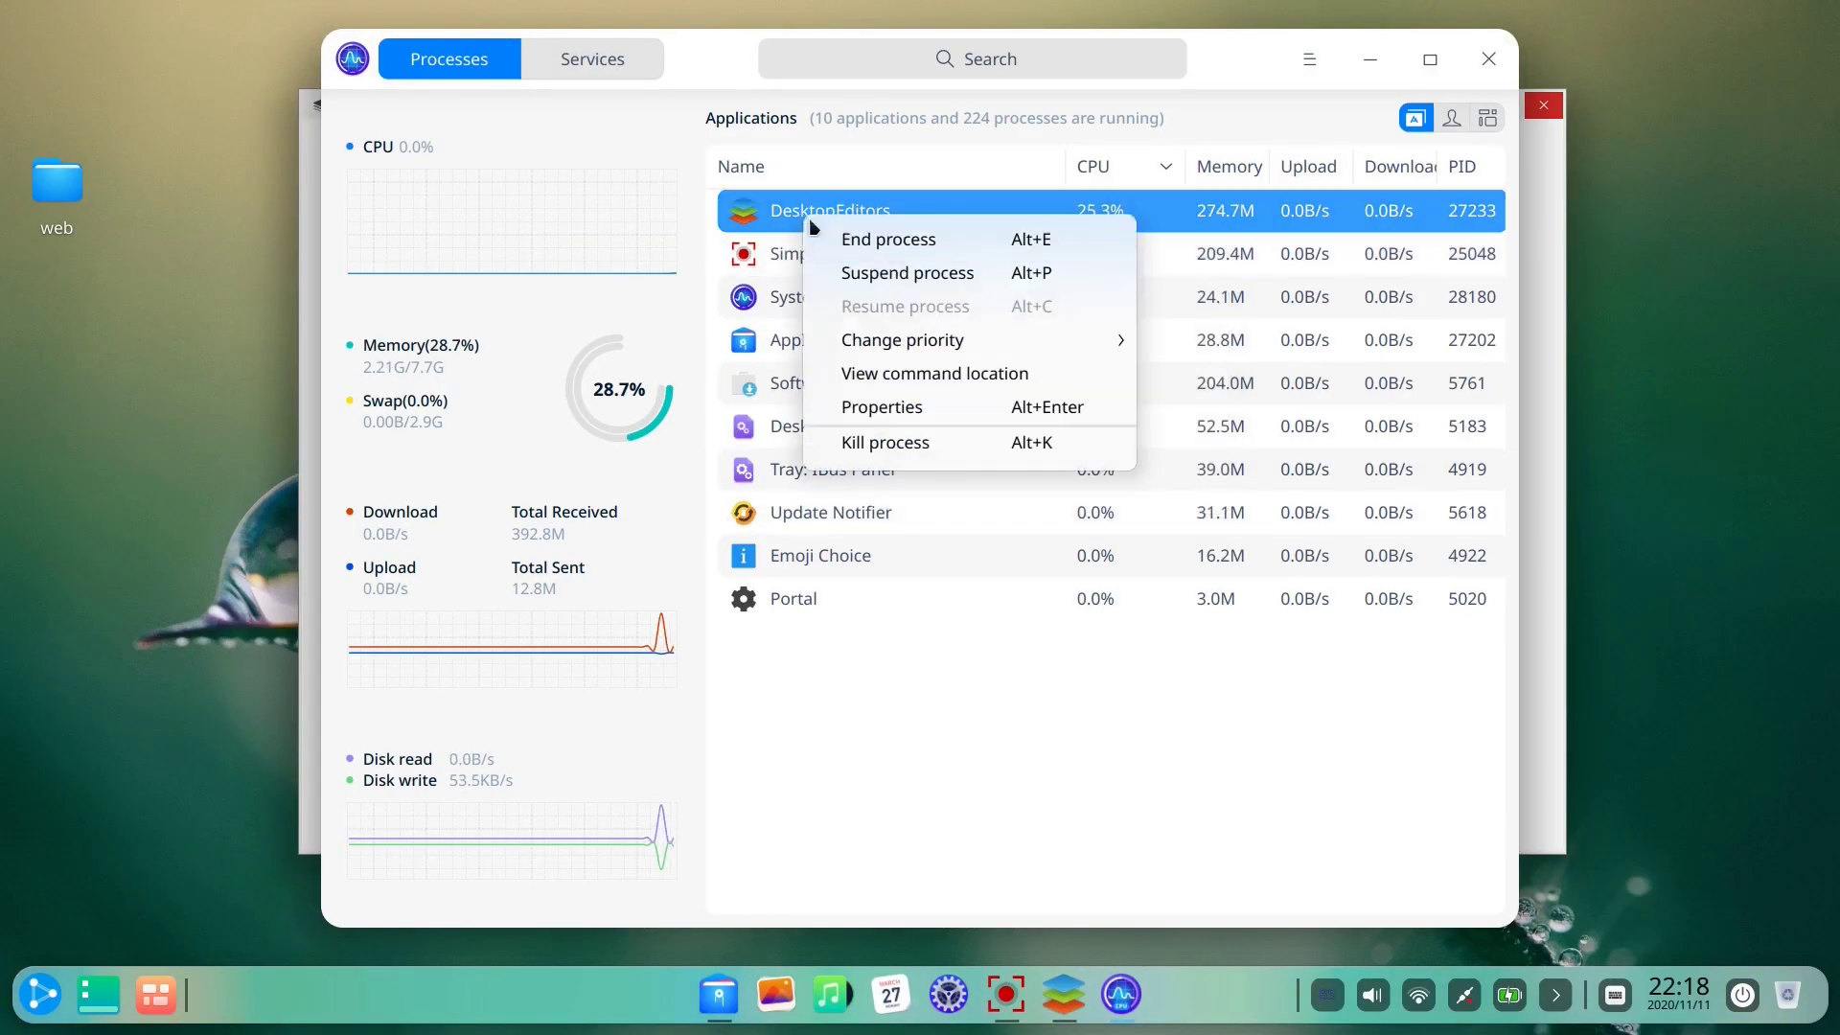